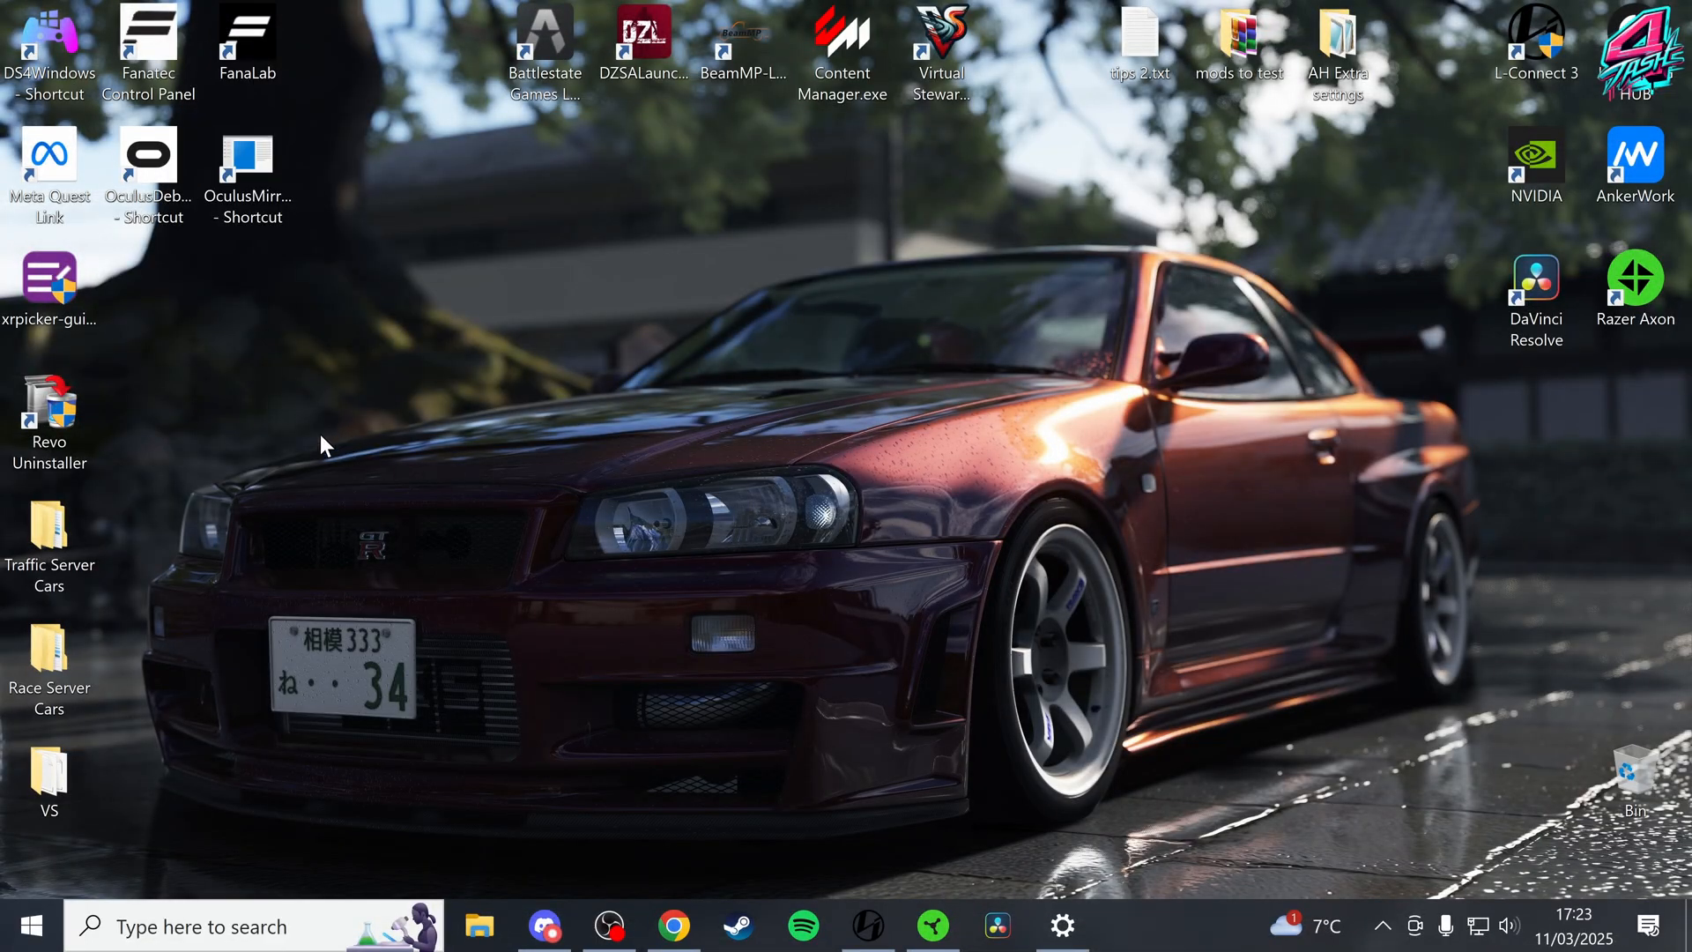
pyautogui.moveTo(92, 257)
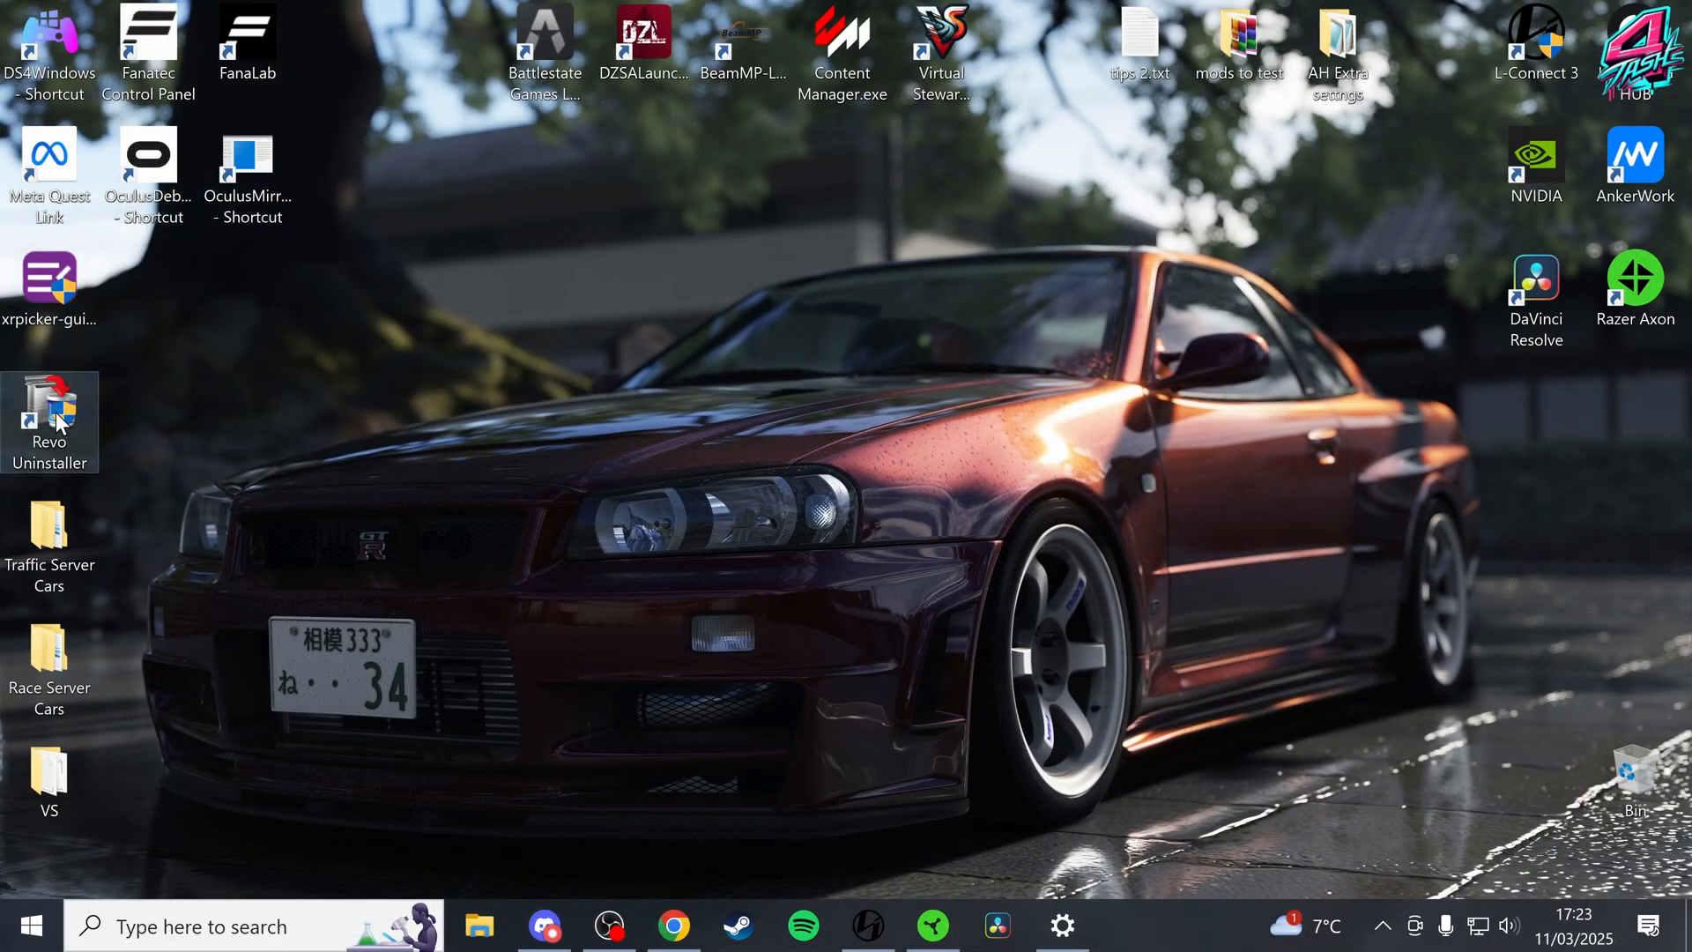
pyautogui.moveTo(235, 420)
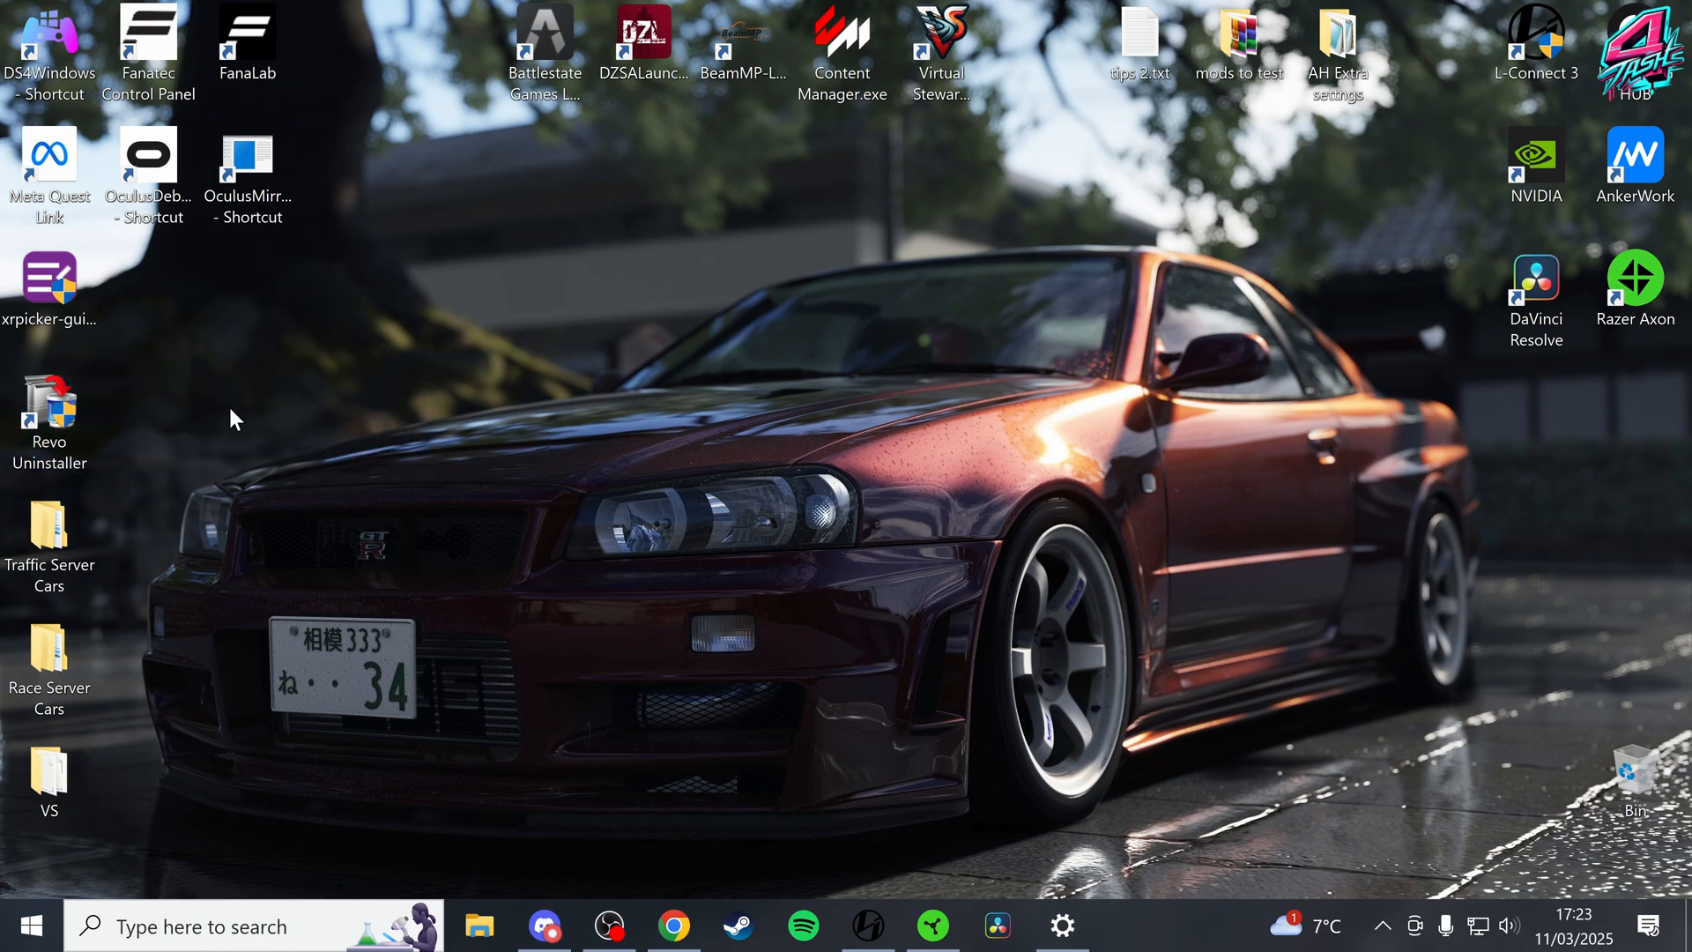
pyautogui.moveTo(222, 421)
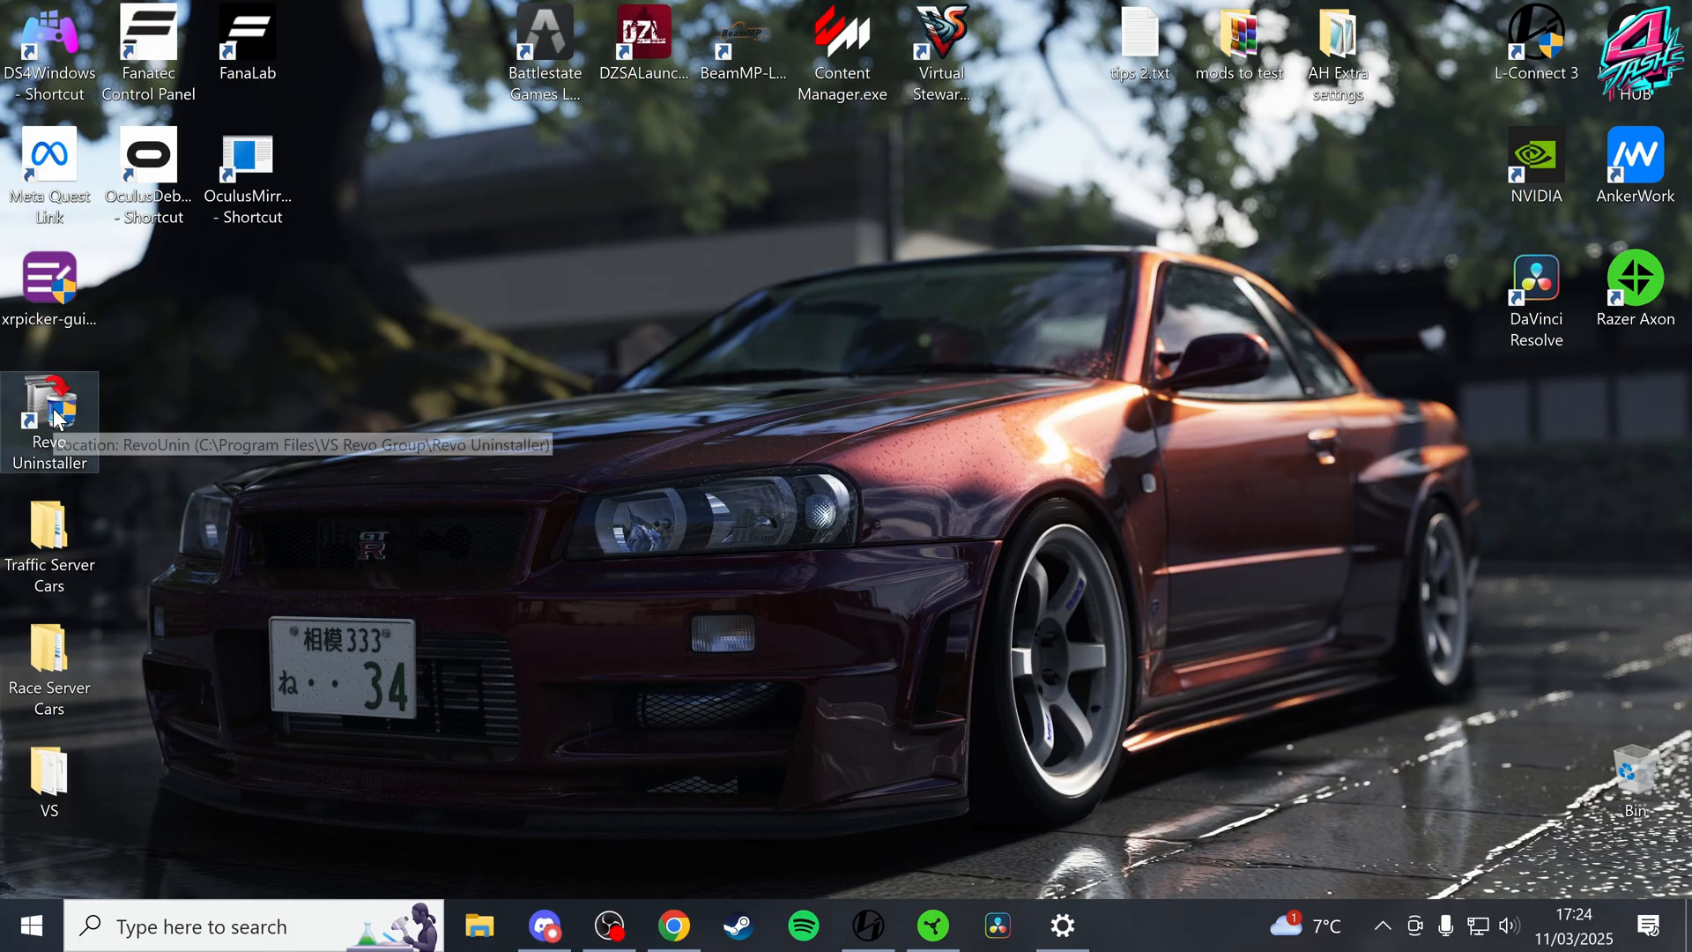
# Uninstall the old Oculus software with Revo Uninstaller, removing its desktop shortcuts
pyautogui.doubleClick(50, 421)
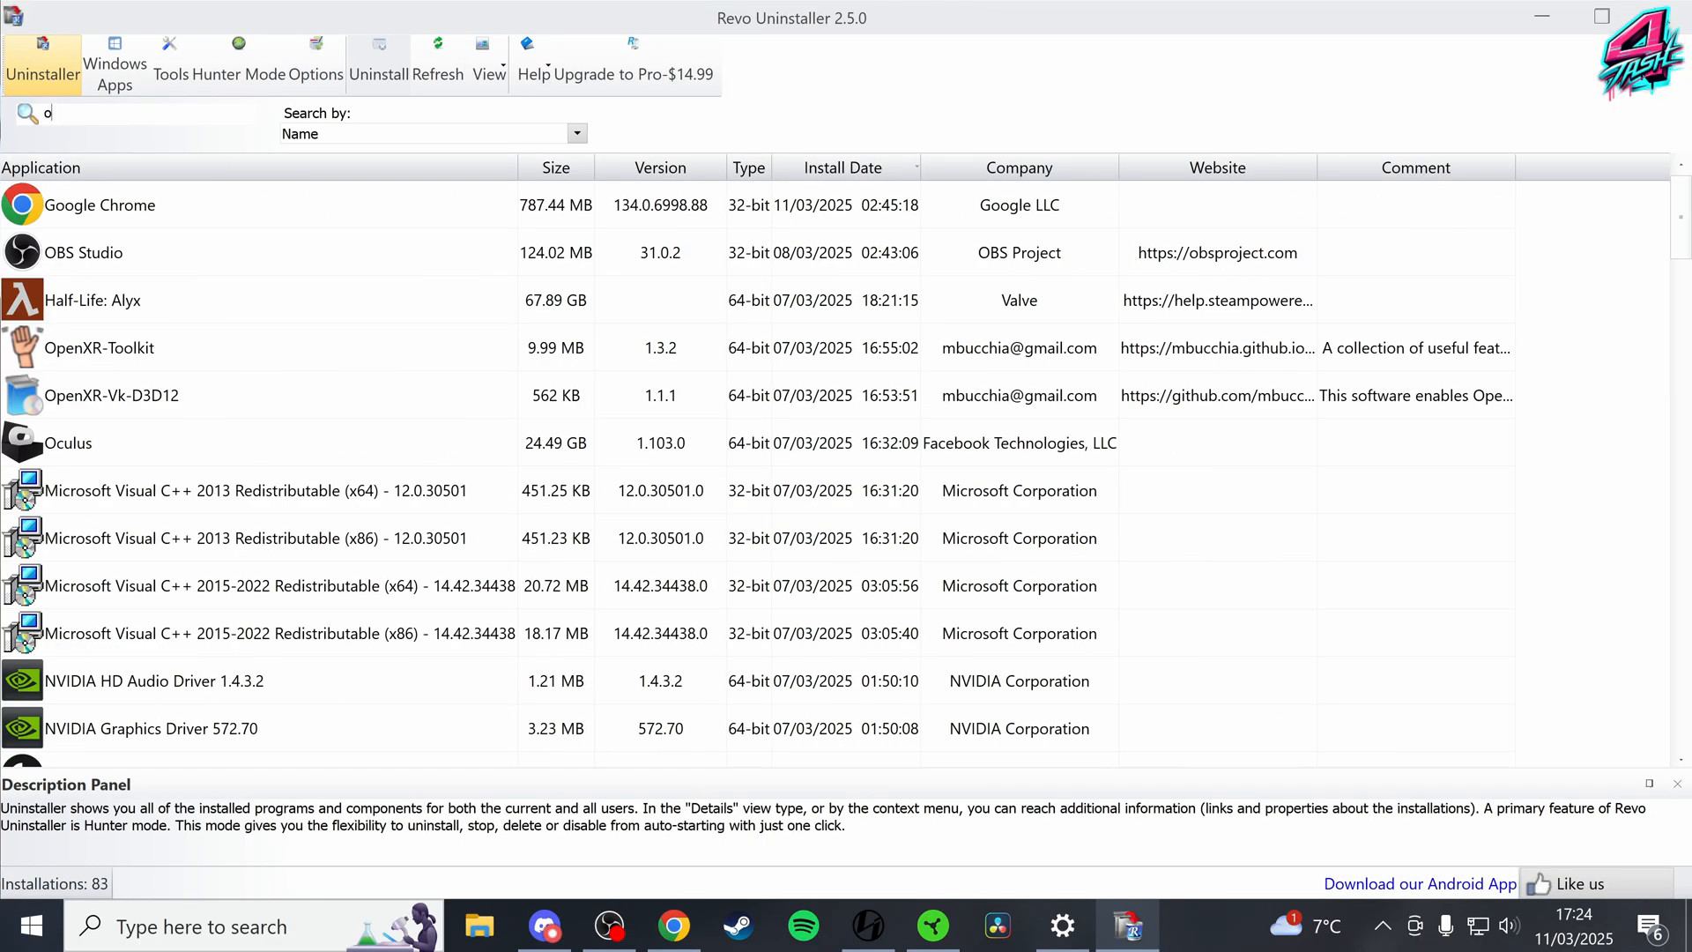
pyautogui.click(1541, 15)
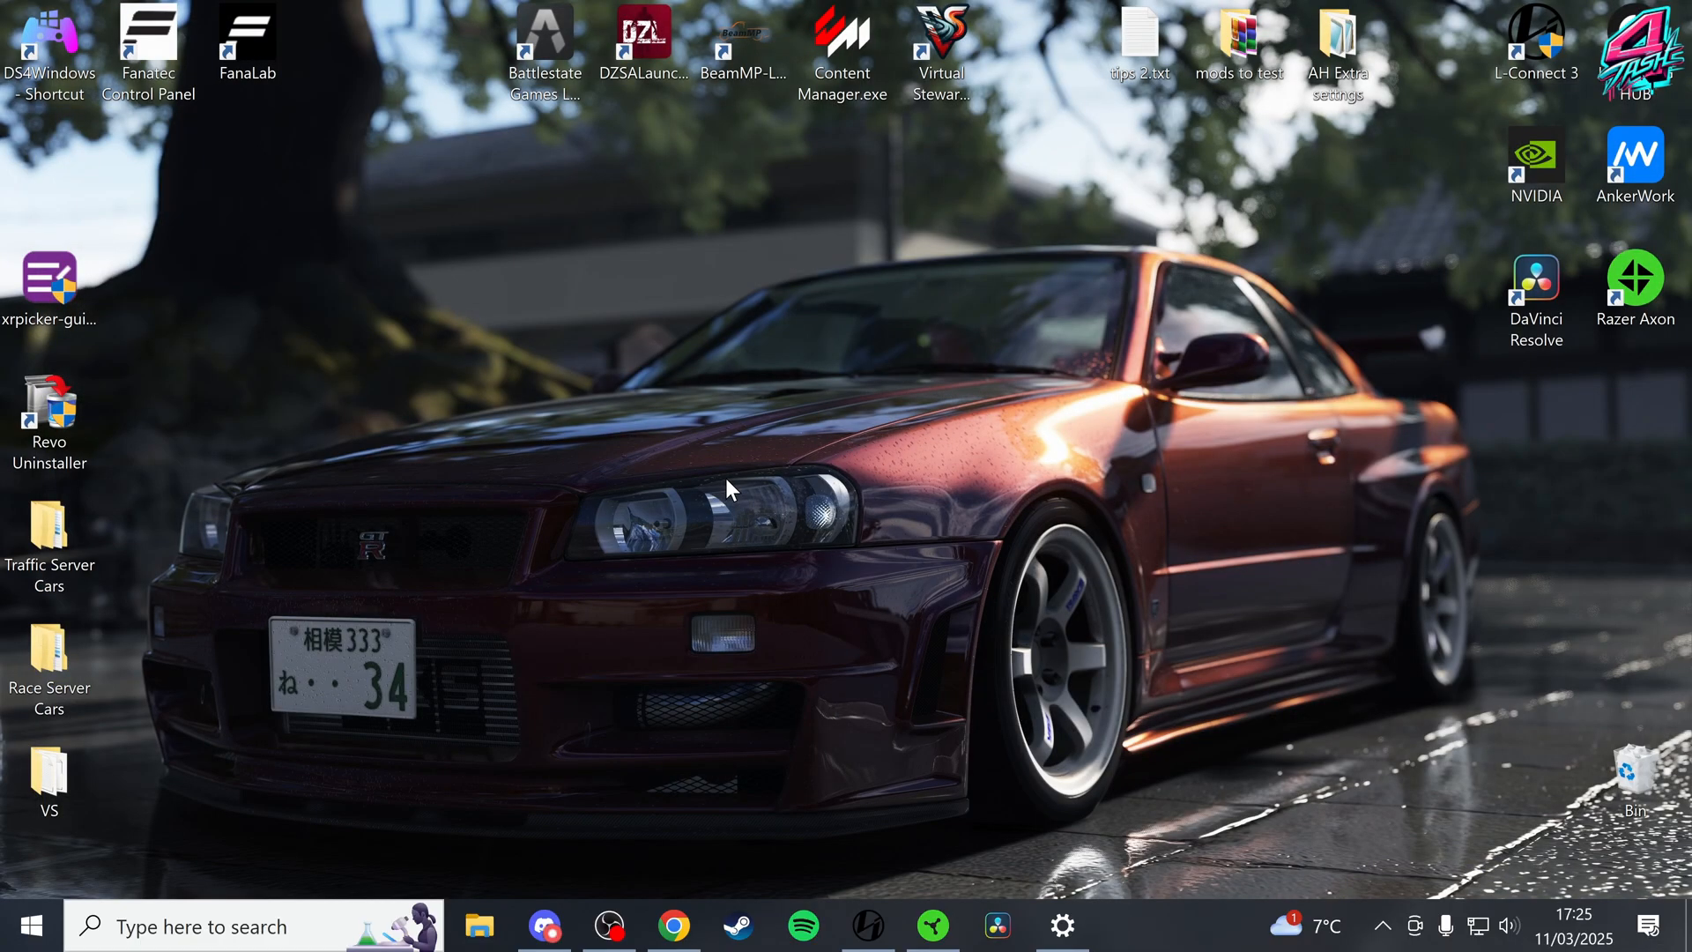
pyautogui.moveTo(665, 594)
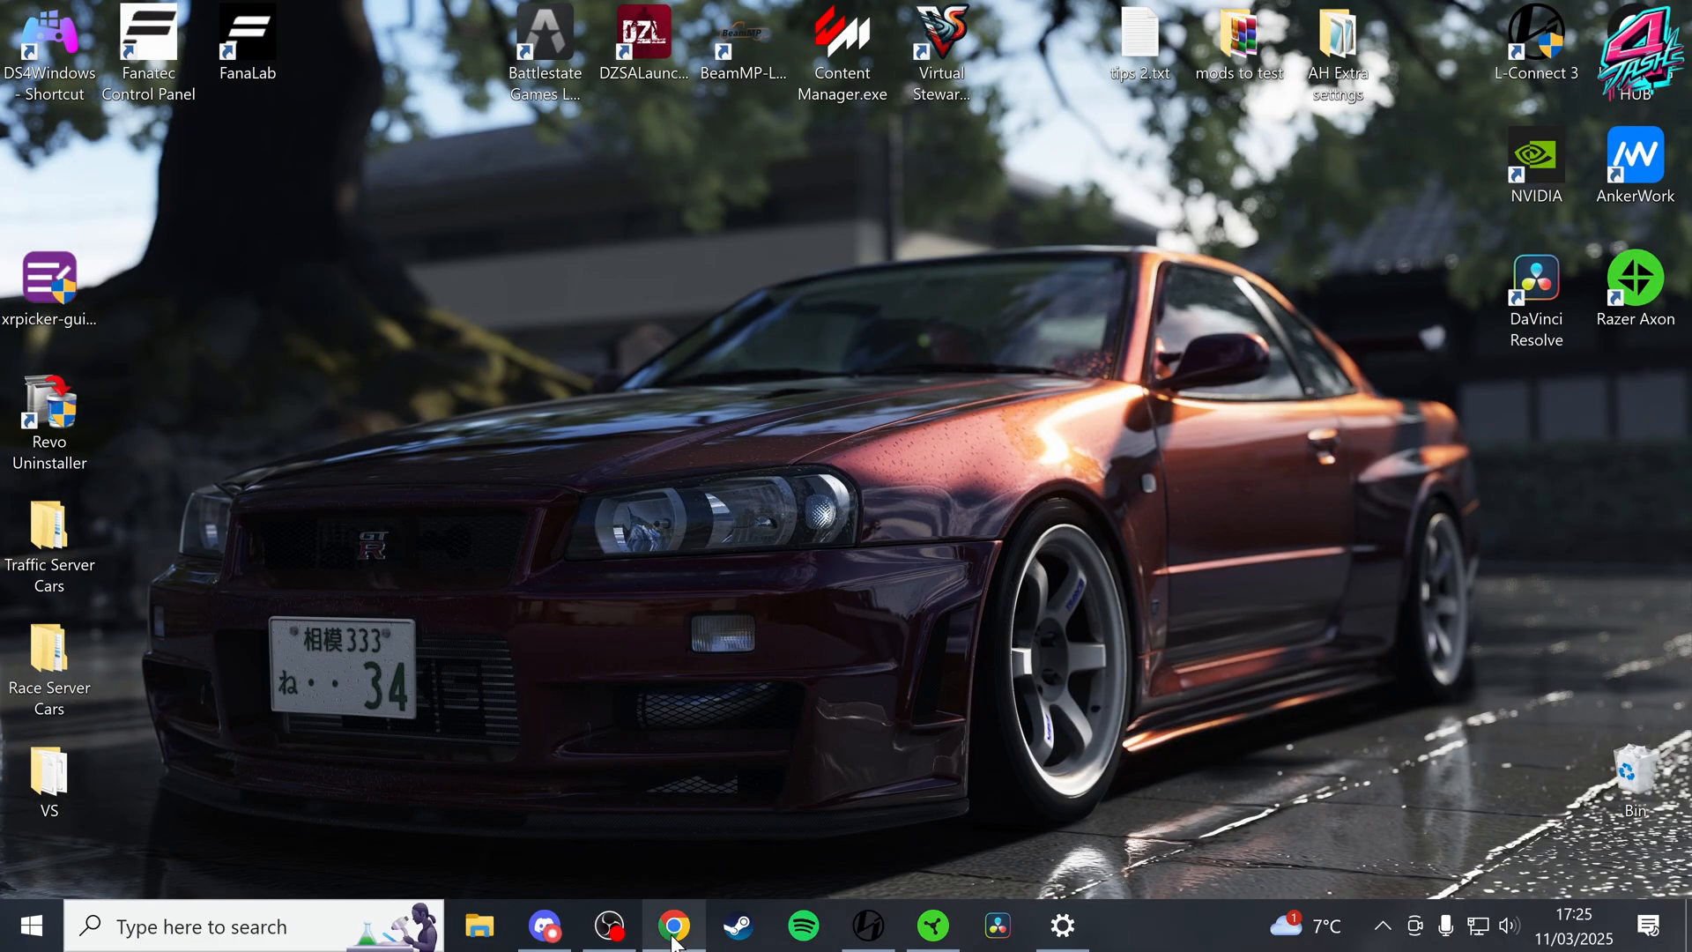
# Download the Meta Quest Link installer via Chrome, agree to the terms and start installing
pyautogui.click(673, 926)
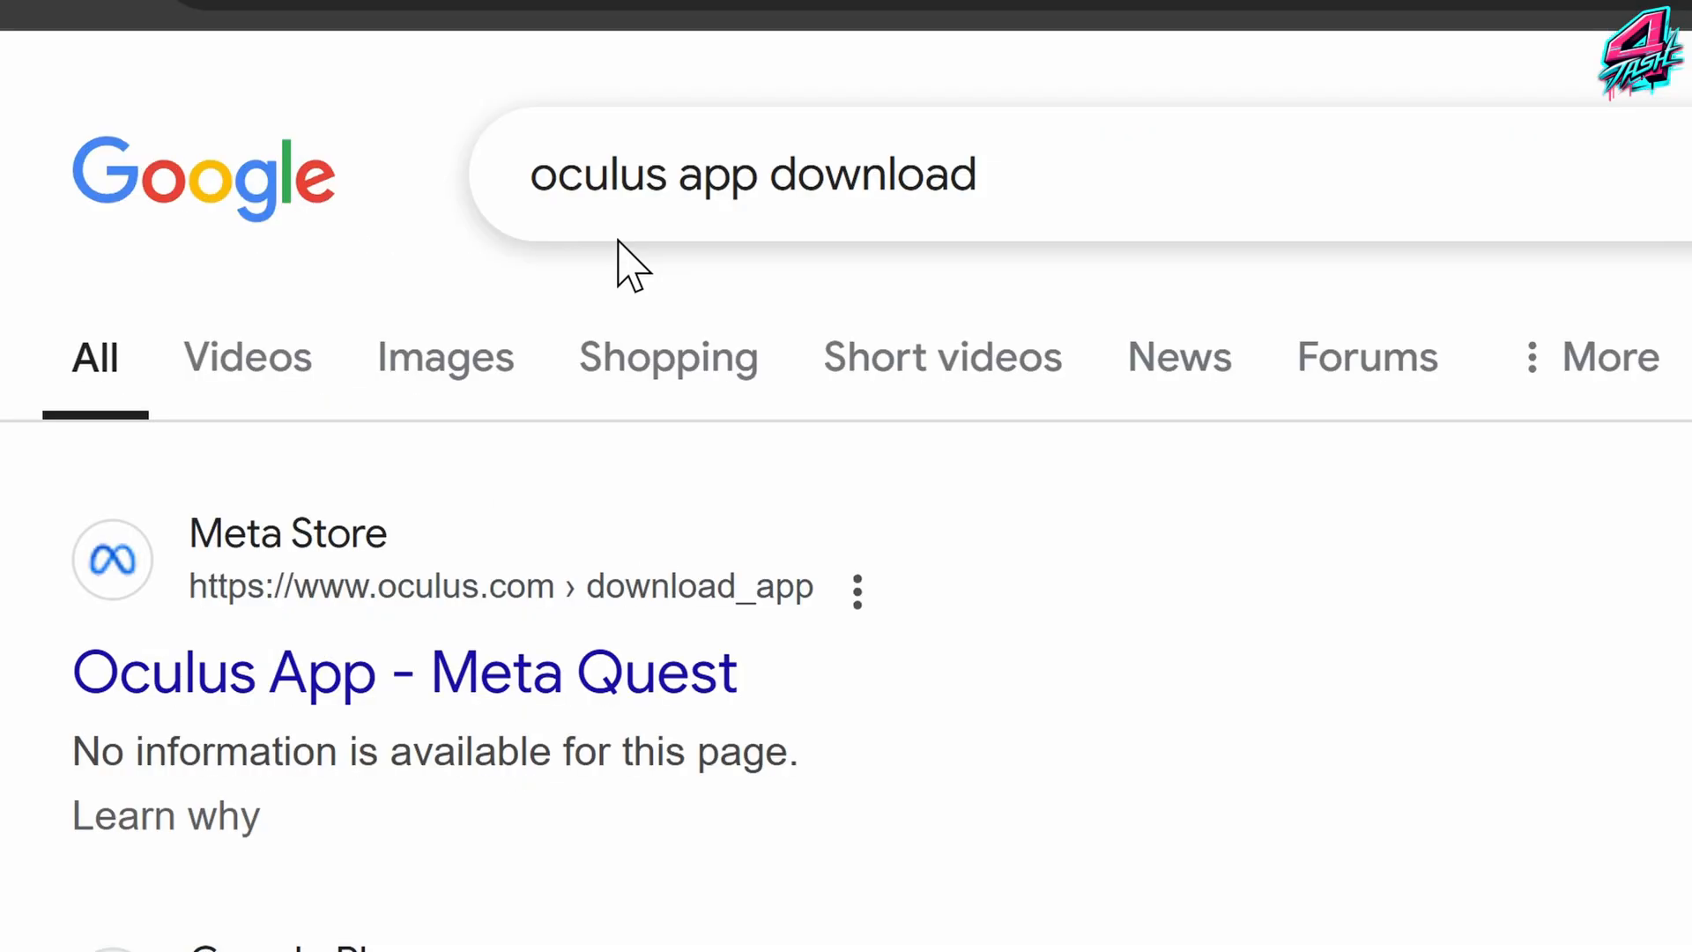
pyautogui.moveTo(307, 675)
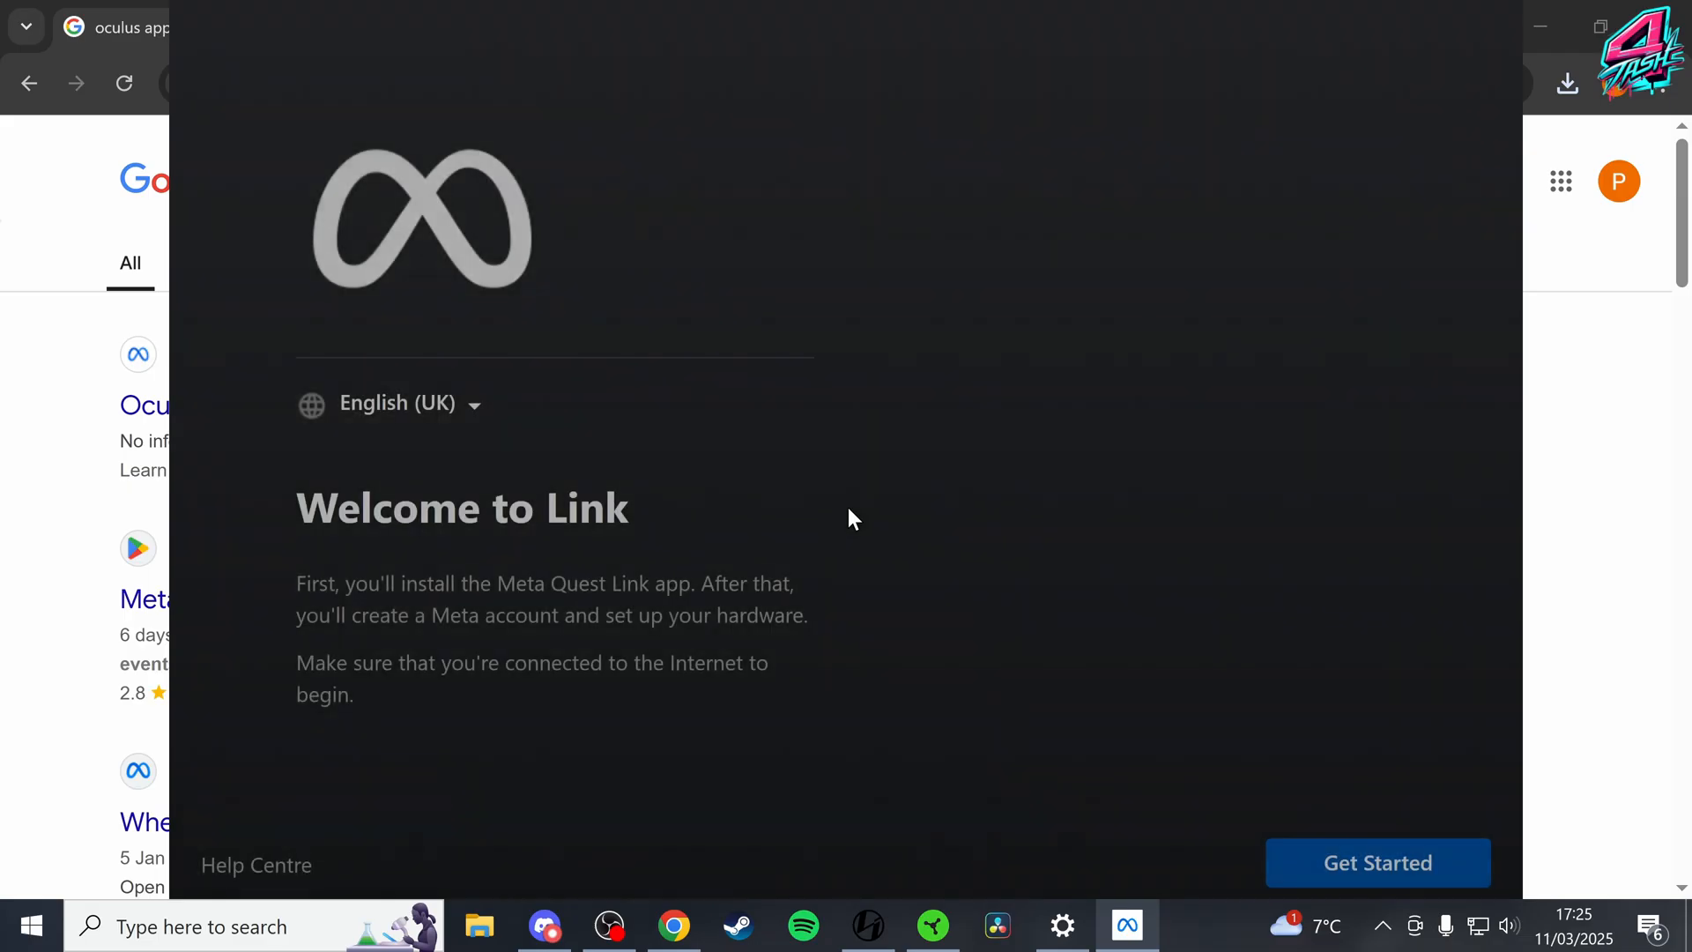
pyautogui.moveTo(1248, 864)
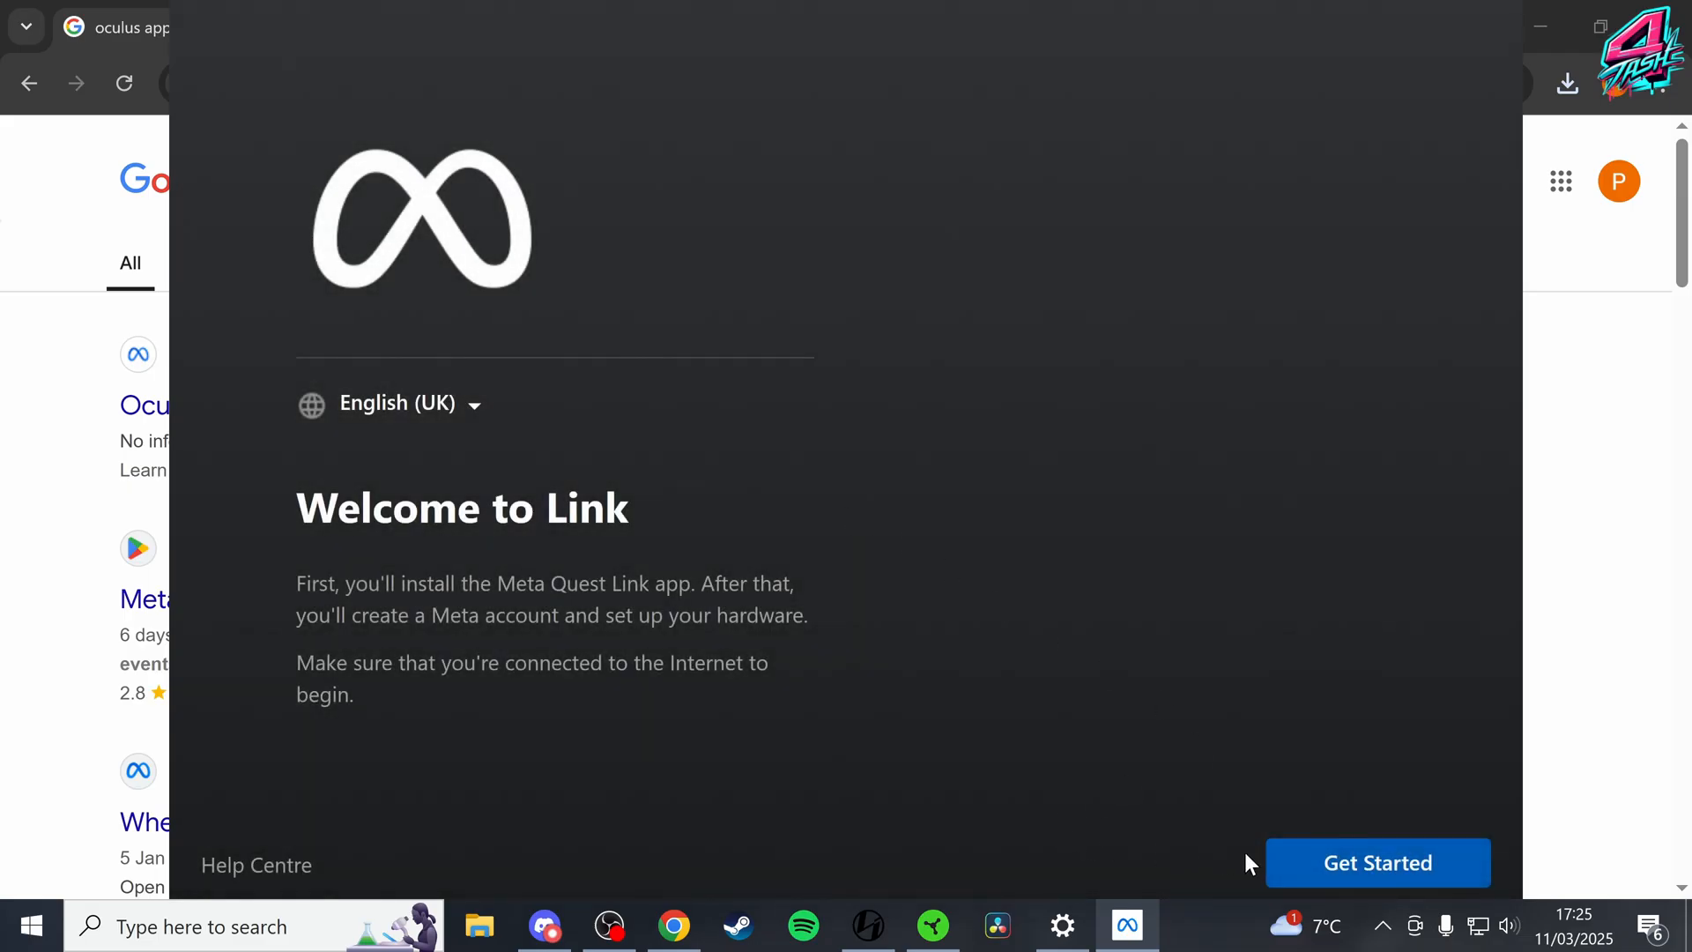
pyautogui.click(1377, 862)
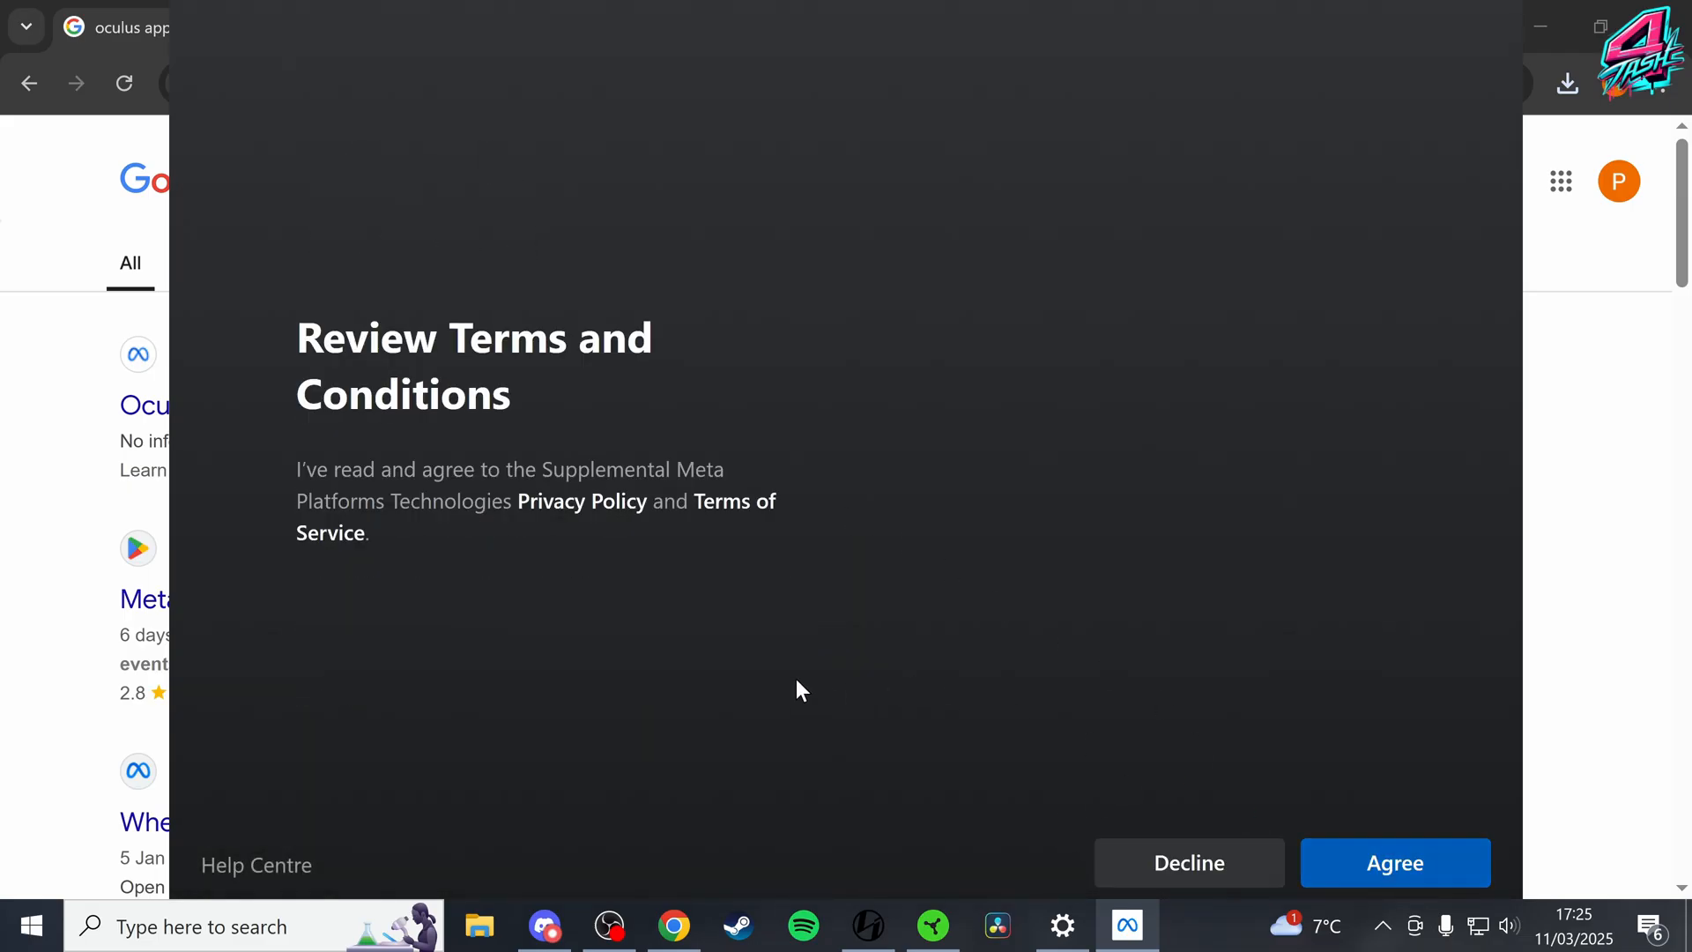
pyautogui.click(1394, 862)
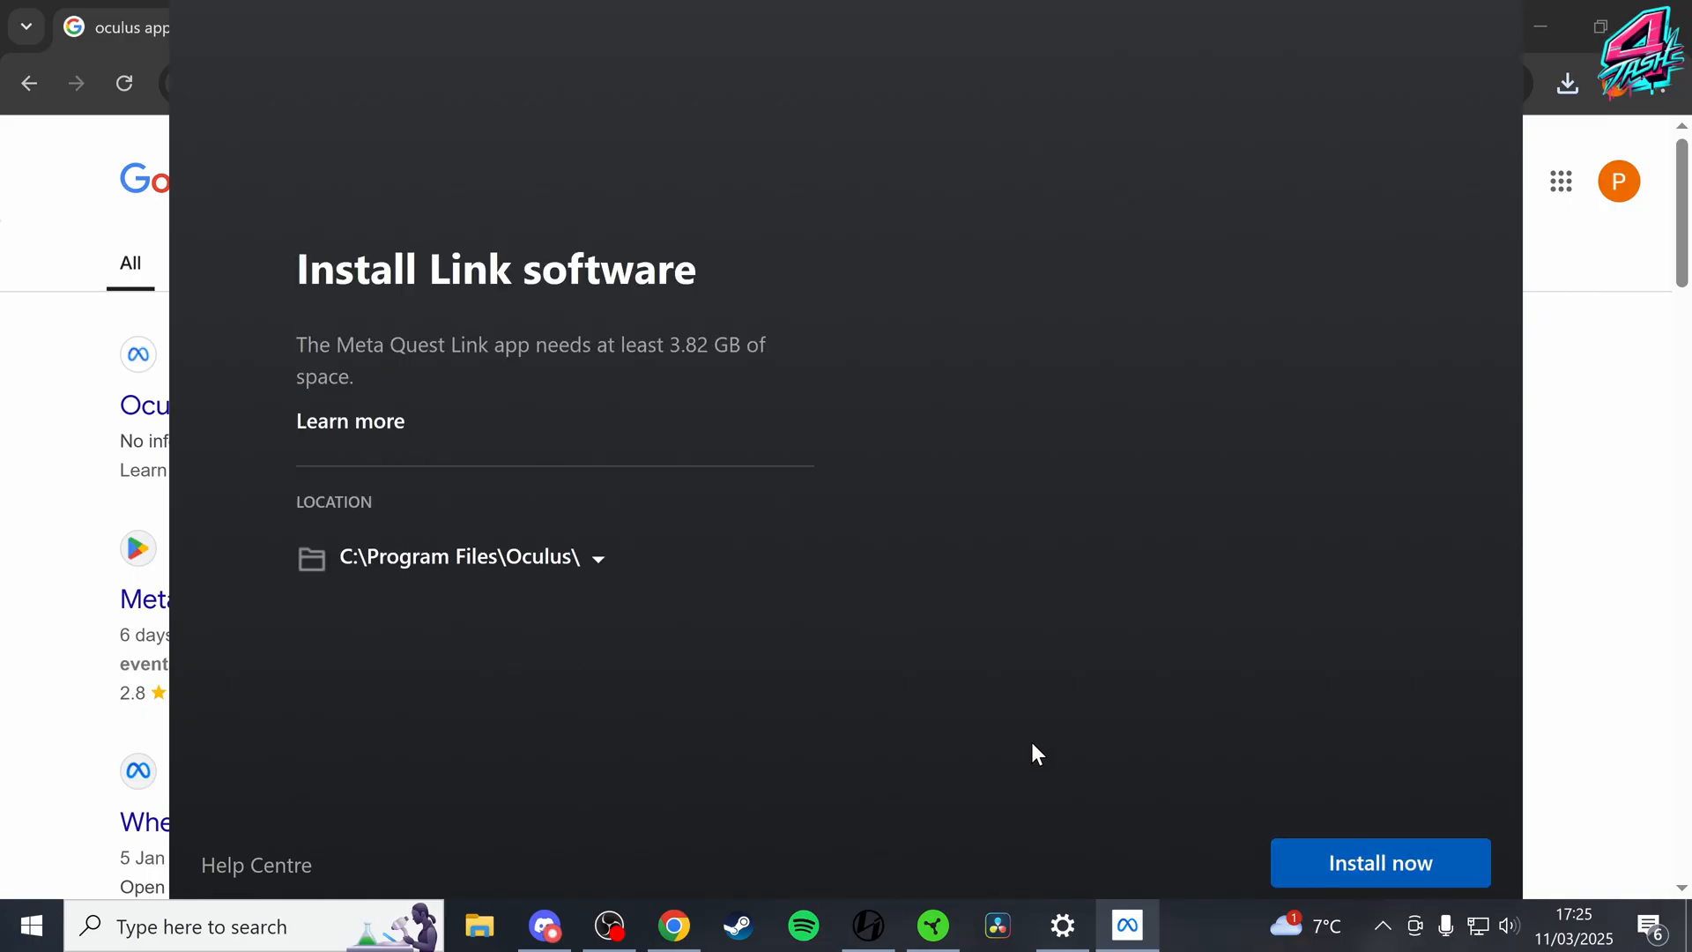
pyautogui.click(1378, 862)
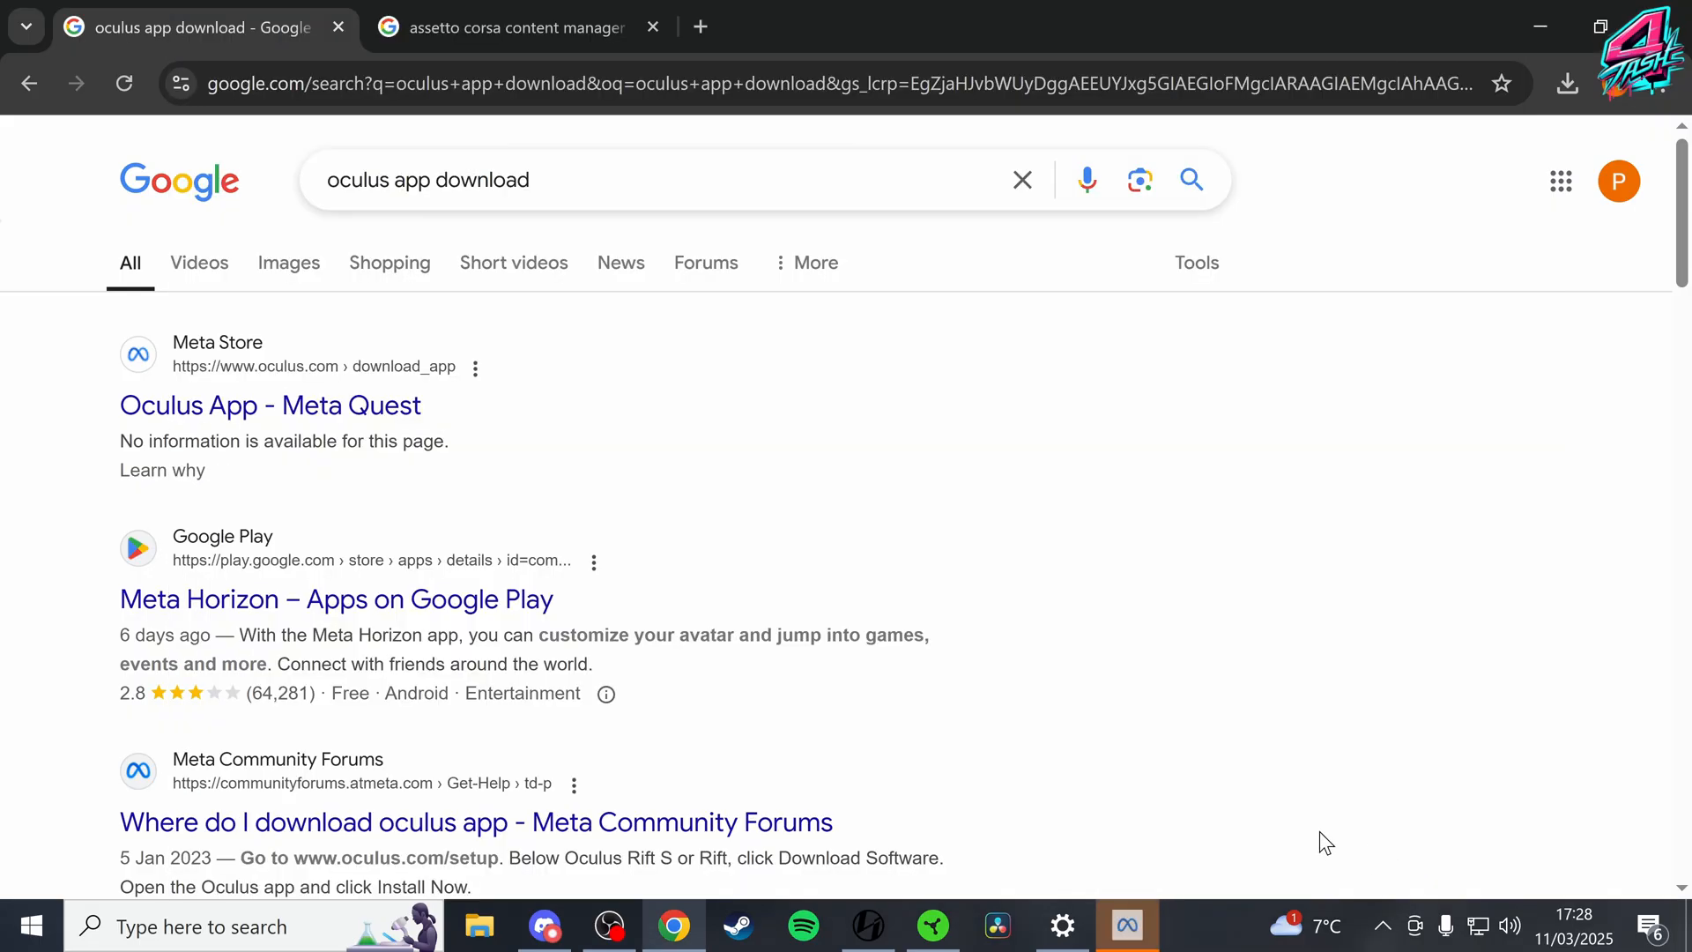
# Launch Meta Quest Link and log in with the existing Meta account through the browser
pyautogui.click(1125, 926)
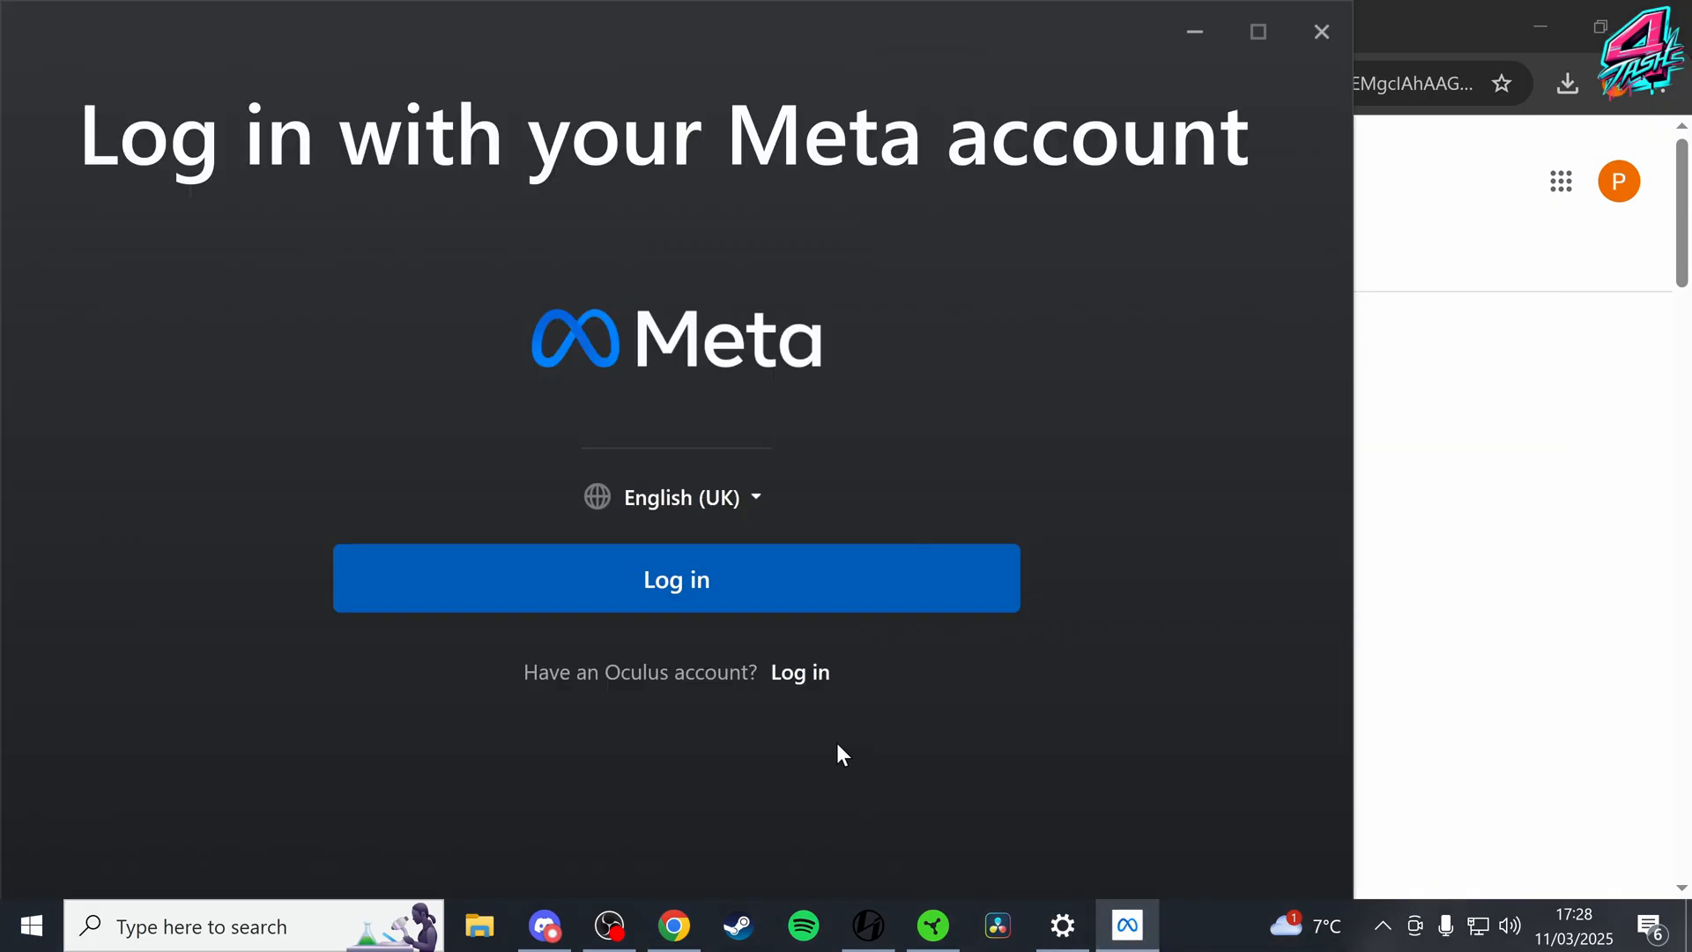
pyautogui.moveTo(676, 580)
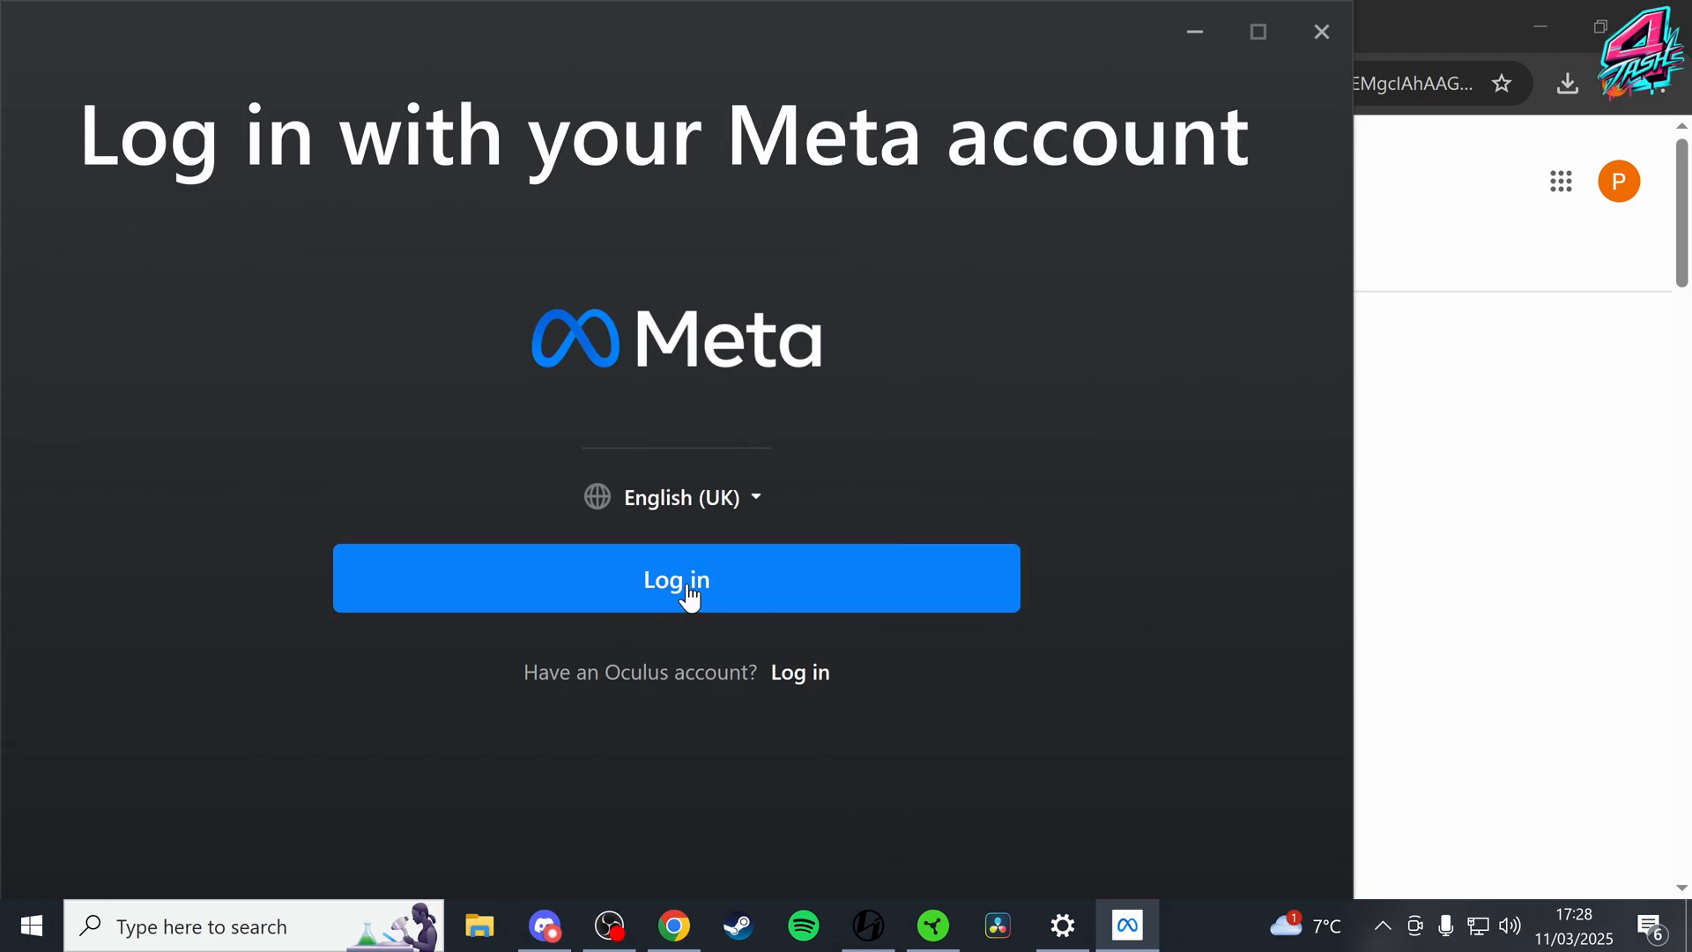
pyautogui.click(677, 578)
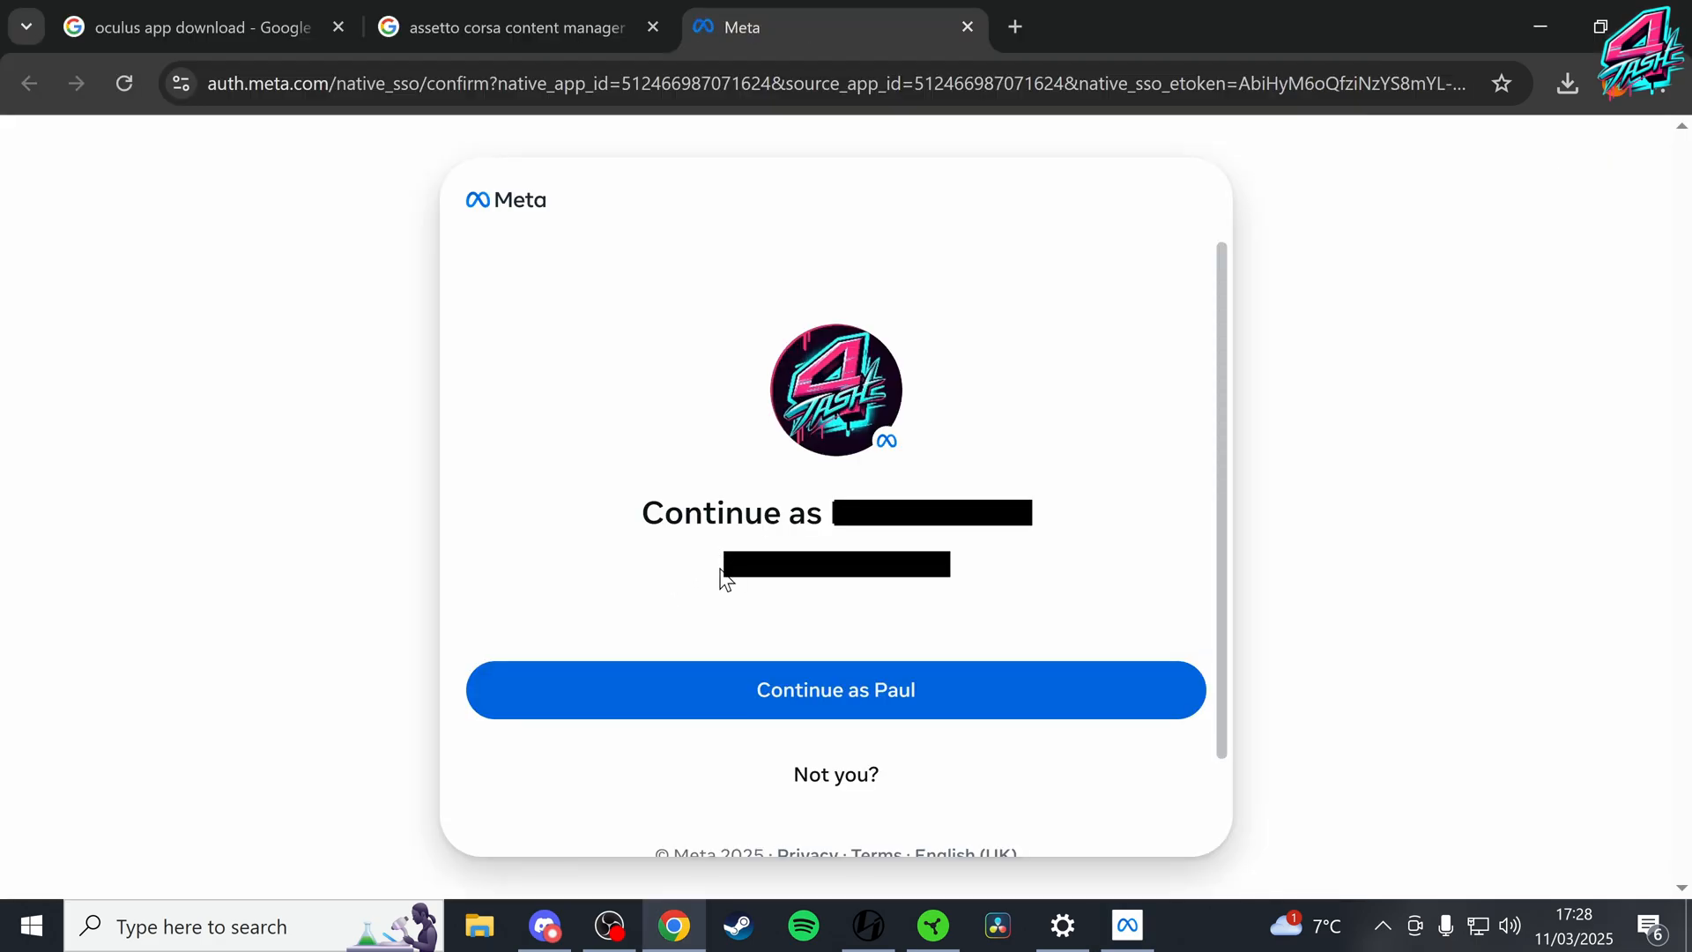
pyautogui.click(834, 690)
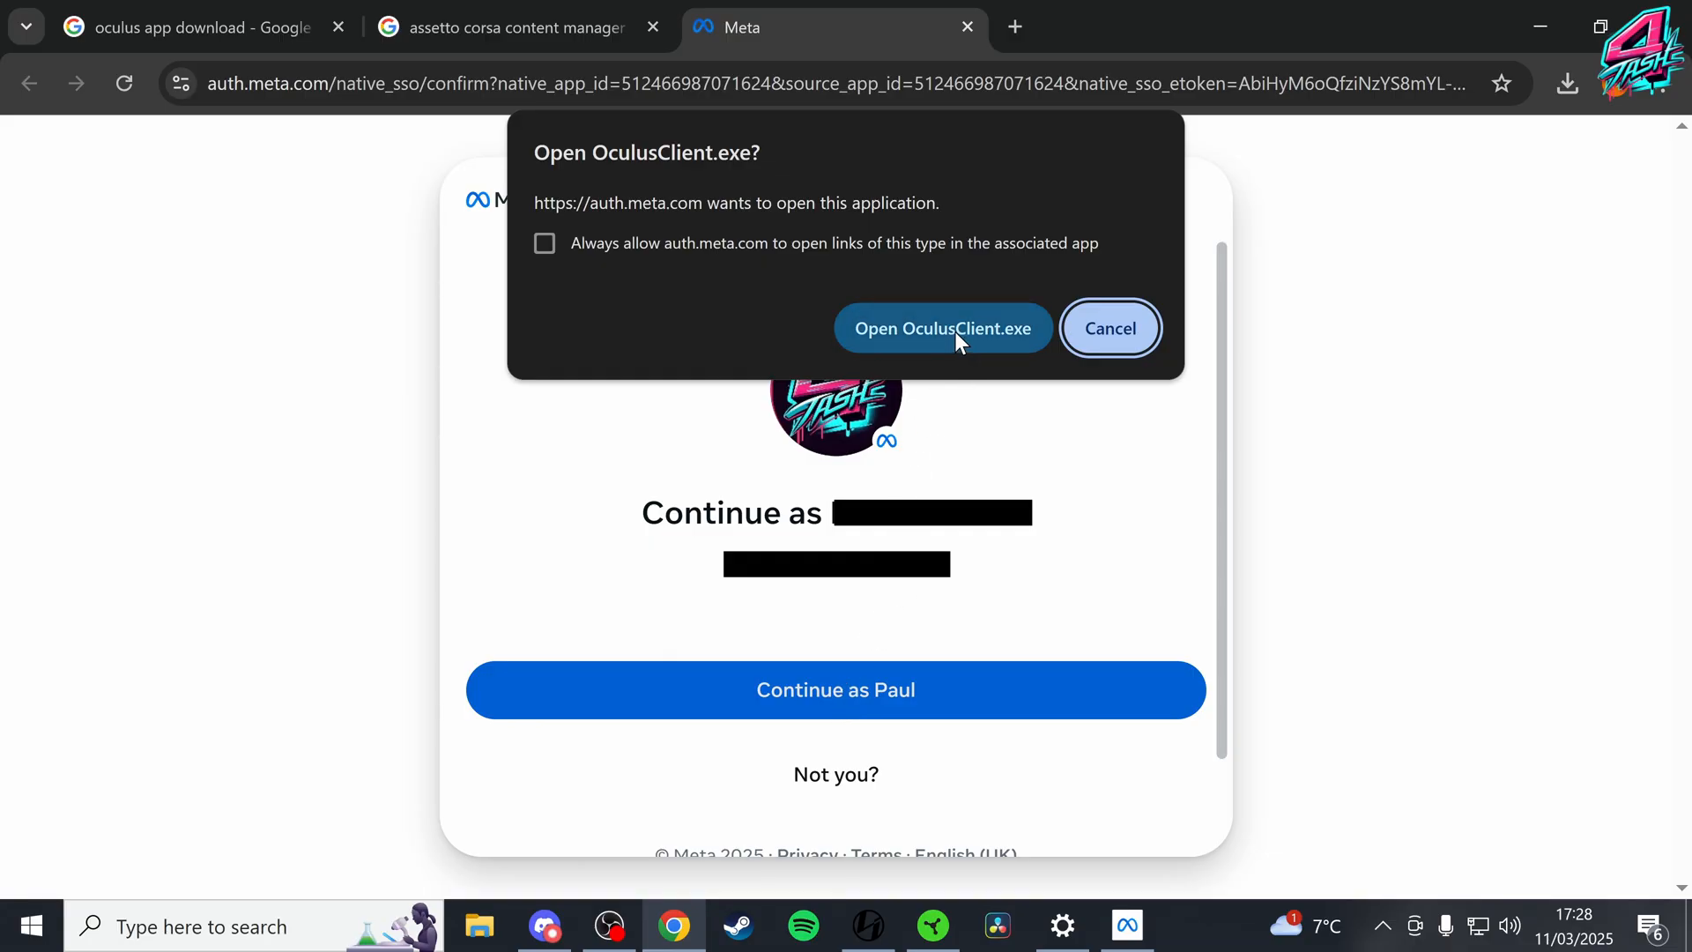
pyautogui.click(942, 328)
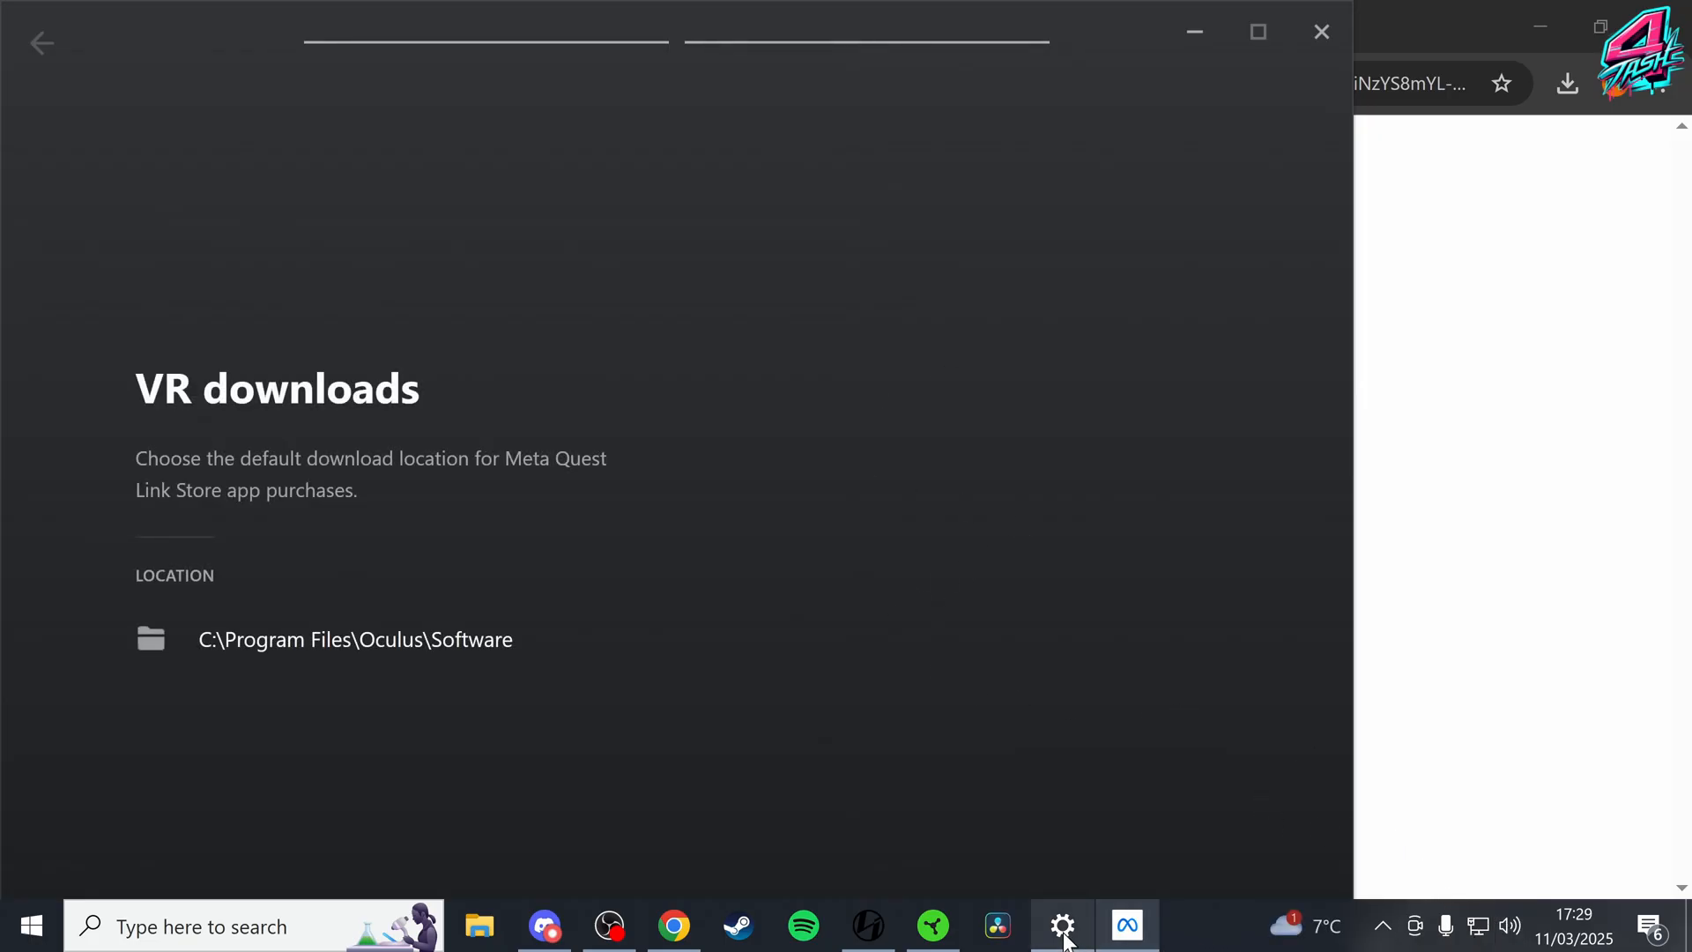
# Set Windows display scaling to 250% and return to the Link setup window
pyautogui.click(1061, 926)
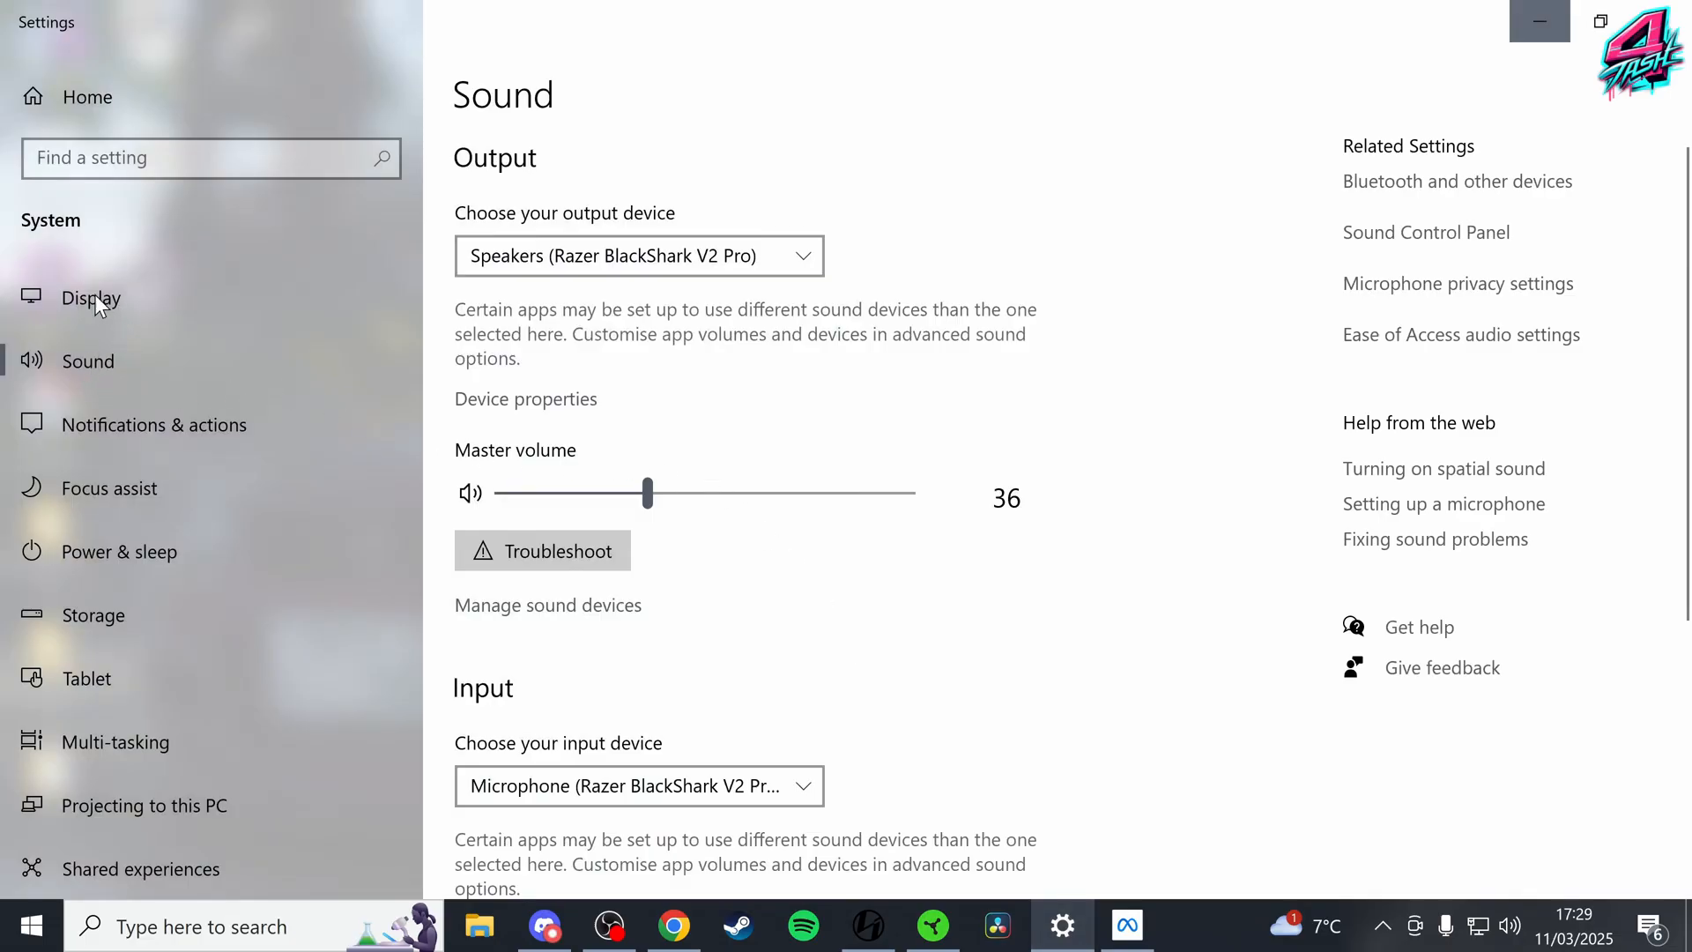
pyautogui.moveTo(97, 307)
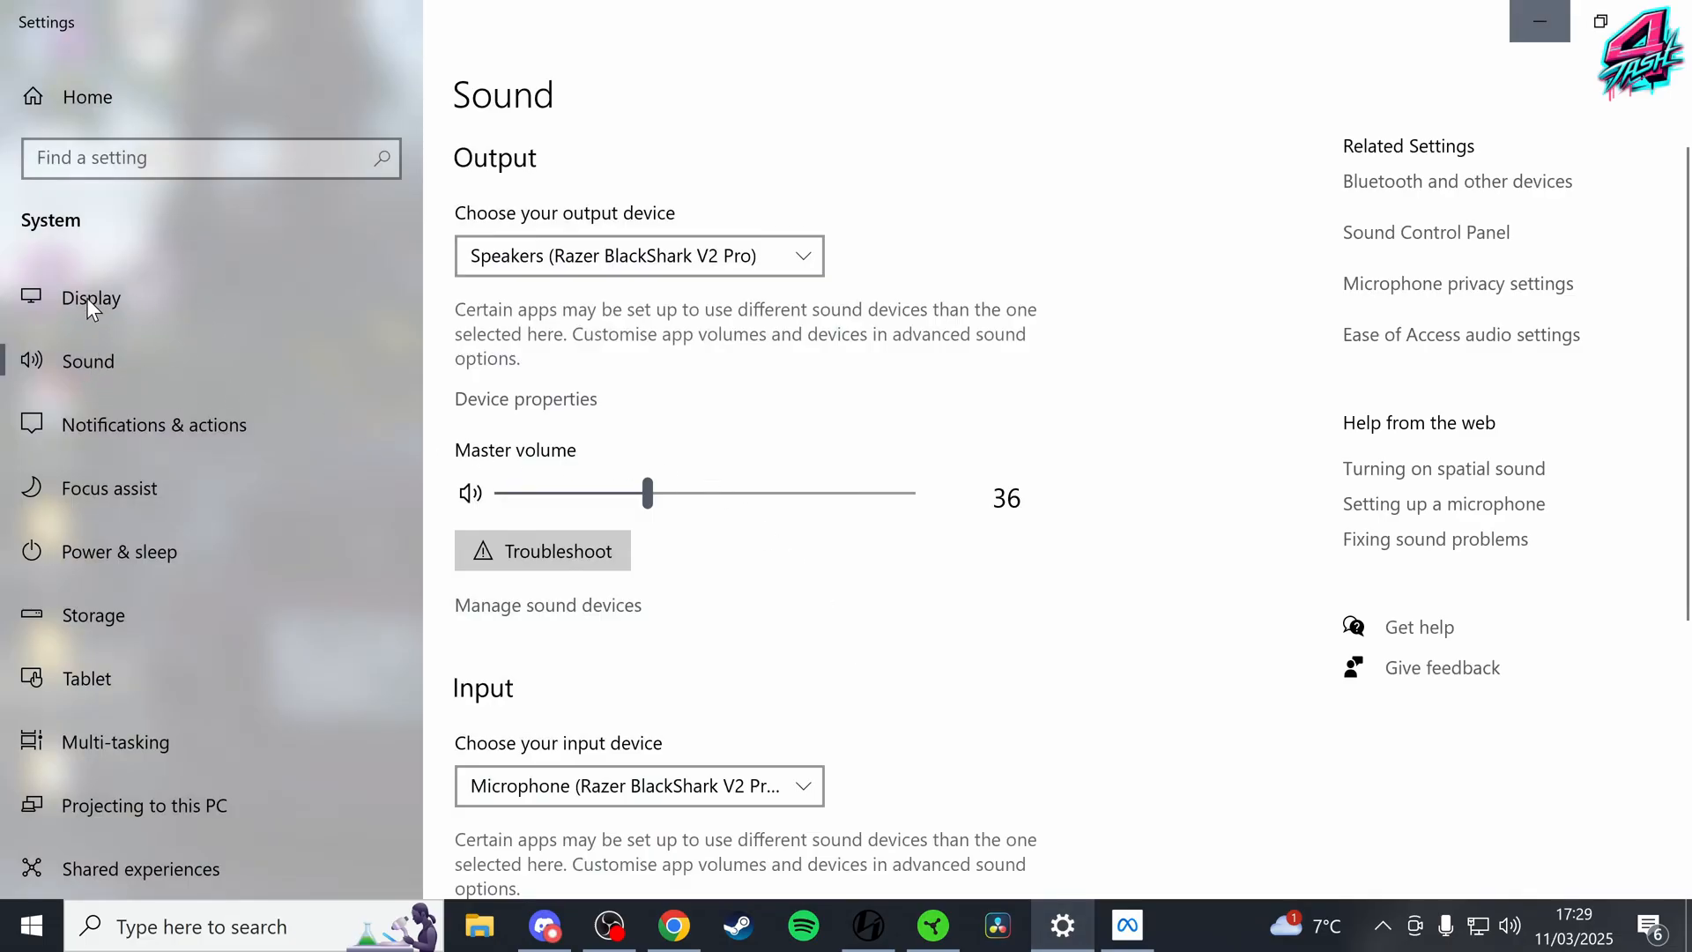
pyautogui.click(90, 298)
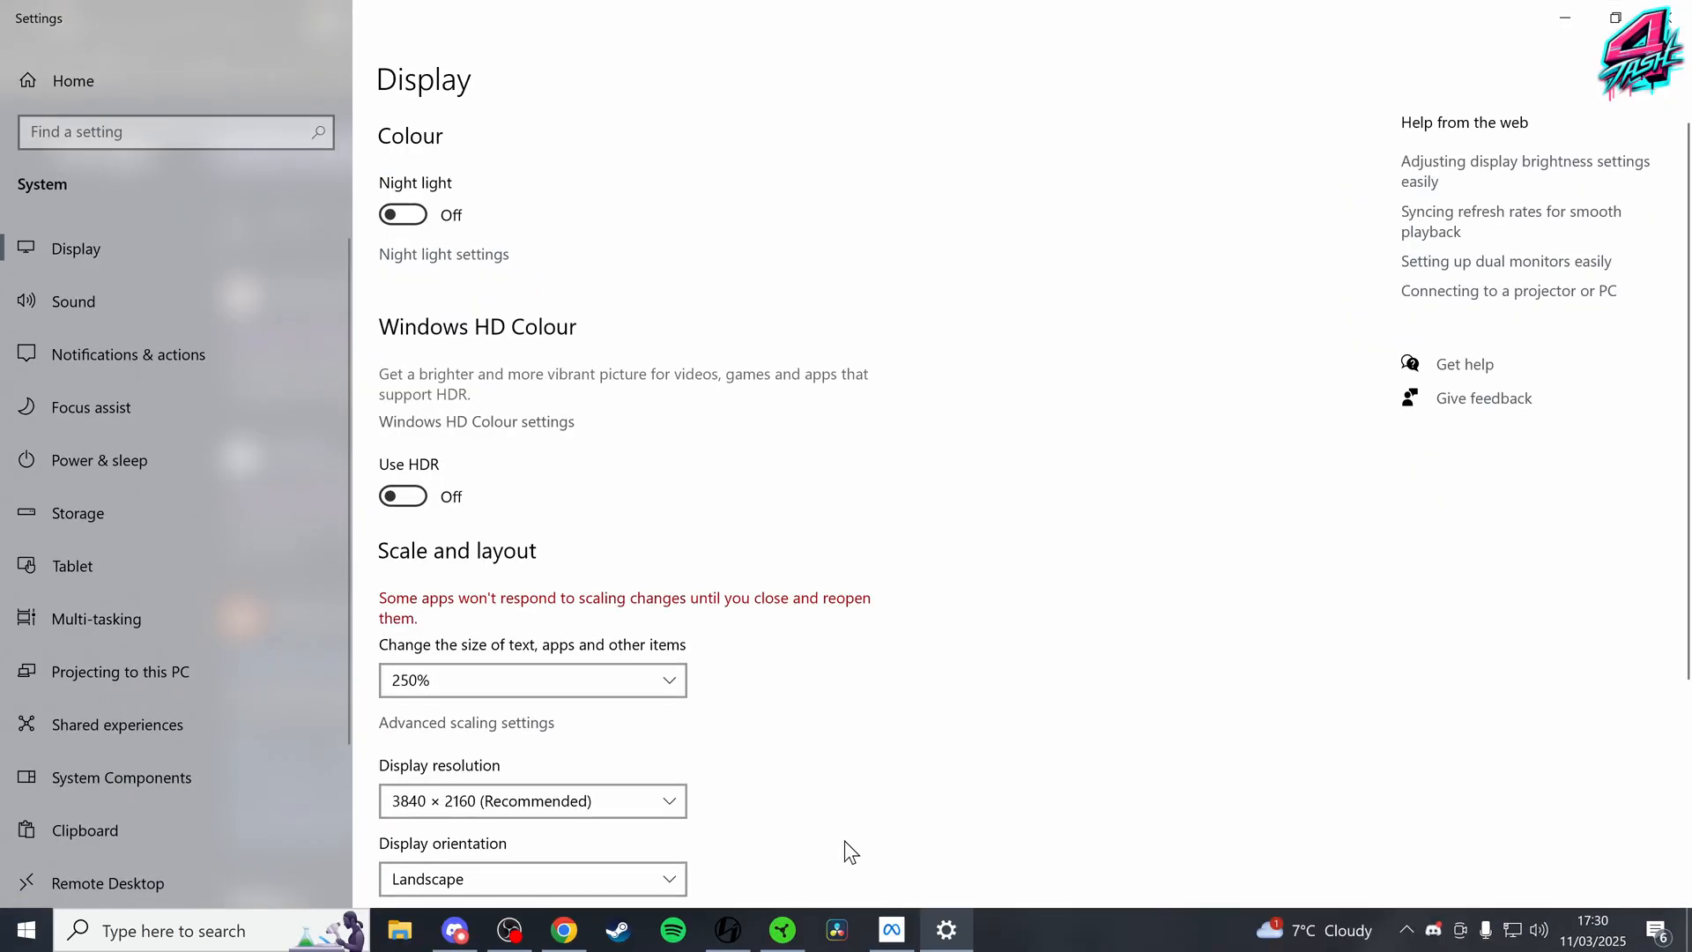
pyautogui.moveTo(833, 929)
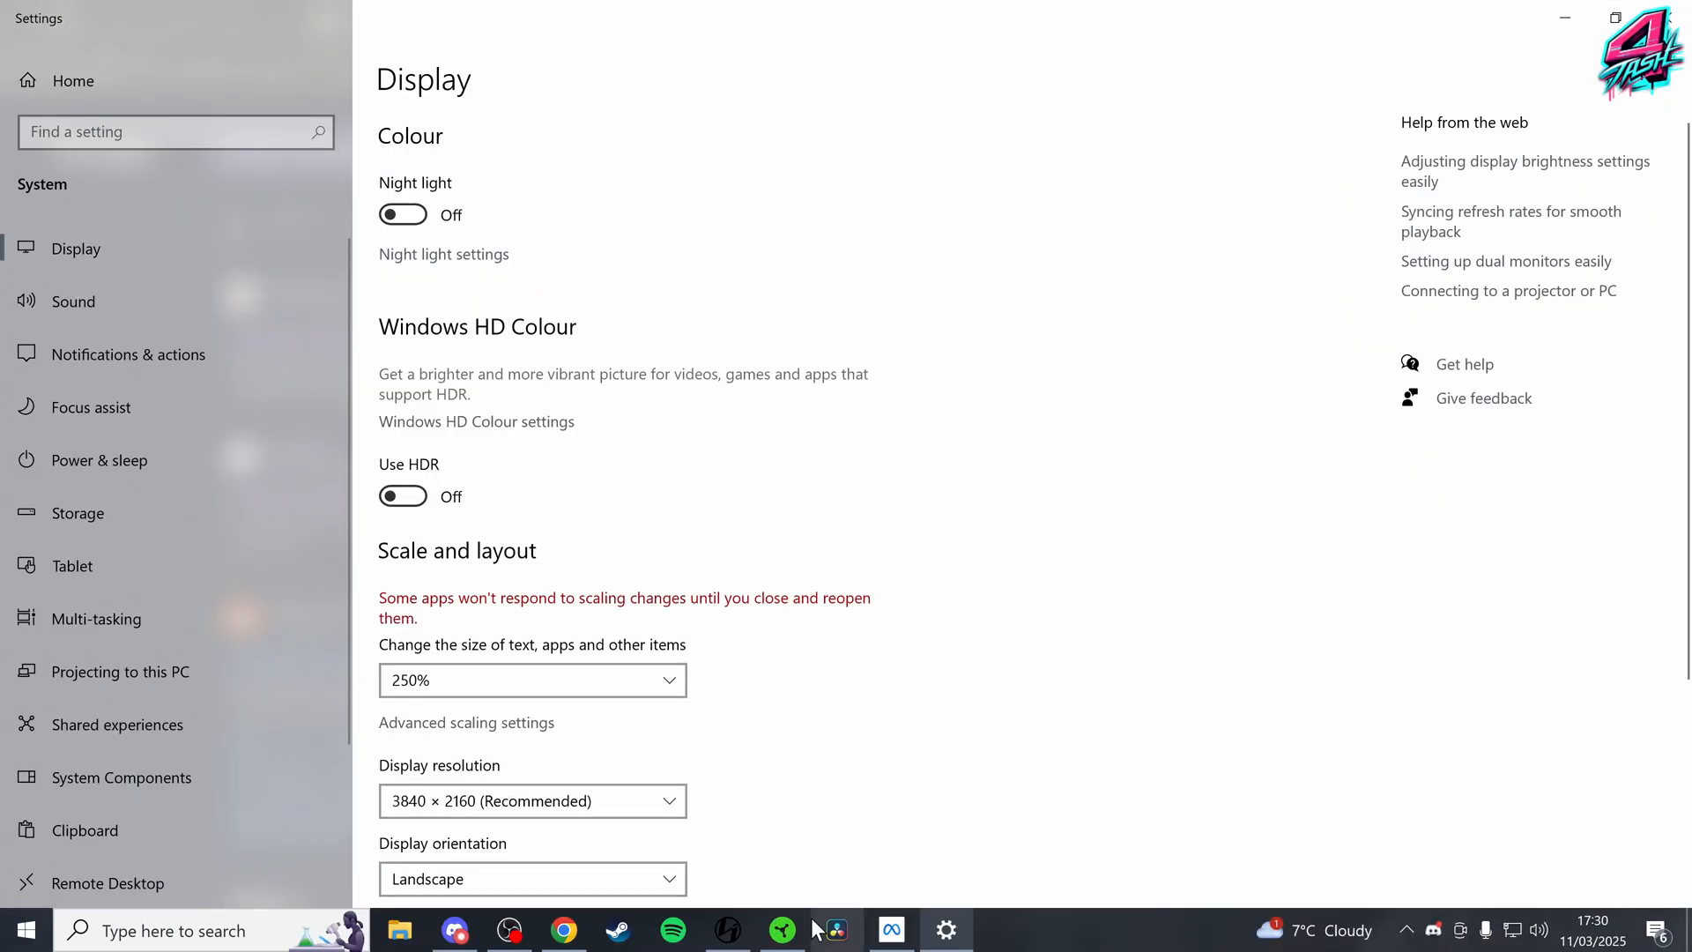
pyautogui.click(888, 929)
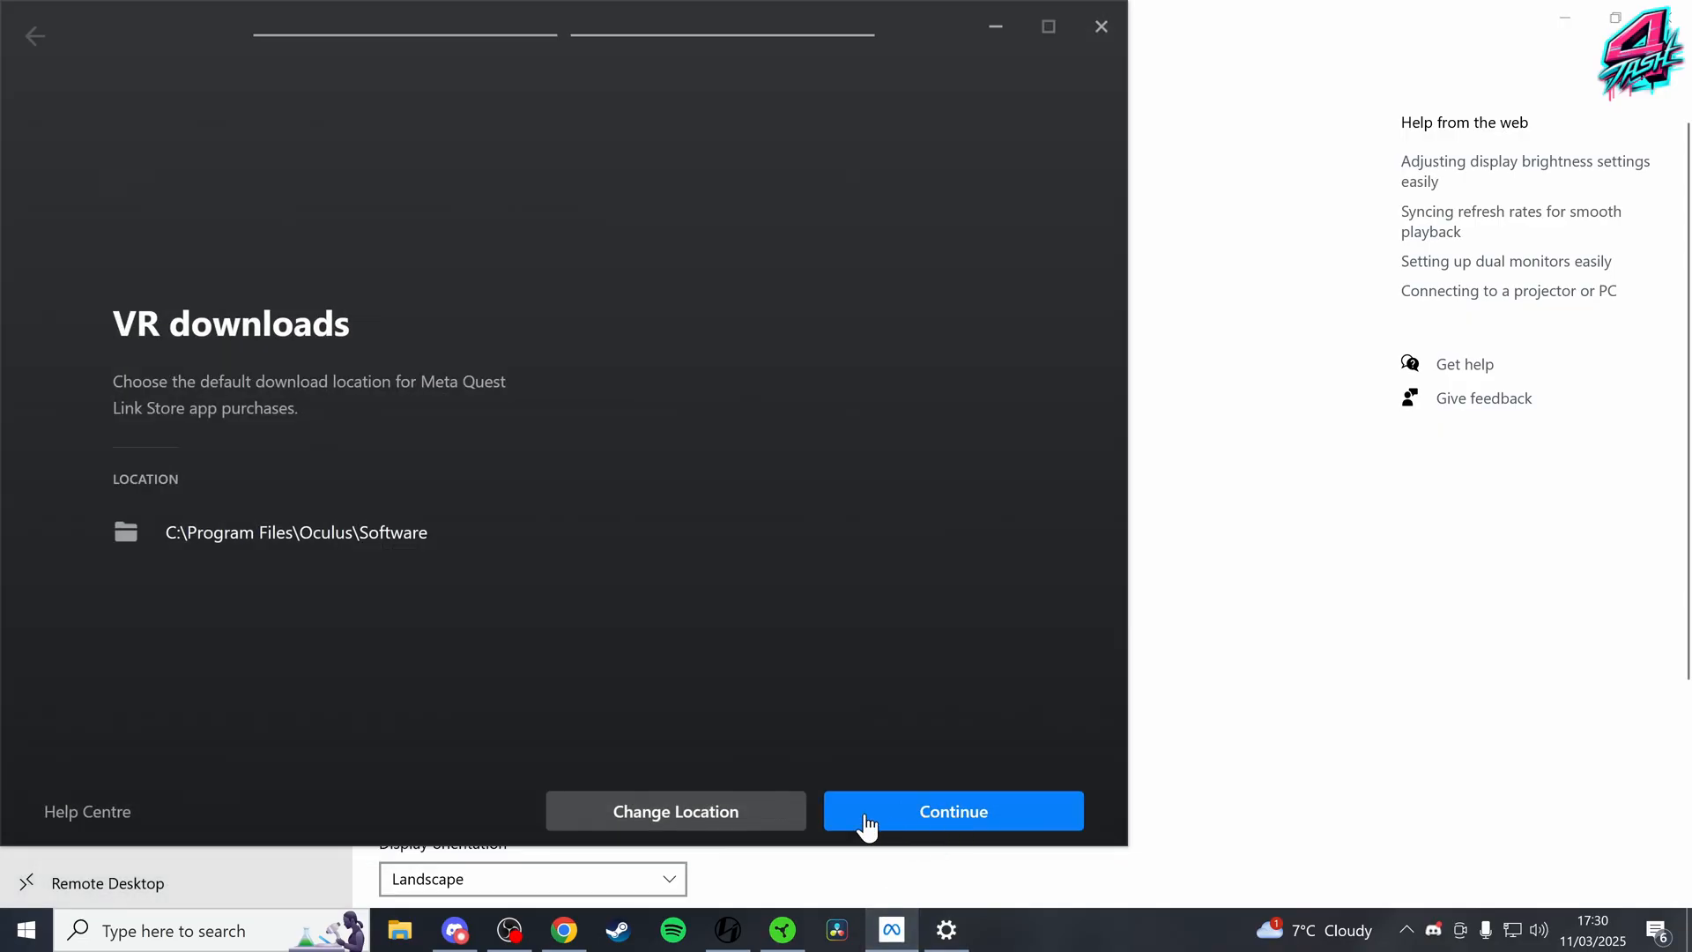
pyautogui.moveTo(710, 753)
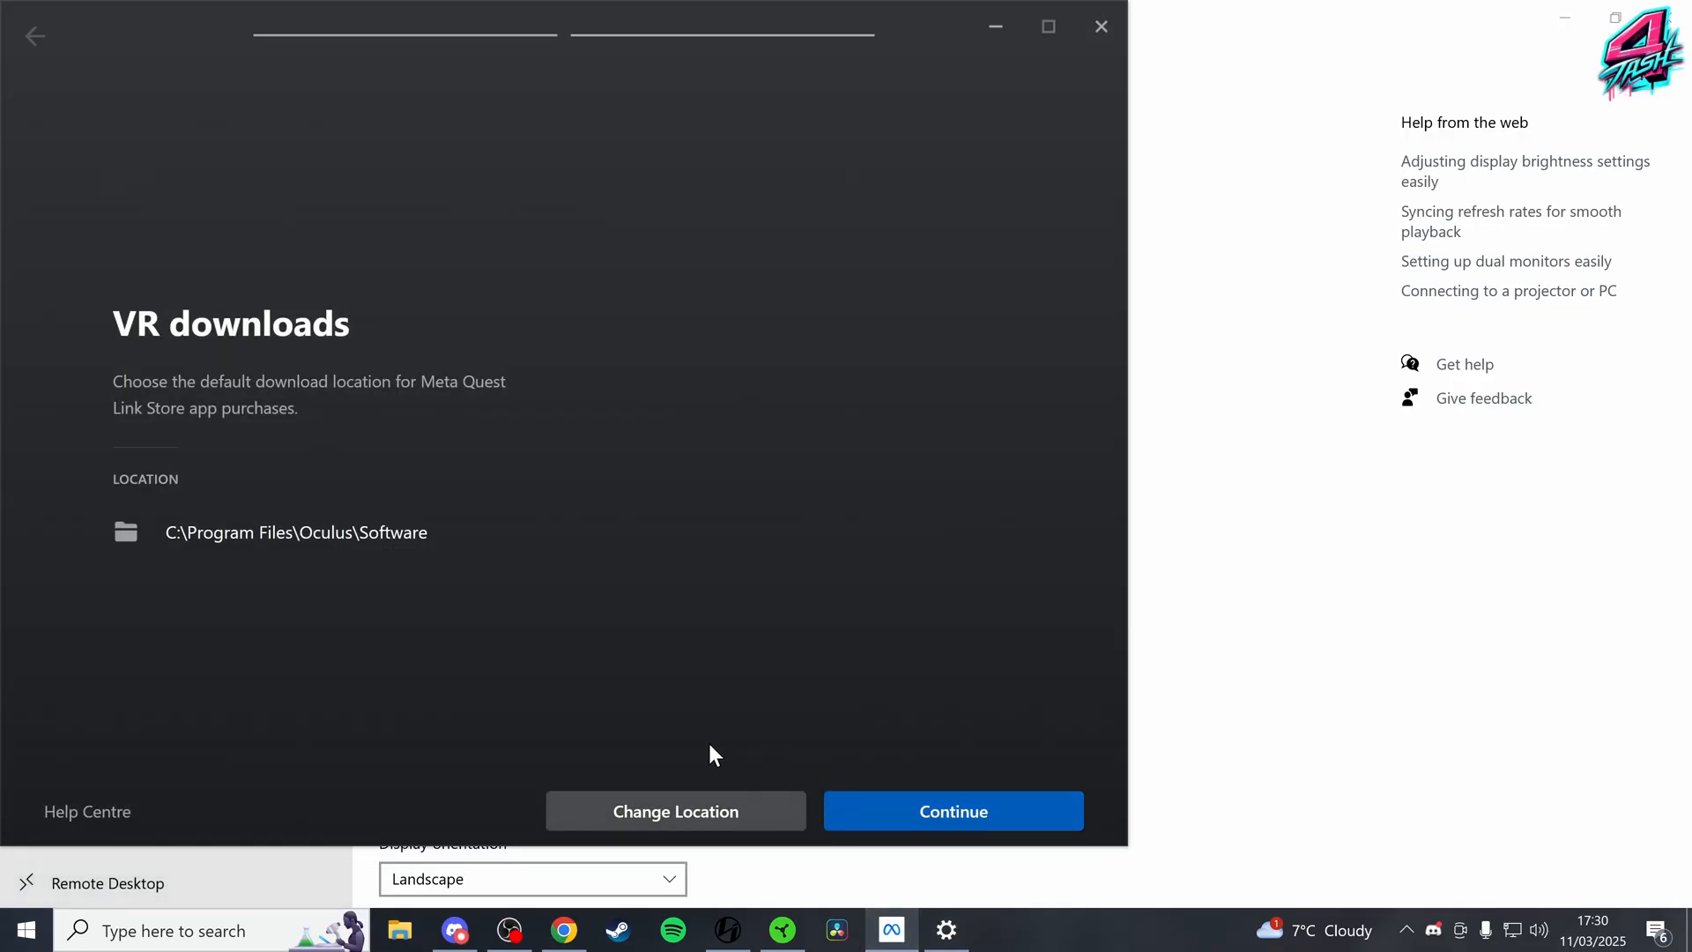
pyautogui.moveTo(431, 677)
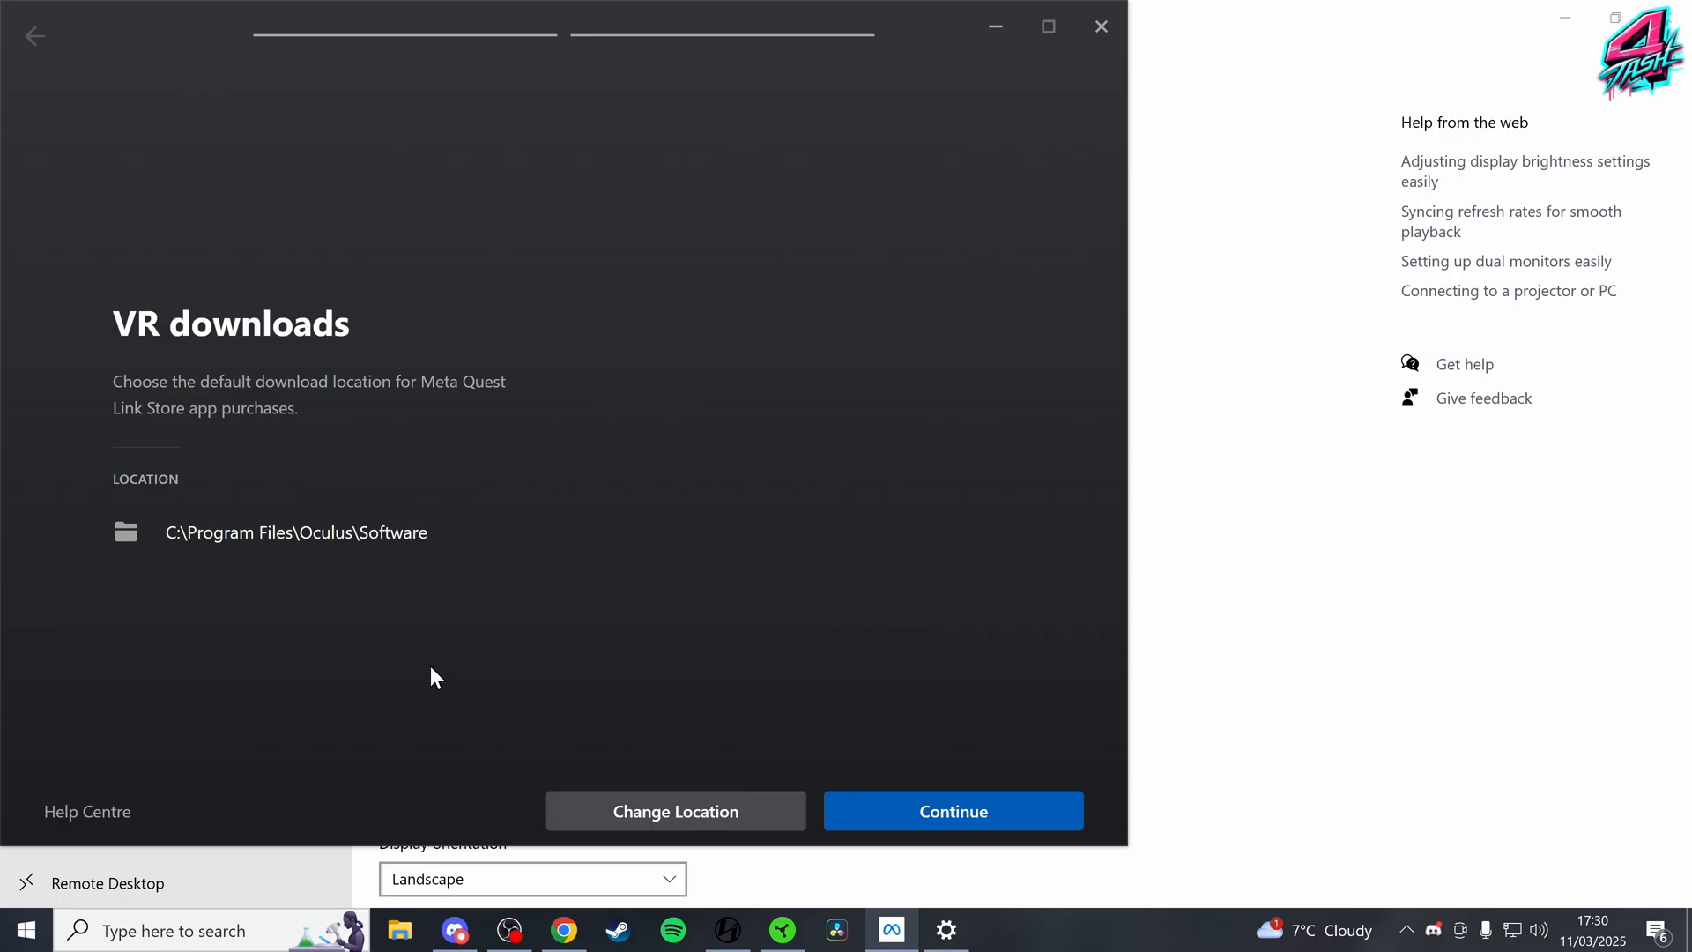
# Accept the default VR downloads folder, choose Quest 3 as the headset and the wired Link cable connection
pyautogui.click(950, 811)
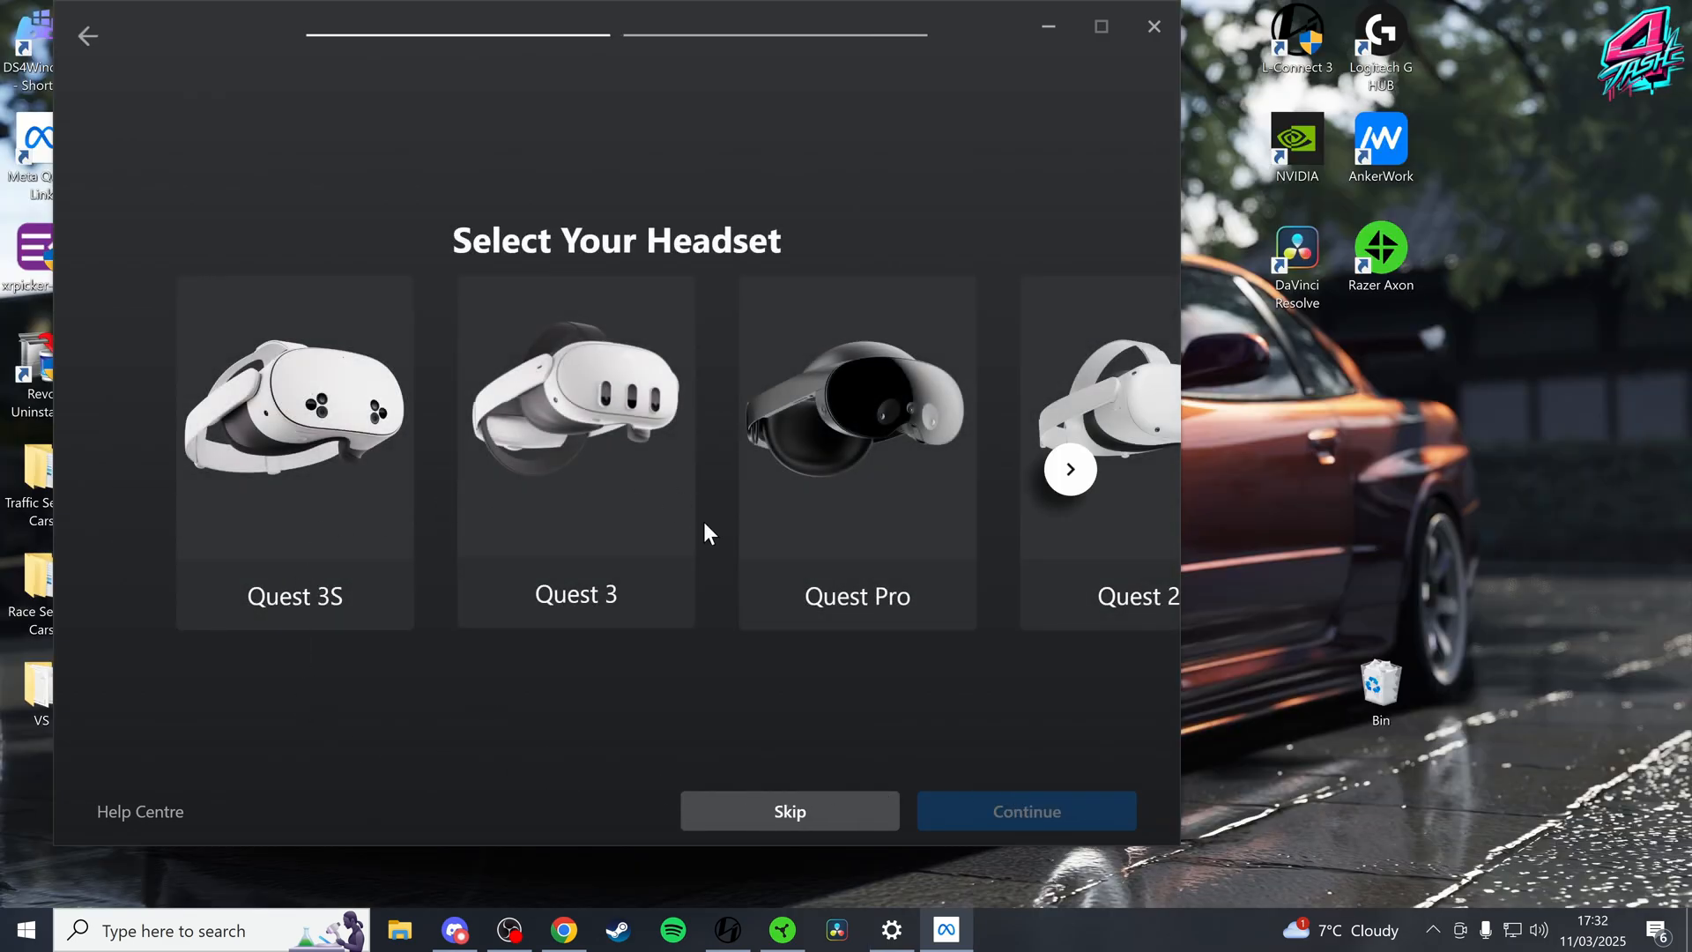
pyautogui.moveTo(573, 473)
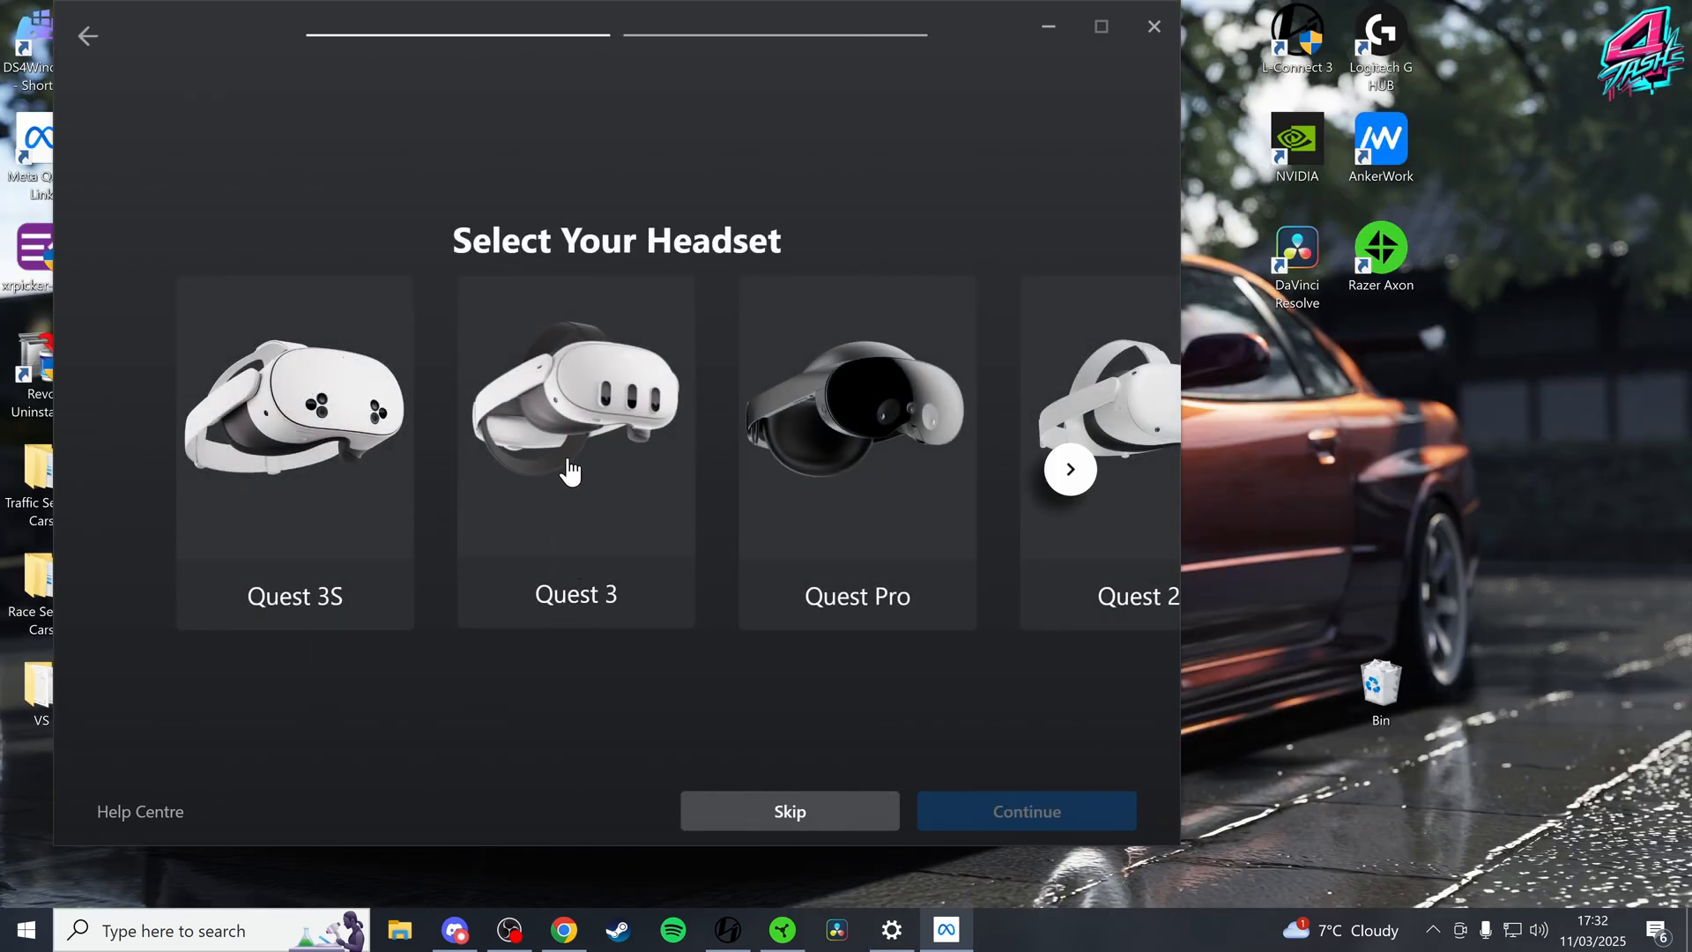
pyautogui.click(574, 442)
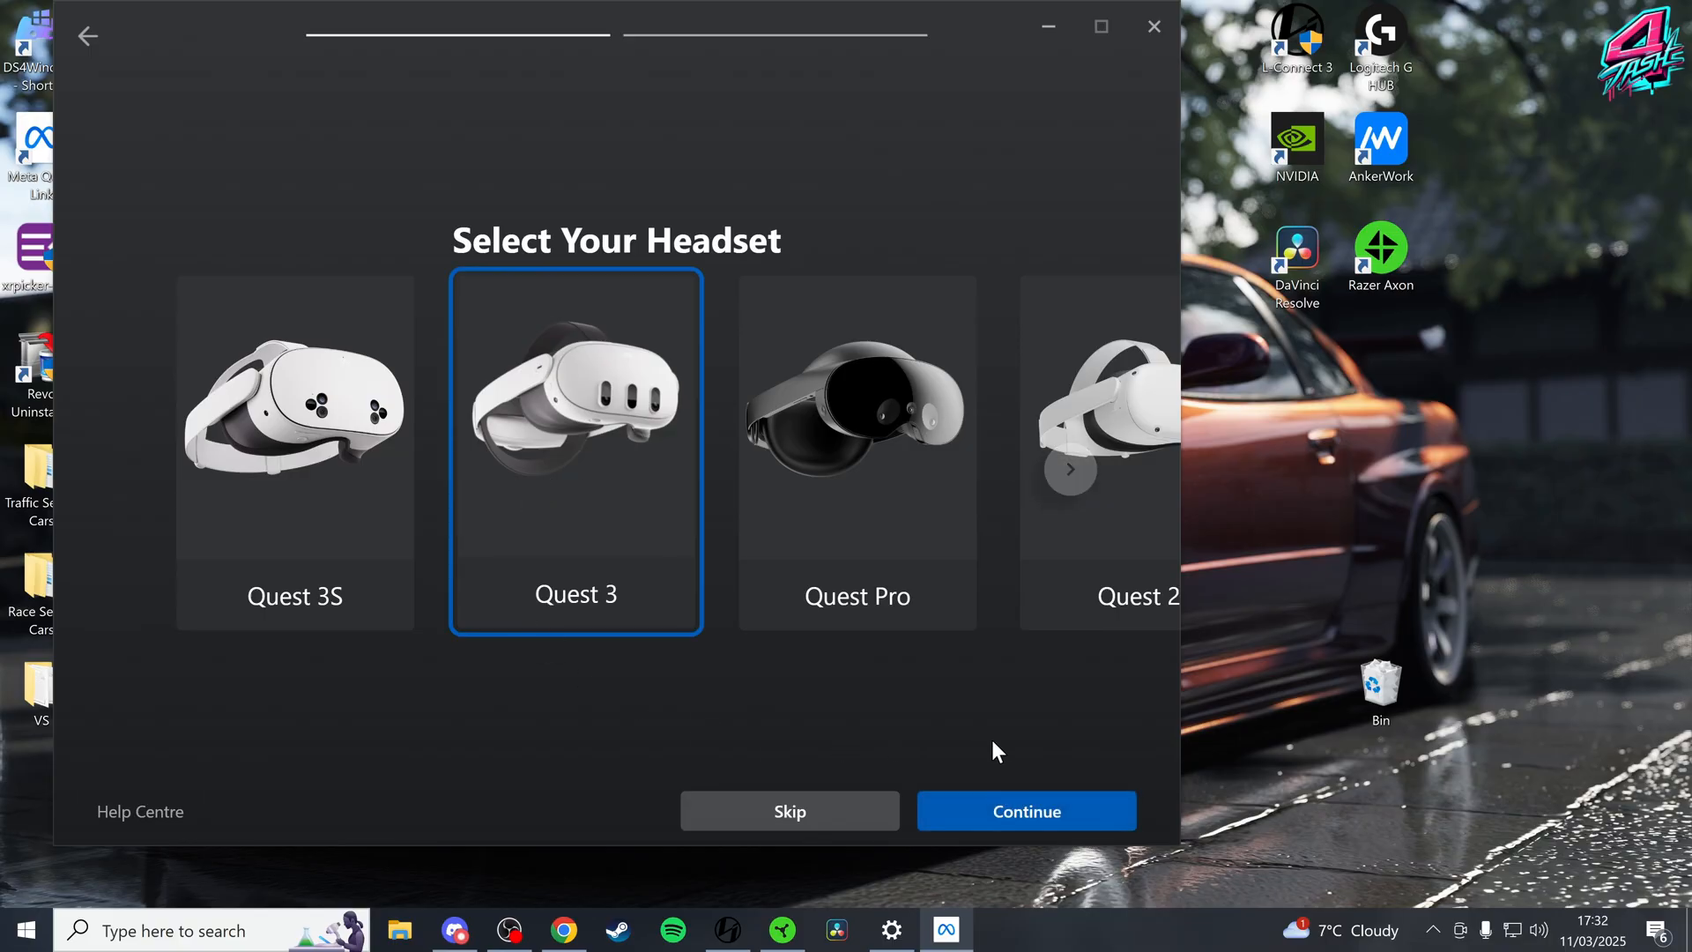
pyautogui.click(1025, 811)
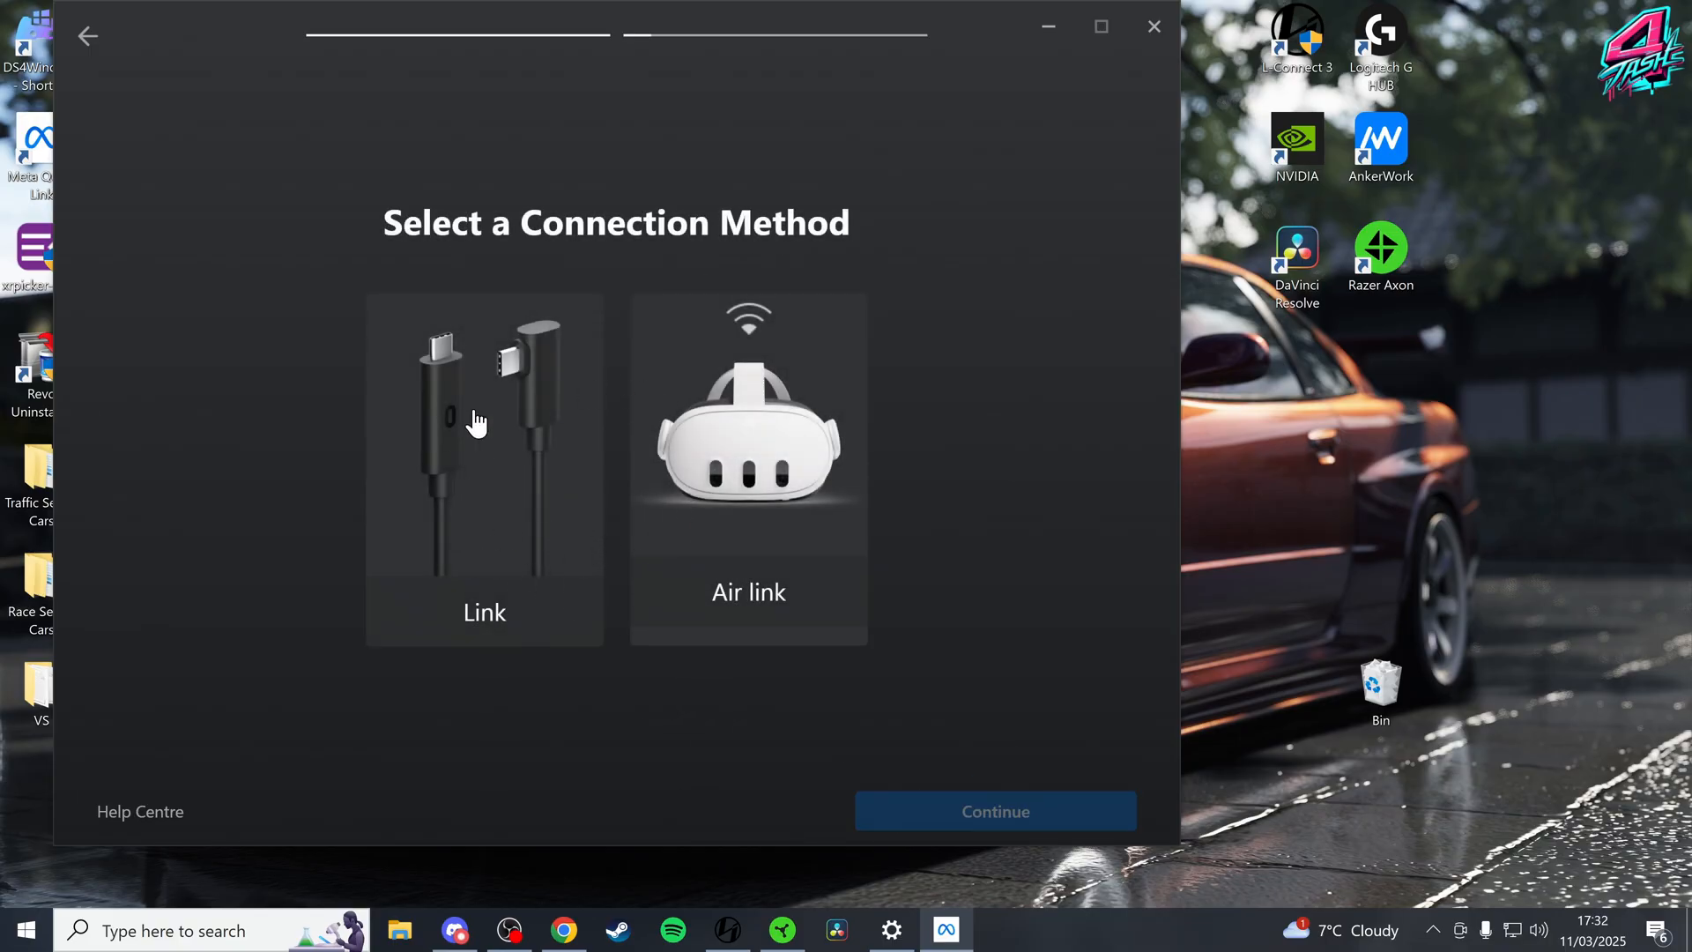
pyautogui.moveTo(620, 474)
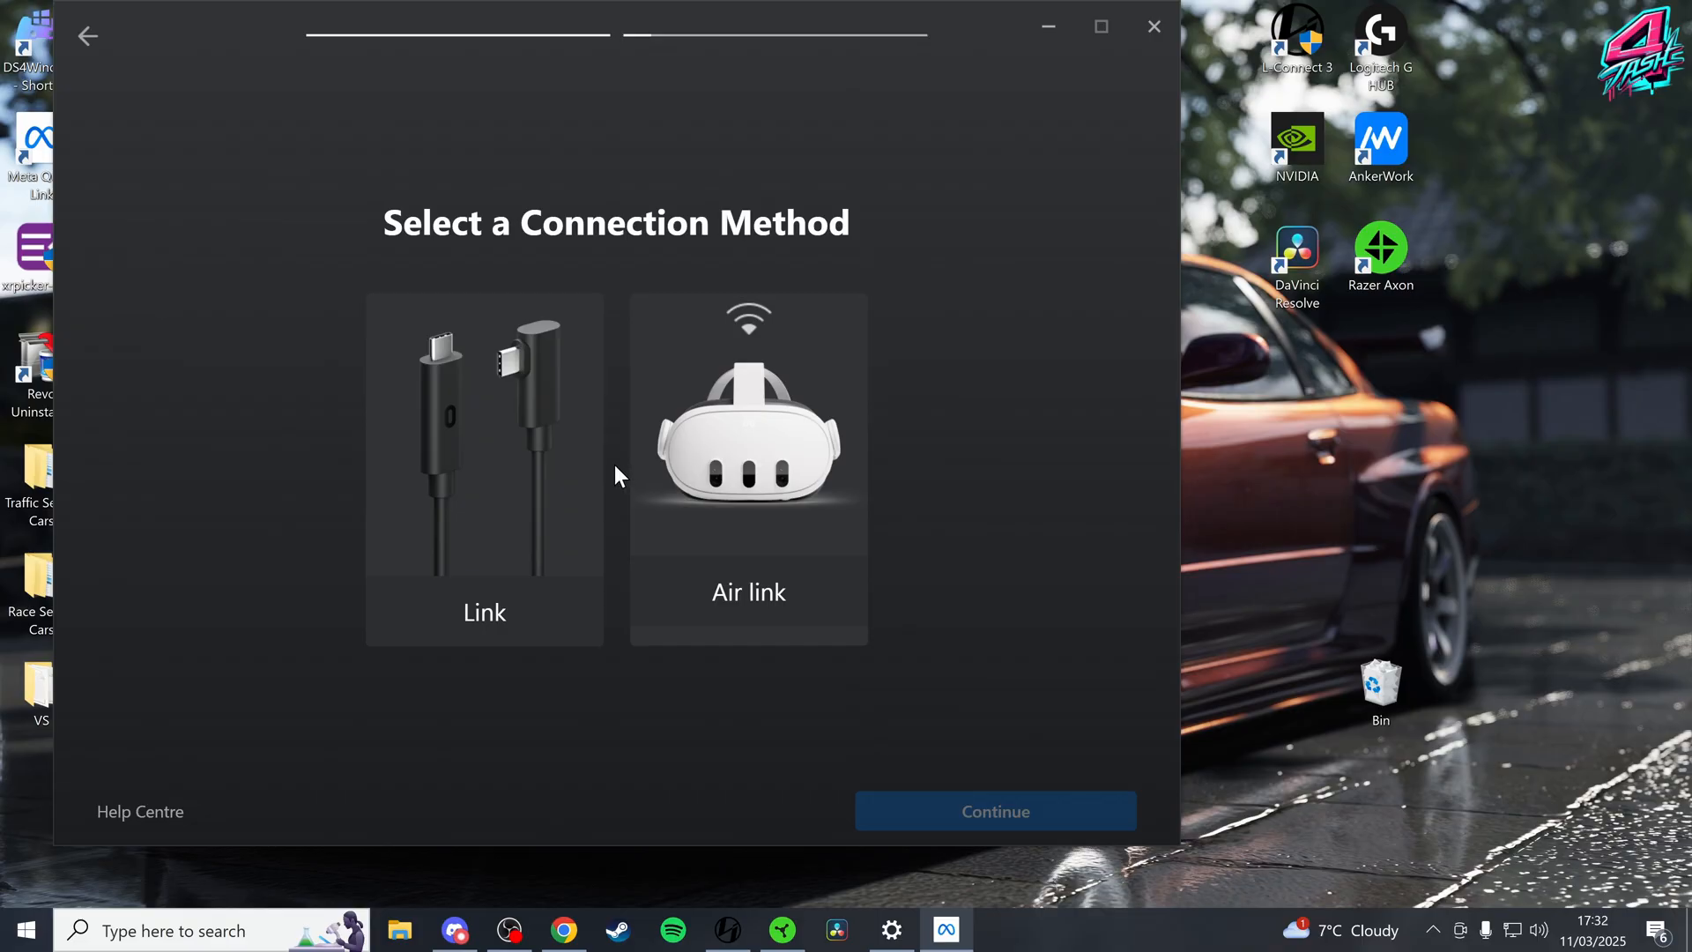
pyautogui.moveTo(515, 479)
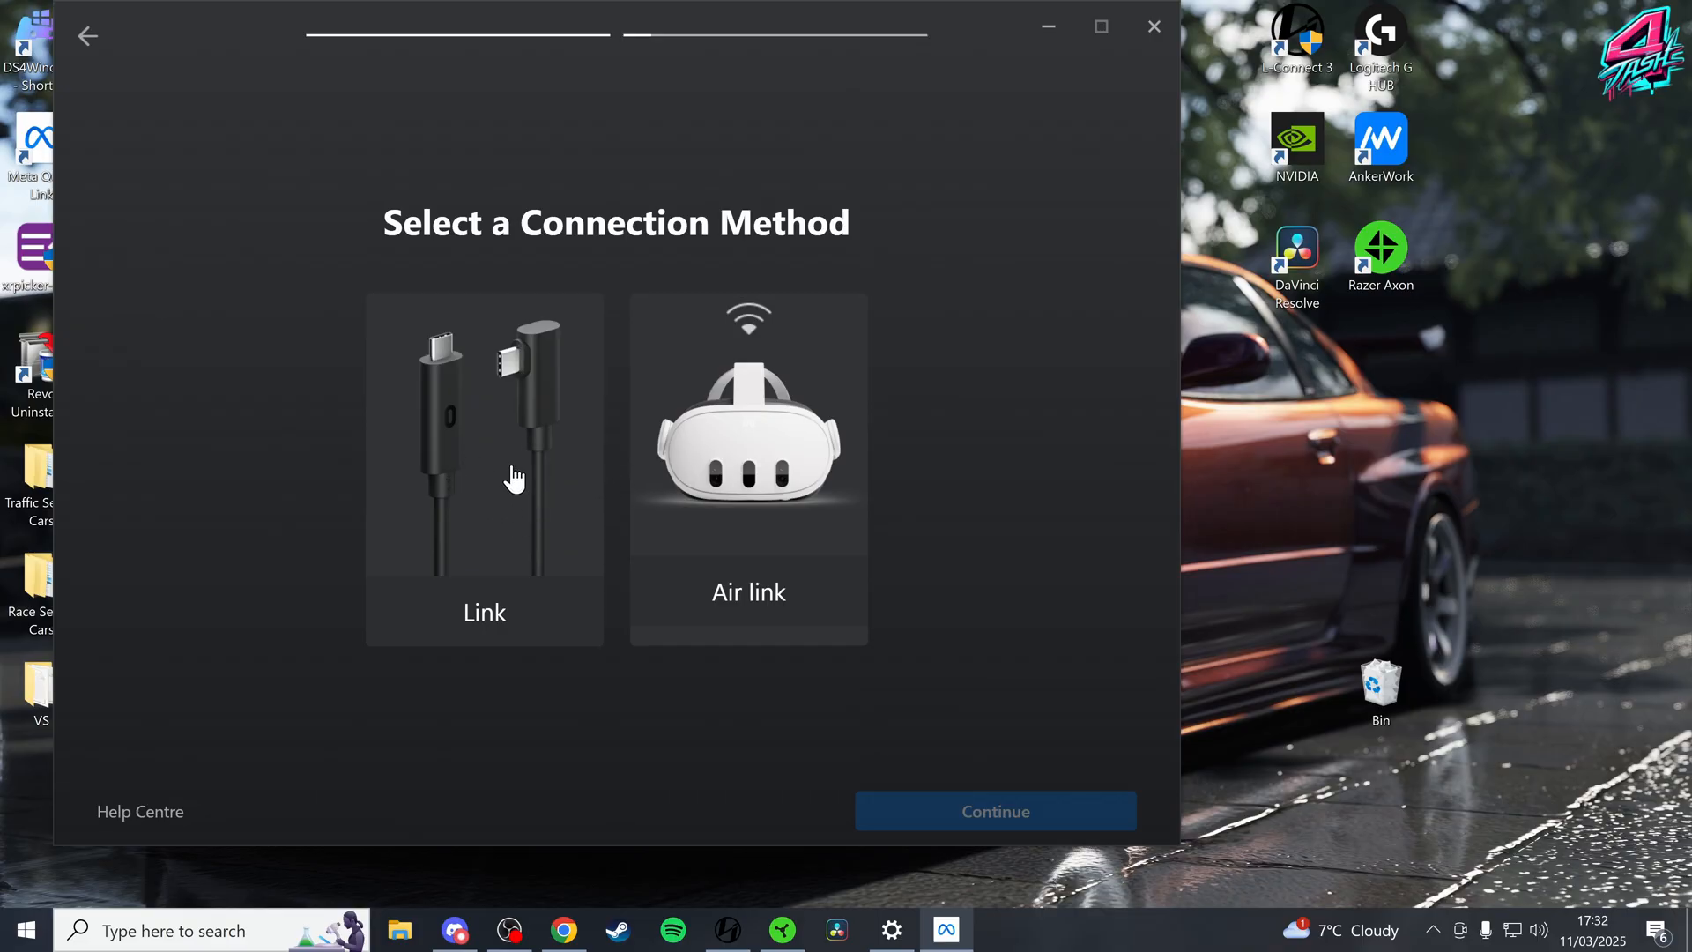
pyautogui.moveTo(492, 485)
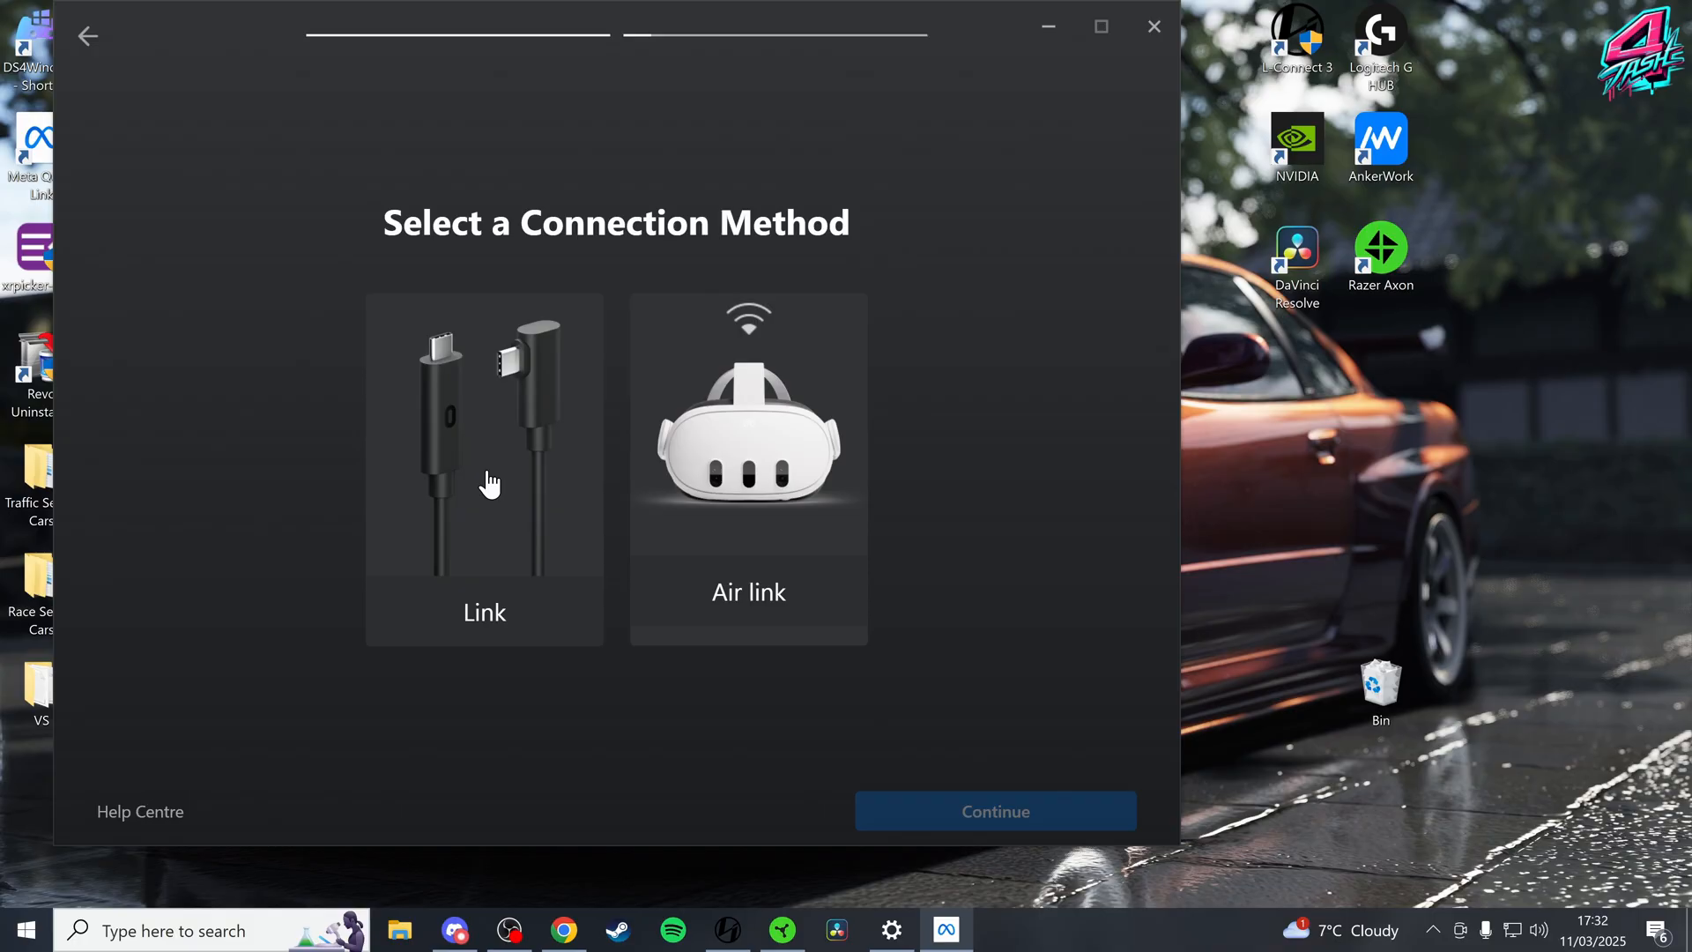
pyautogui.moveTo(775, 480)
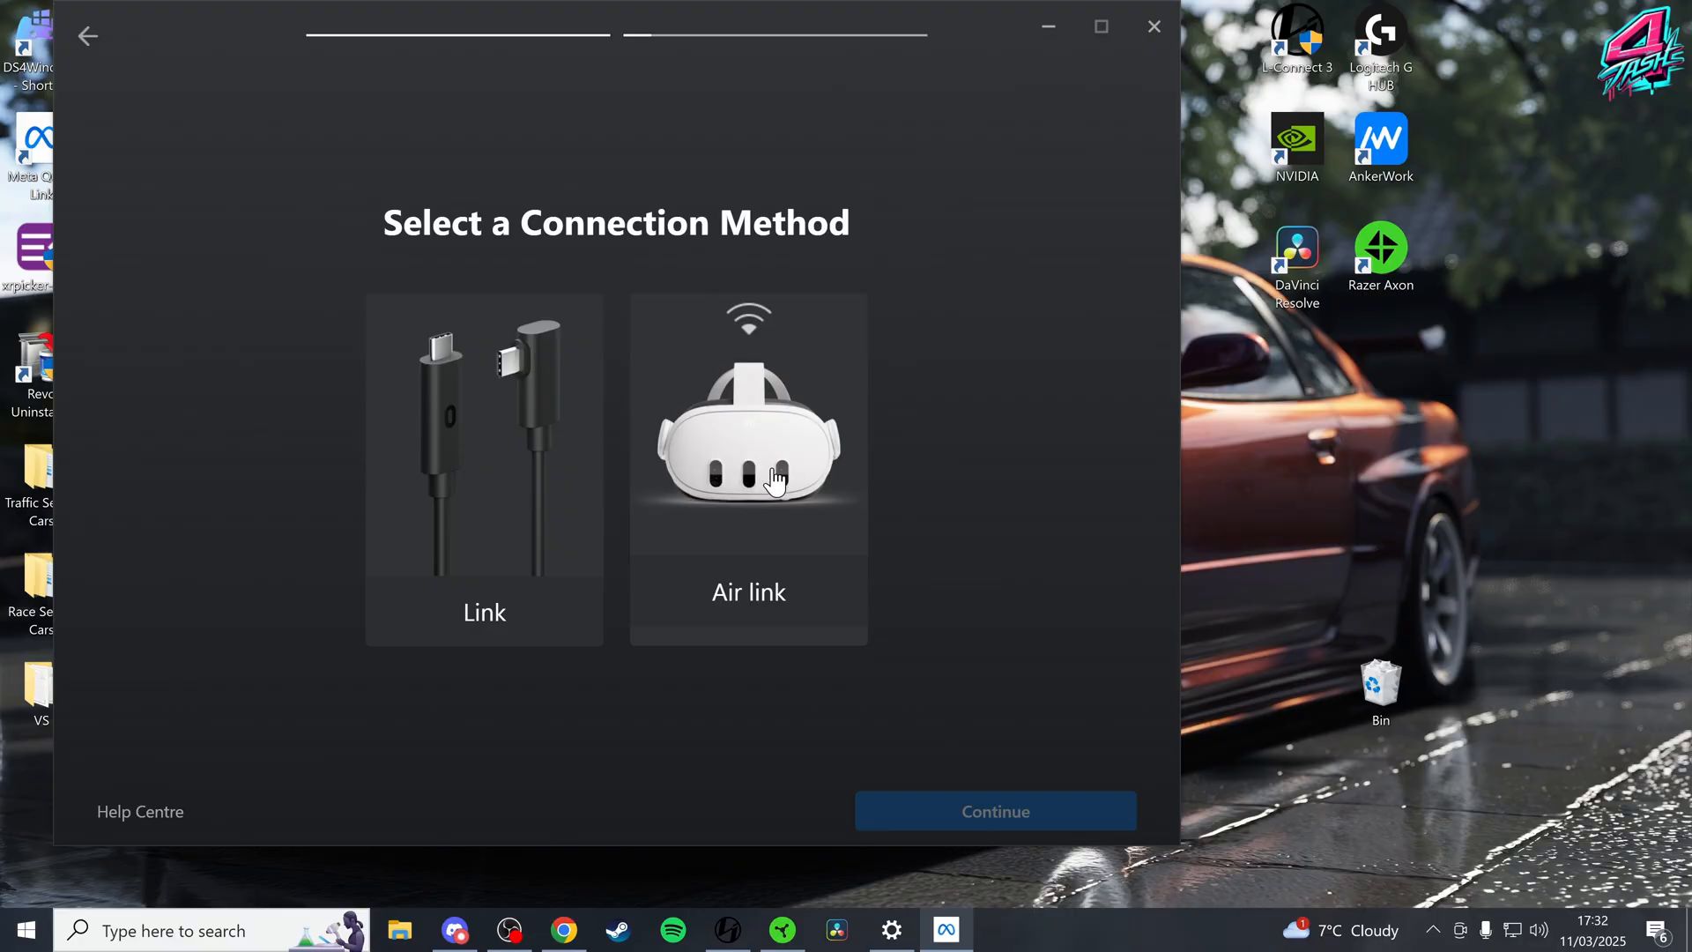
pyautogui.click(483, 469)
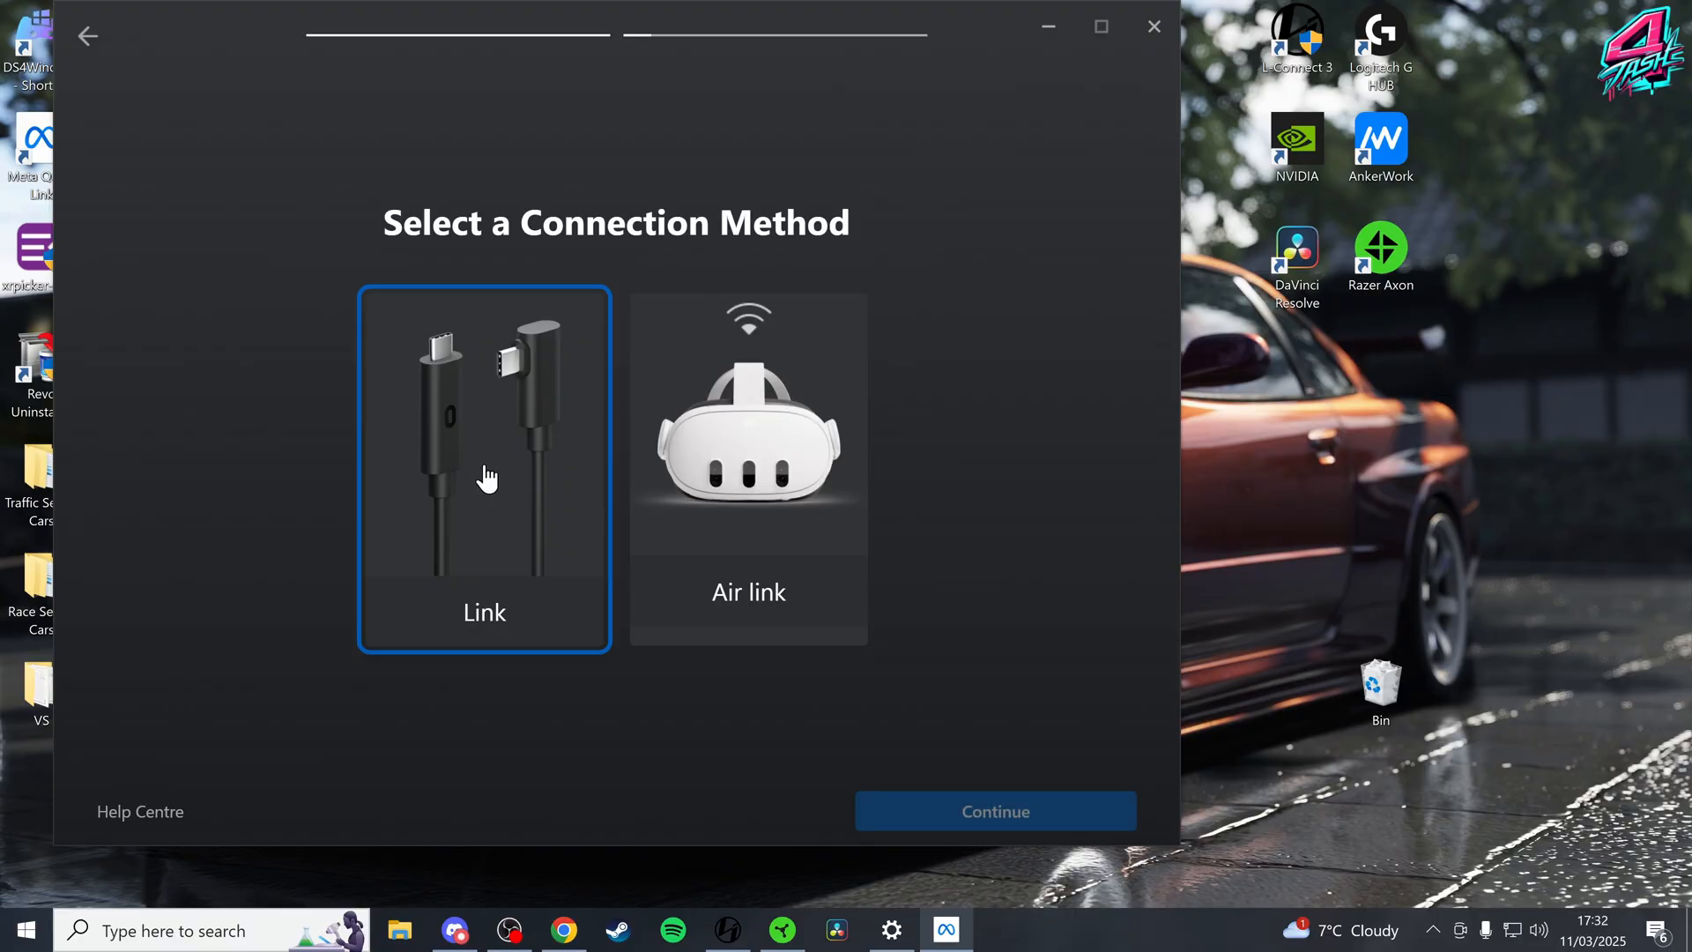
# Run the cable test, passing as a compatible USB 3 connection at 3.0 Gbps, and complete setup
pyautogui.click(994, 811)
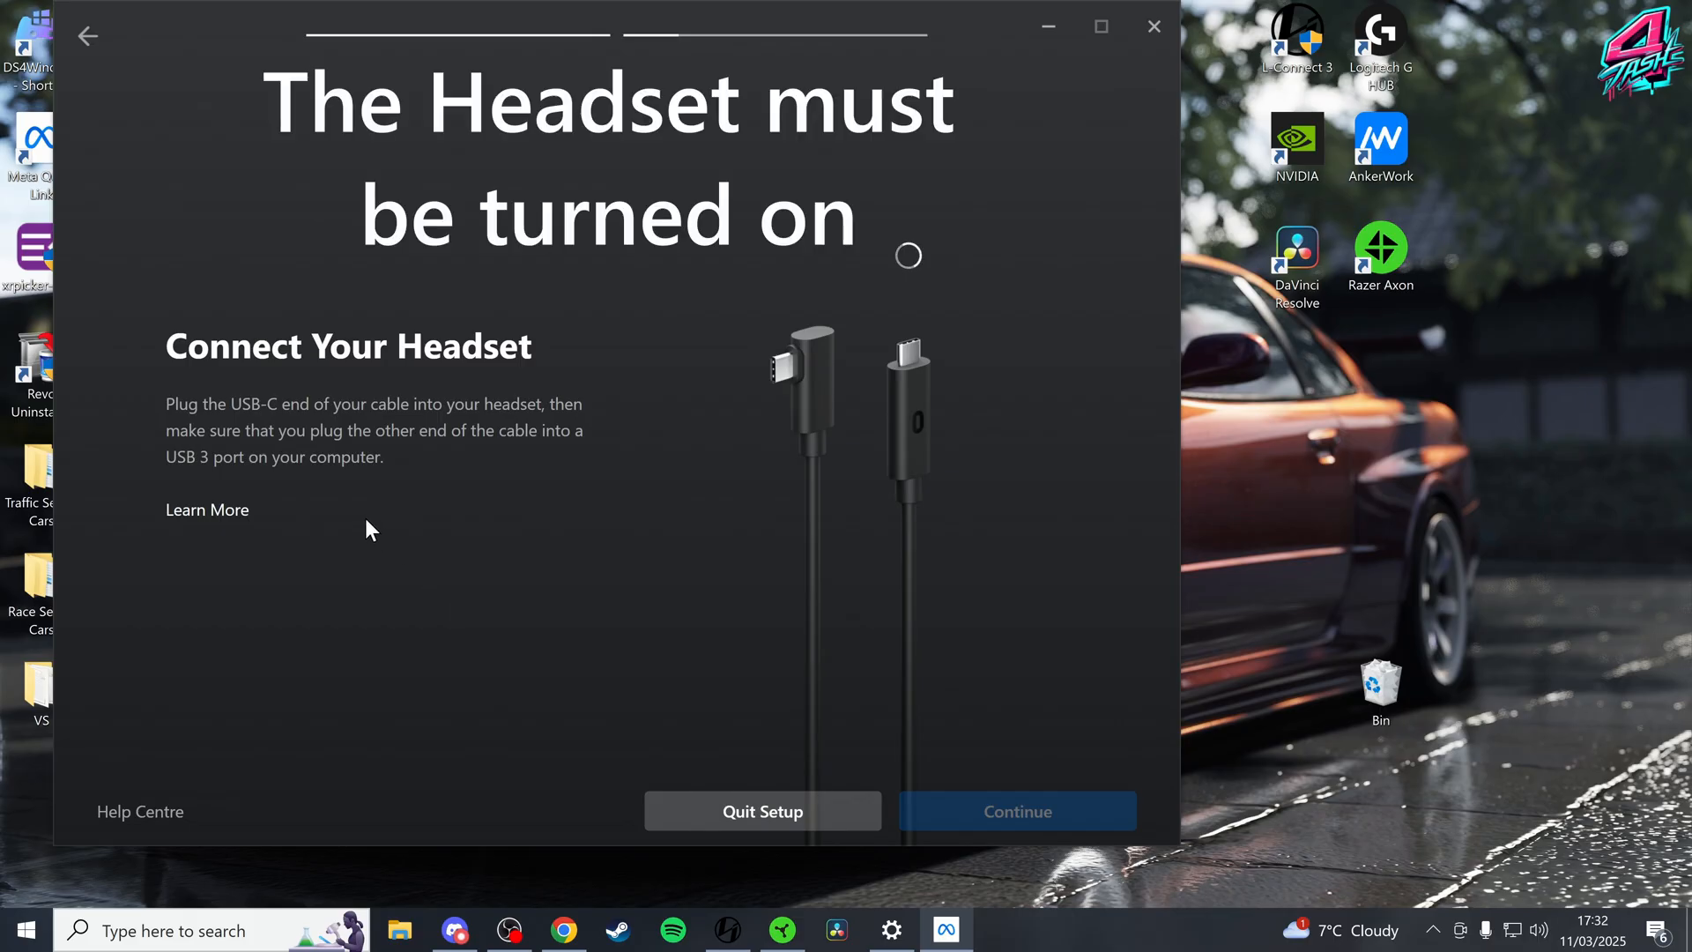
pyautogui.moveTo(400, 523)
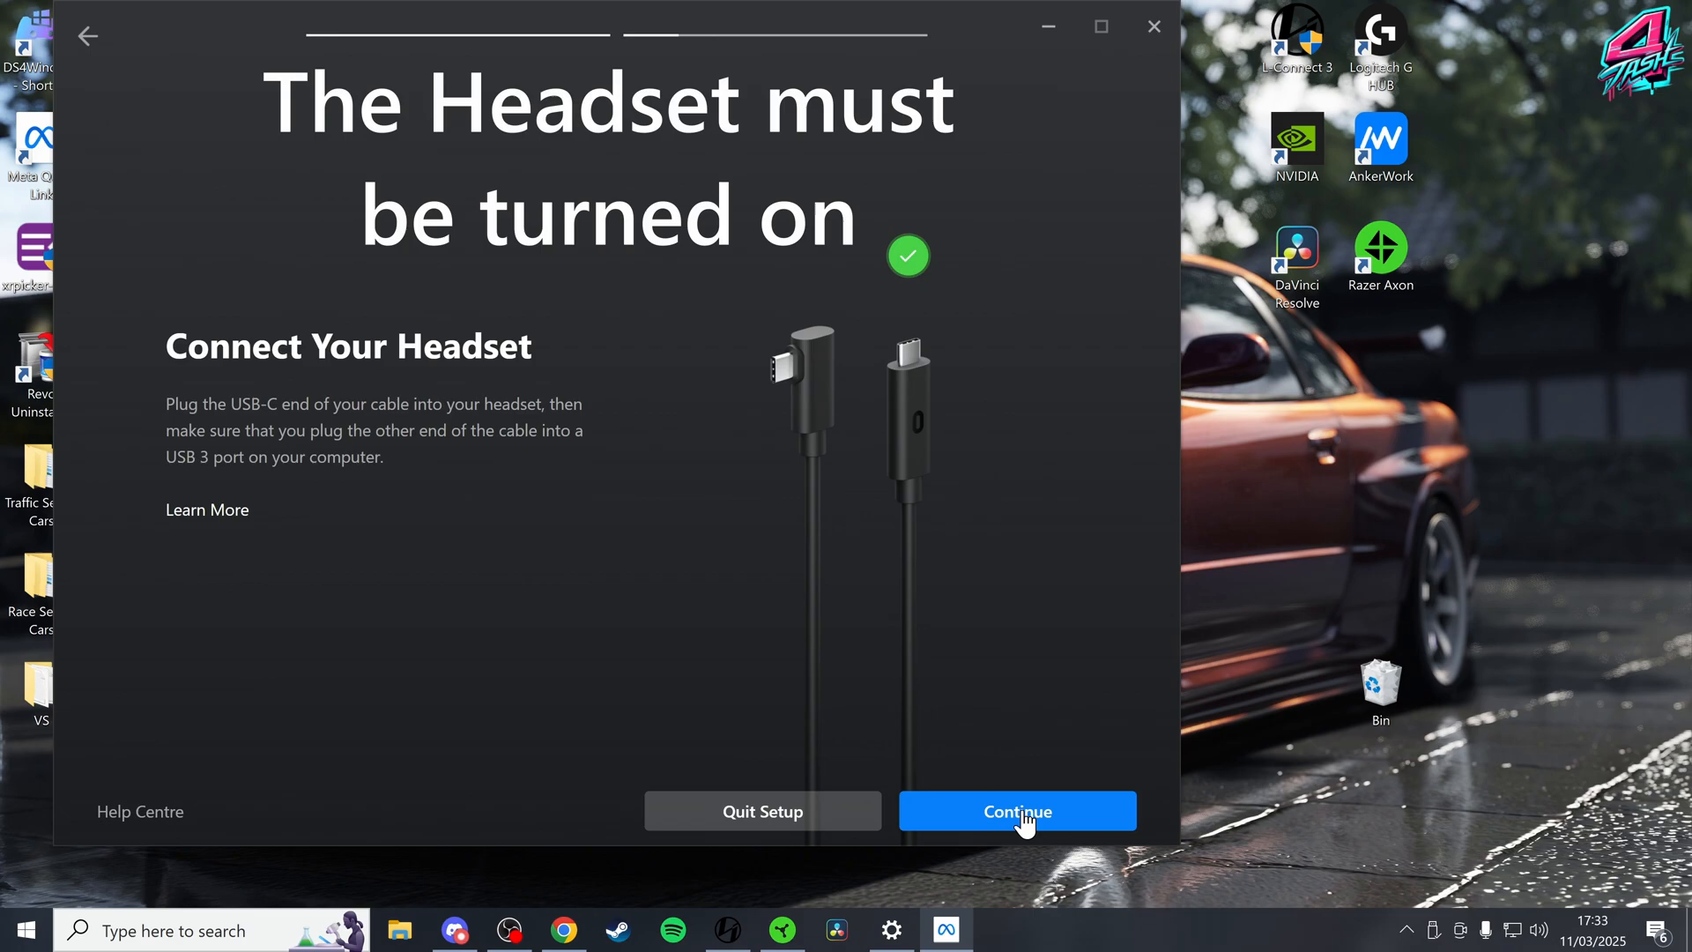
pyautogui.click(1016, 811)
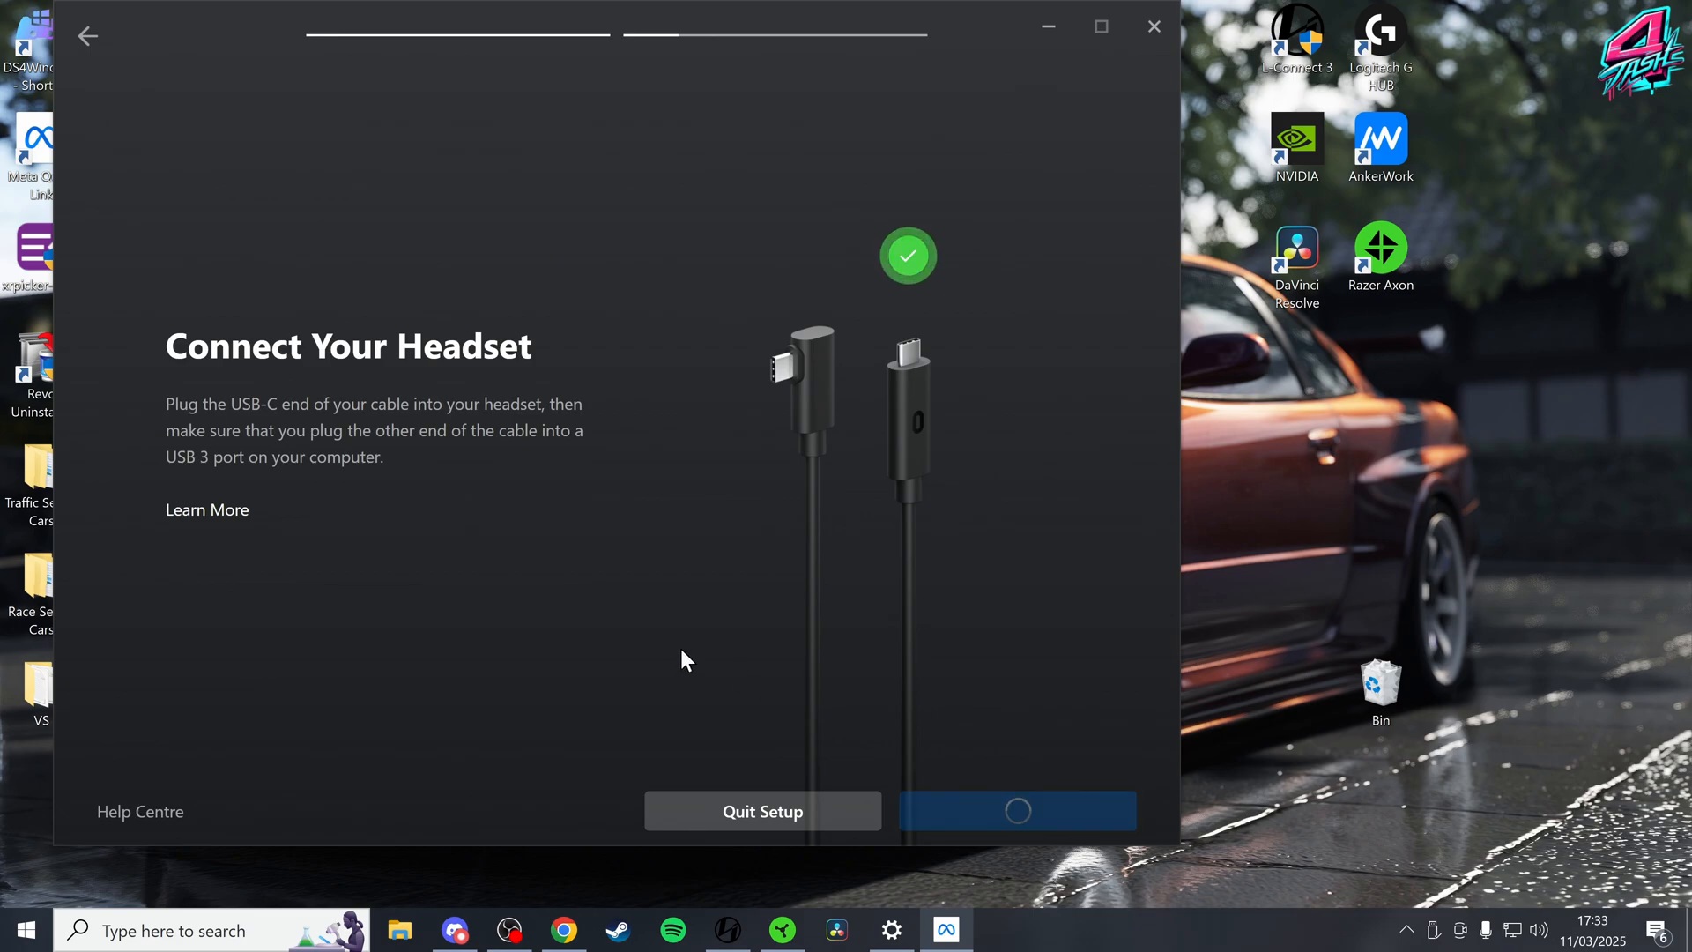
pyautogui.click(1016, 811)
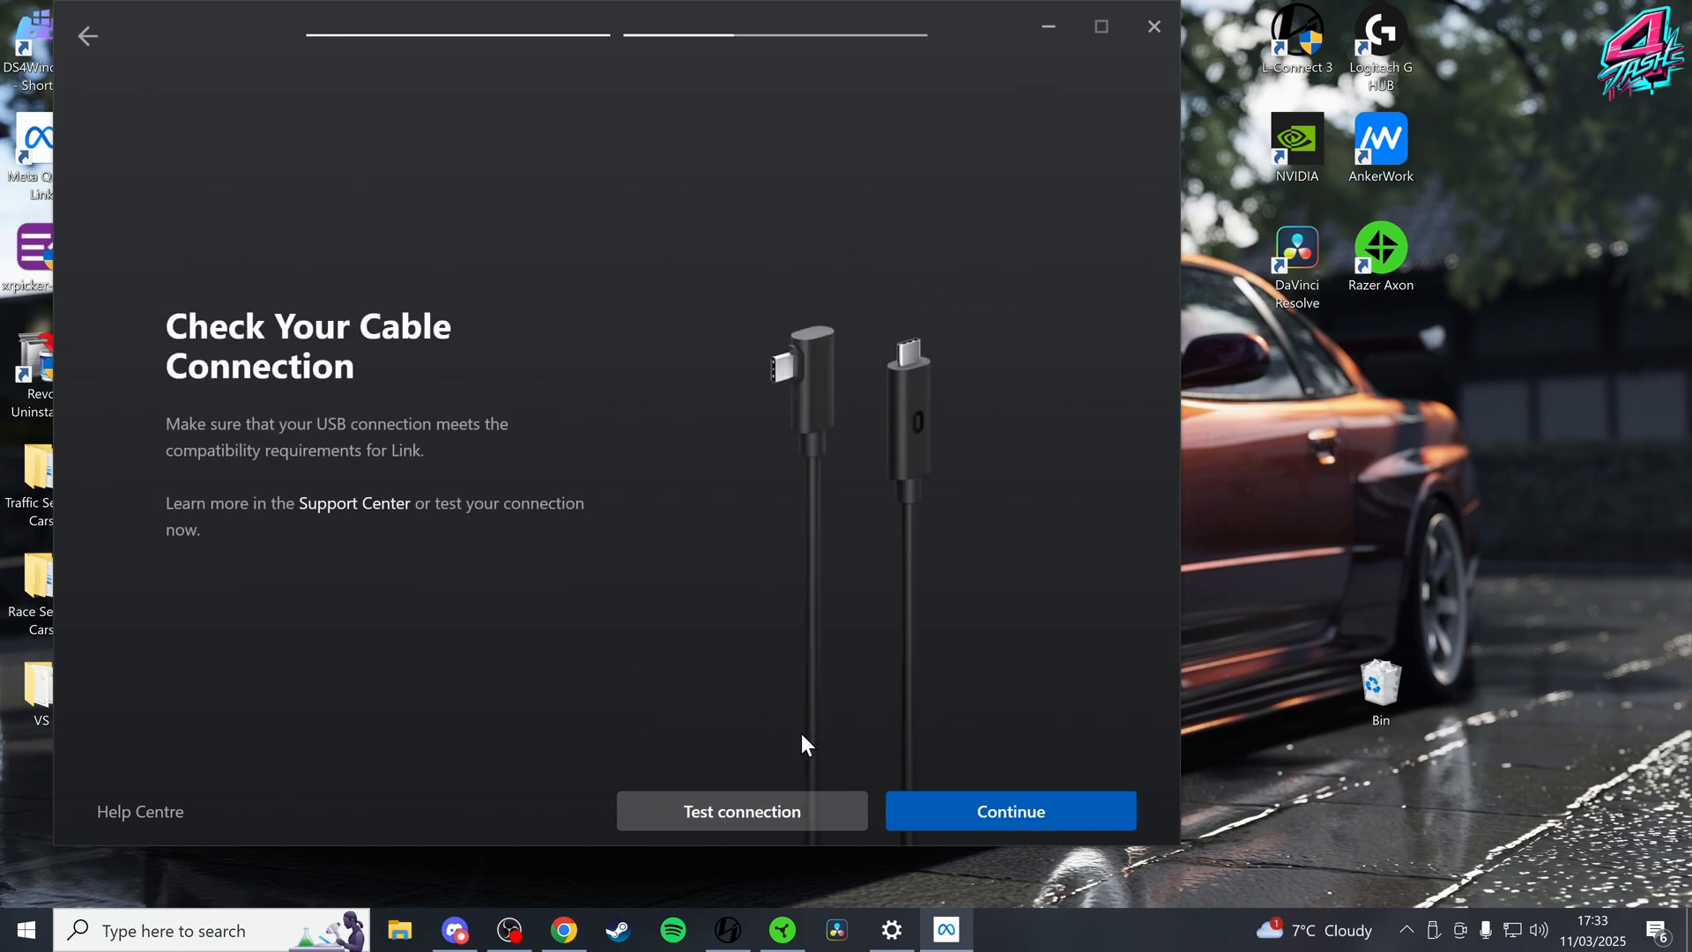
pyautogui.click(743, 811)
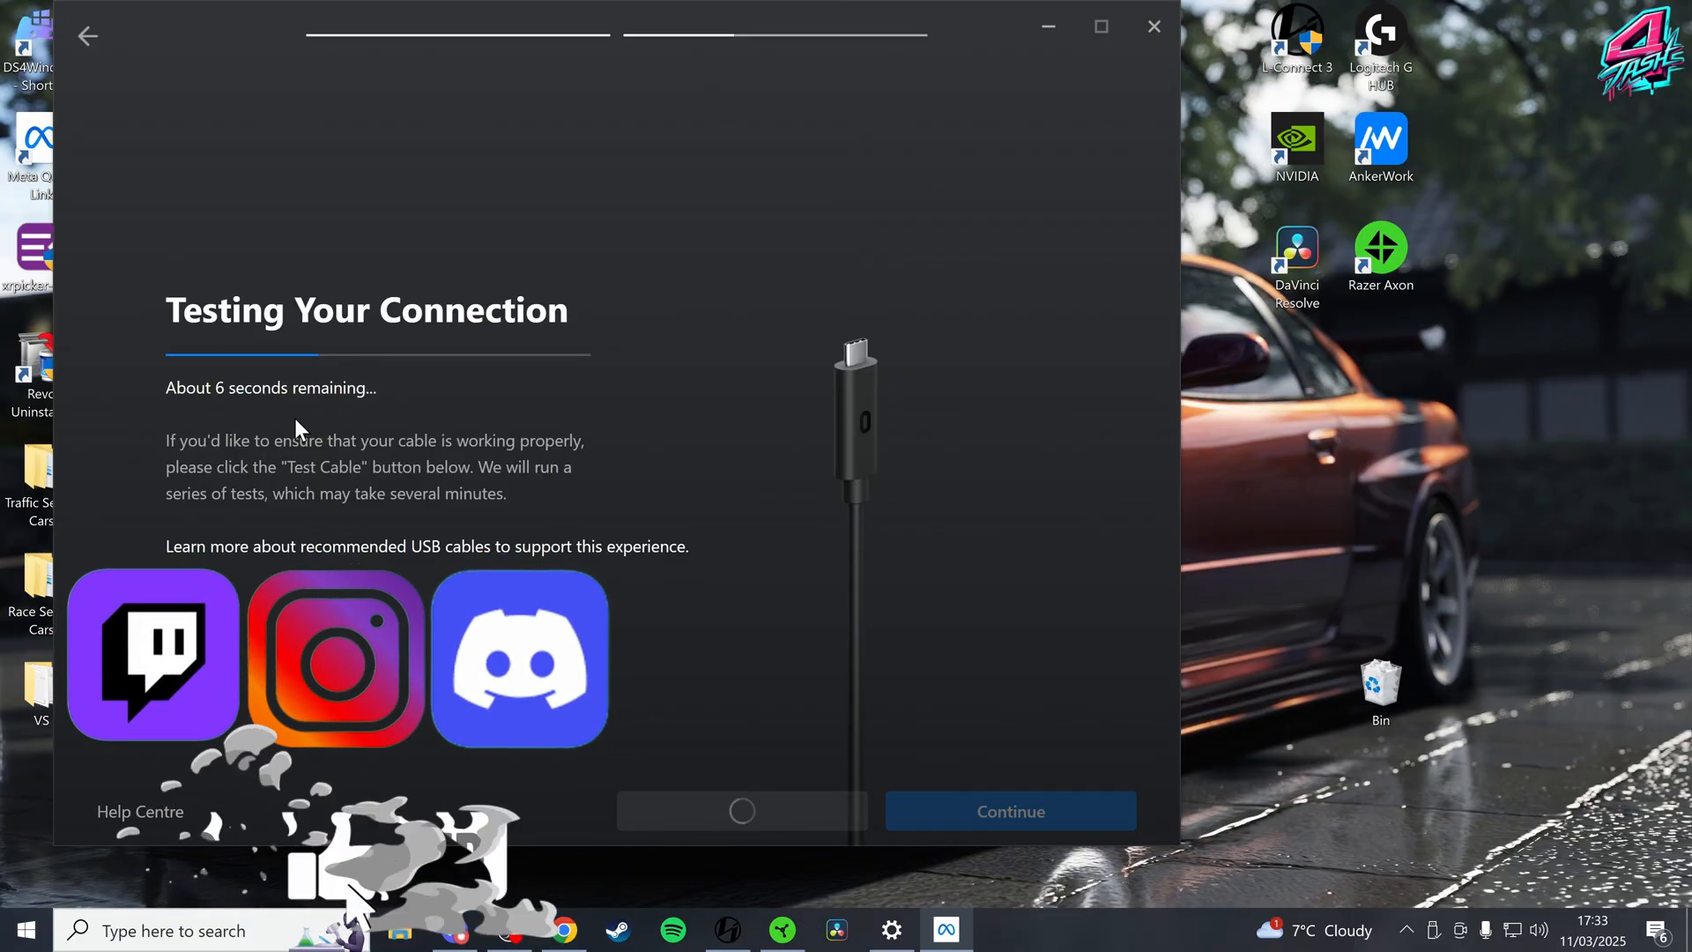
pyautogui.moveTo(700, 751)
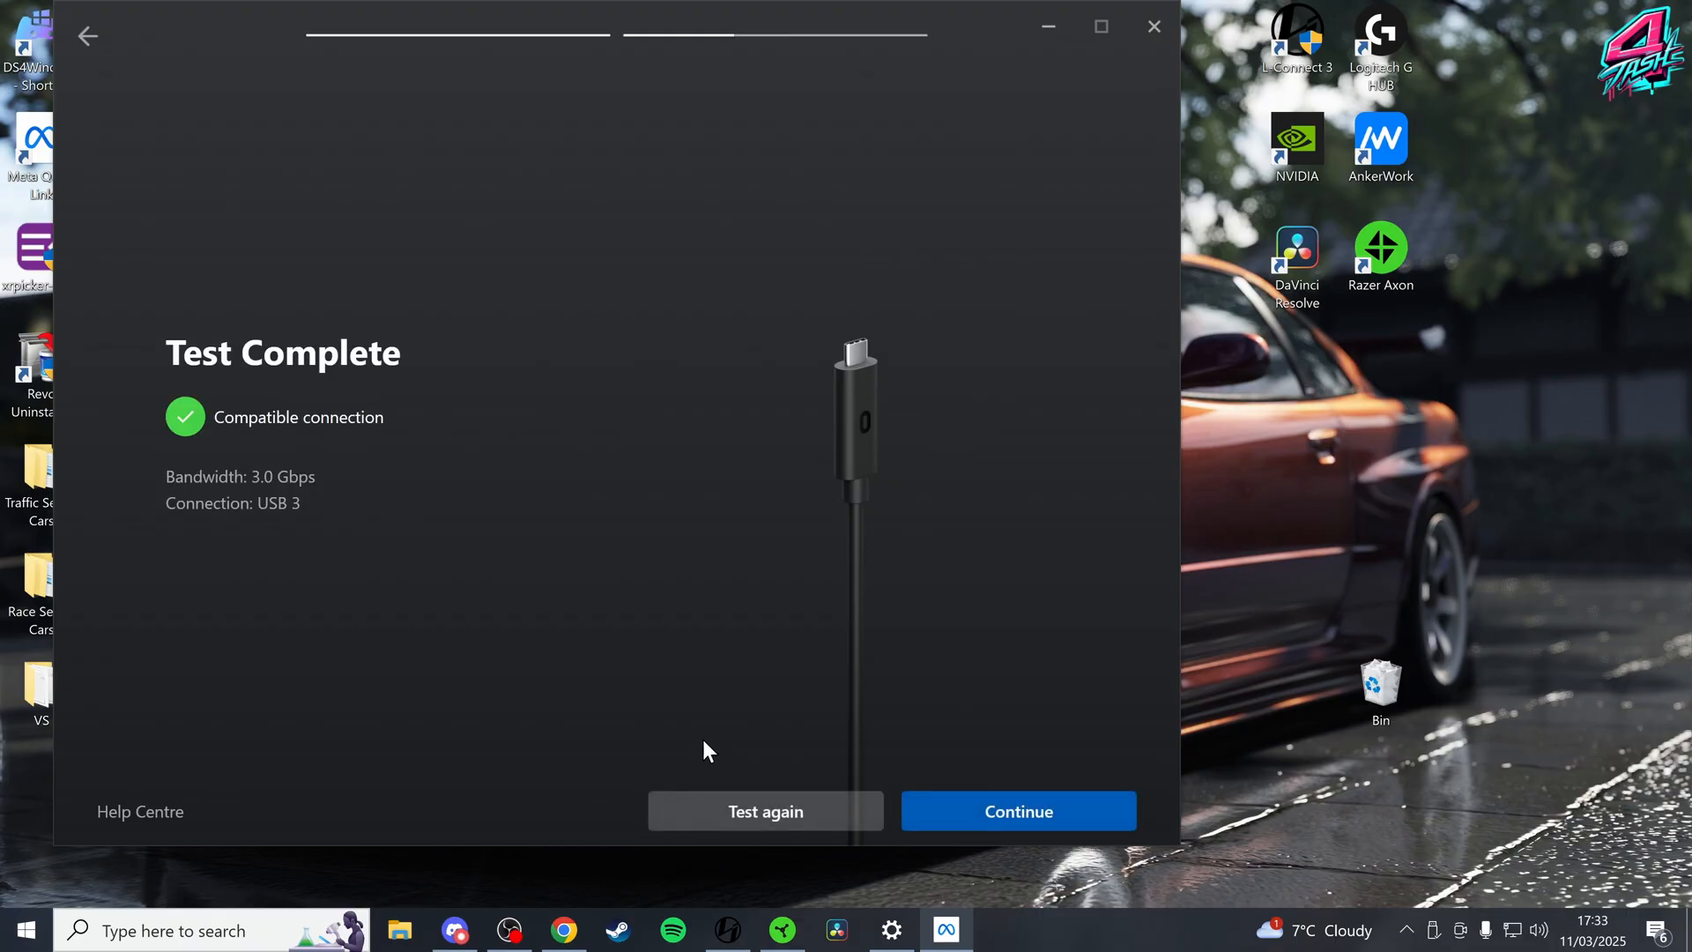
pyautogui.click(1017, 811)
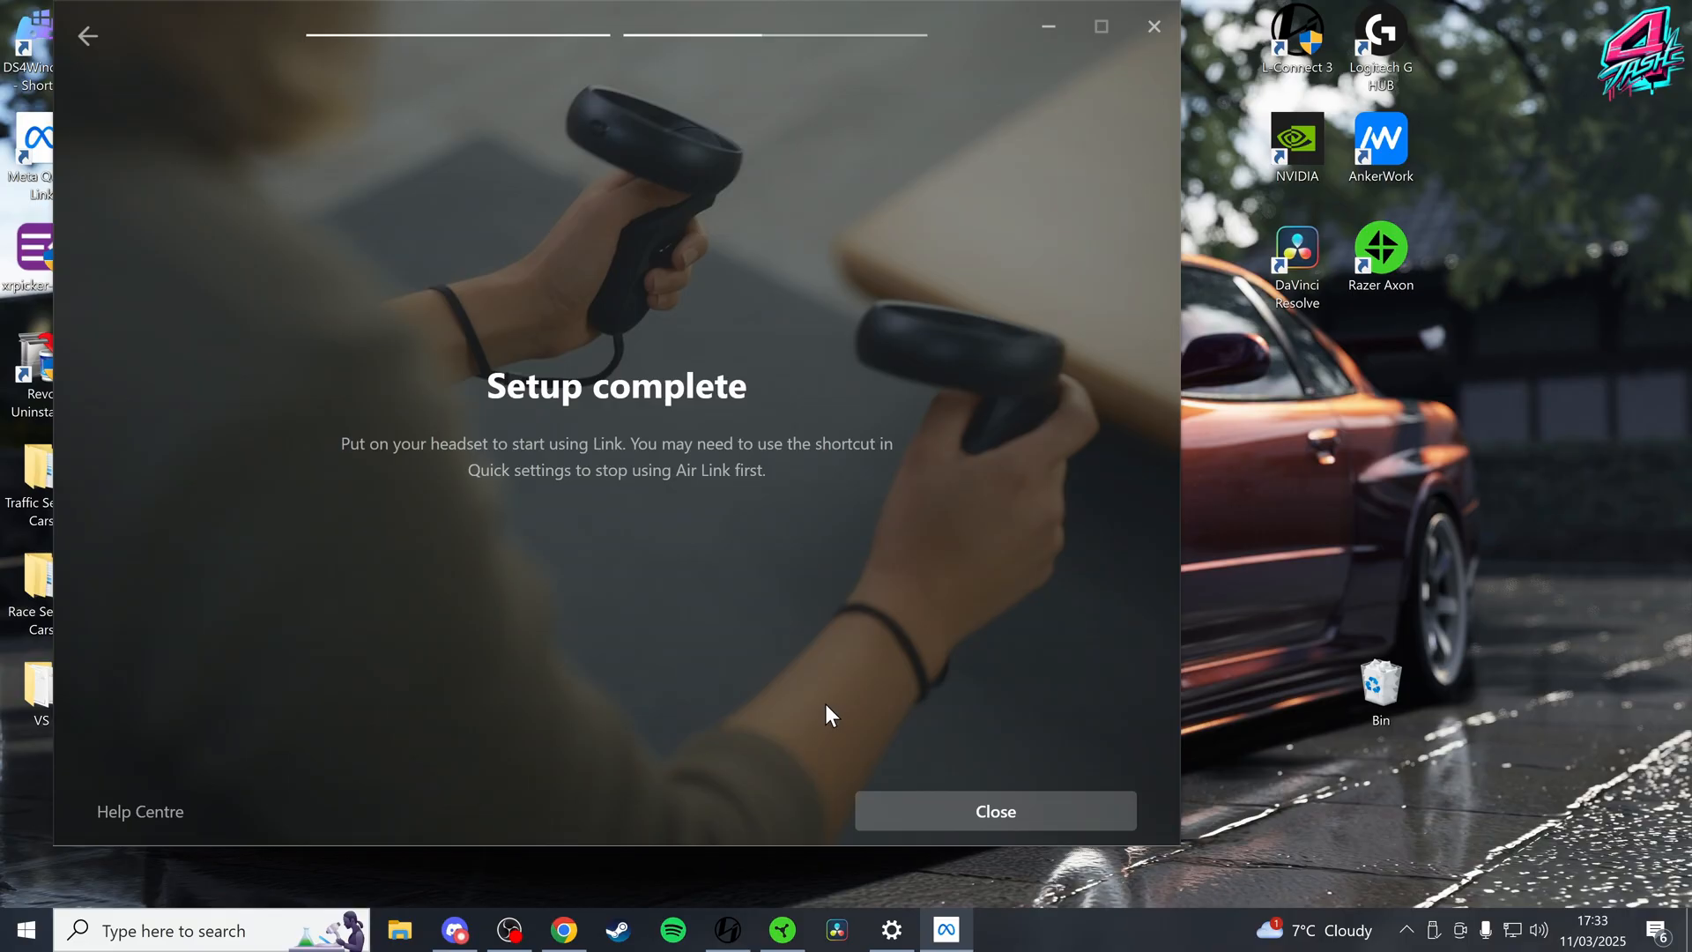
# Close setup, maximize the window and show the Devices overview with Quest 3 and Touch connected
pyautogui.click(992, 811)
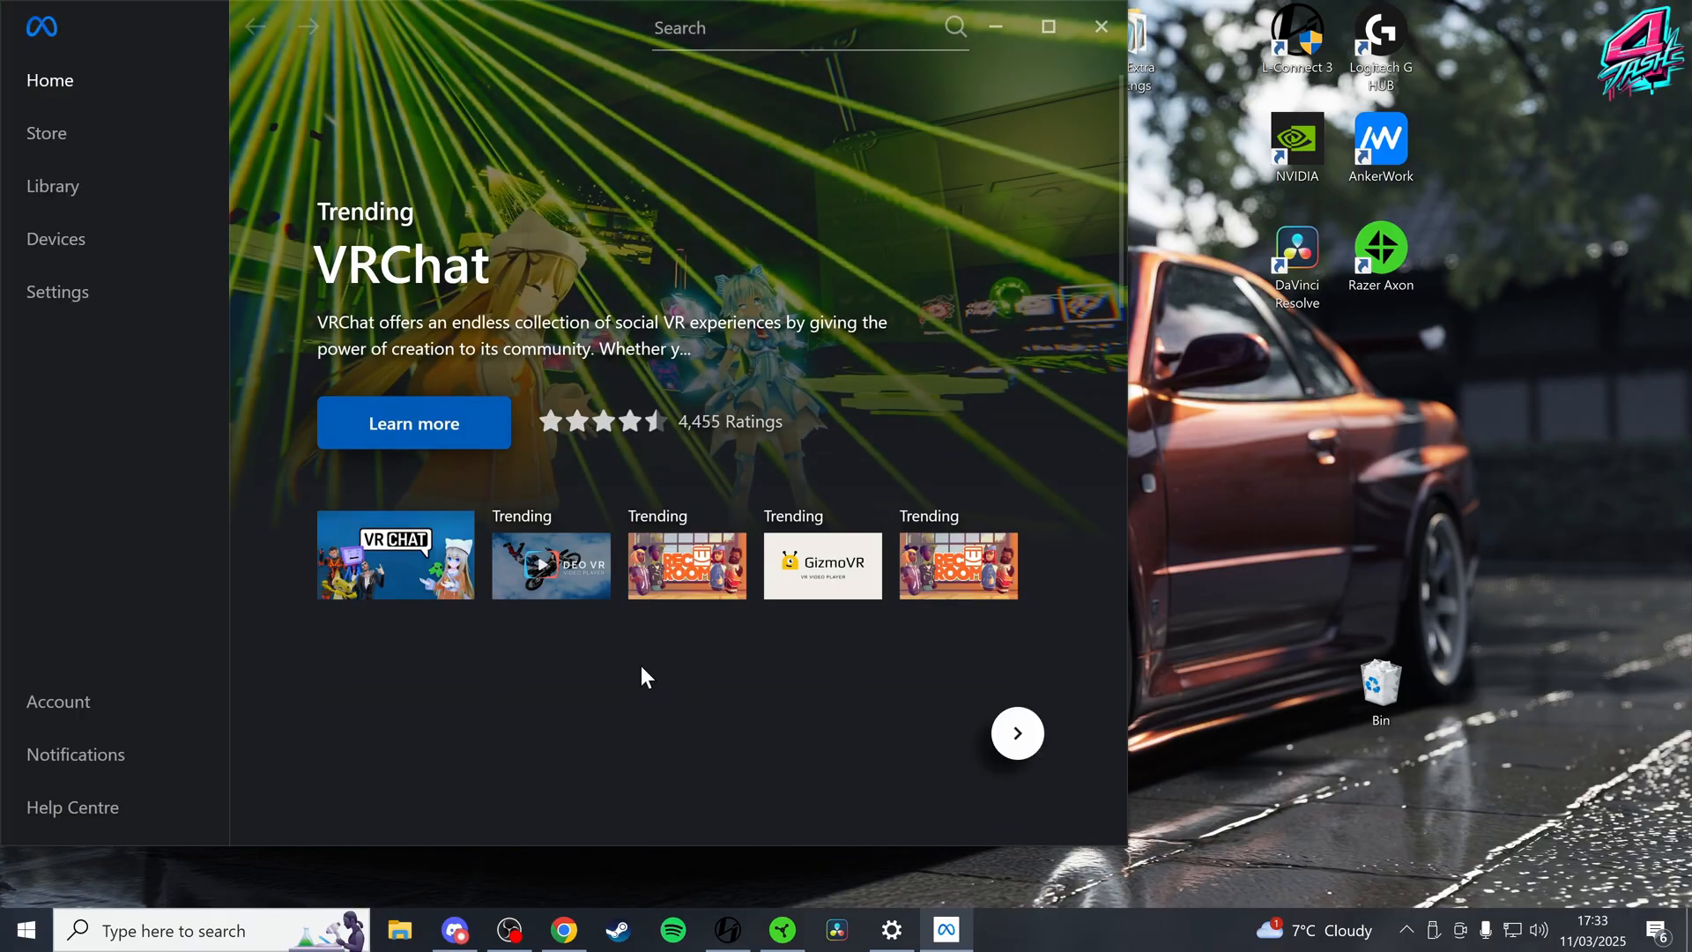
pyautogui.click(1046, 26)
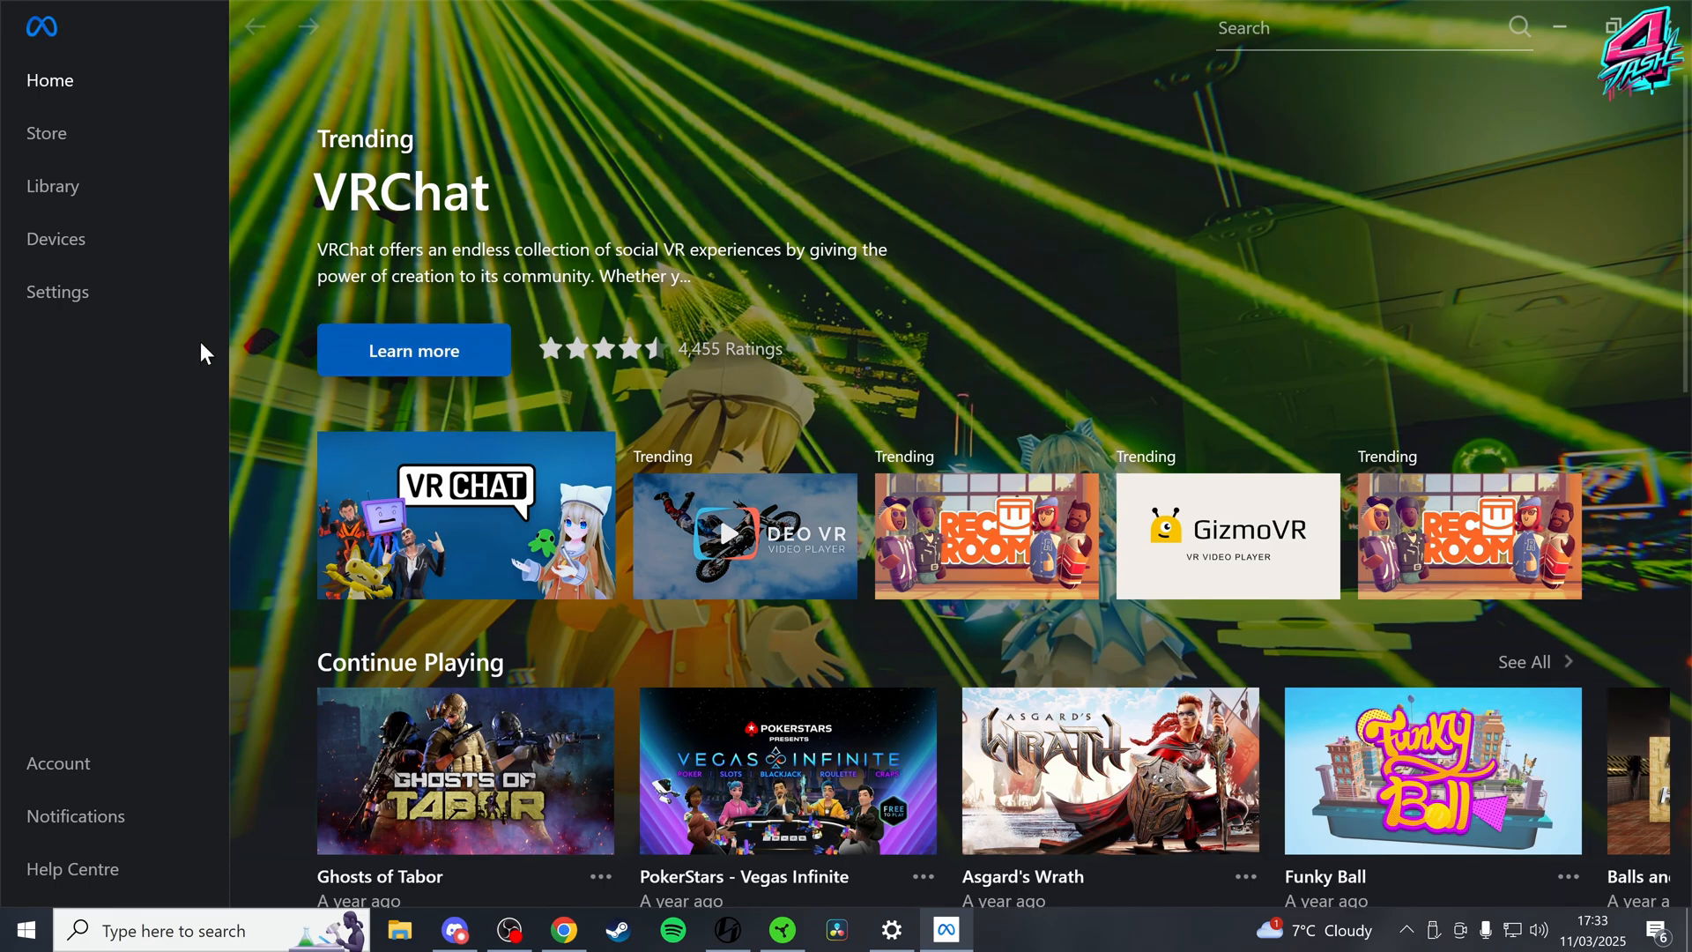
pyautogui.moveTo(138, 365)
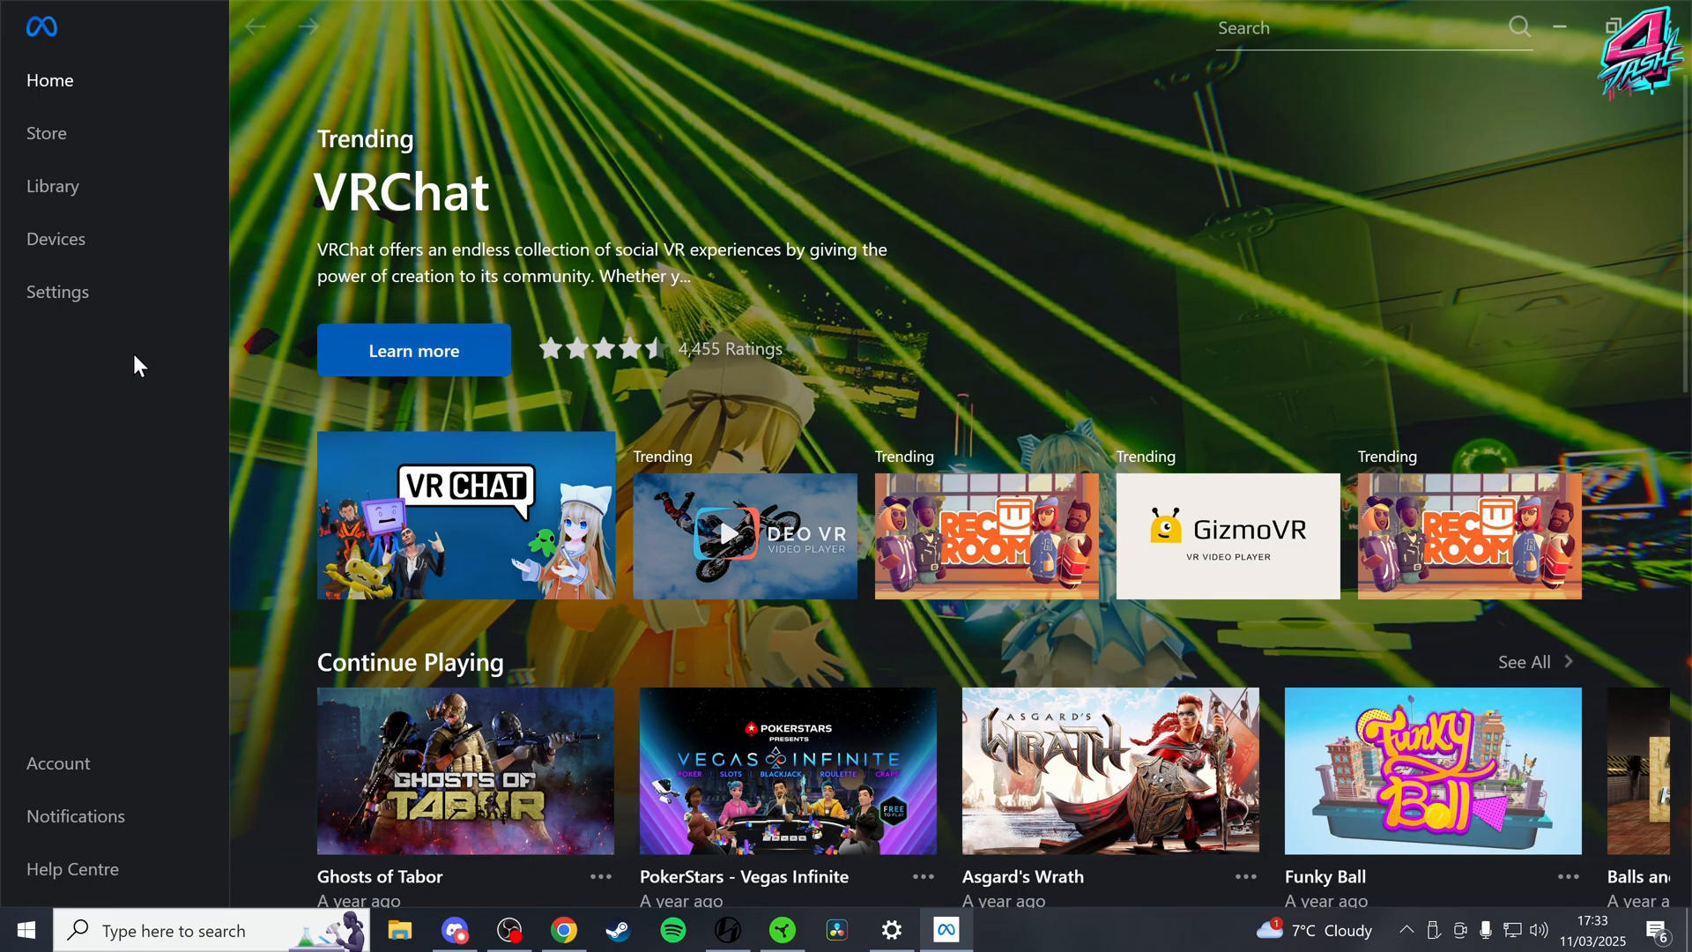
pyautogui.click(57, 238)
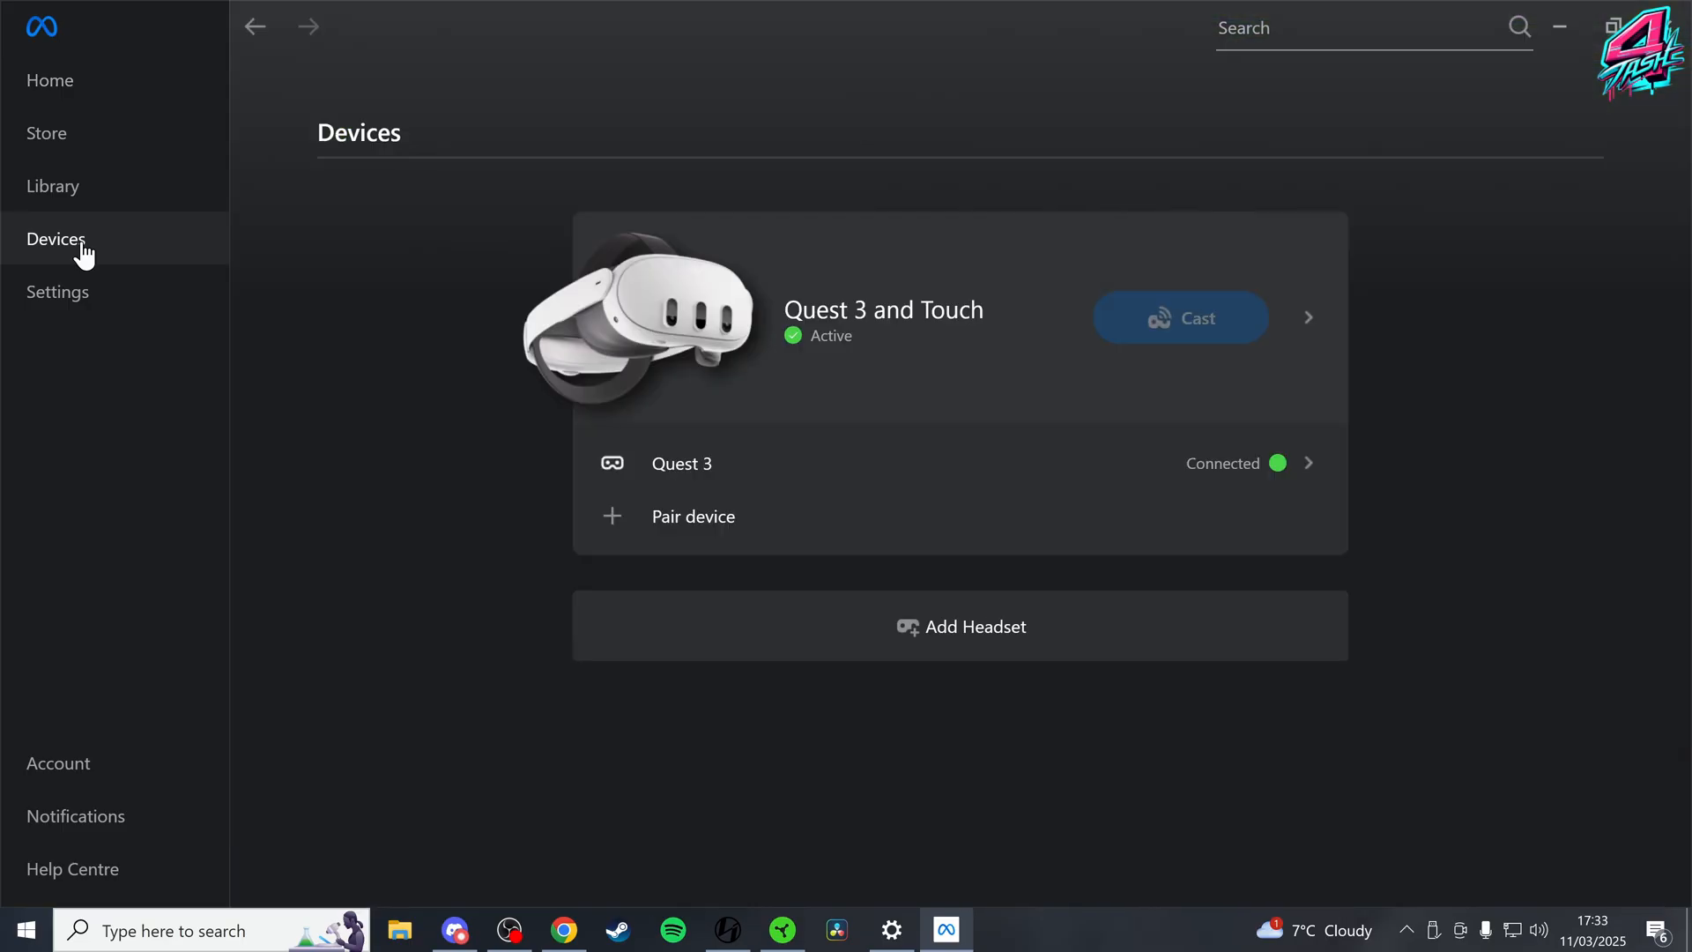
# Set the Quest 3 graphics preferences to a 90 Hz refresh rate with maximum rendering resolution
pyautogui.click(1306, 317)
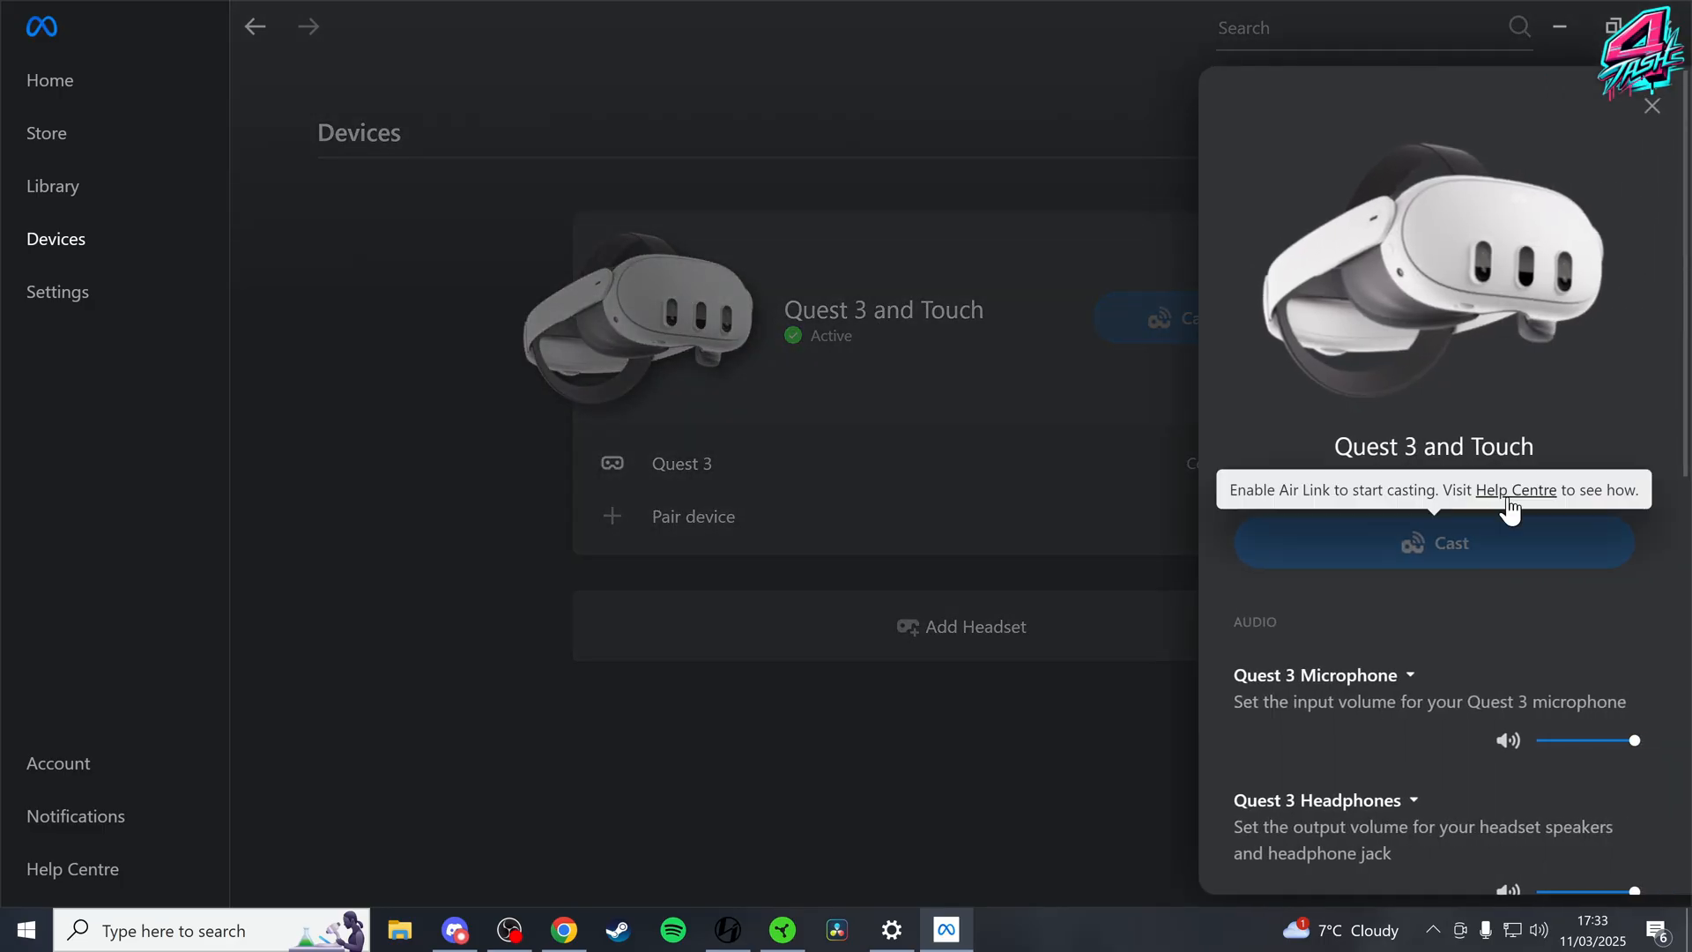
pyautogui.scroll(-3)
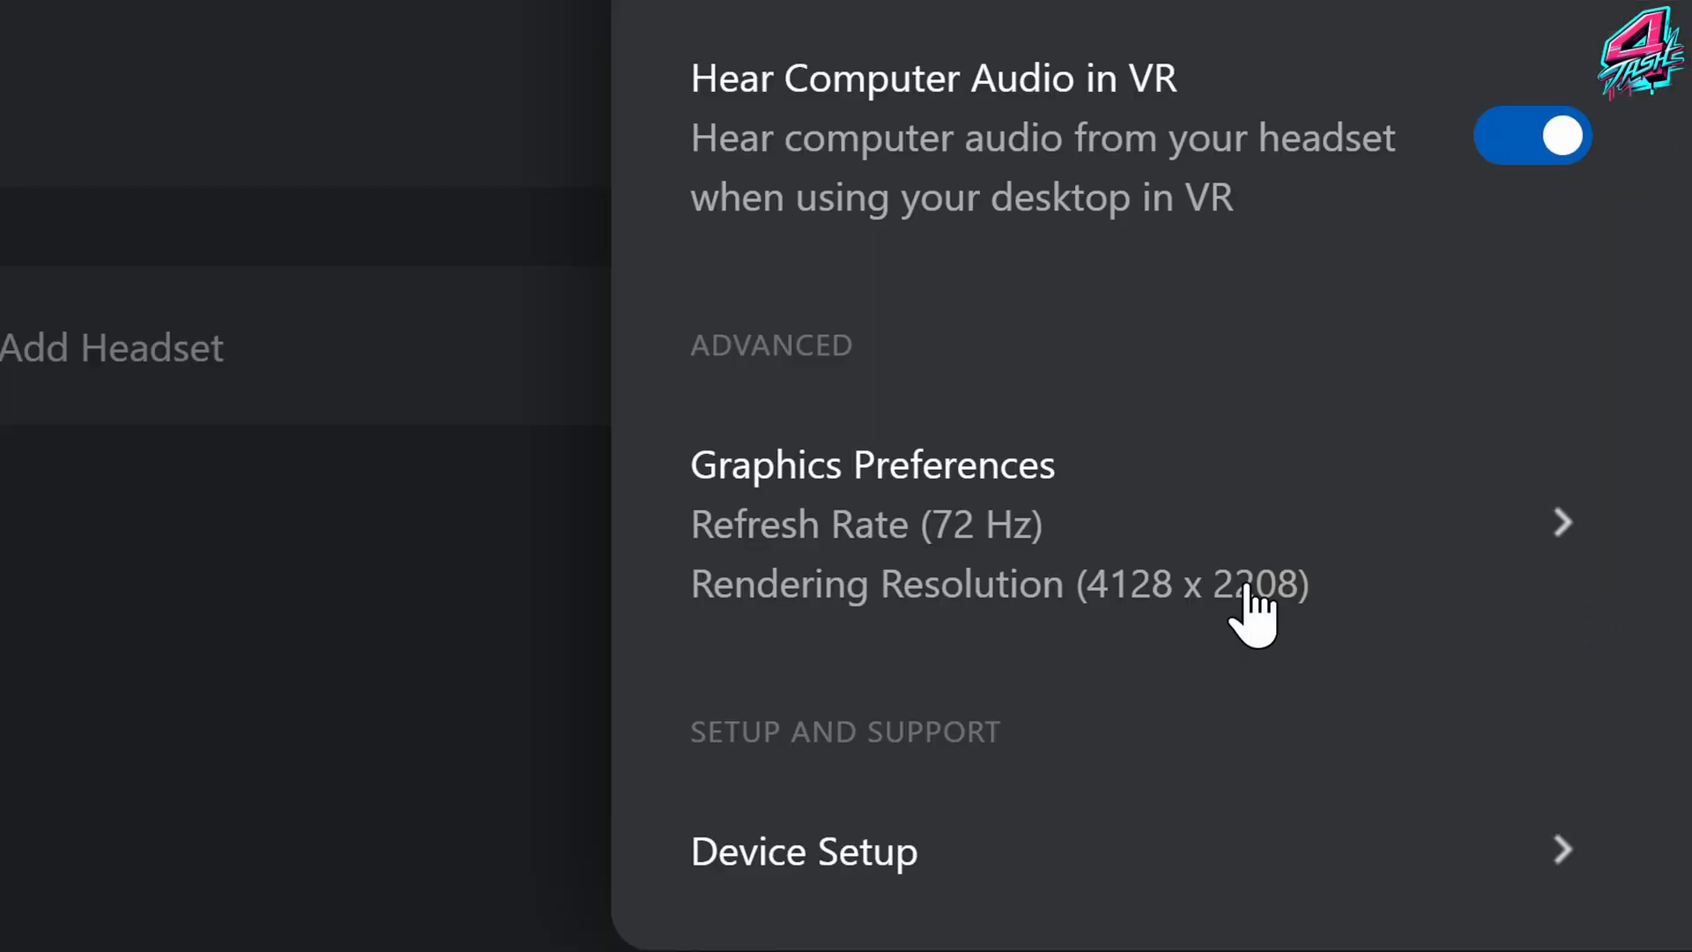
pyautogui.click(873, 524)
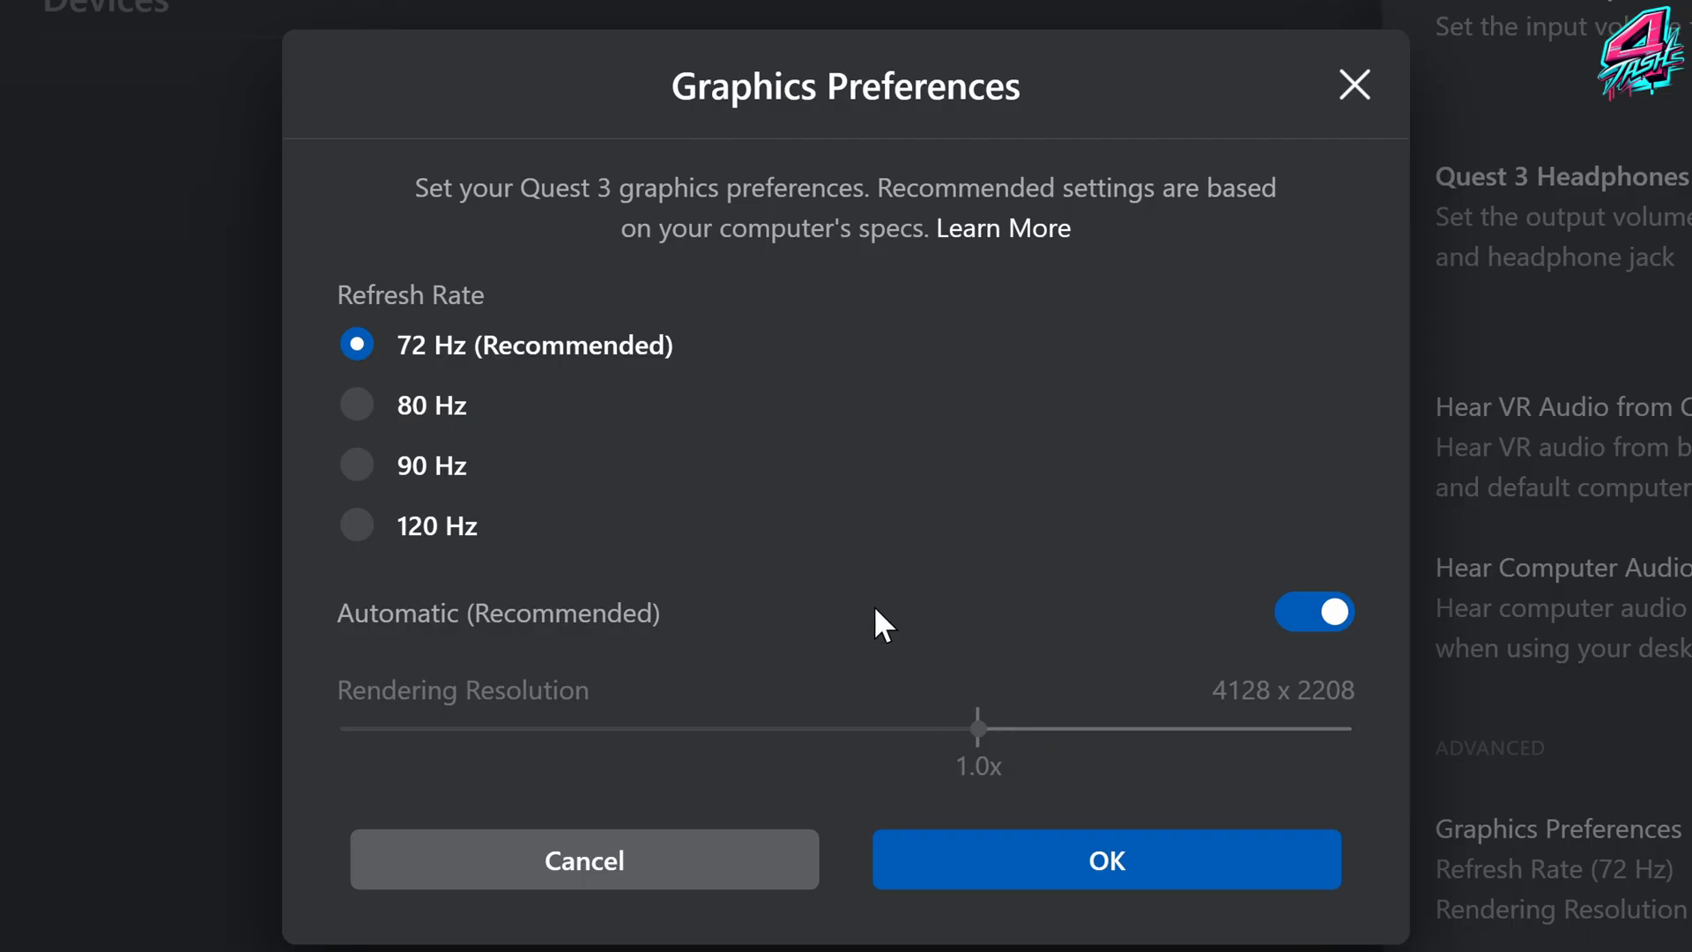
pyautogui.moveTo(836, 677)
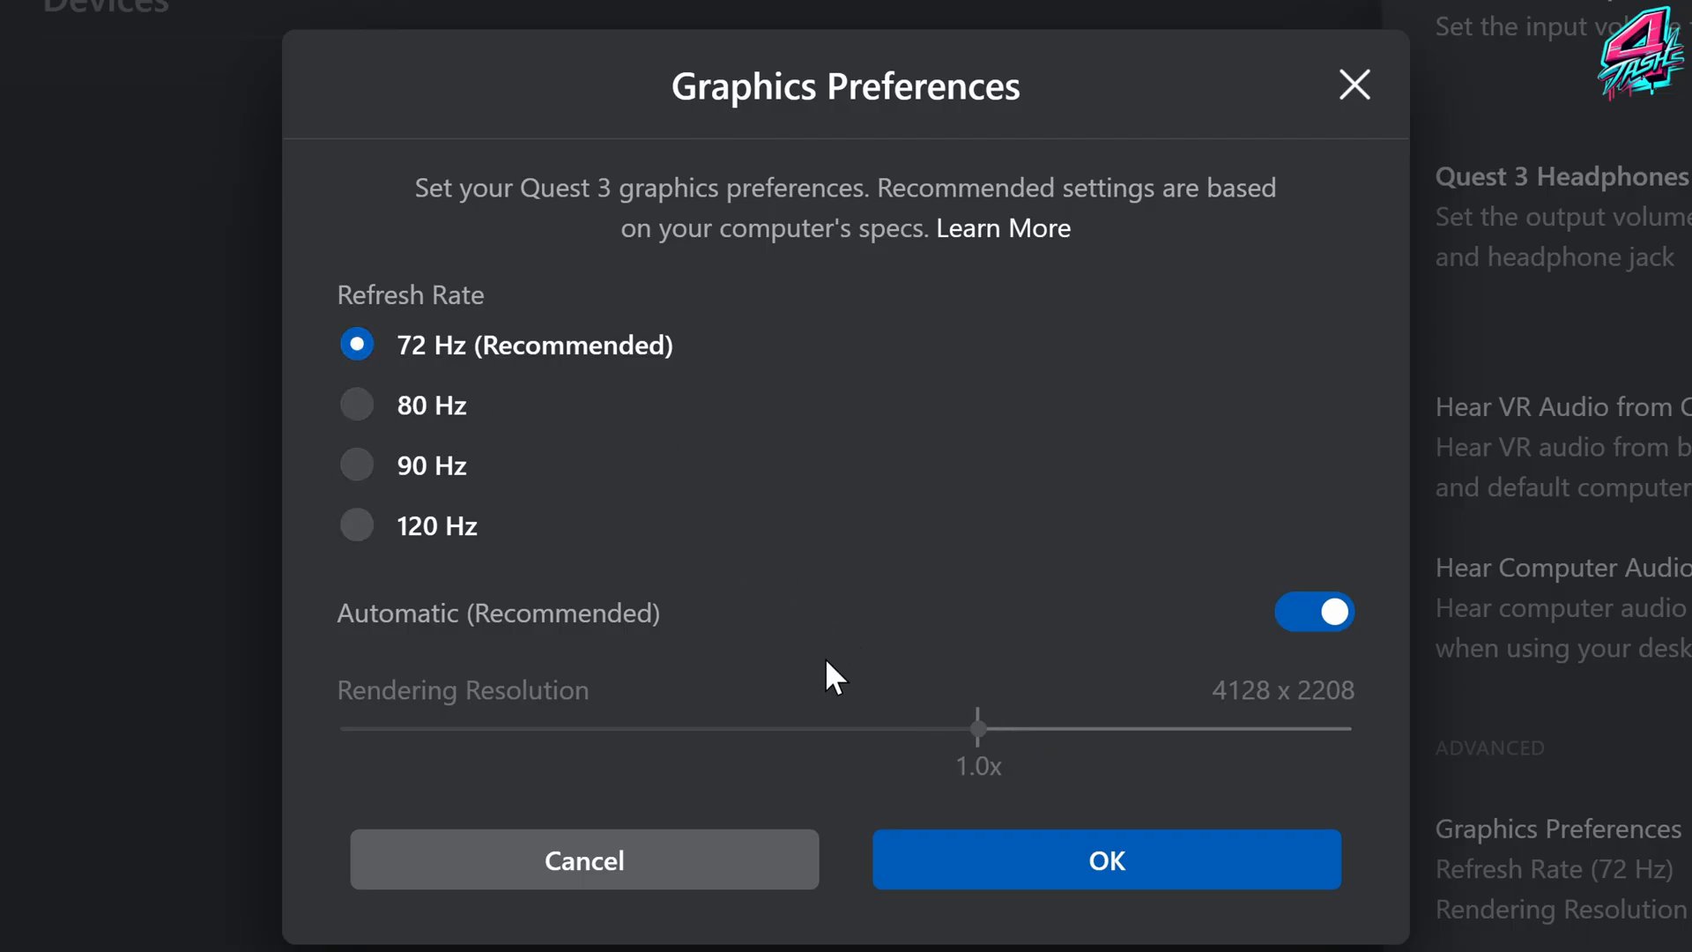
pyautogui.click(356, 465)
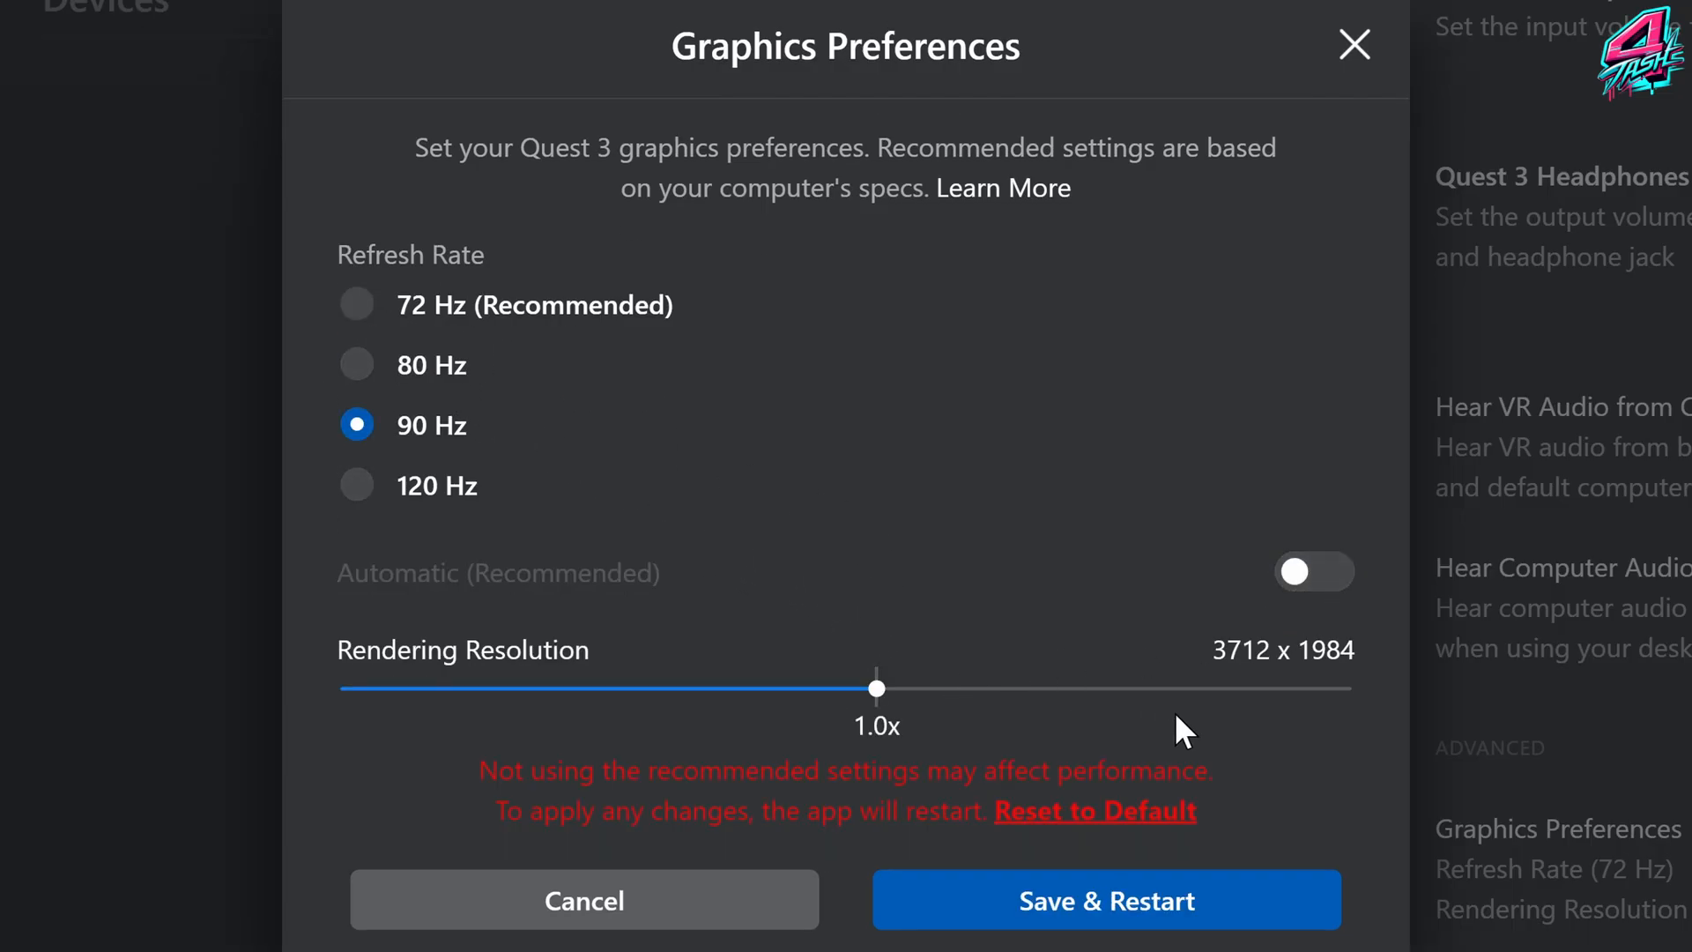
pyautogui.moveTo(788, 563)
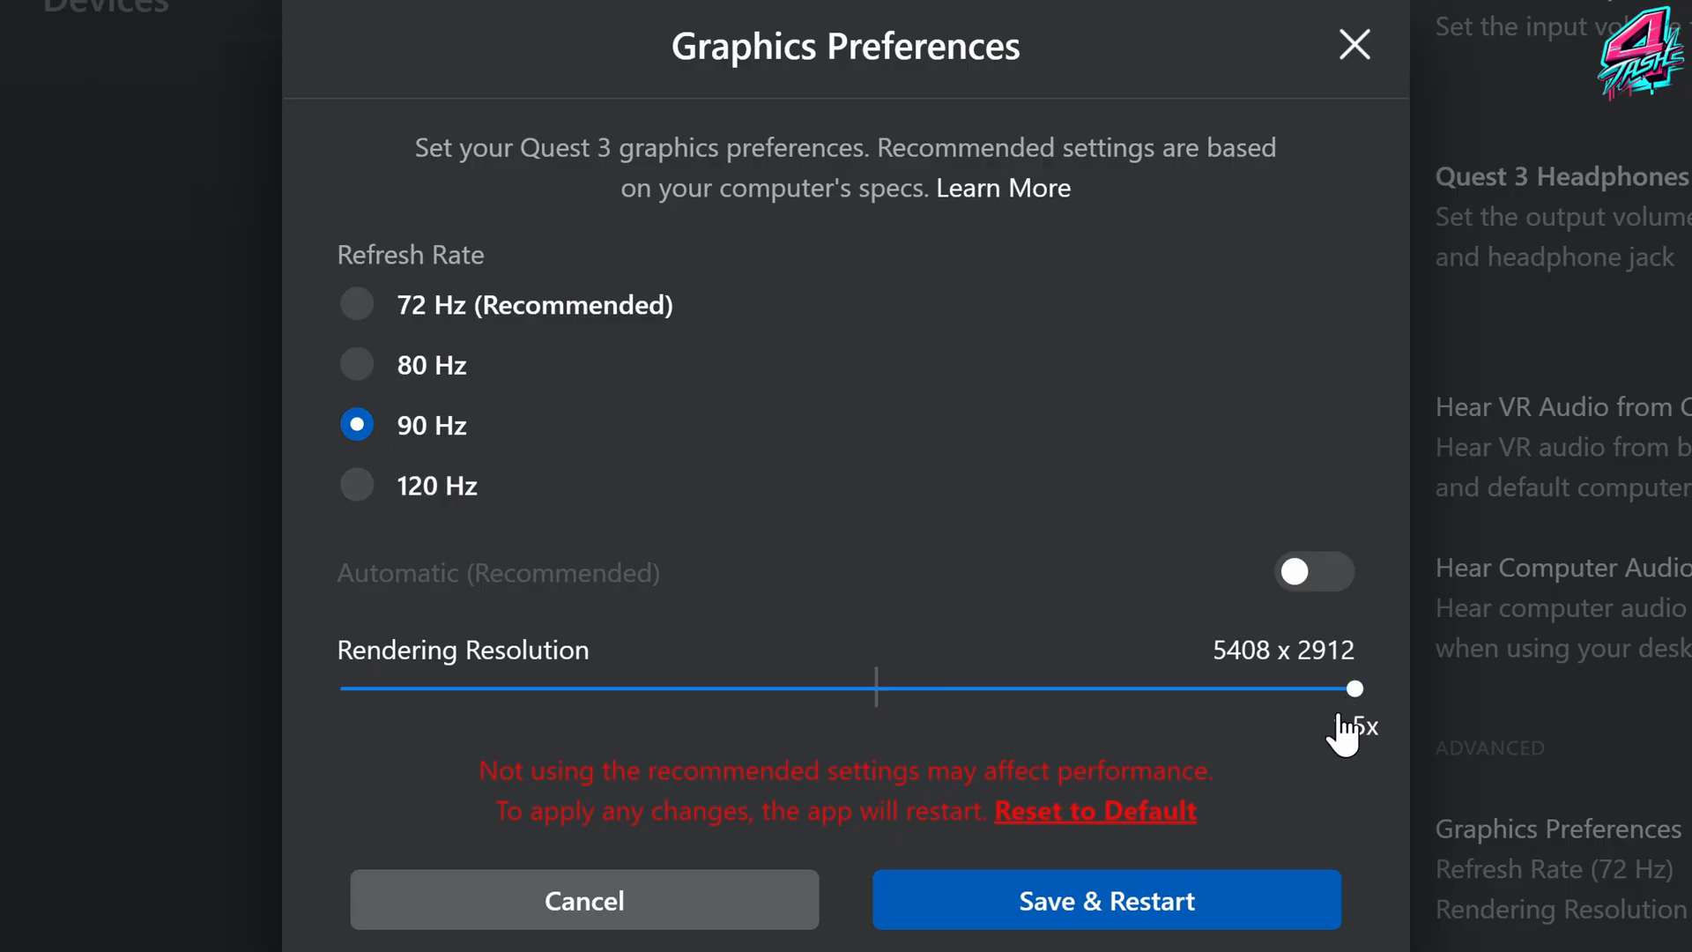
pyautogui.moveTo(1105, 901)
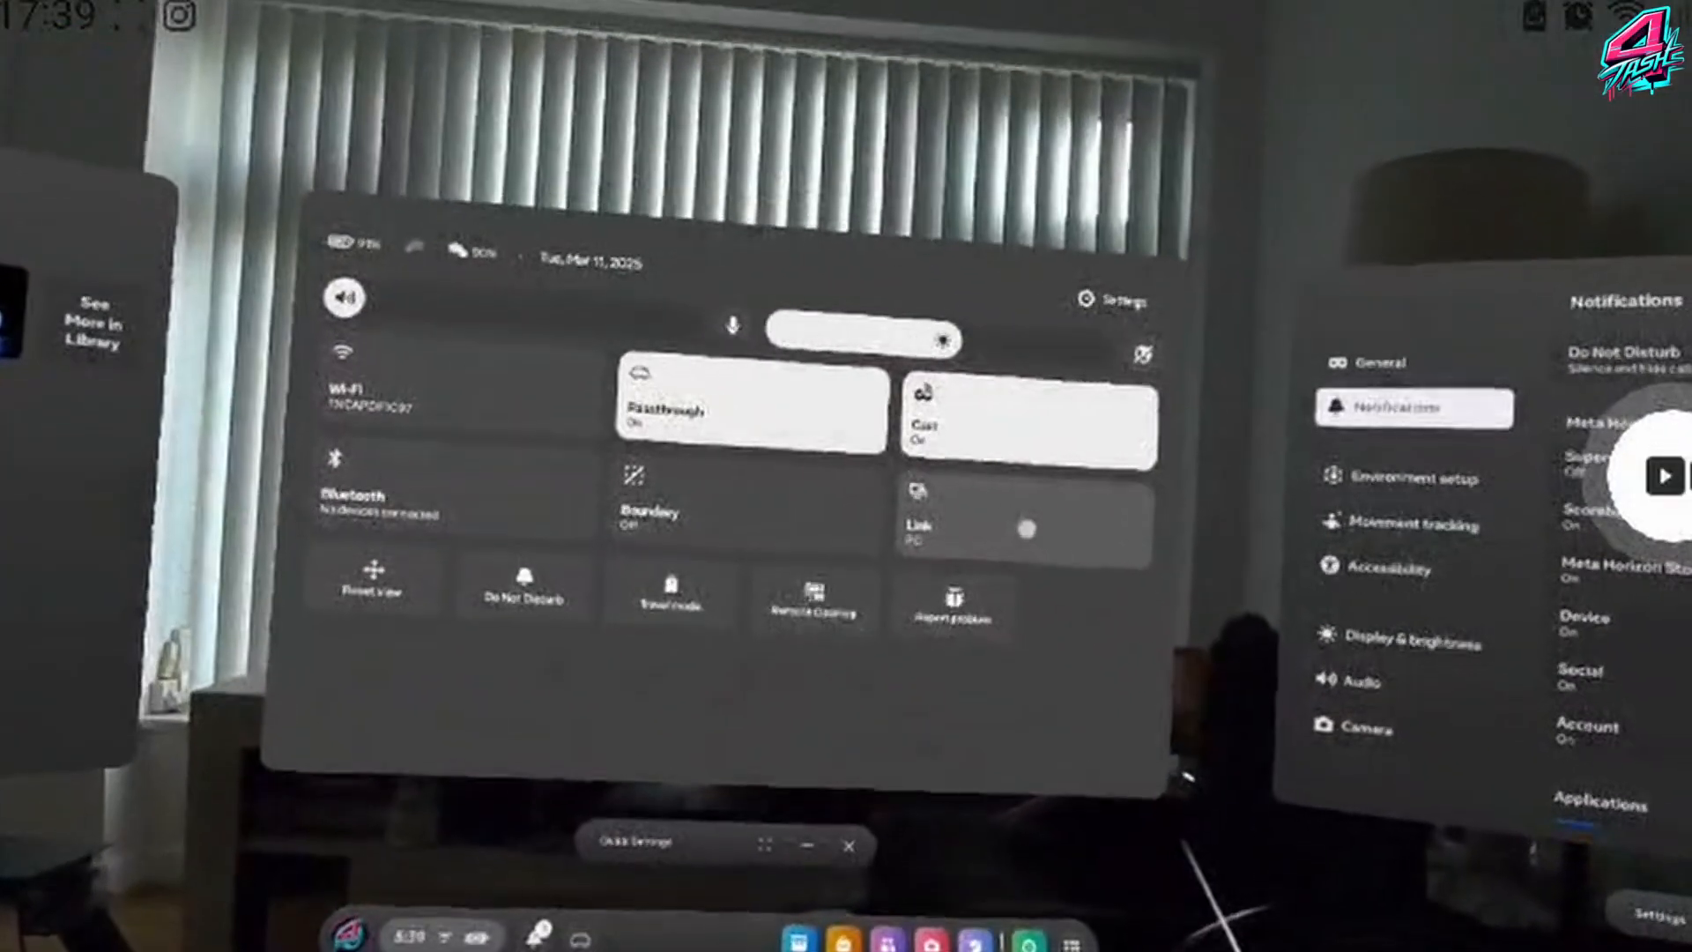
# Launch the Link session to the PC from the headset's Quick Settings
pyautogui.click(1023, 527)
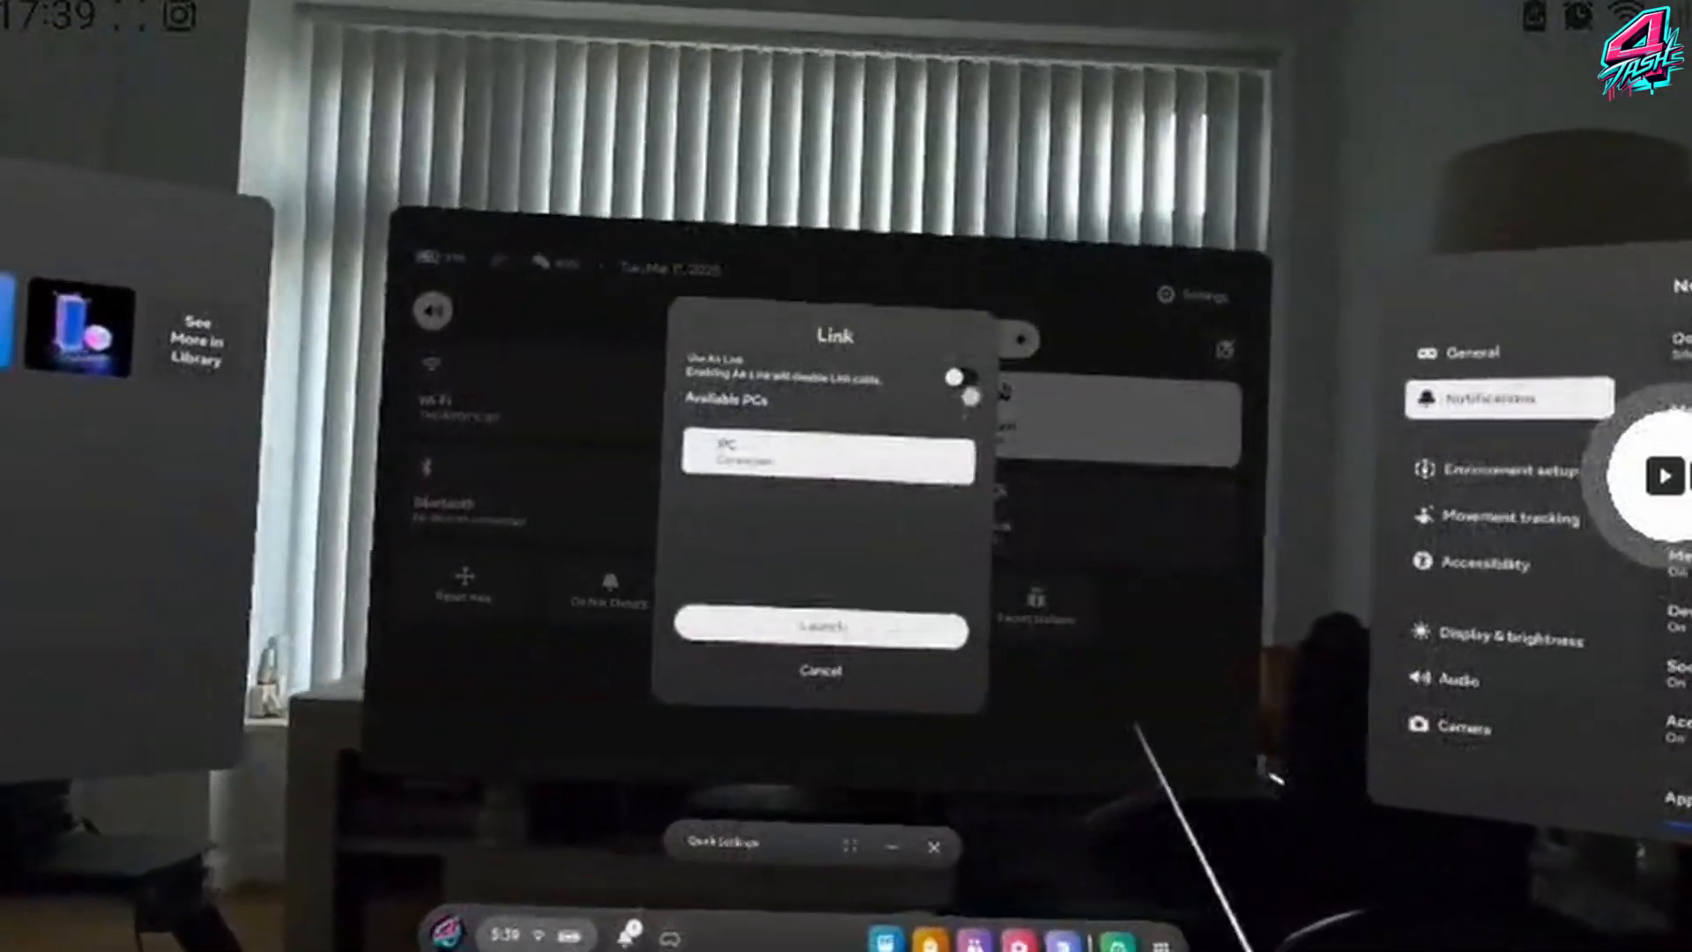
pyautogui.click(955, 372)
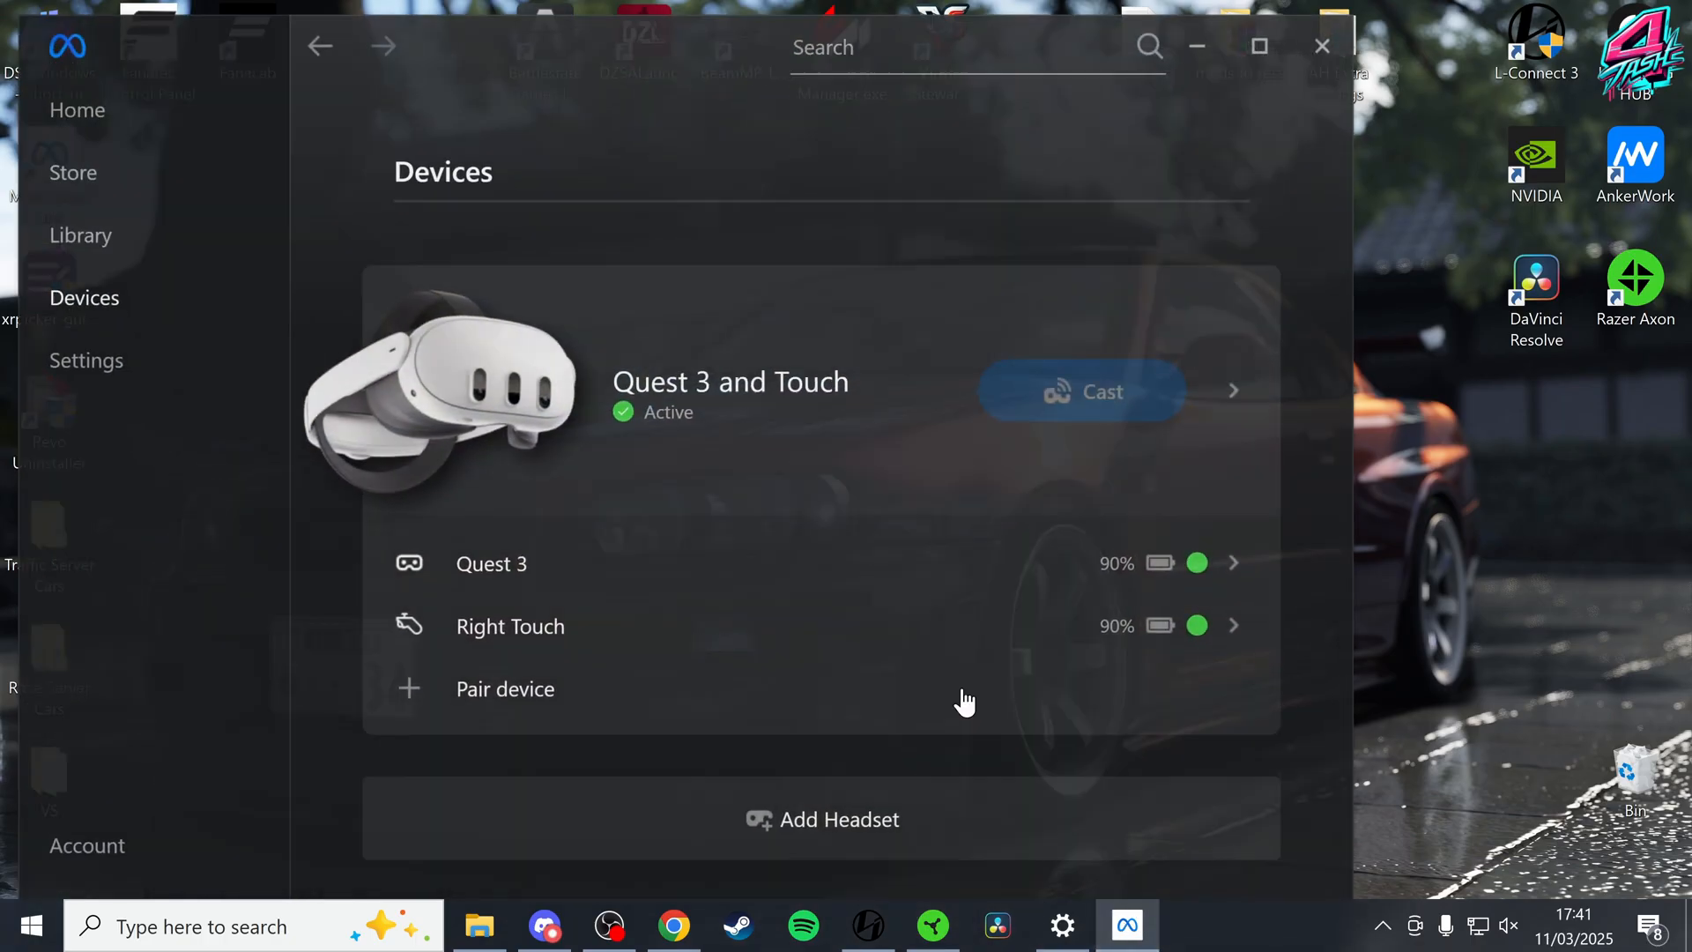
# Confirm the headset details show 90 Hz, close the panel and minimize Quest Link to the desktop
pyautogui.click(1232, 389)
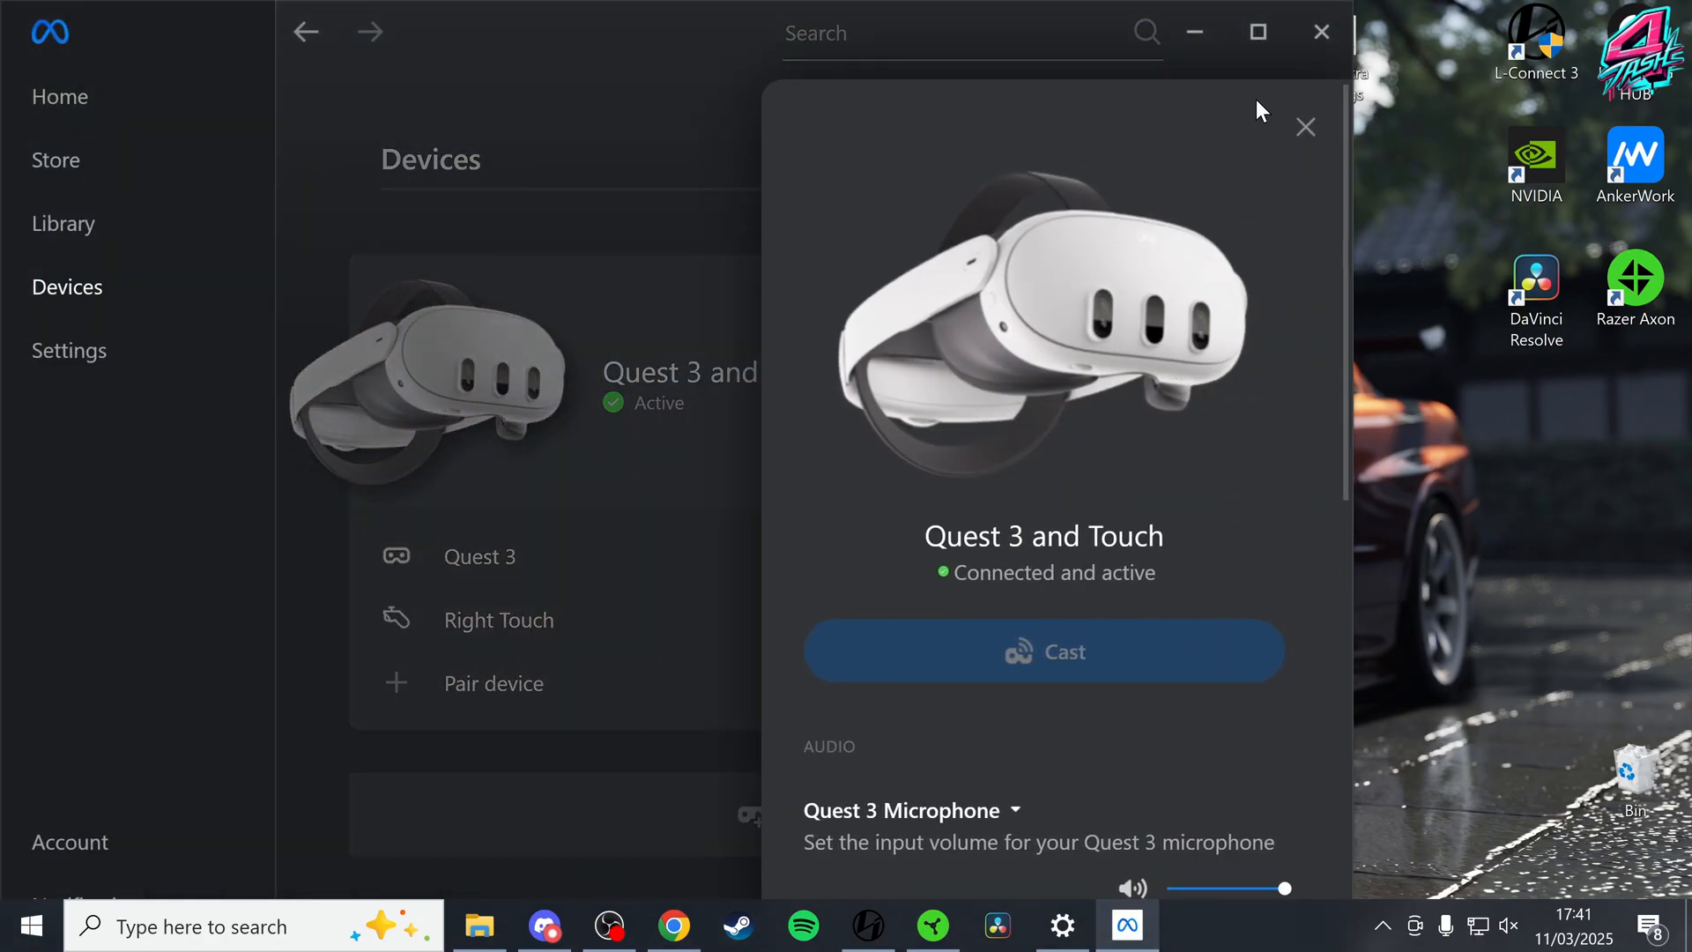
pyautogui.scroll(-3)
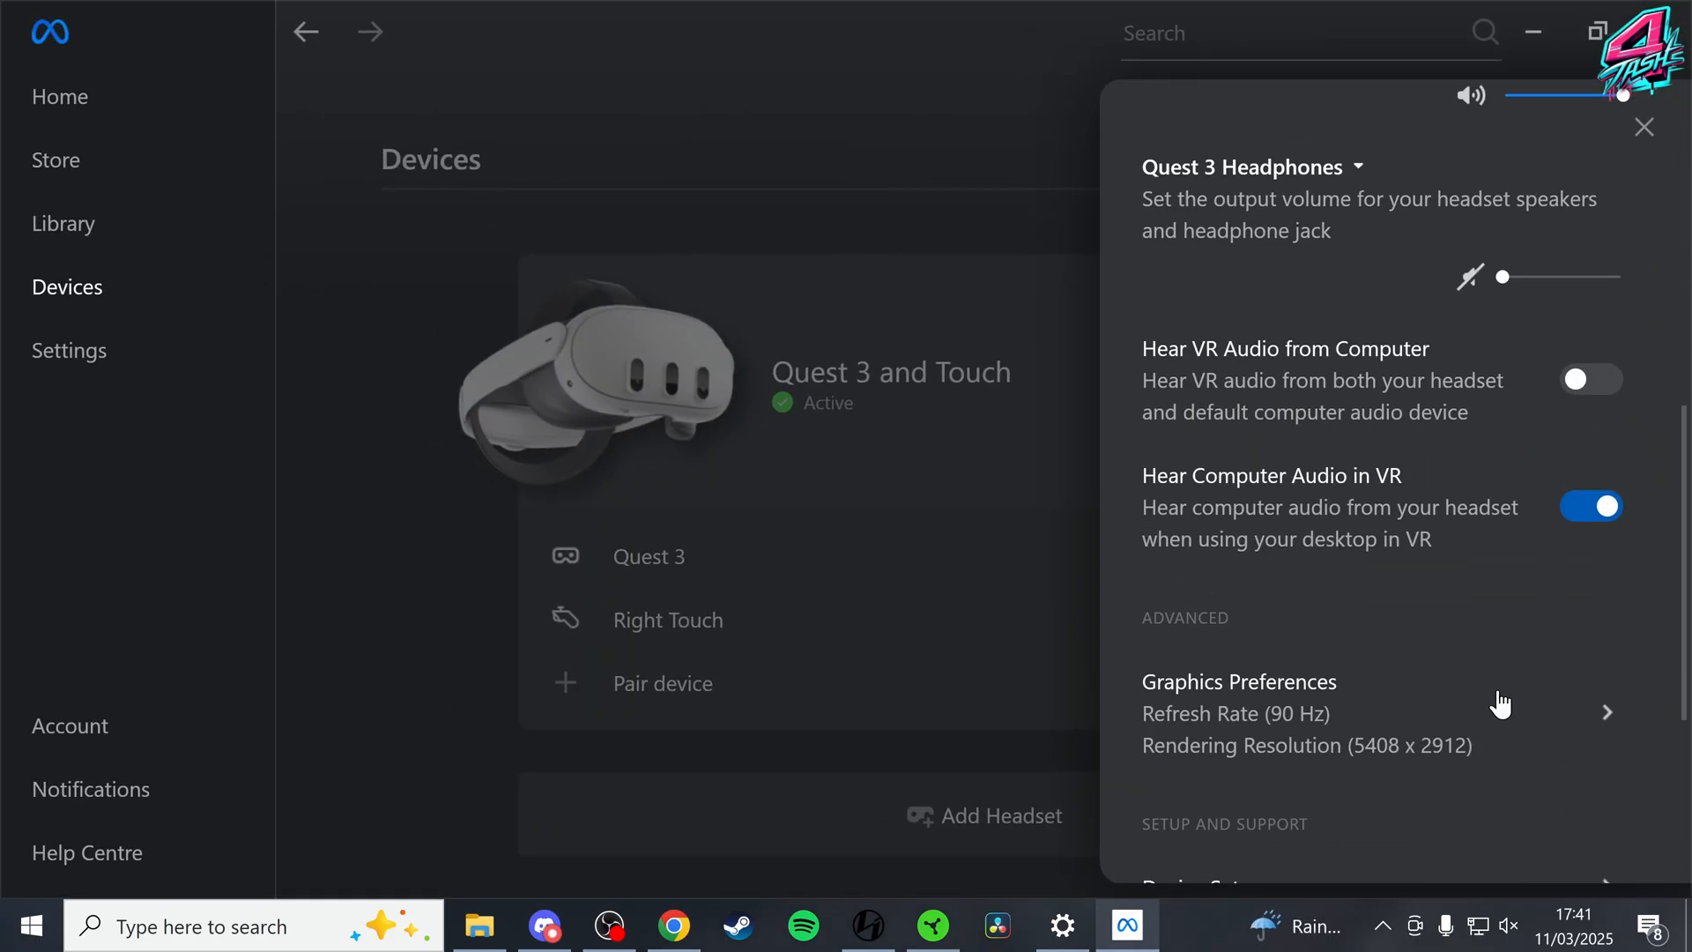
pyautogui.moveTo(1592, 296)
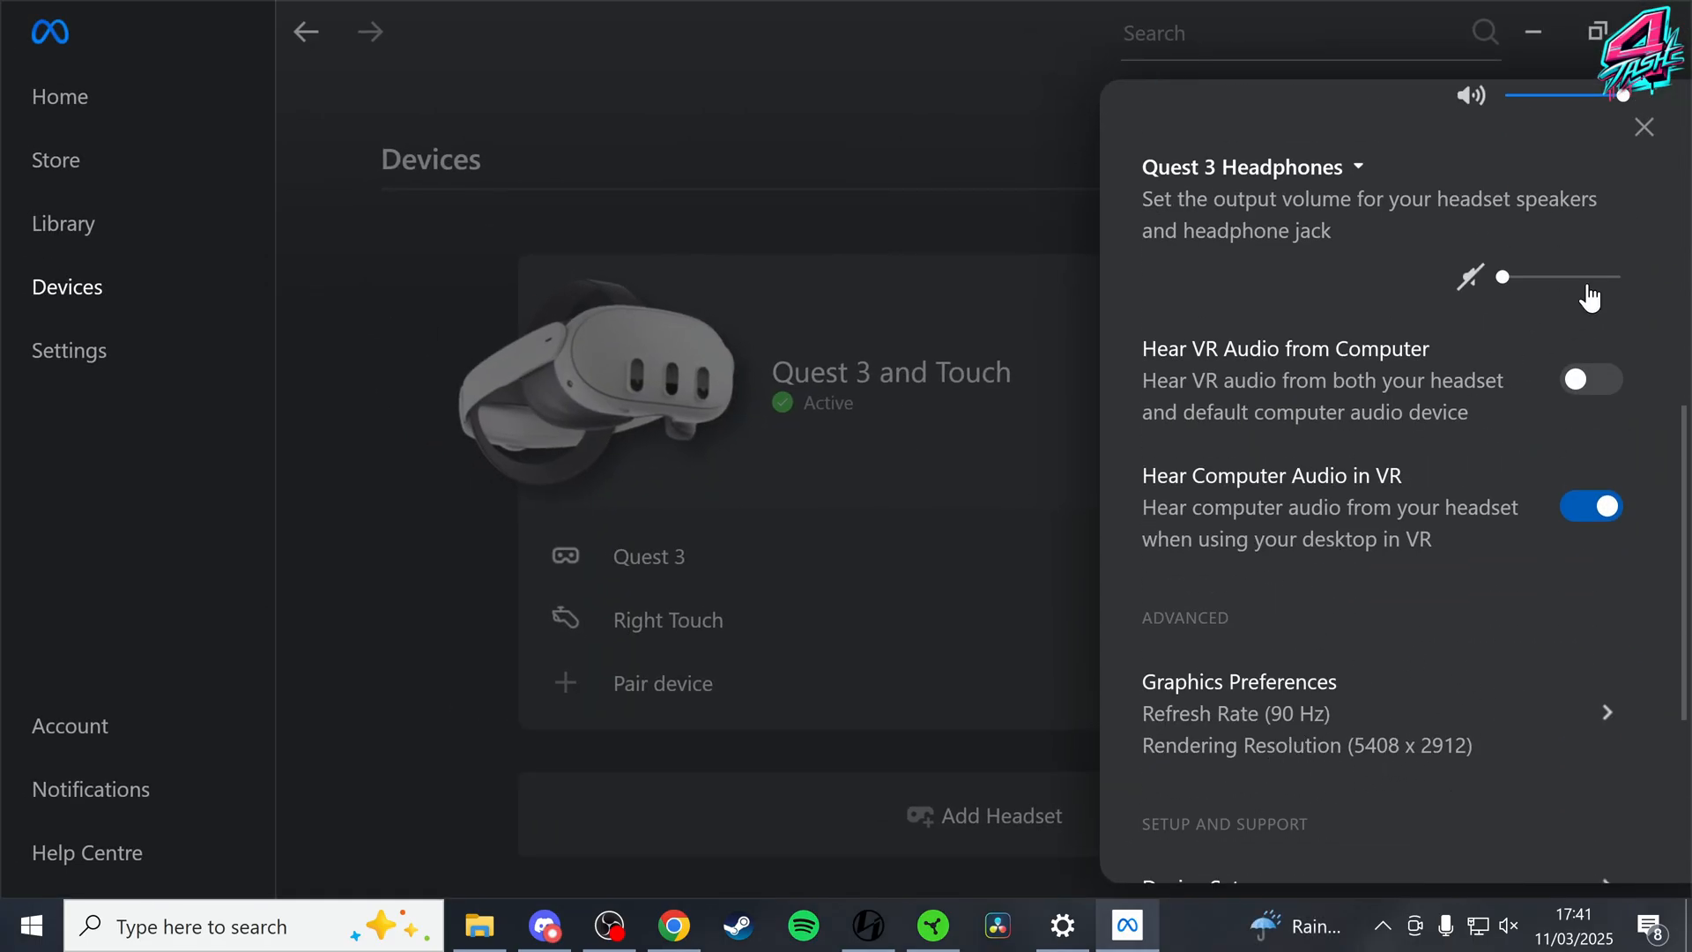
pyautogui.click(1643, 127)
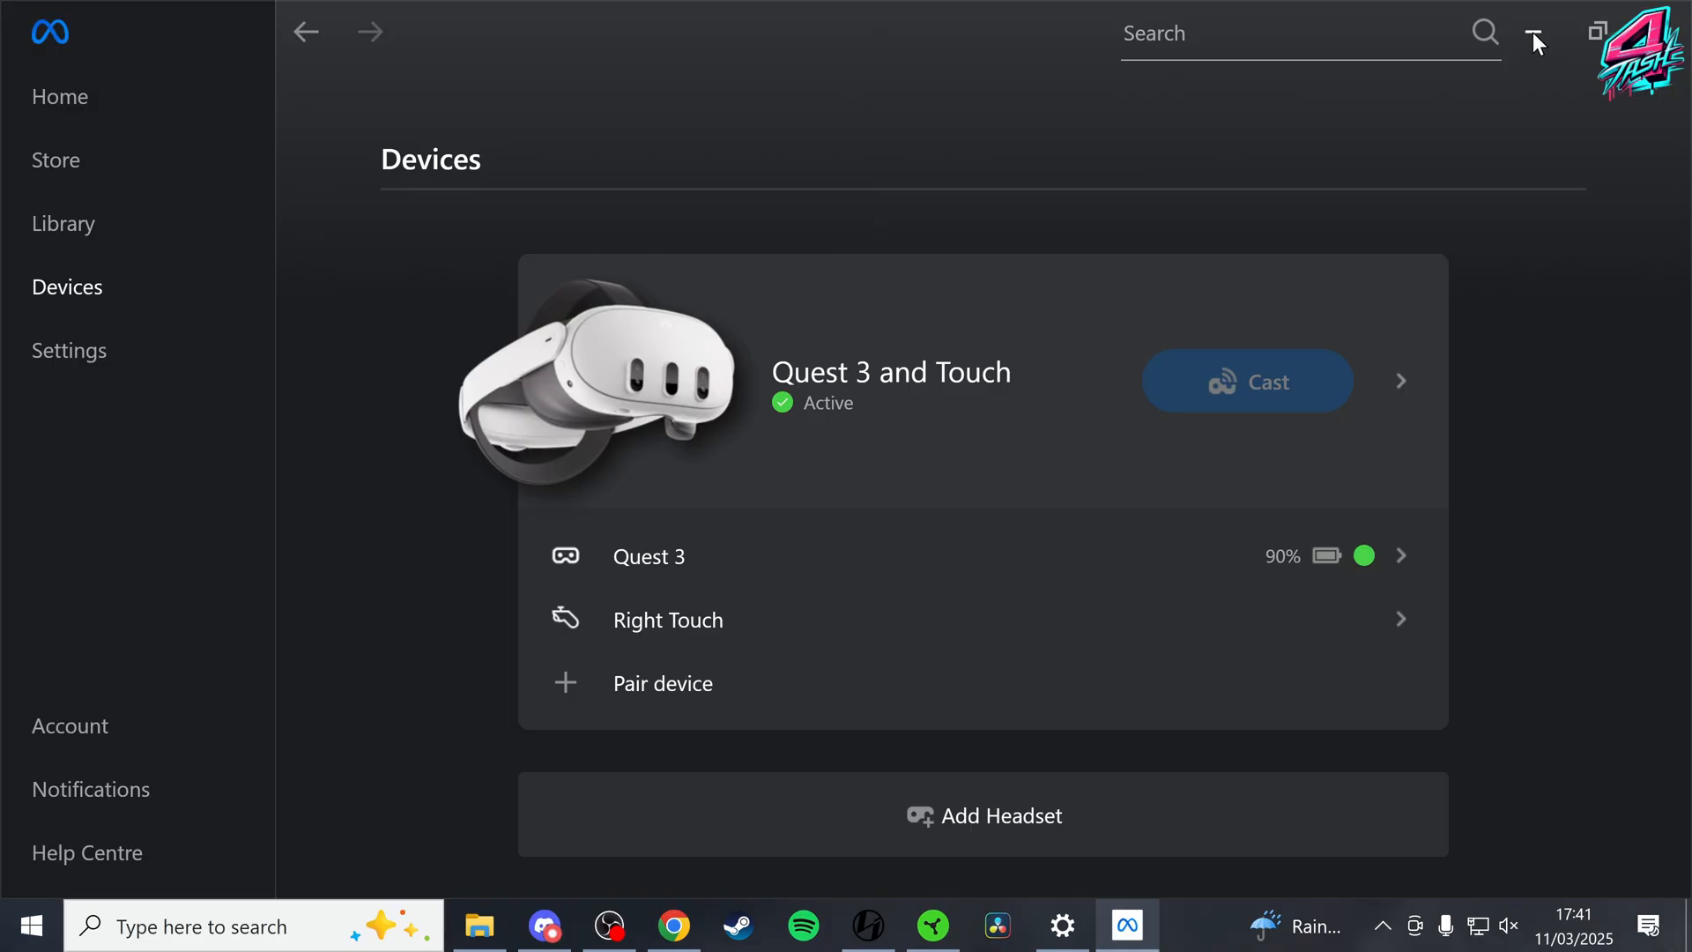
pyautogui.click(1532, 20)
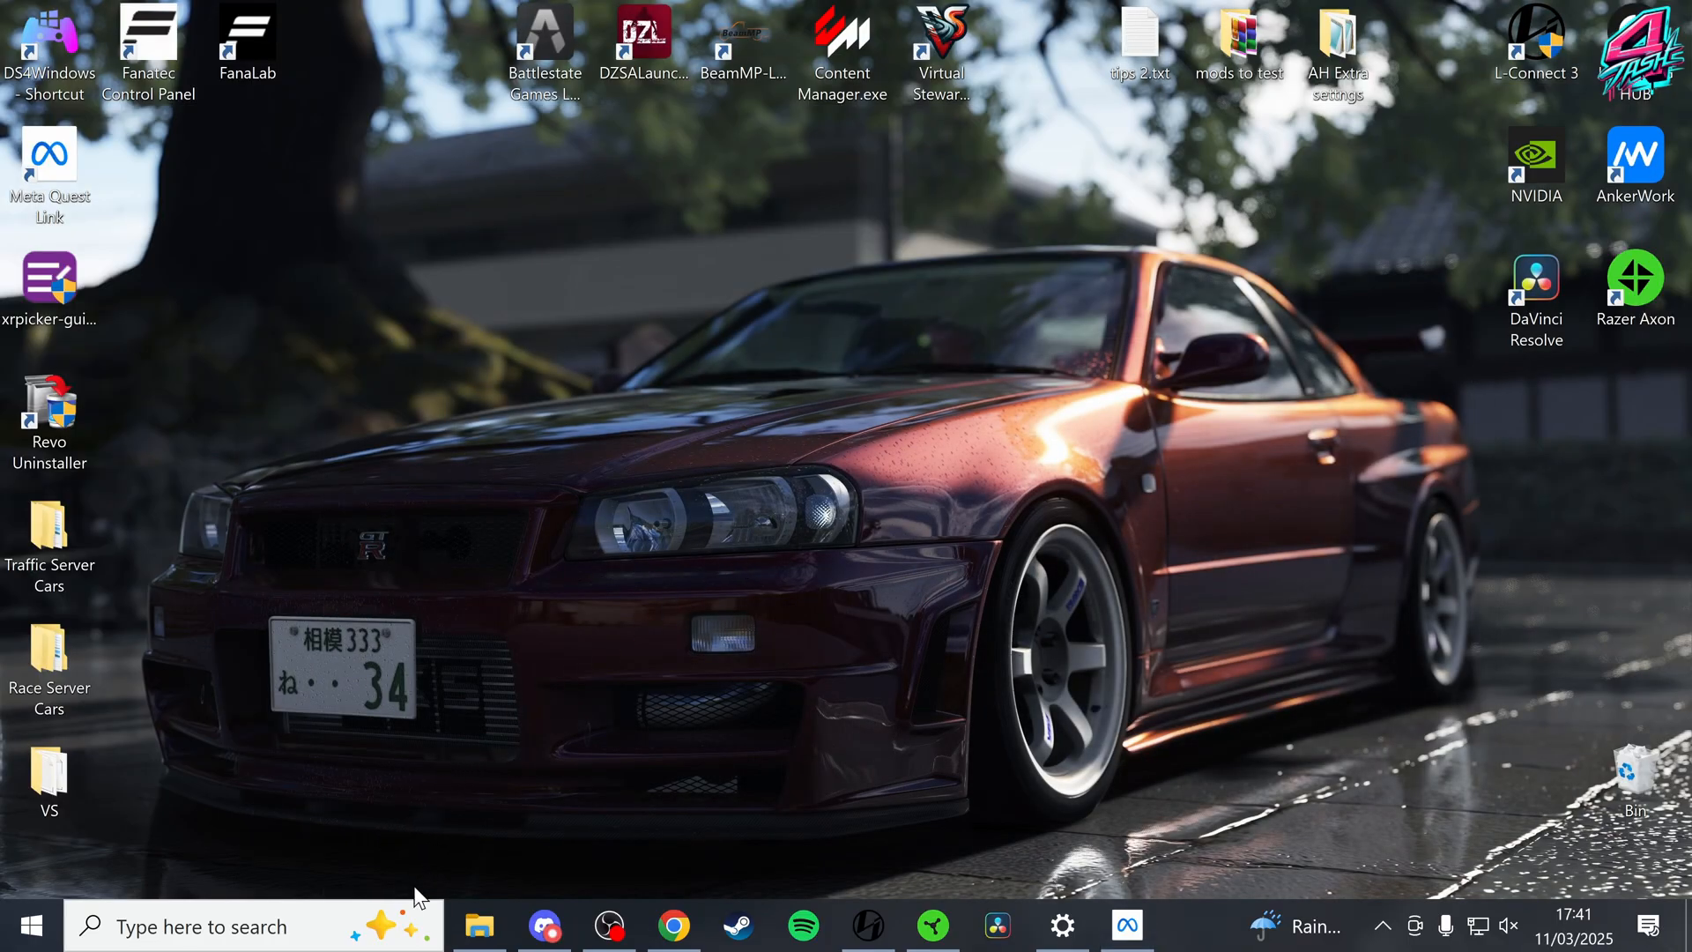
# Create a desktop shortcut to OculusDebugTool.exe from the oculus-diagnostics folder
pyautogui.click(480, 925)
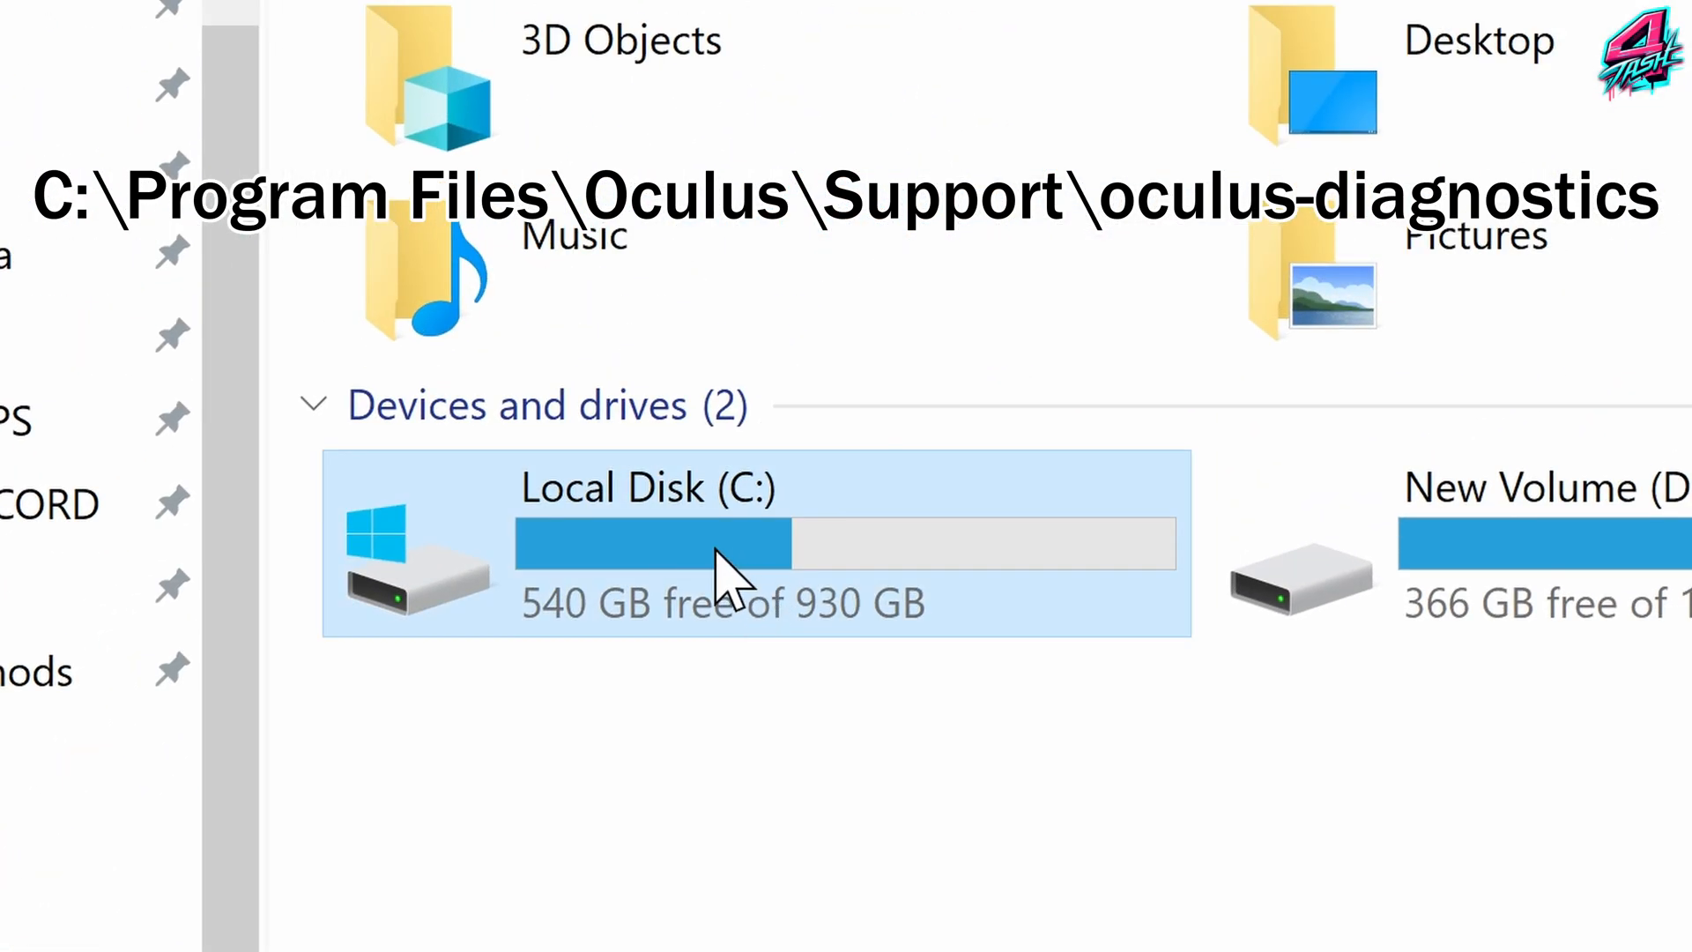
pyautogui.doubleClick(647, 539)
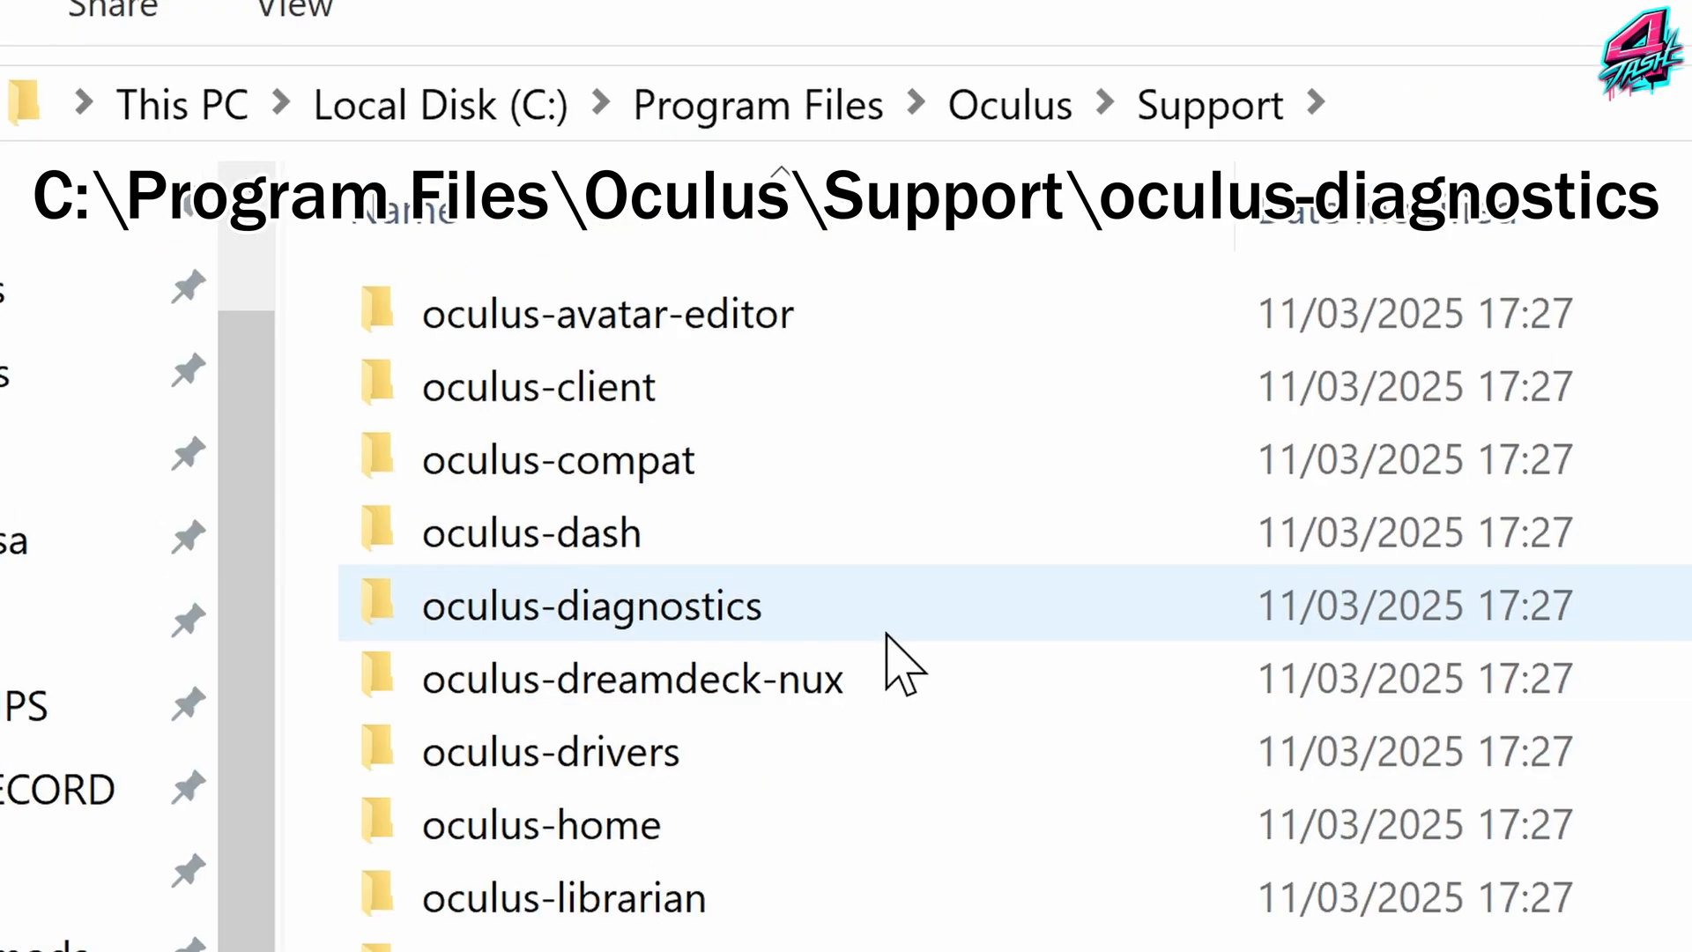
pyautogui.doubleClick(591, 605)
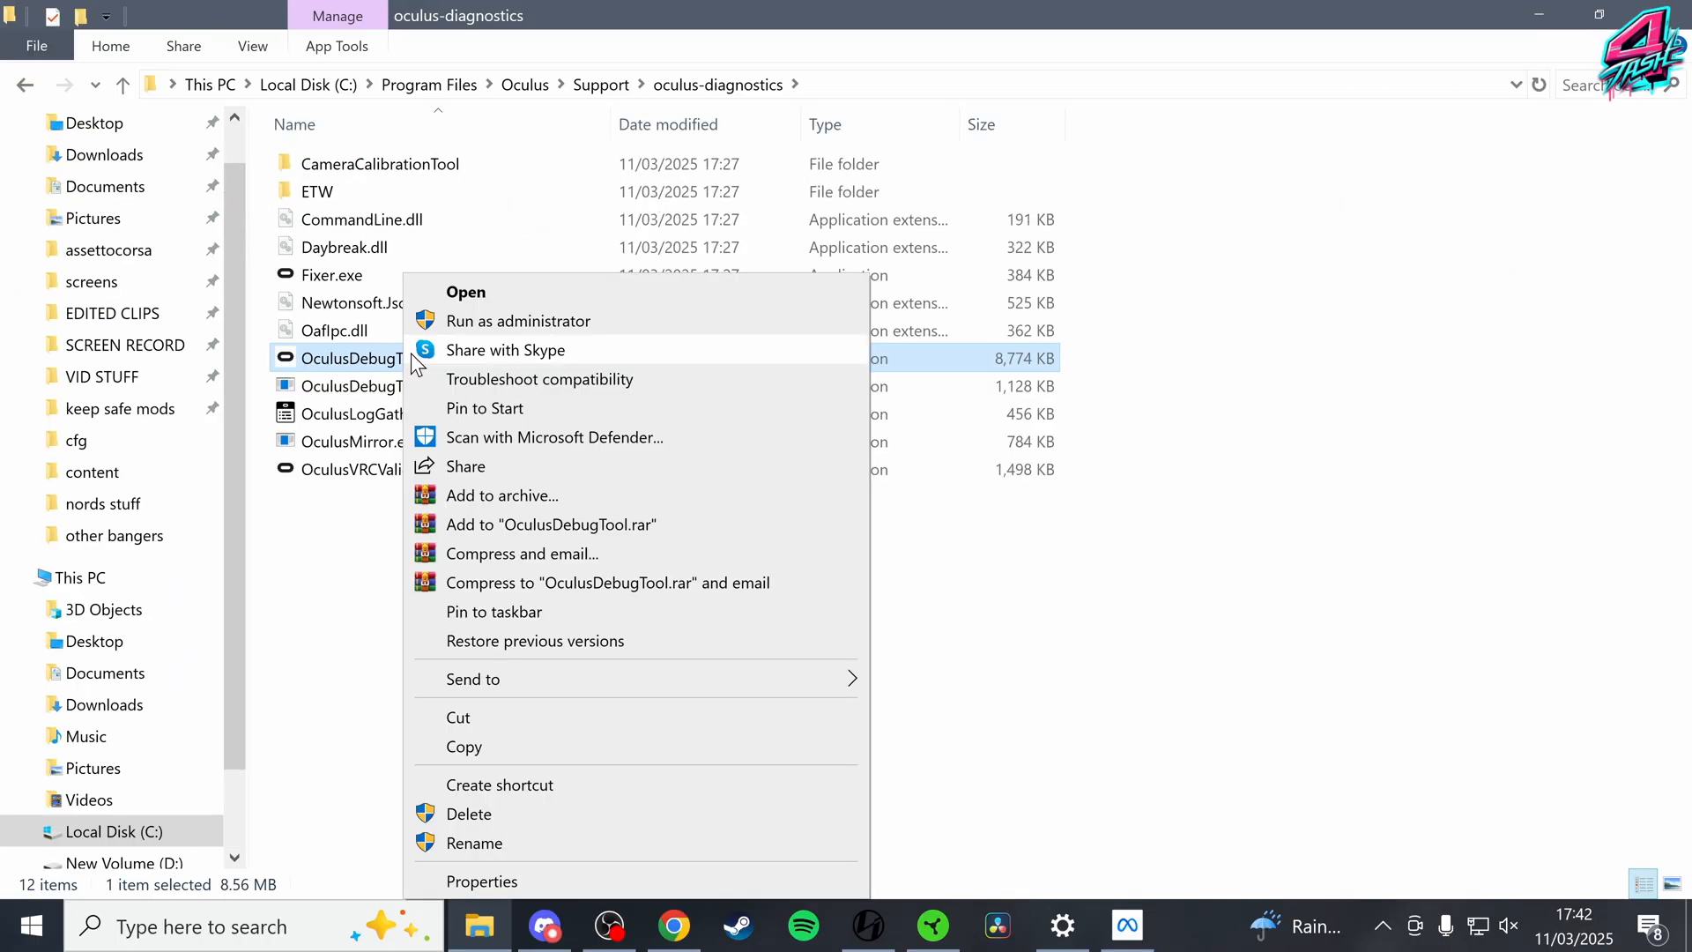
pyautogui.moveTo(561, 481)
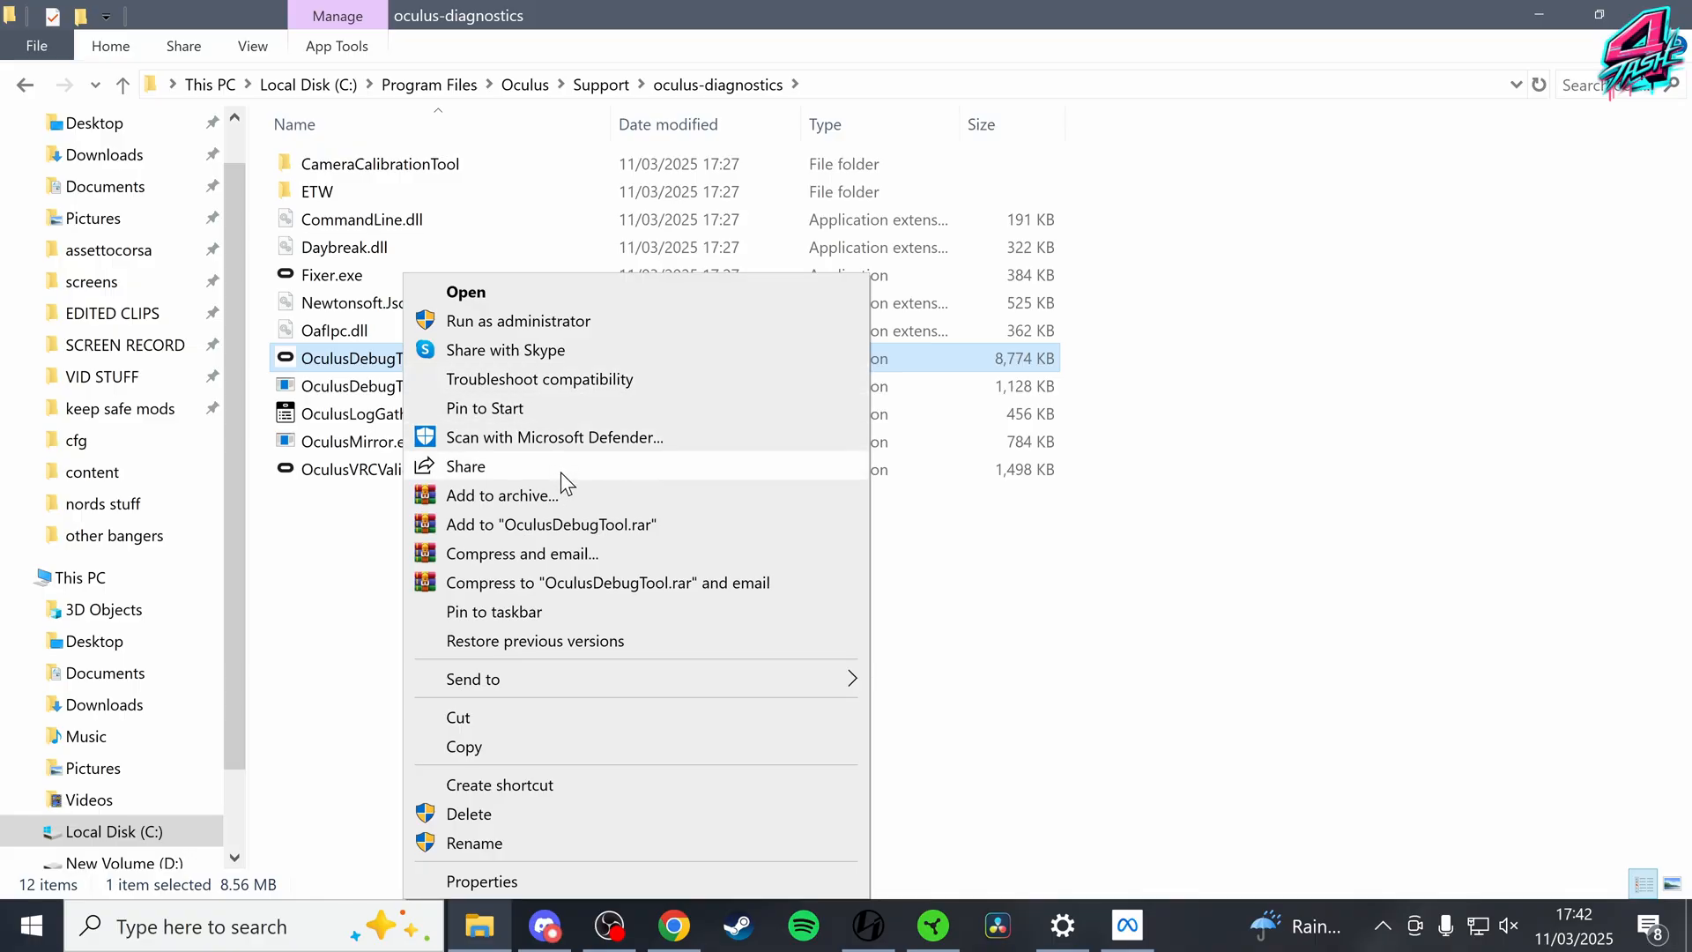
pyautogui.click(499, 785)
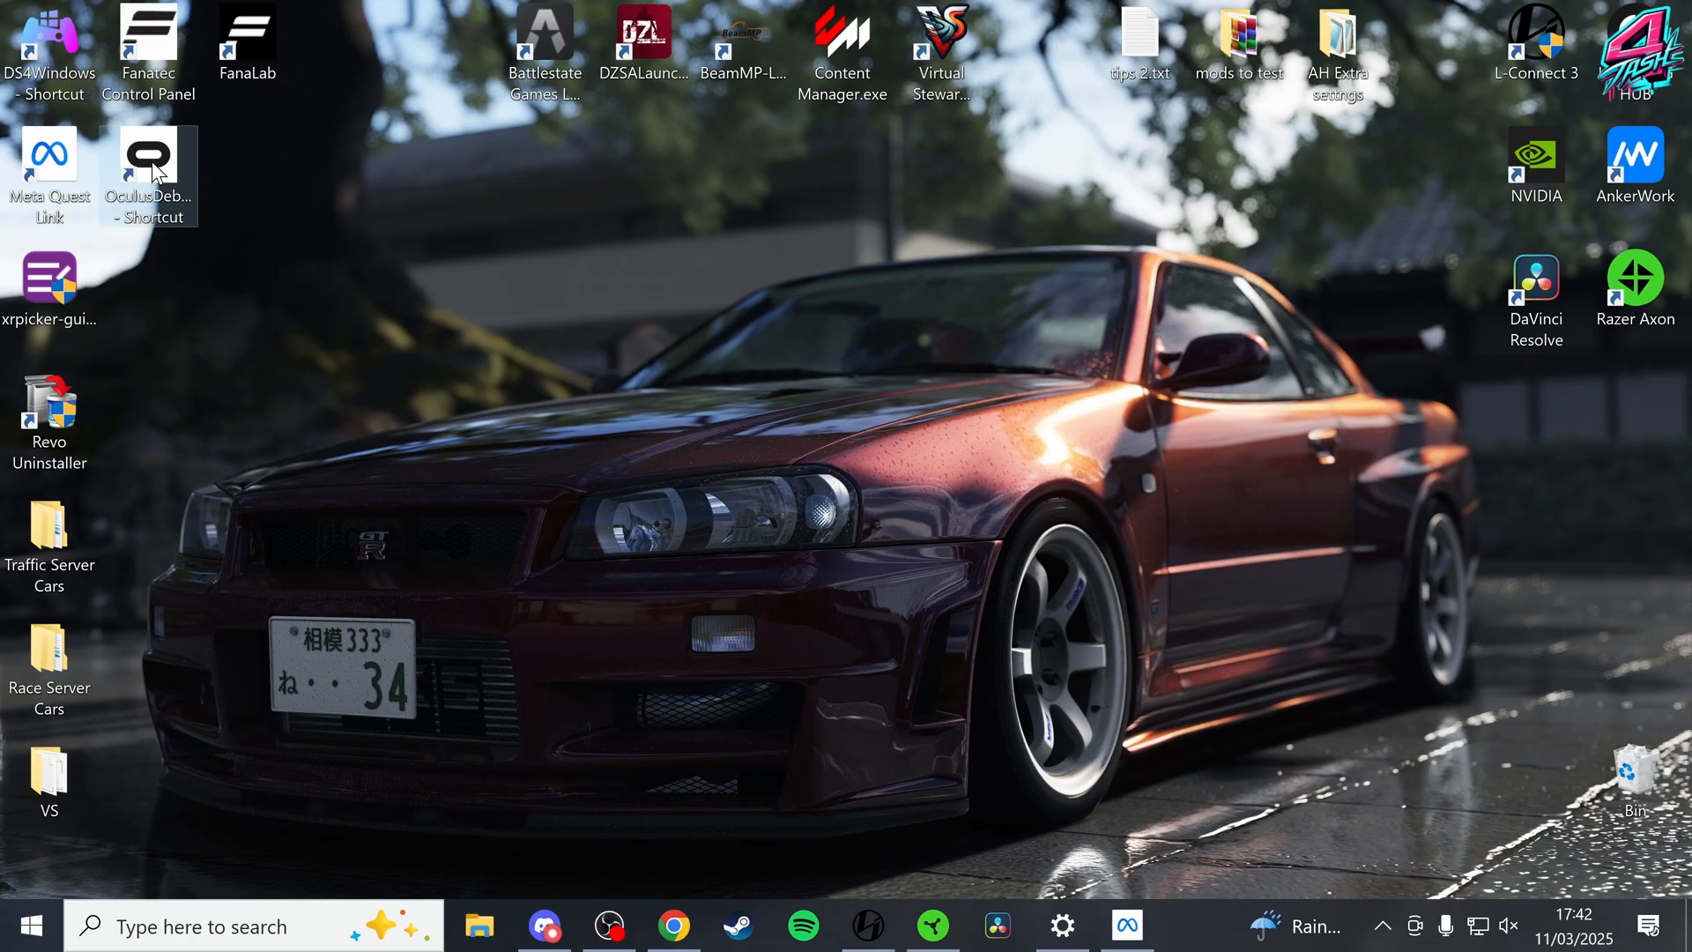
# Launch the Oculus Debug Tool and set Asynchronous Spacewarp to Disabled
pyautogui.doubleClick(148, 176)
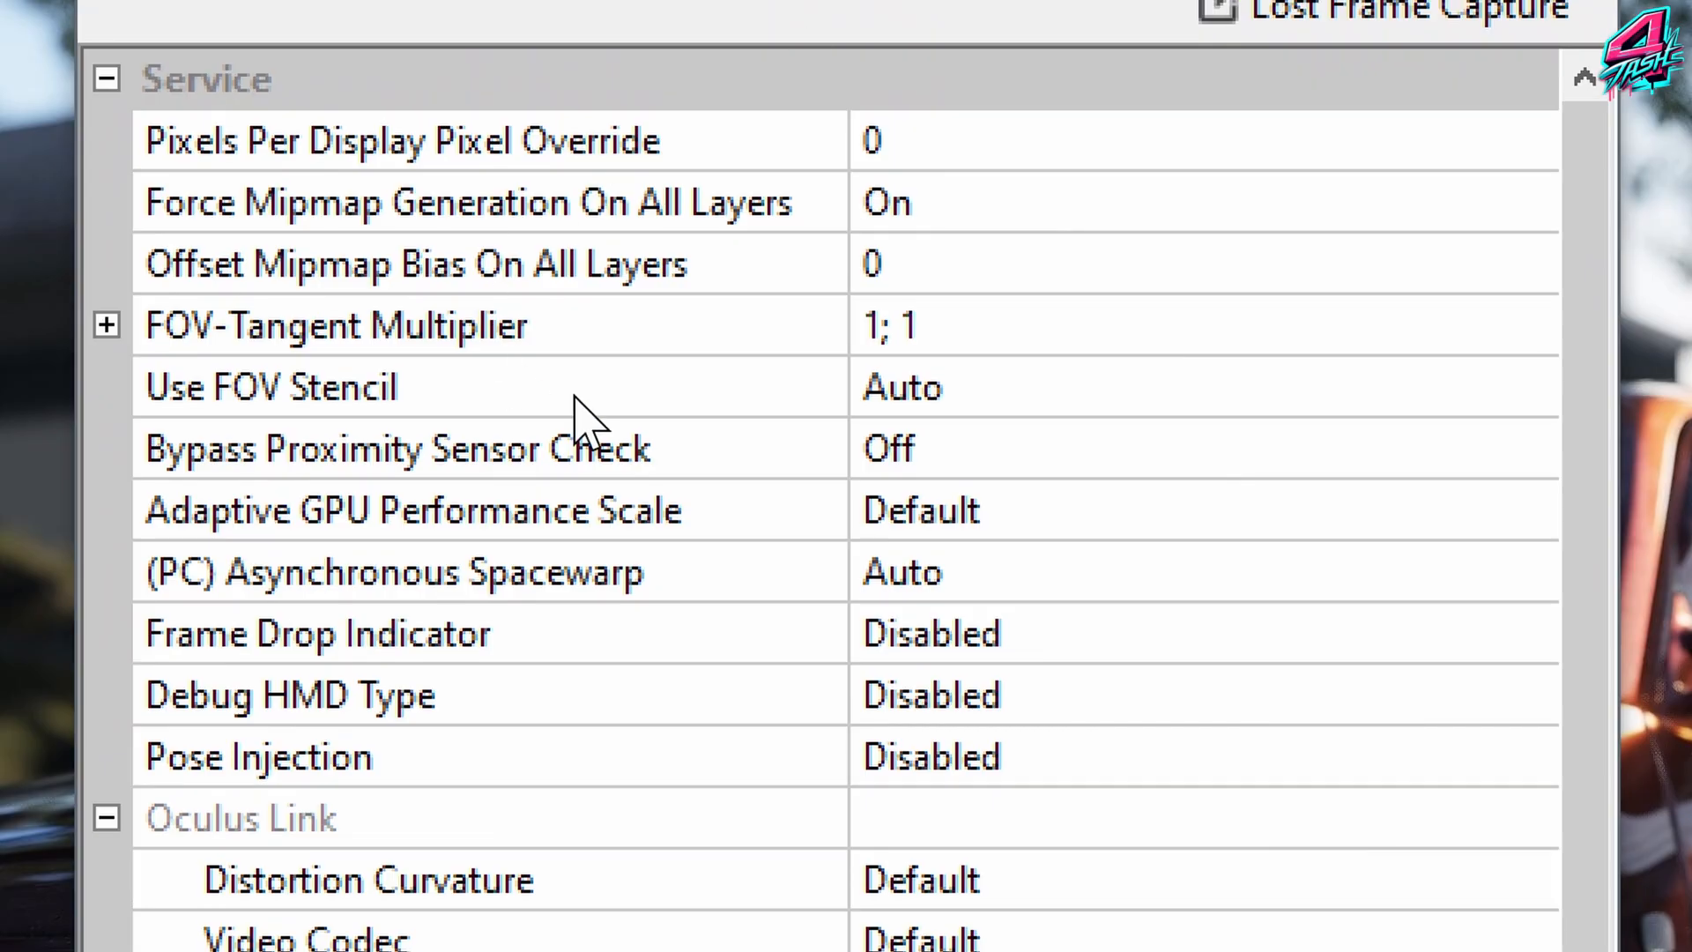
pyautogui.moveTo(453, 922)
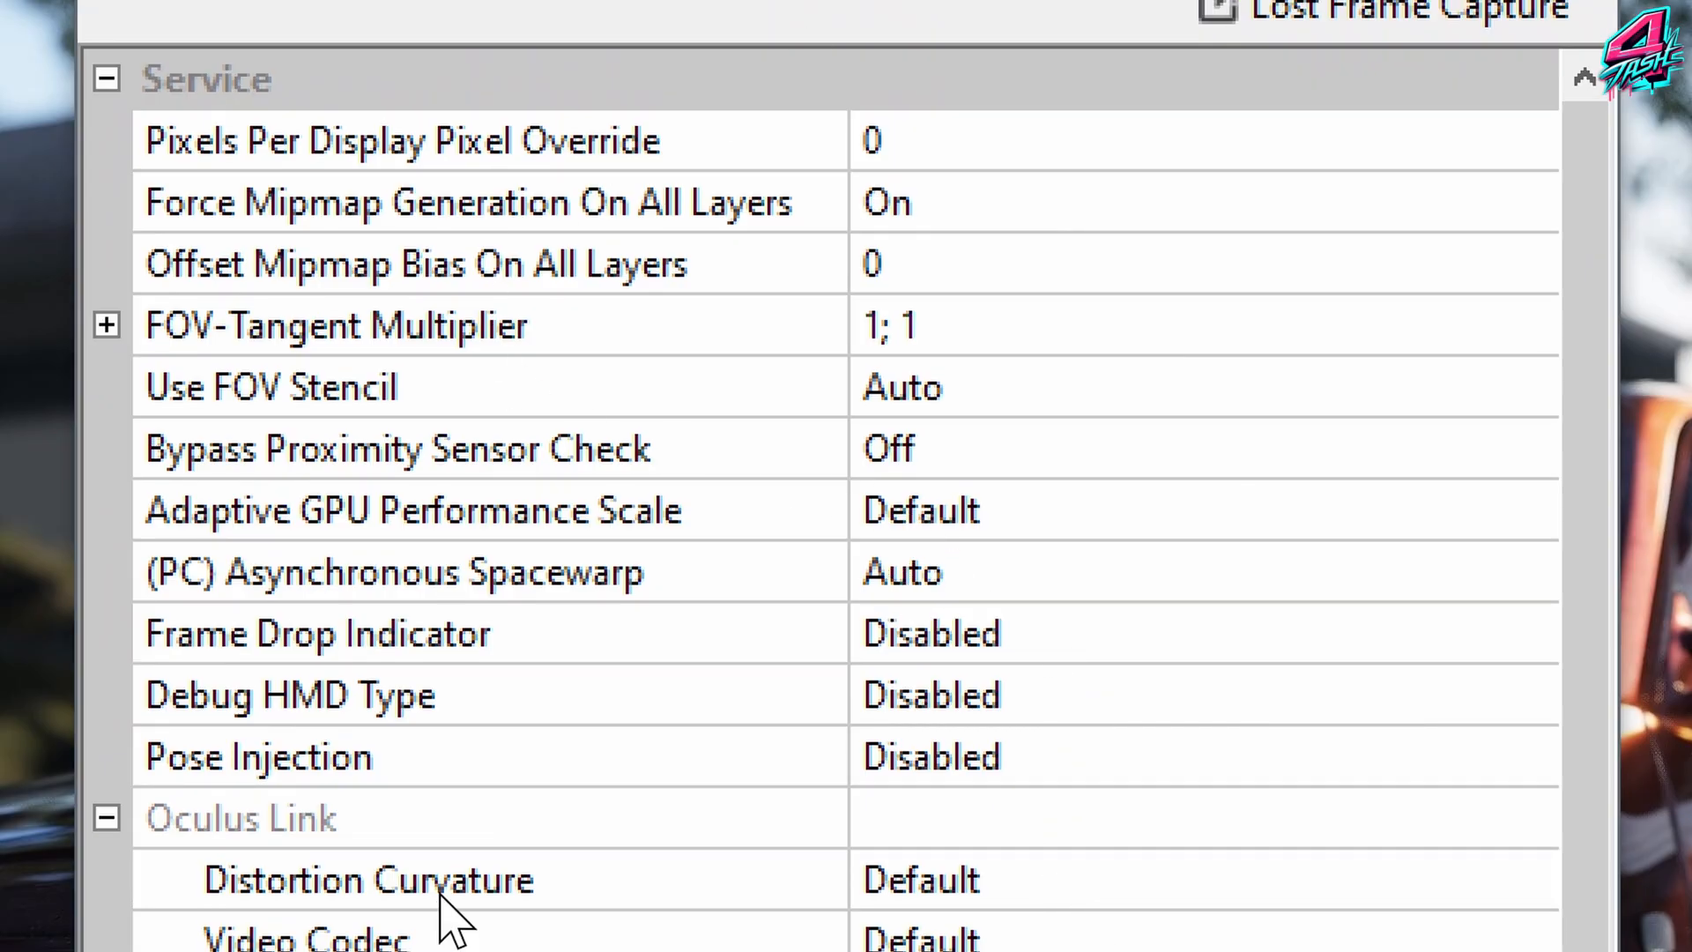
pyautogui.moveTo(1134, 605)
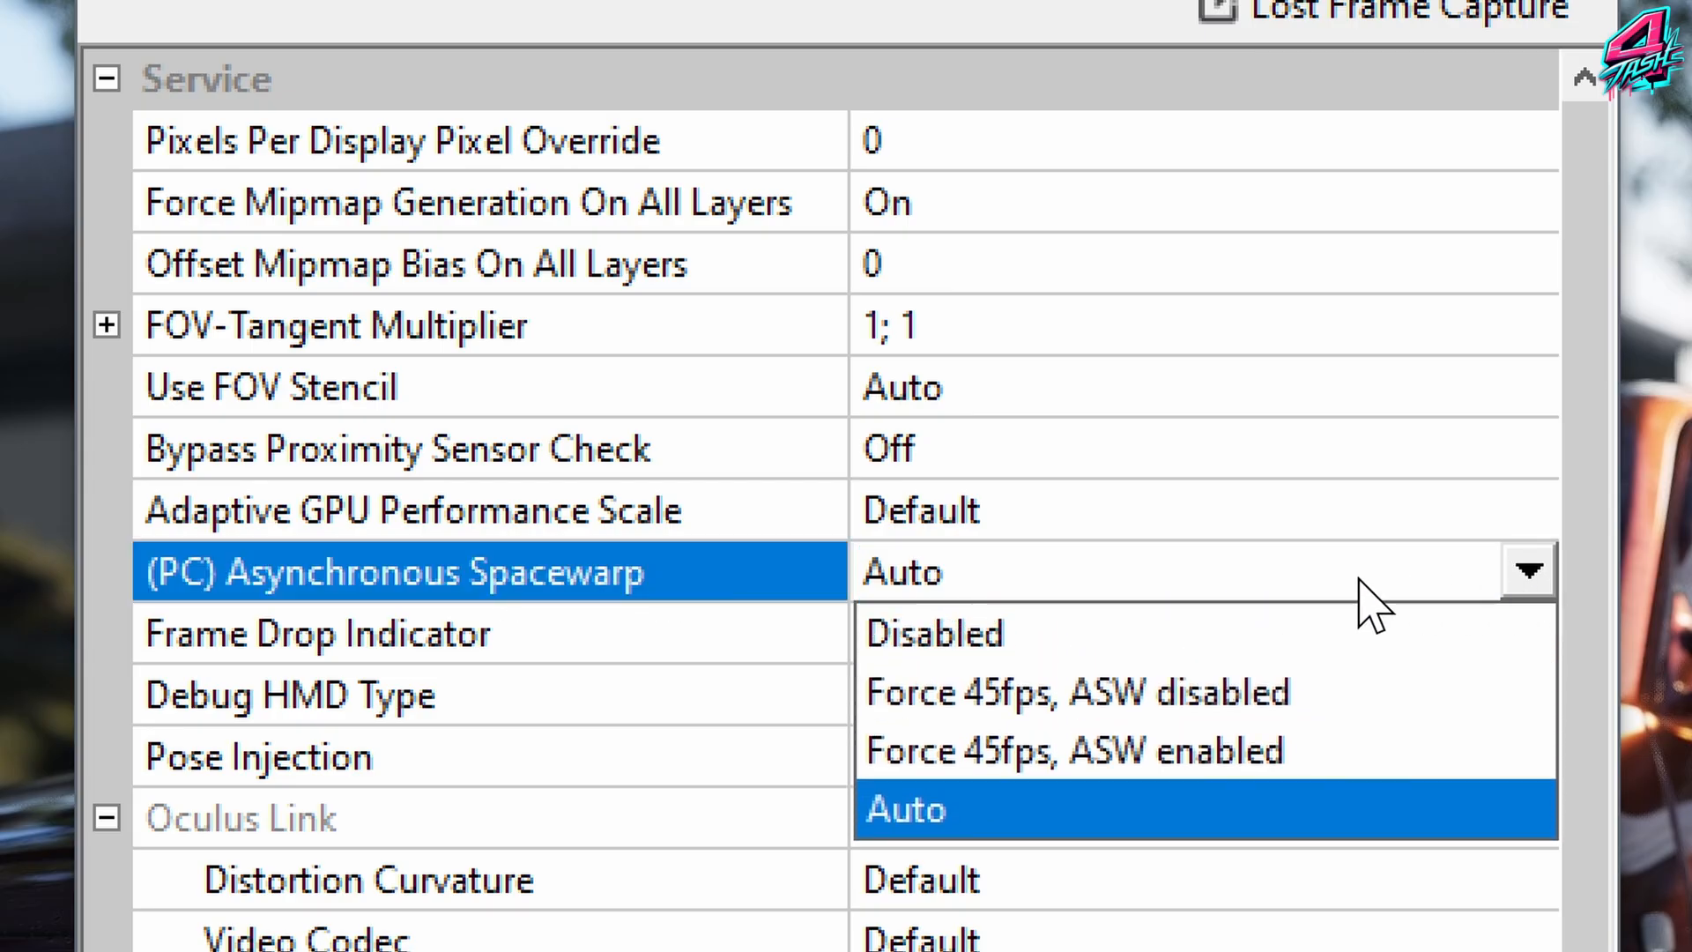
pyautogui.click(932, 633)
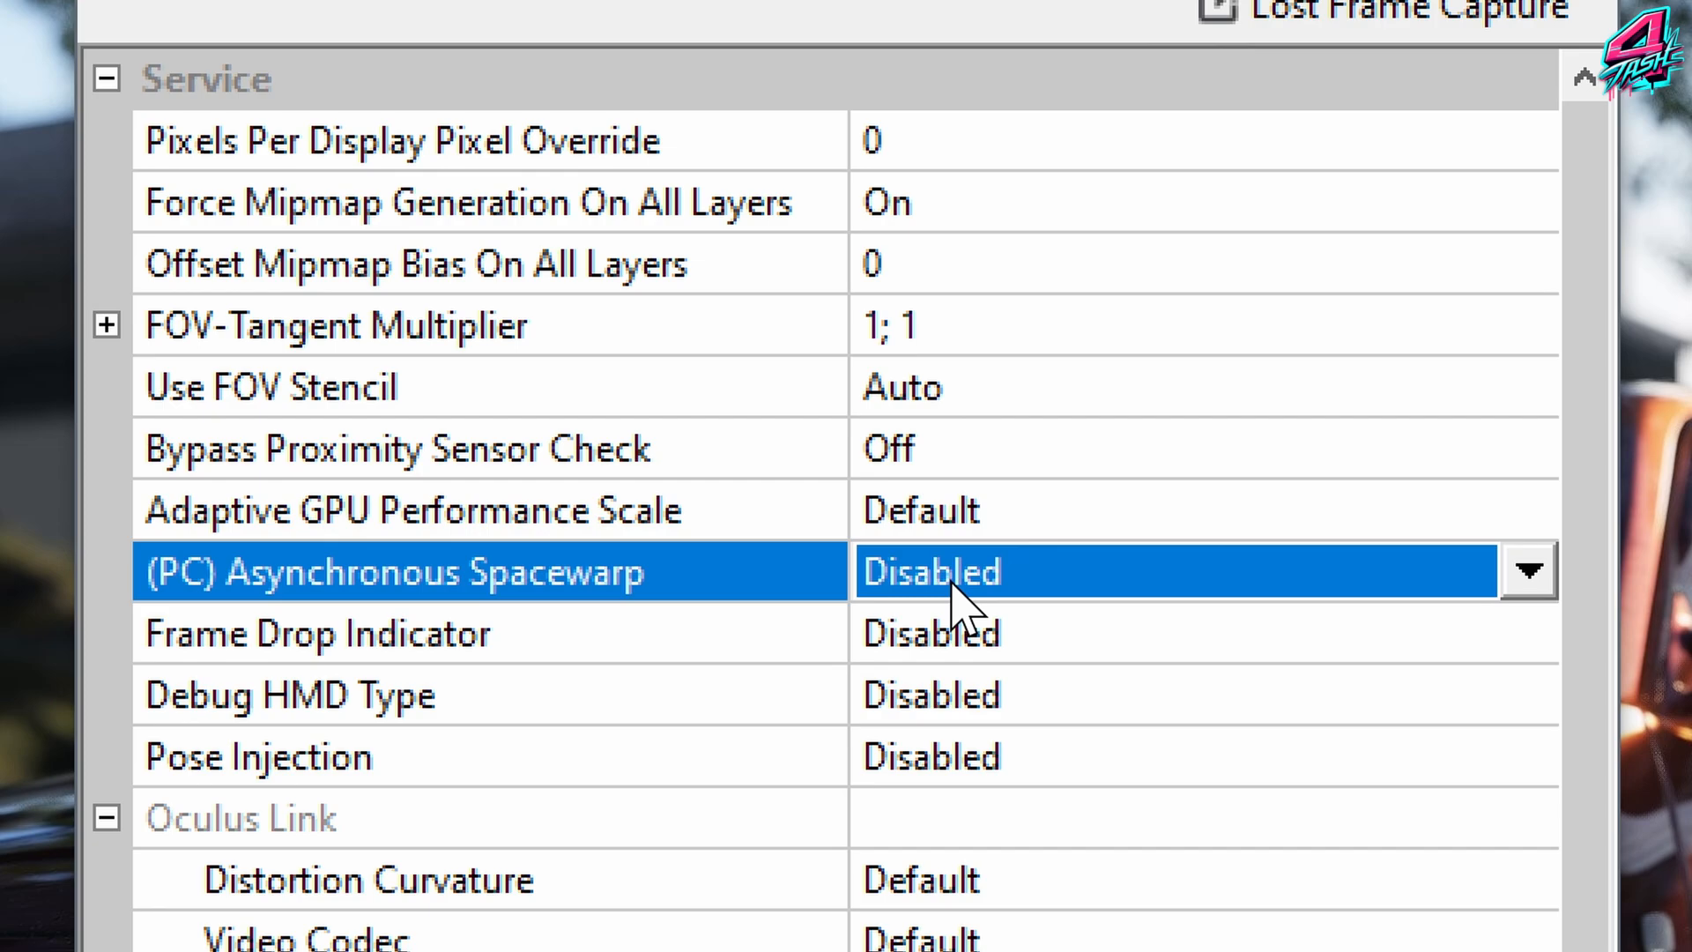
pyautogui.moveTo(966, 615)
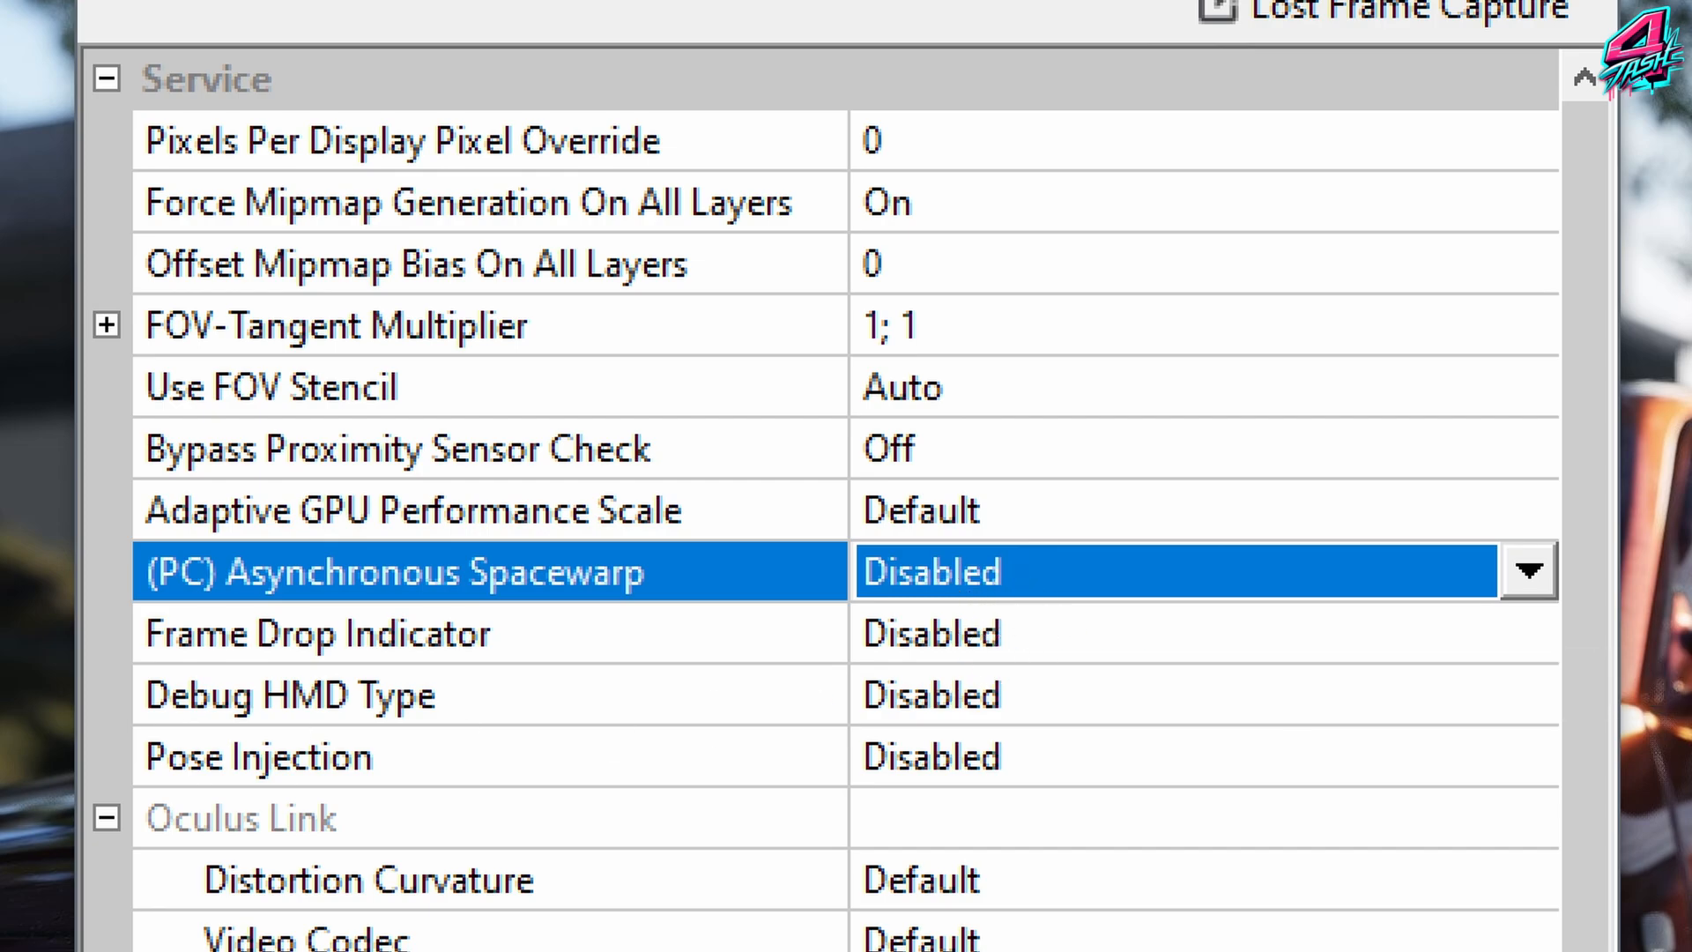
pyautogui.moveTo(621, 511)
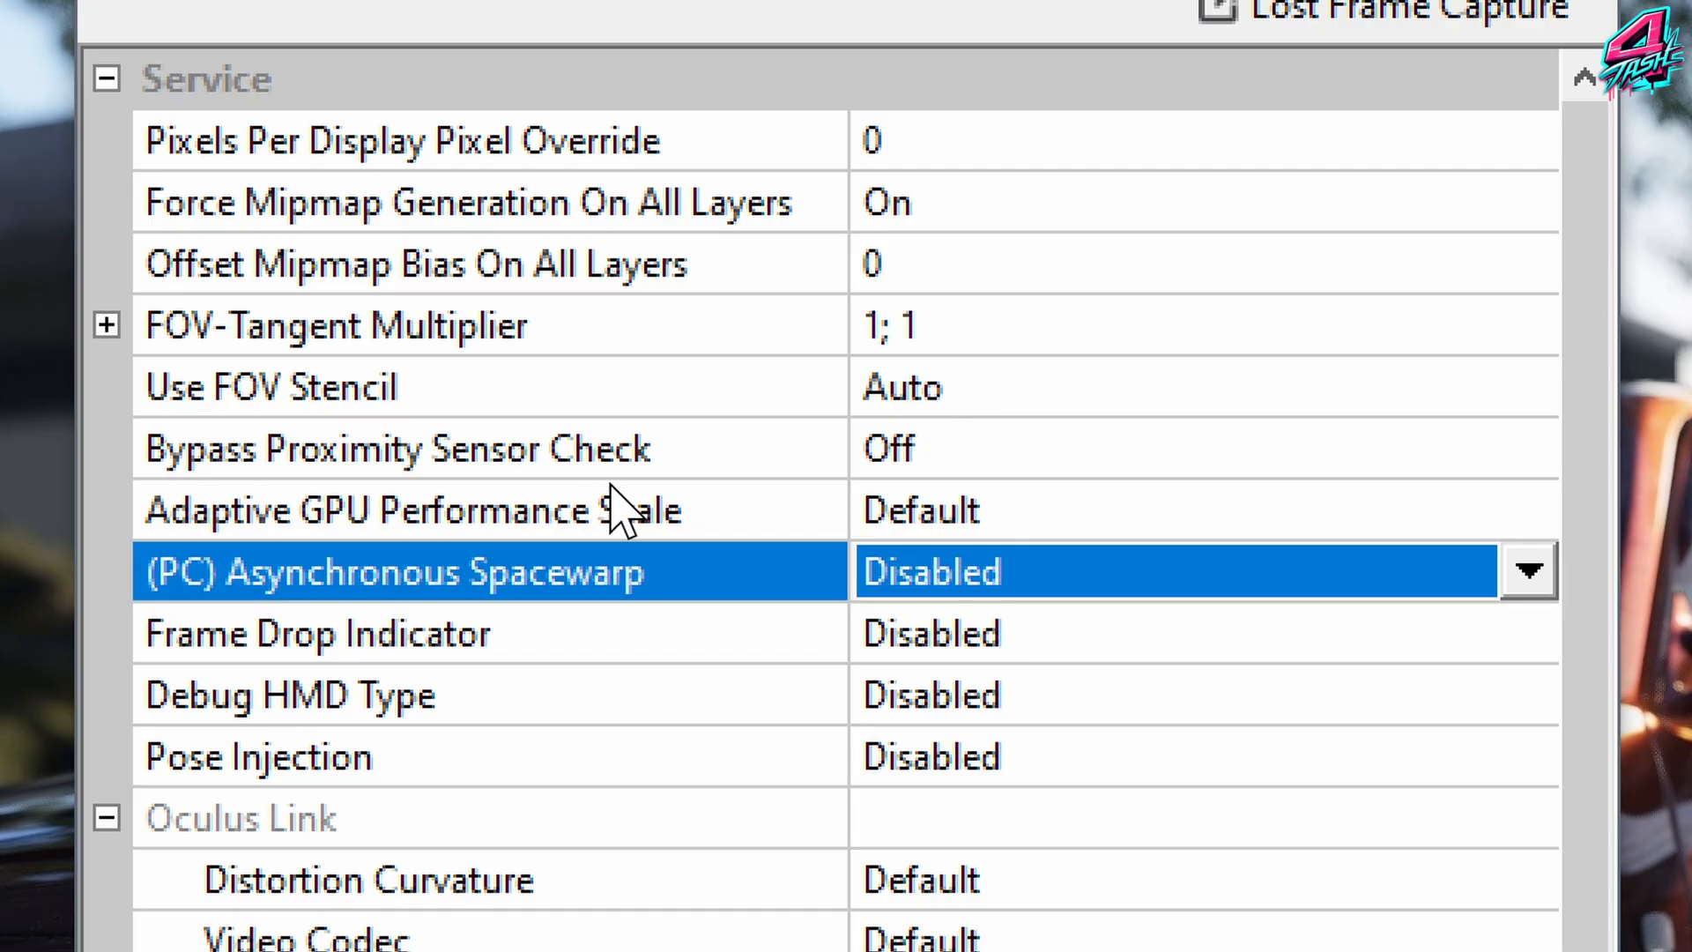
pyautogui.scroll(-3)
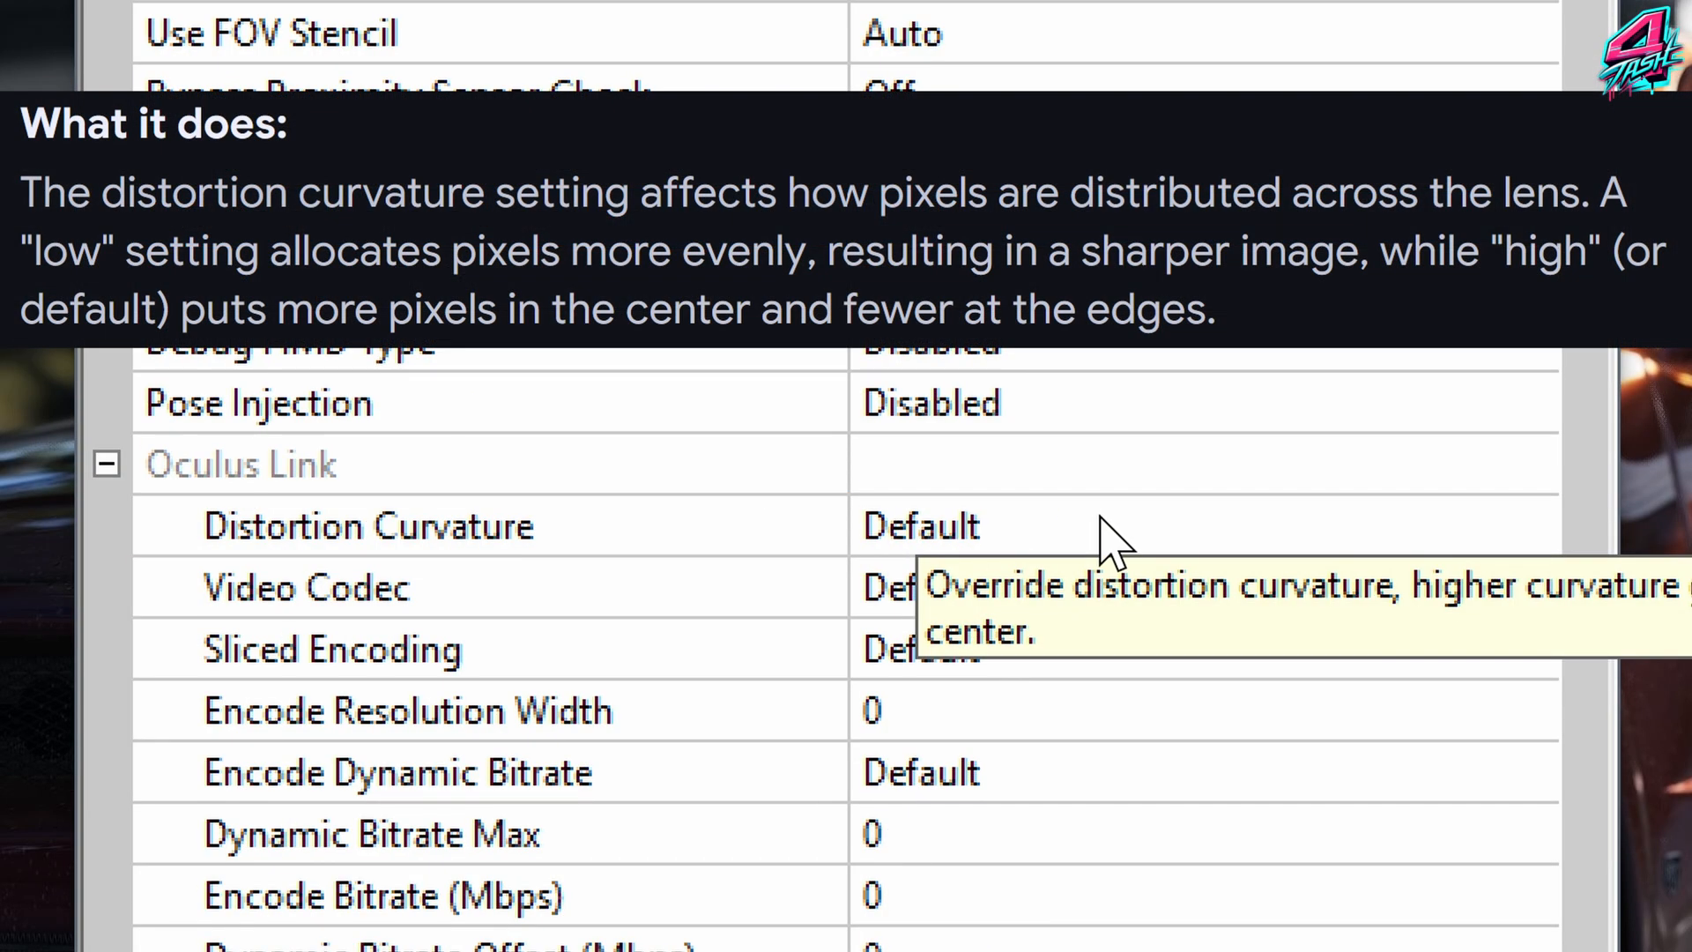
pyautogui.moveTo(1668, 534)
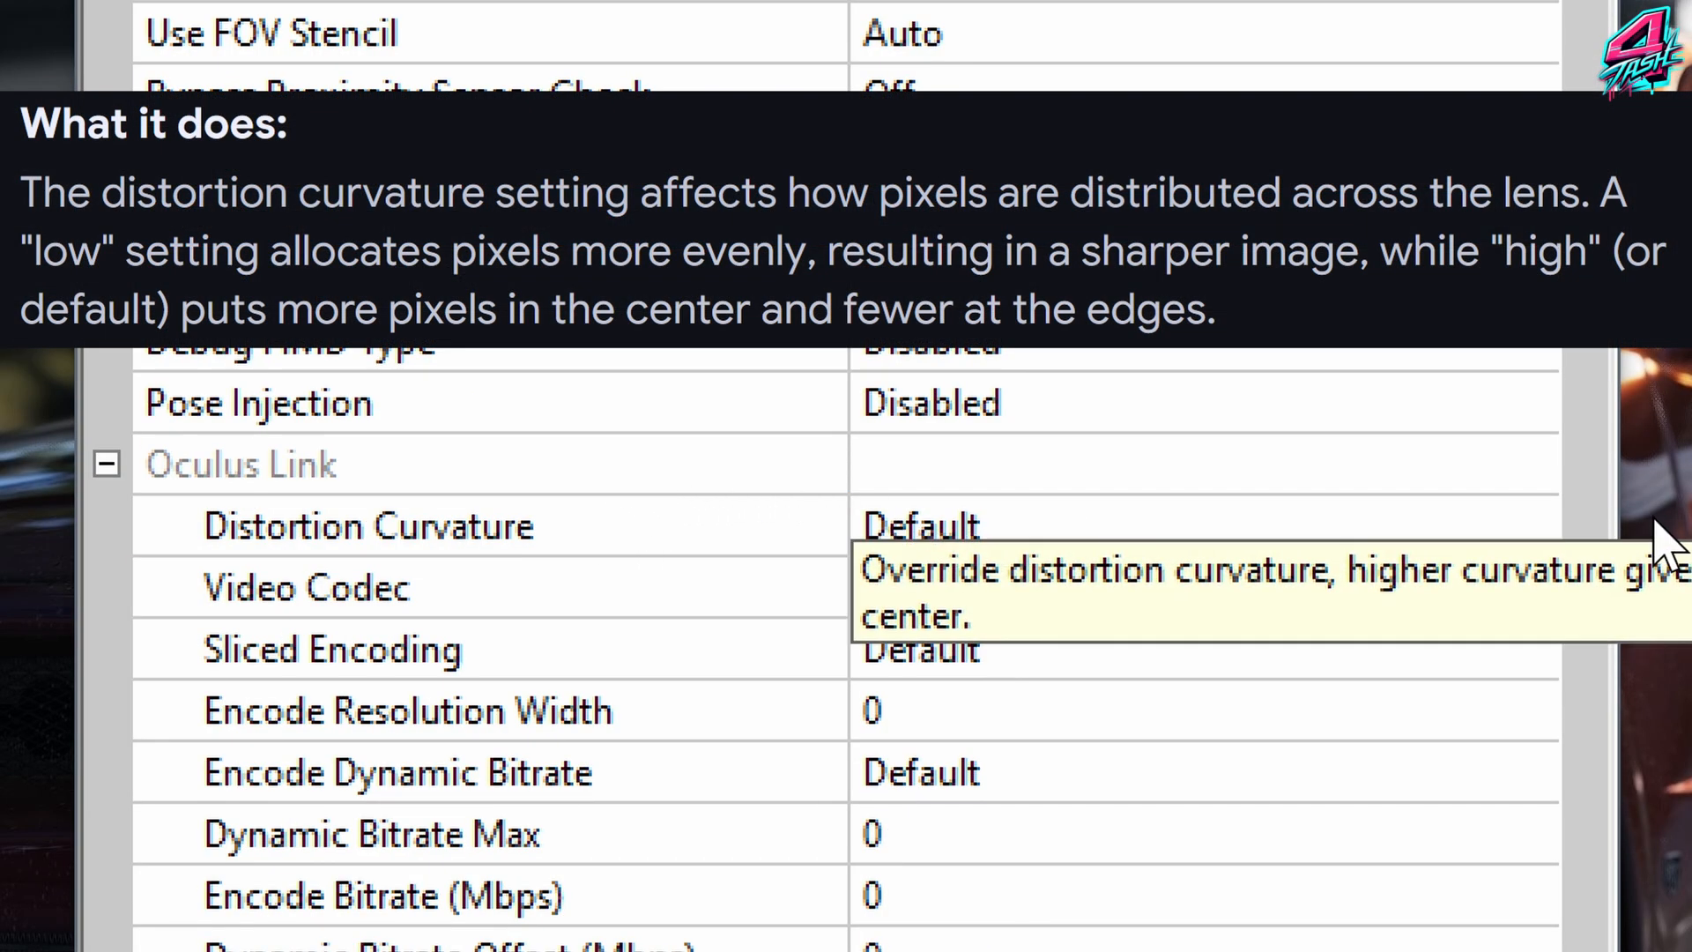
pyautogui.moveTo(1668, 545)
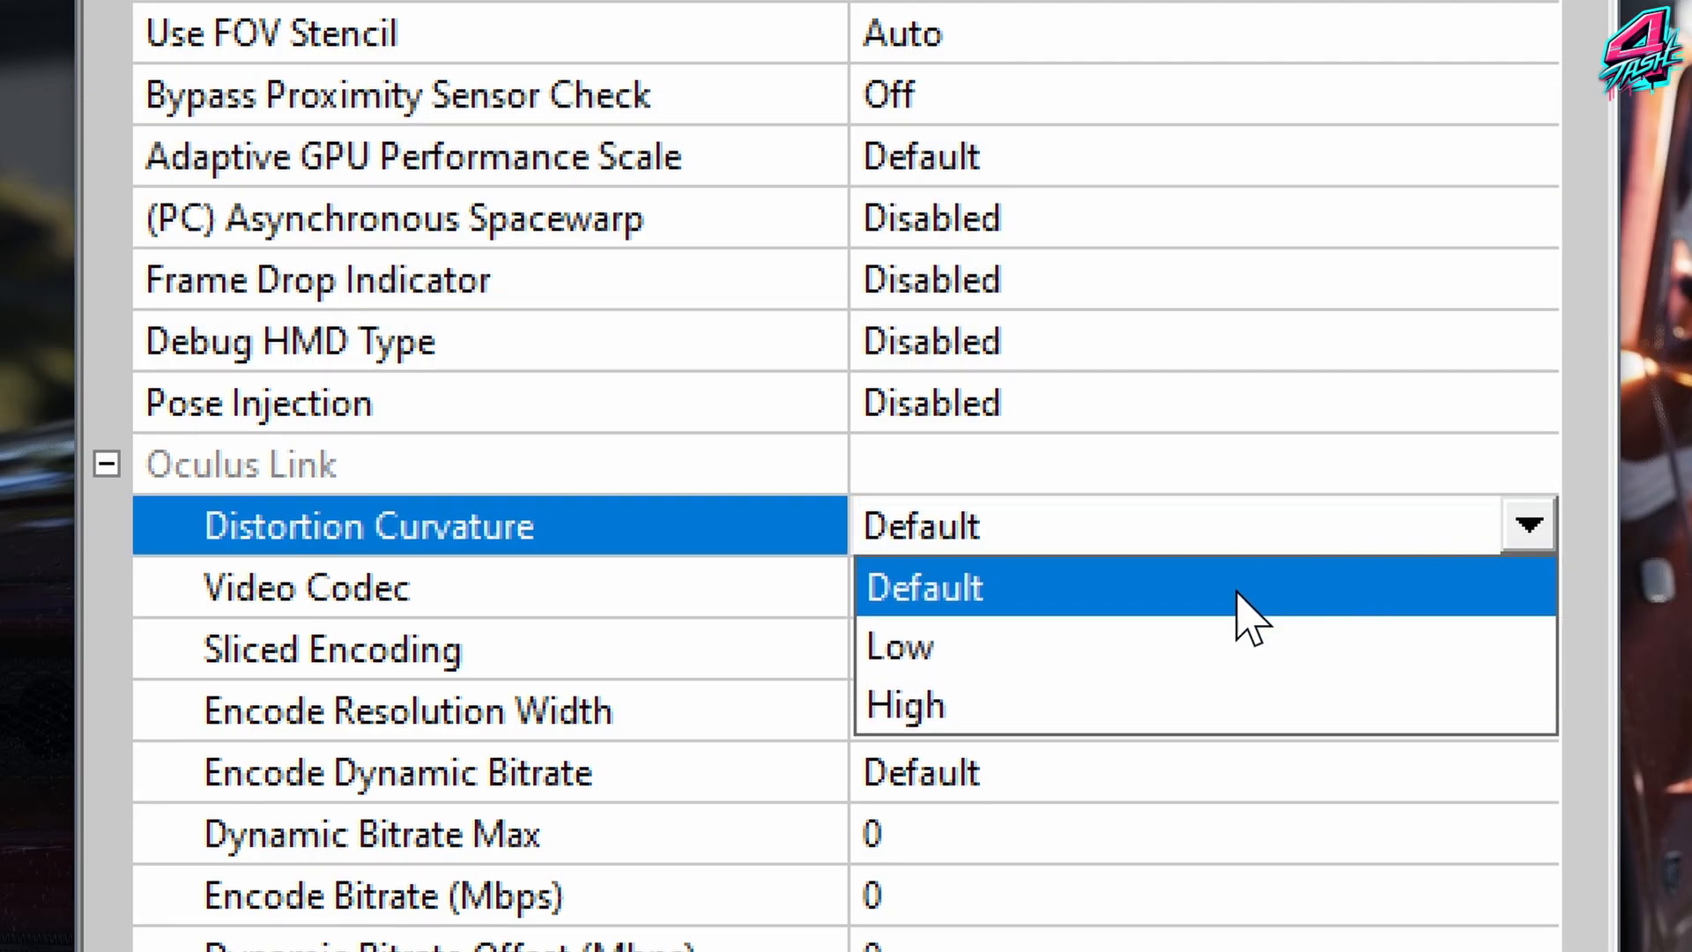
# Set Distortion Curvature to Low and keep Link Sharpening at Normal
pyautogui.click(898, 645)
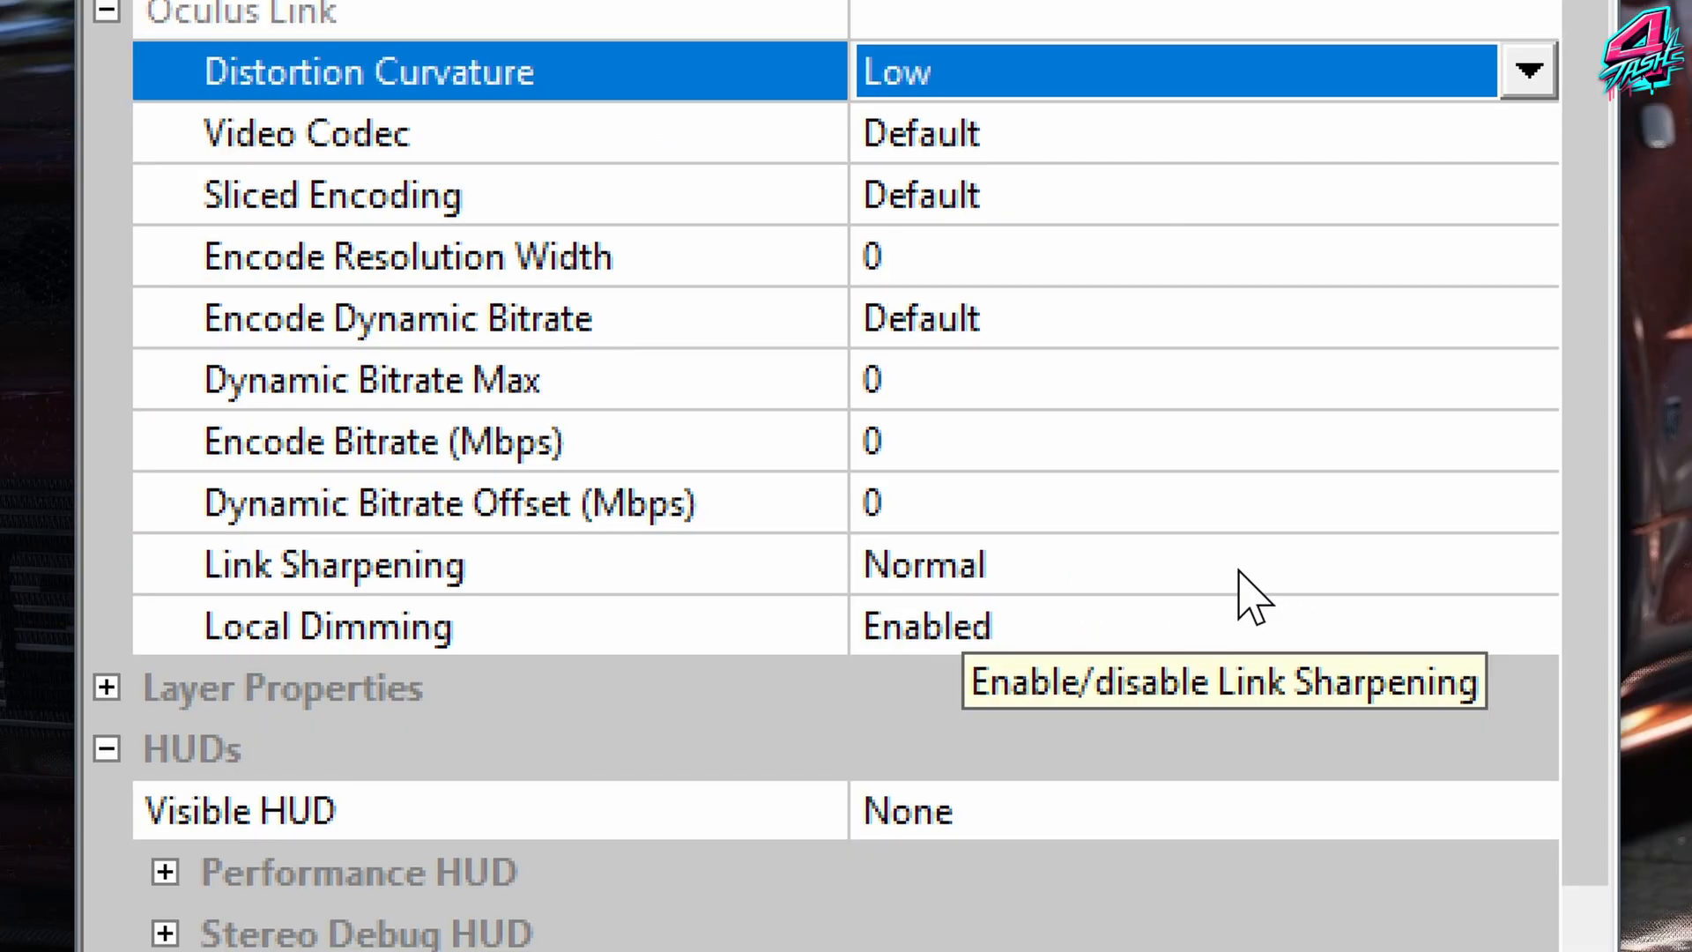
pyautogui.click(1527, 564)
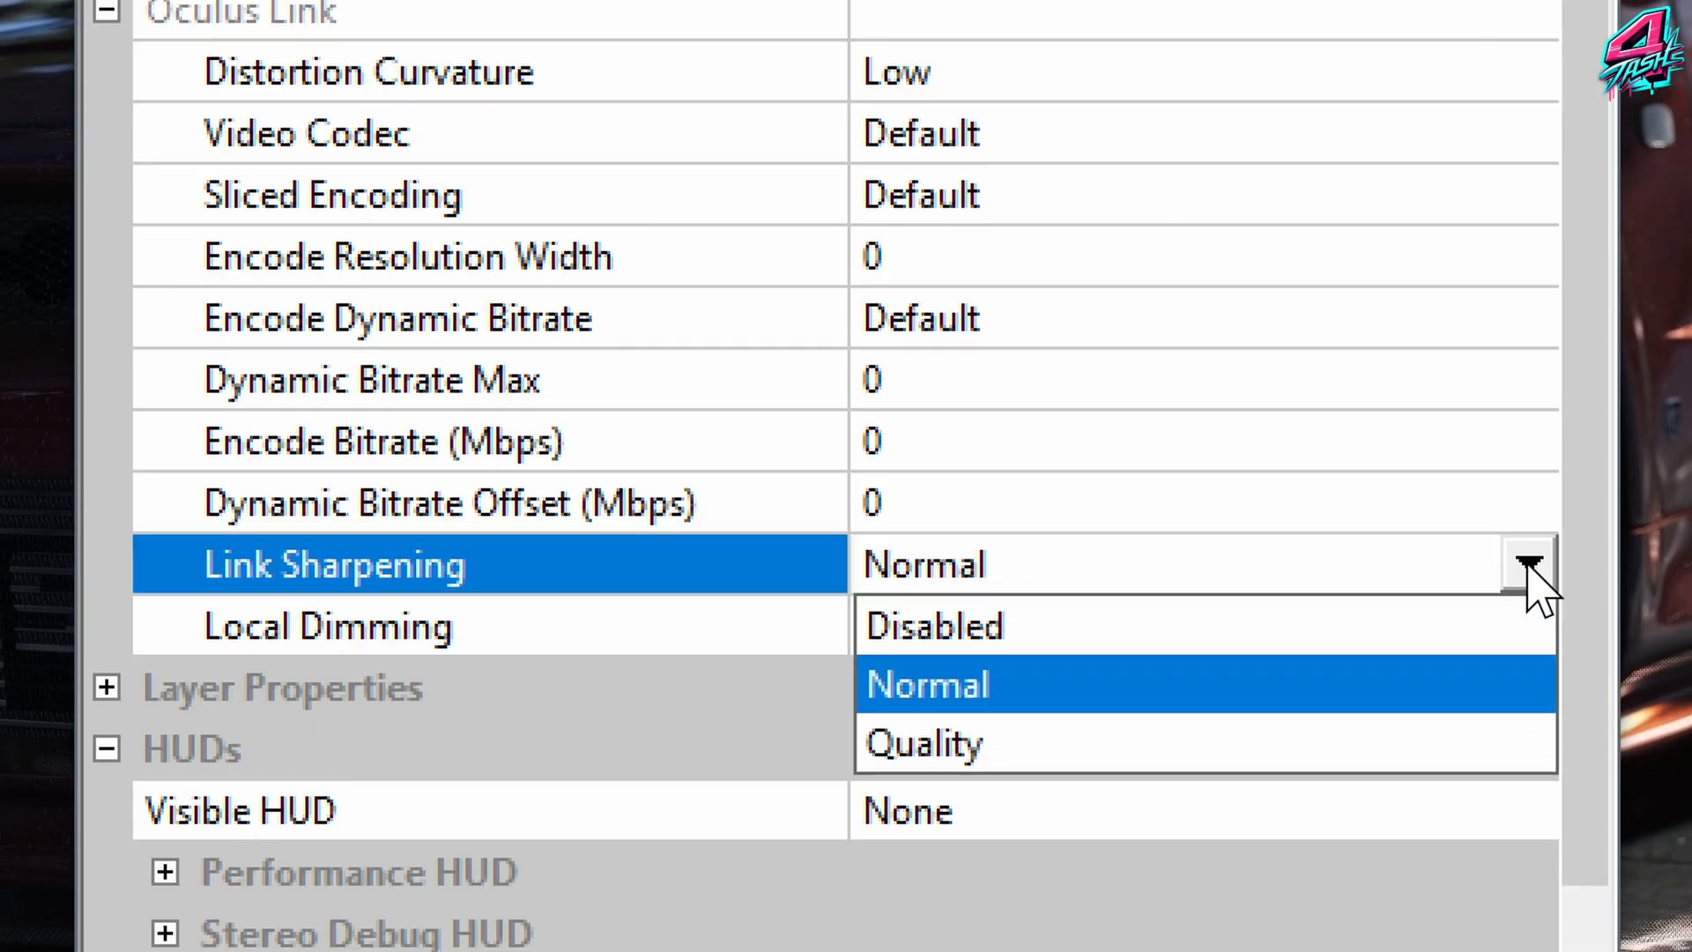
pyautogui.click(925, 684)
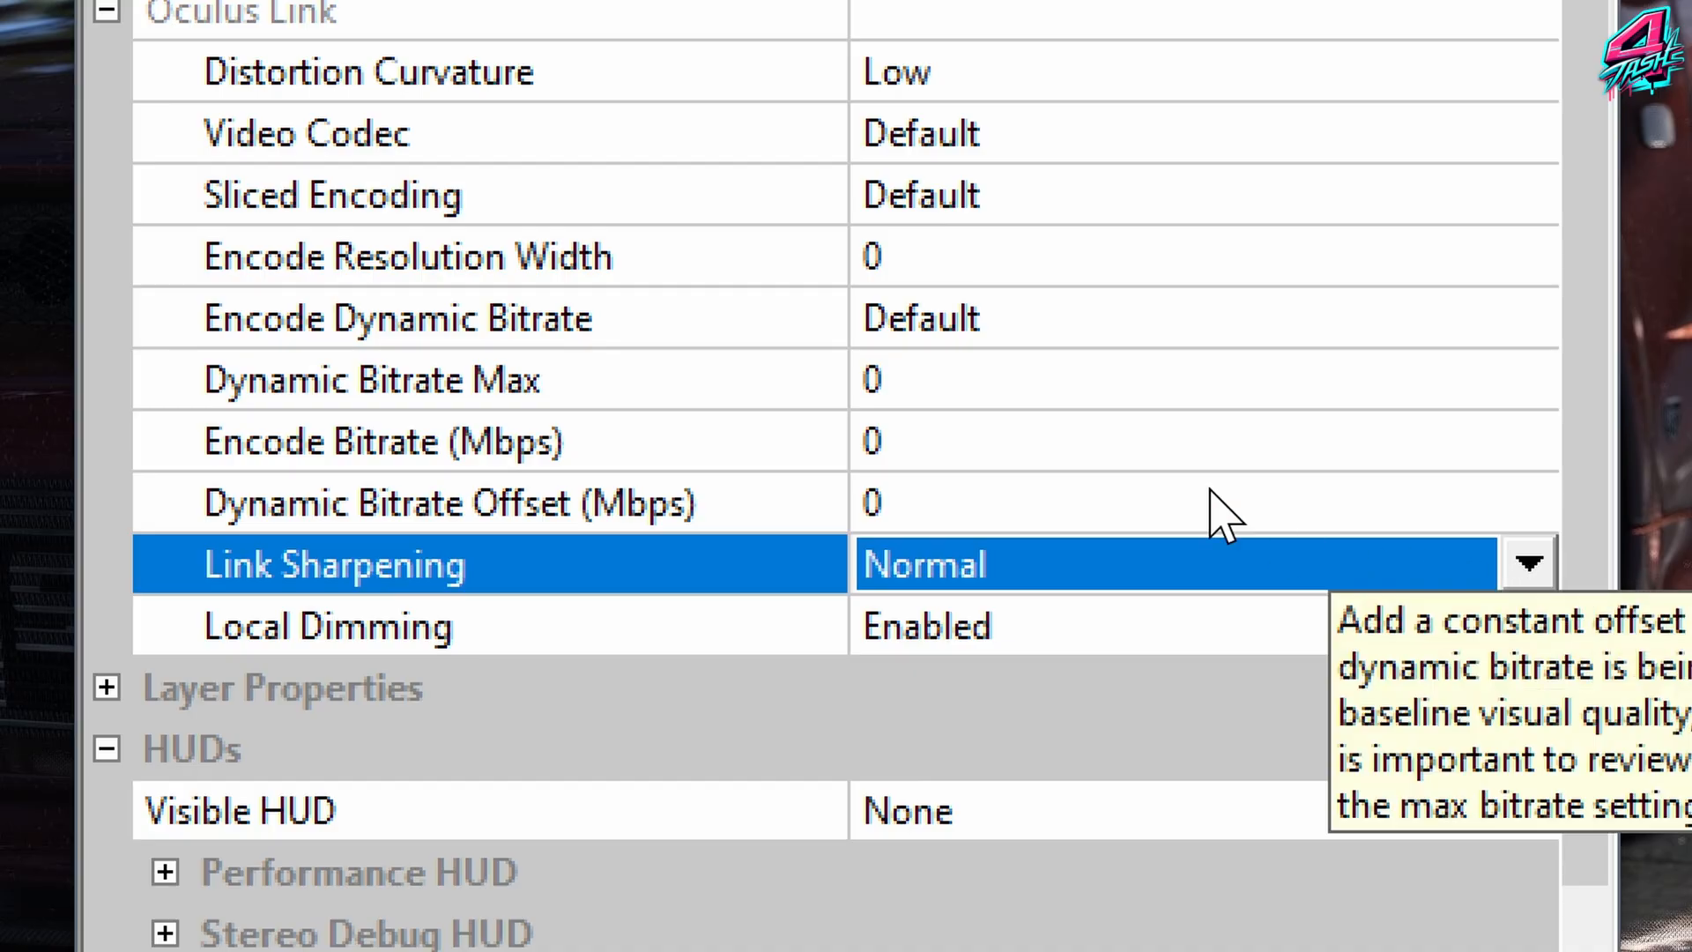
pyautogui.moveTo(1042, 275)
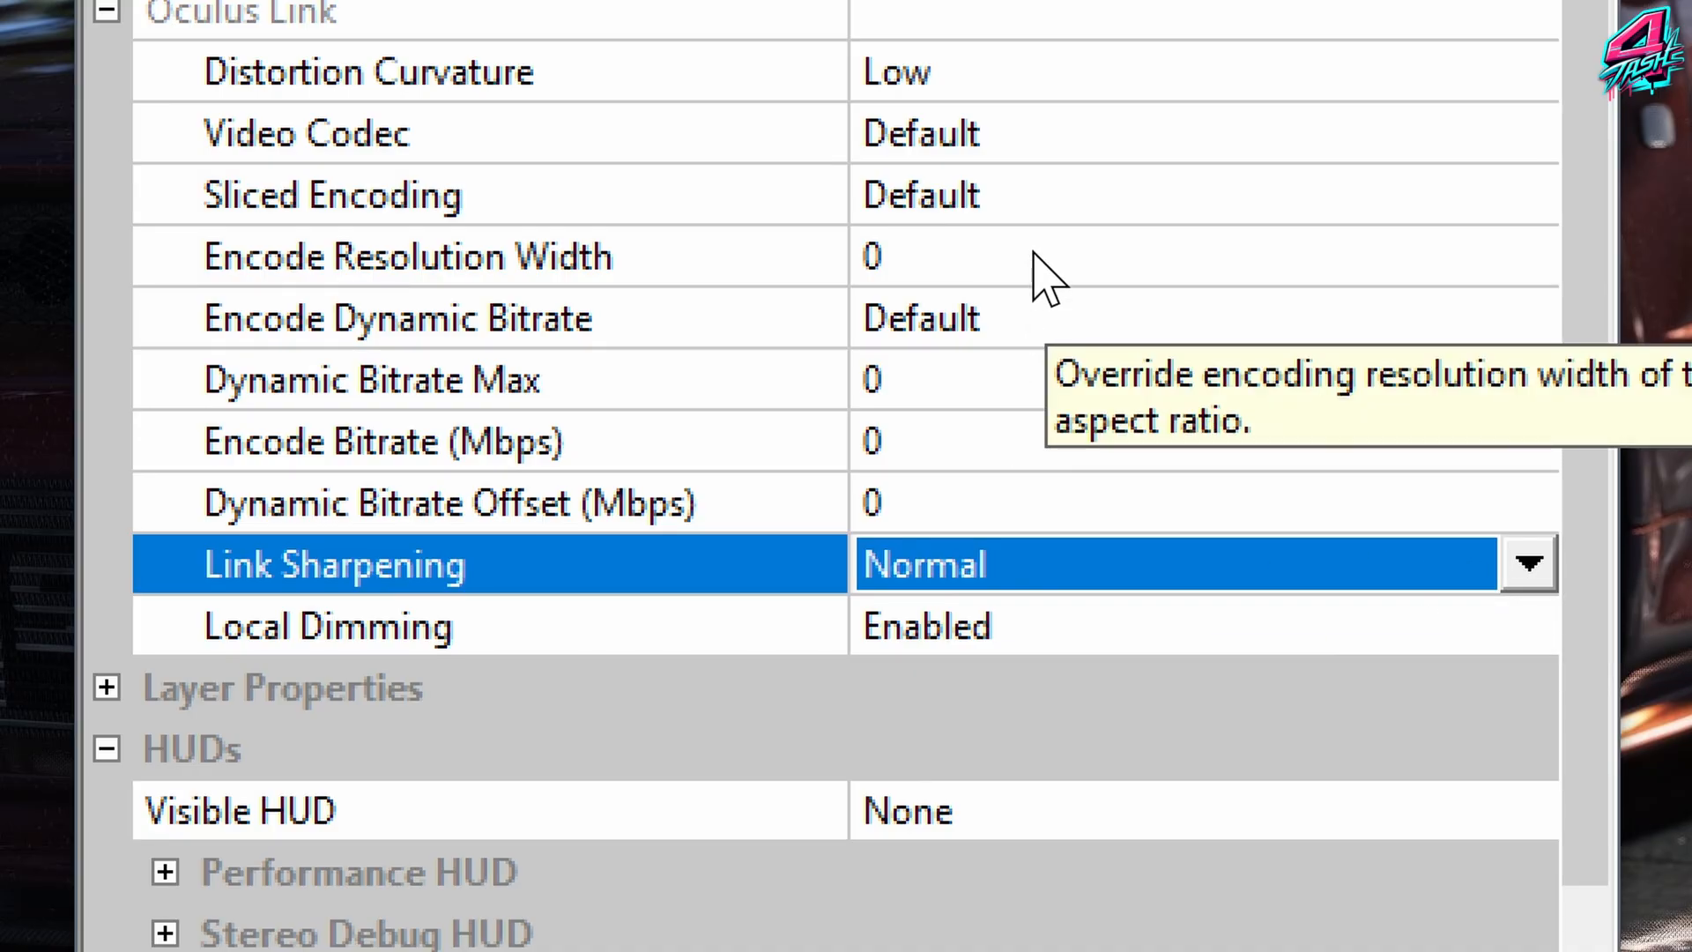
pyautogui.moveTo(707, 264)
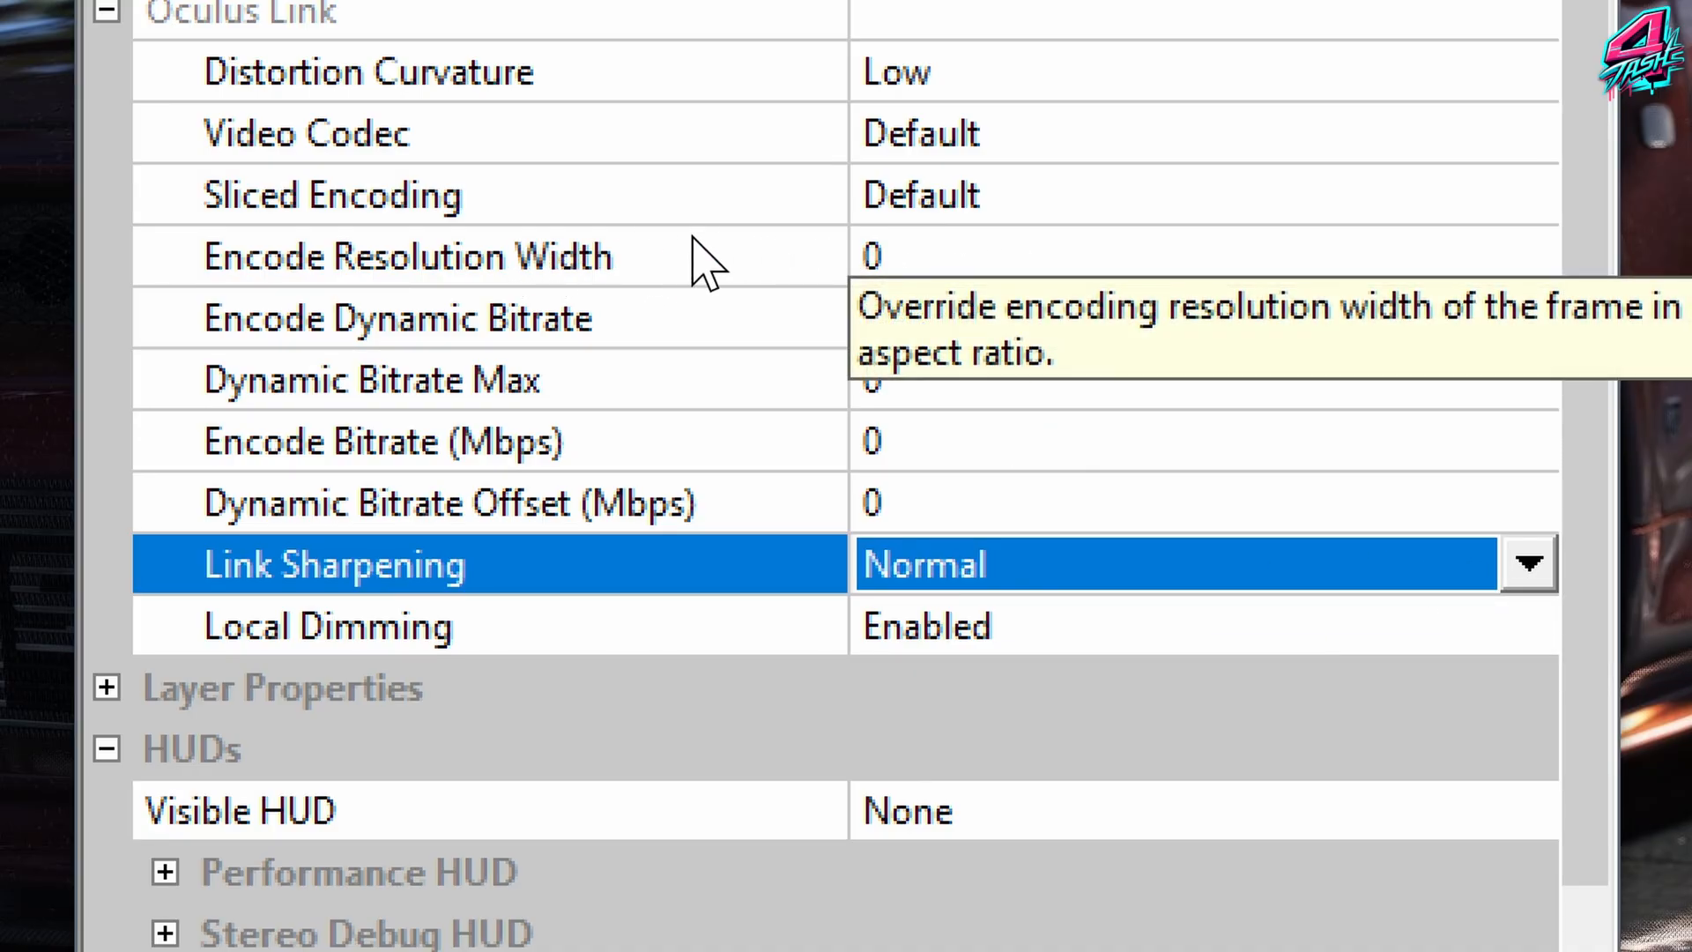
pyautogui.moveTo(702, 194)
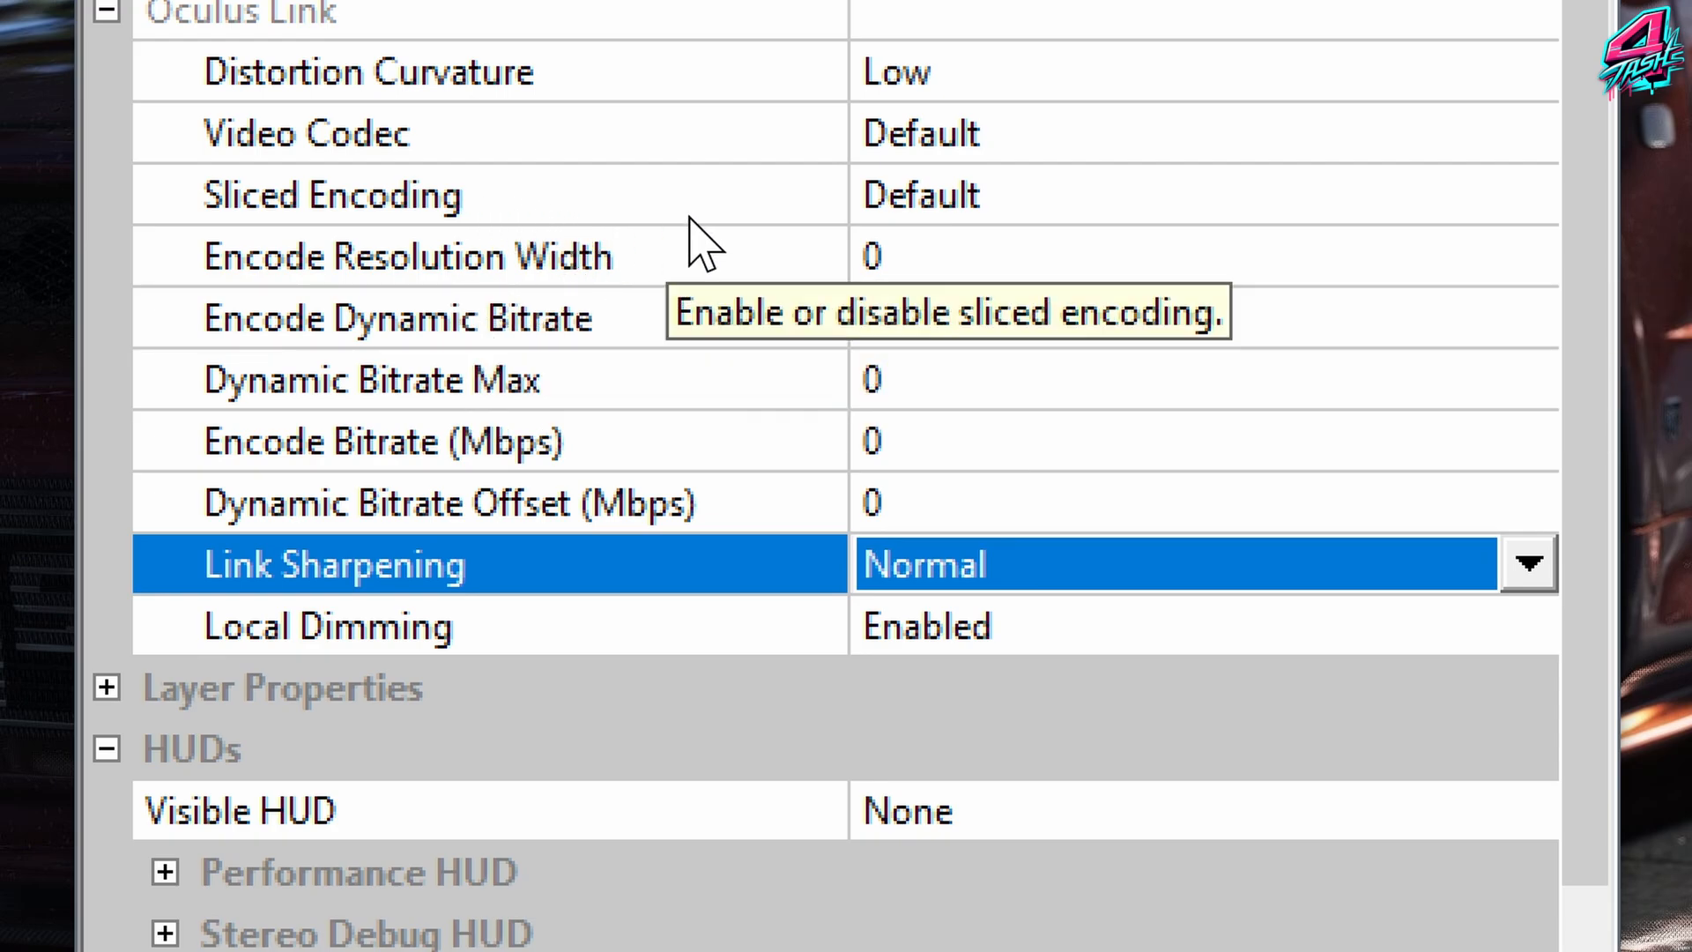
pyautogui.click(1529, 547)
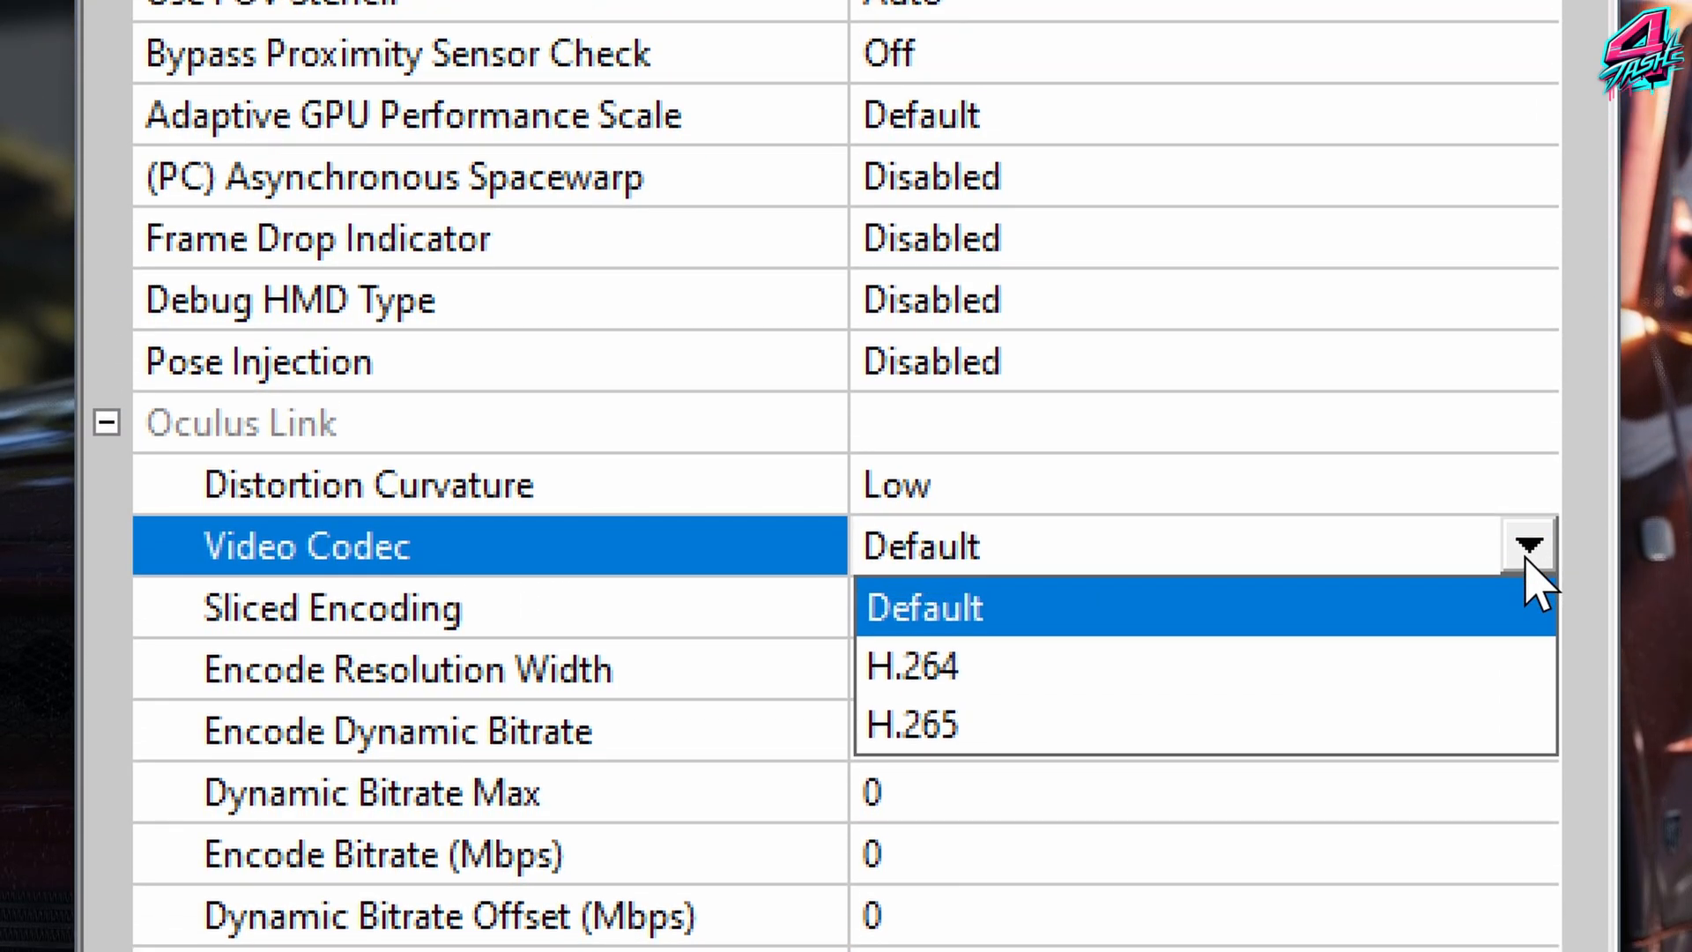
pyautogui.moveTo(1079, 682)
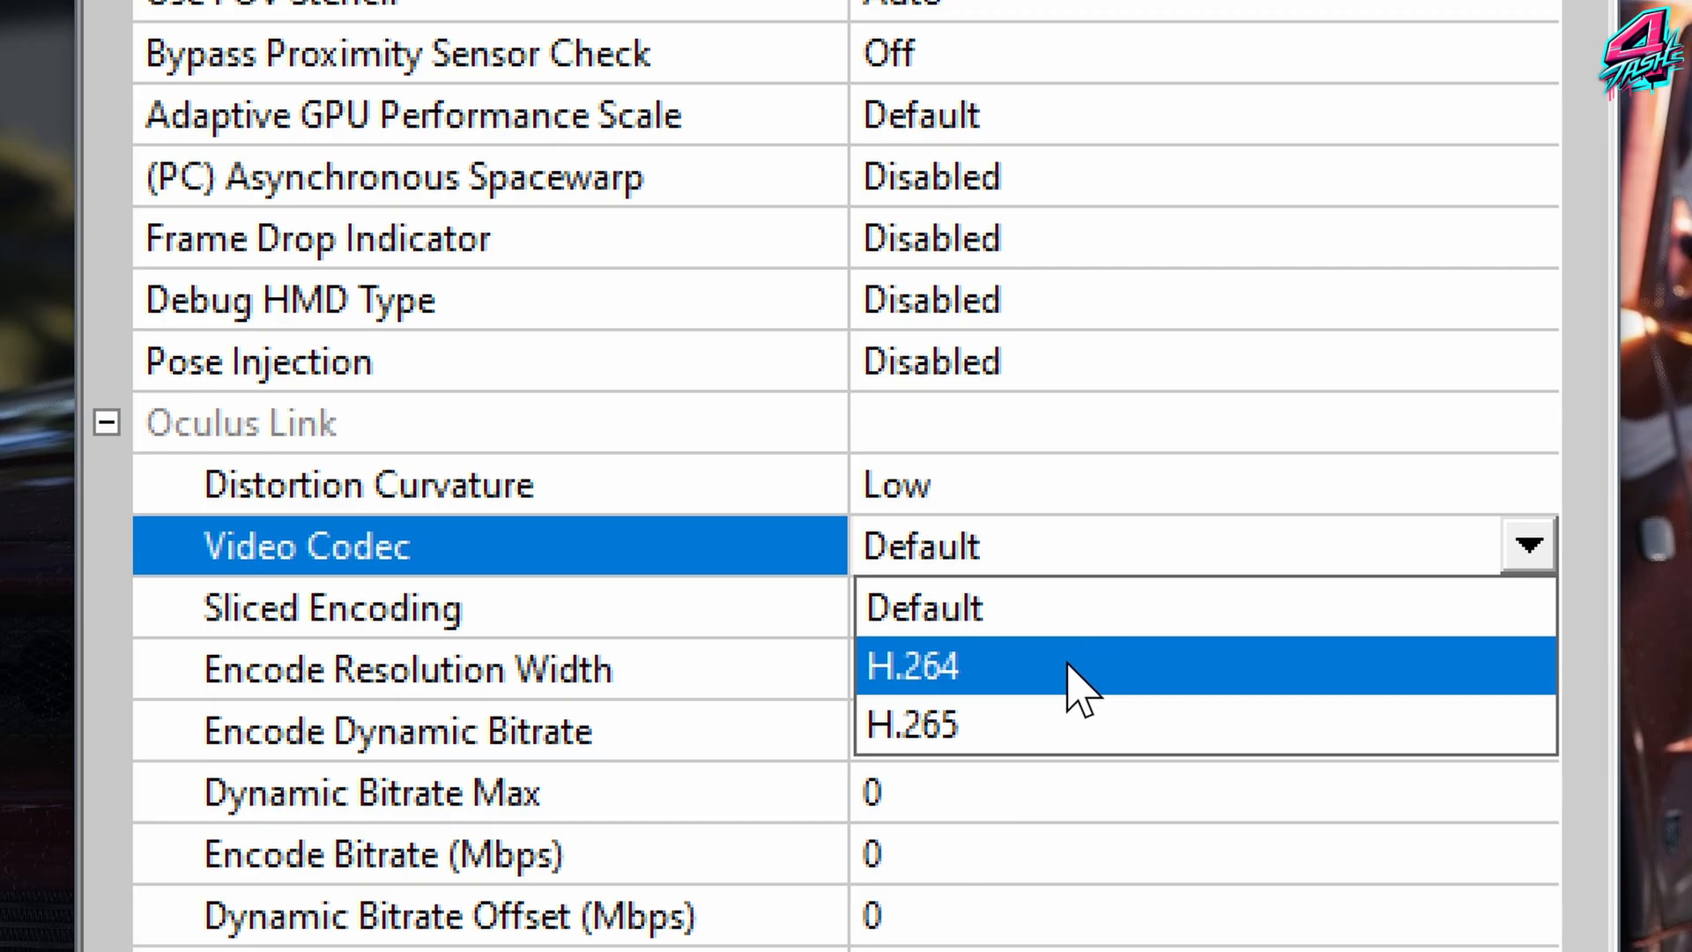
pyautogui.moveTo(1107, 697)
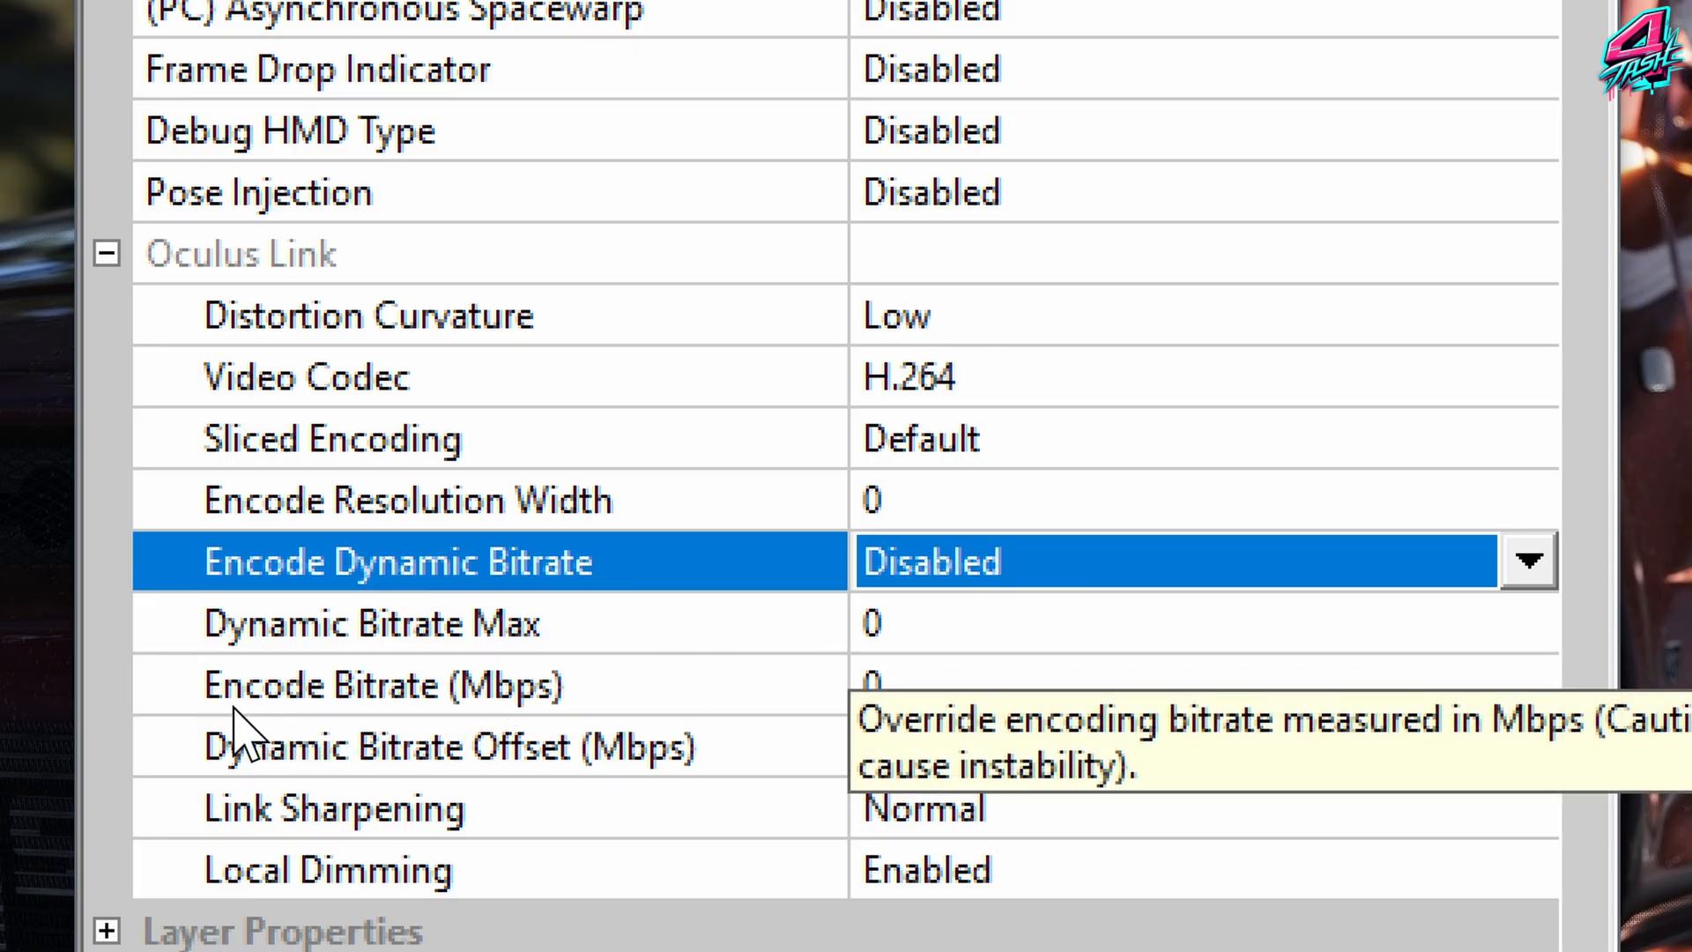
pyautogui.moveTo(324, 744)
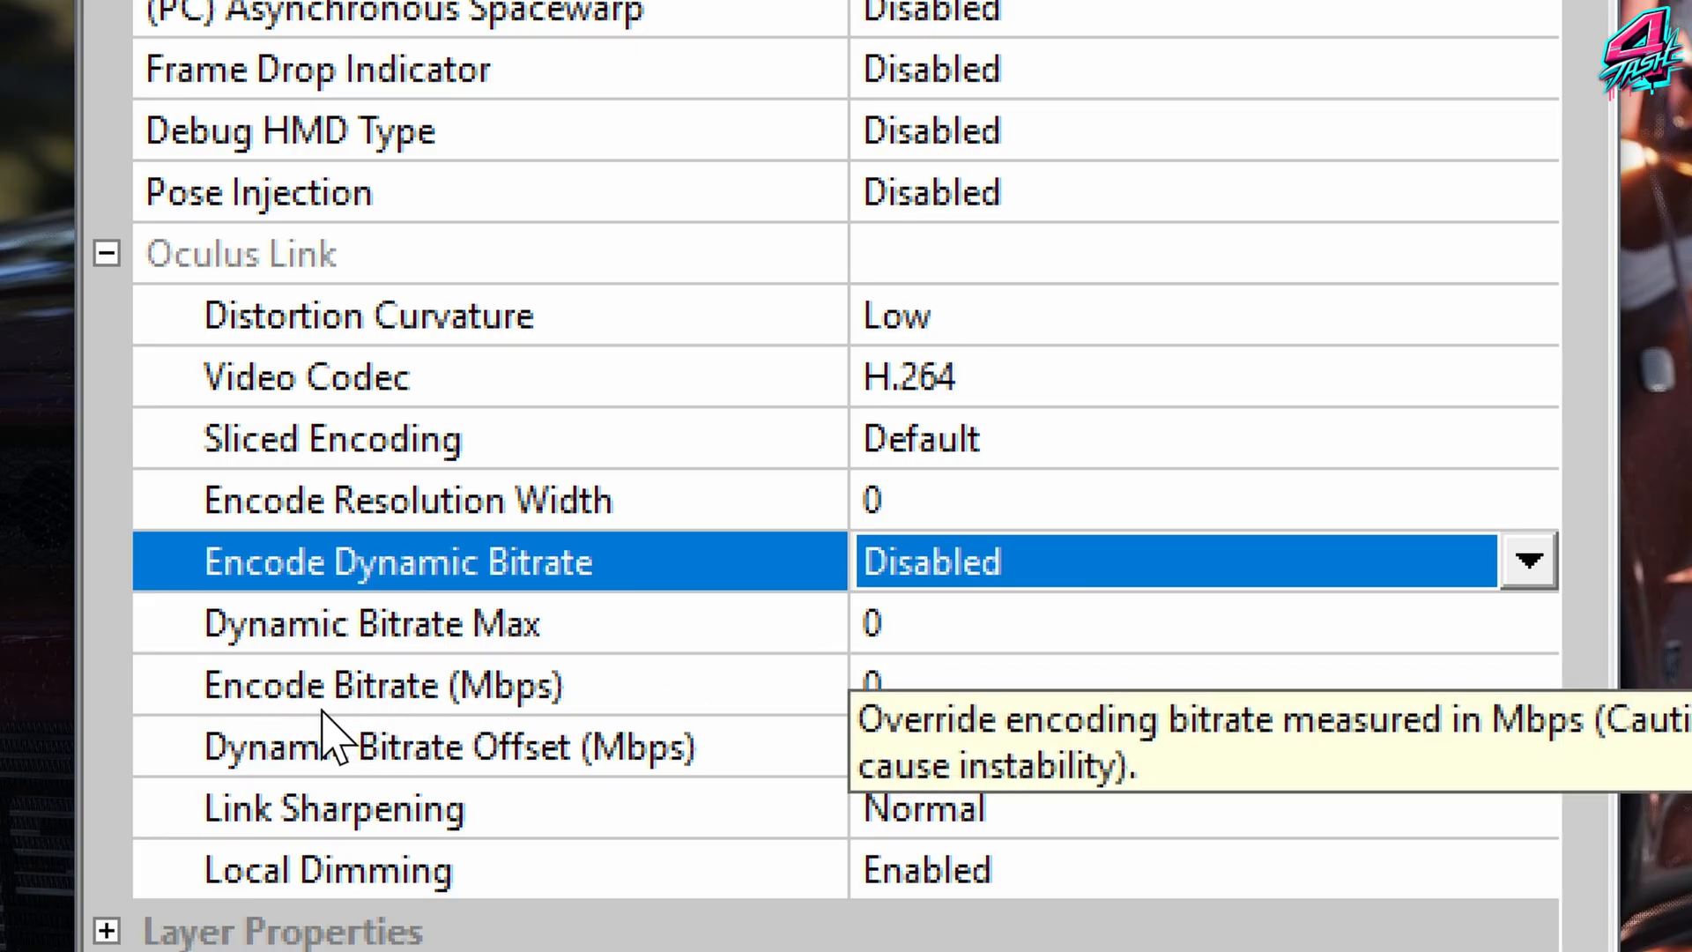
# Set the Encode Bitrate to 800 Mbps with H.264 codec, then close the Debug Tool
pyautogui.click(383, 684)
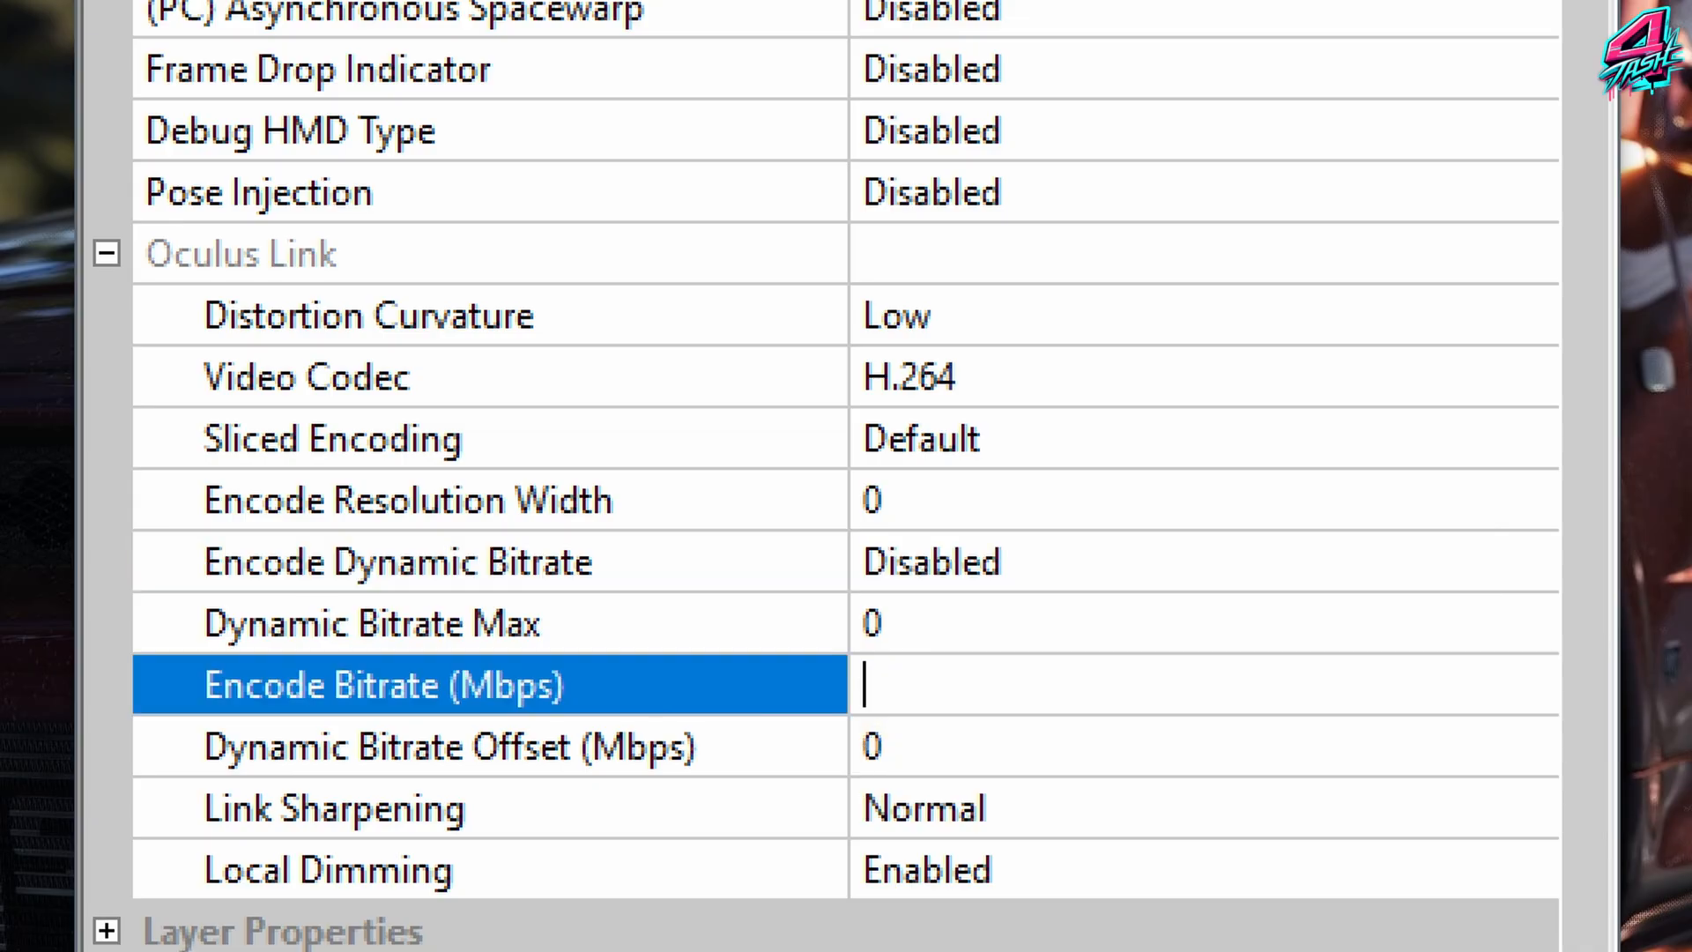
pyautogui.write('700')
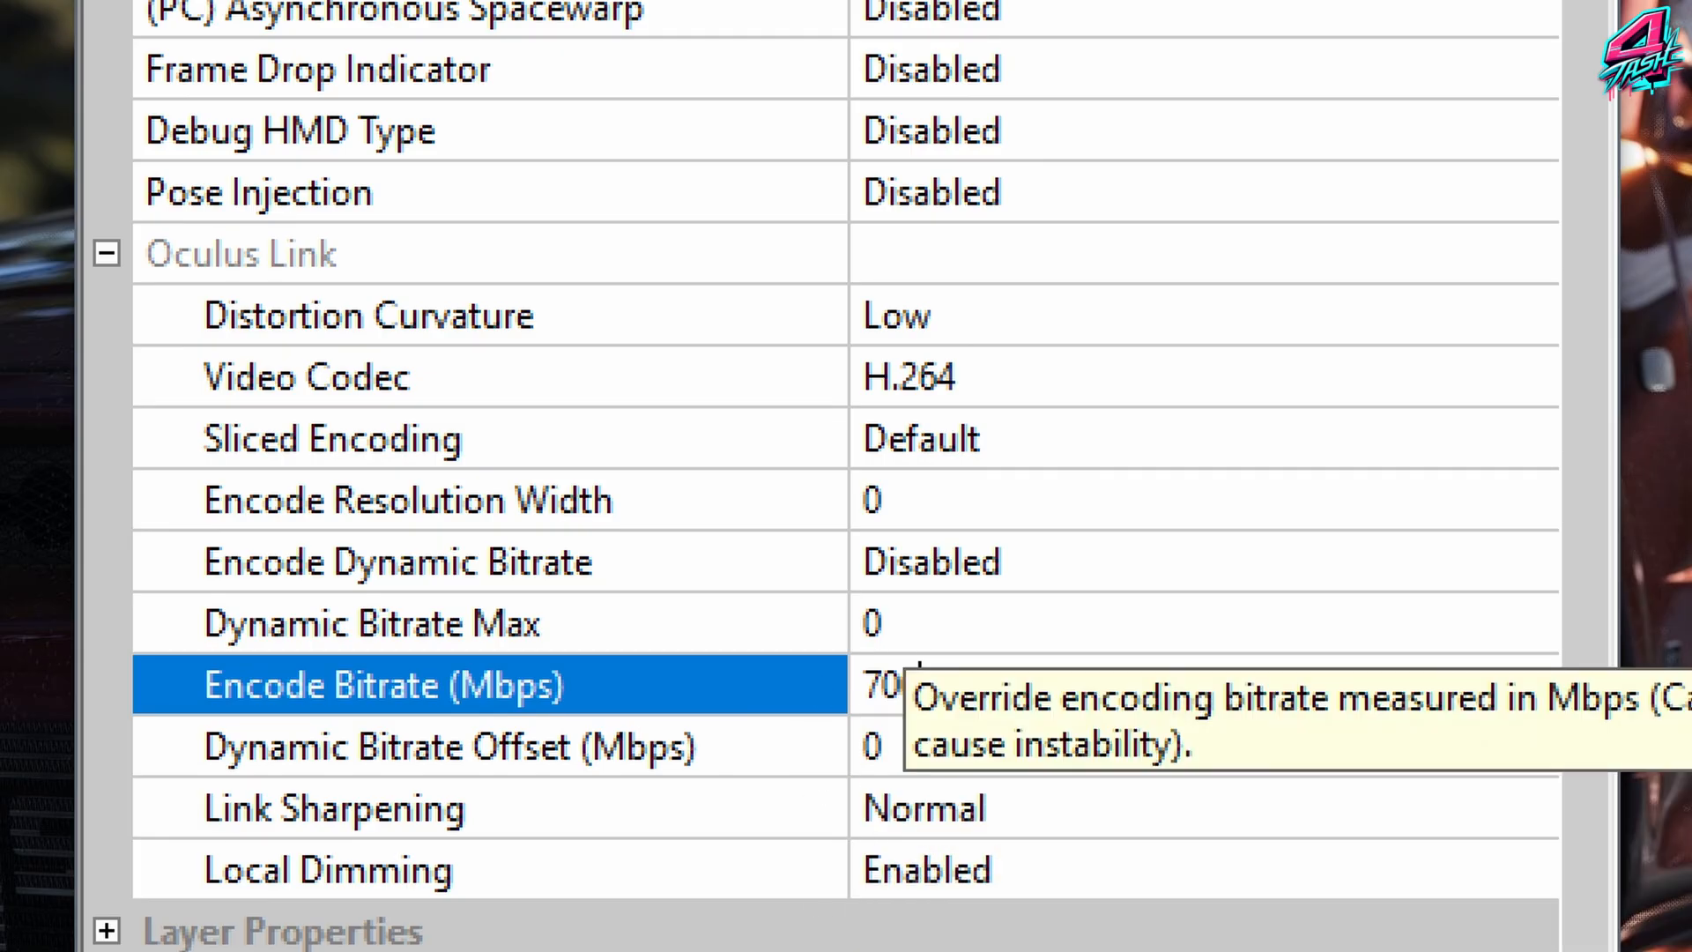
pyautogui.moveTo(885, 738)
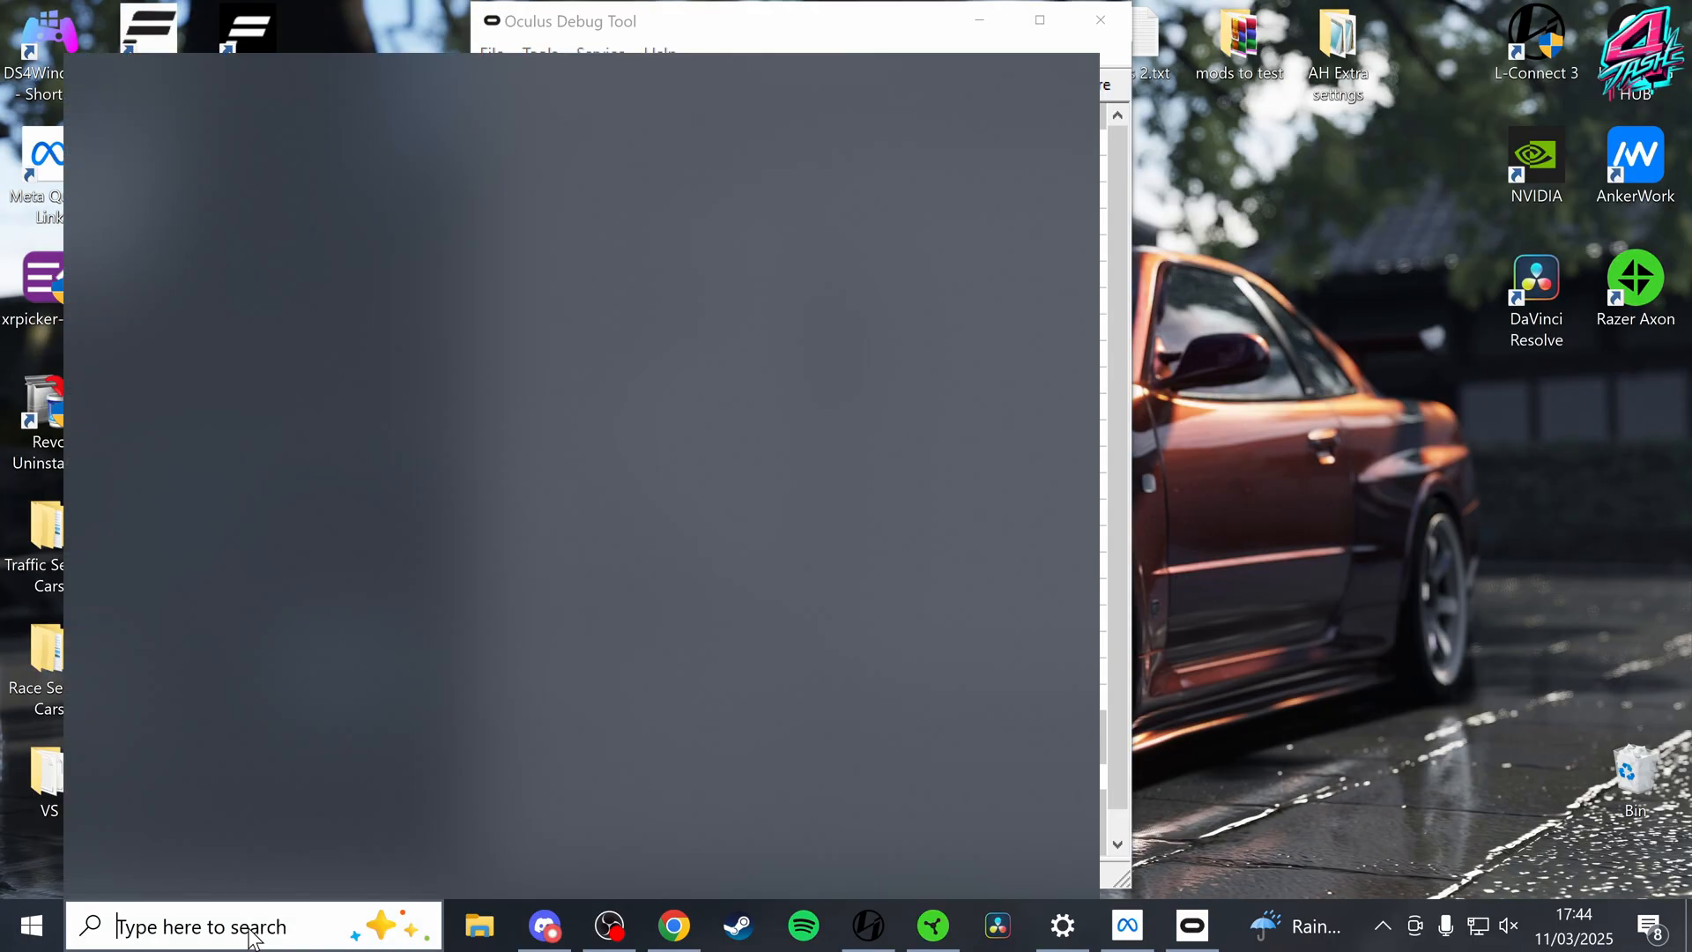
pyautogui.write('70')
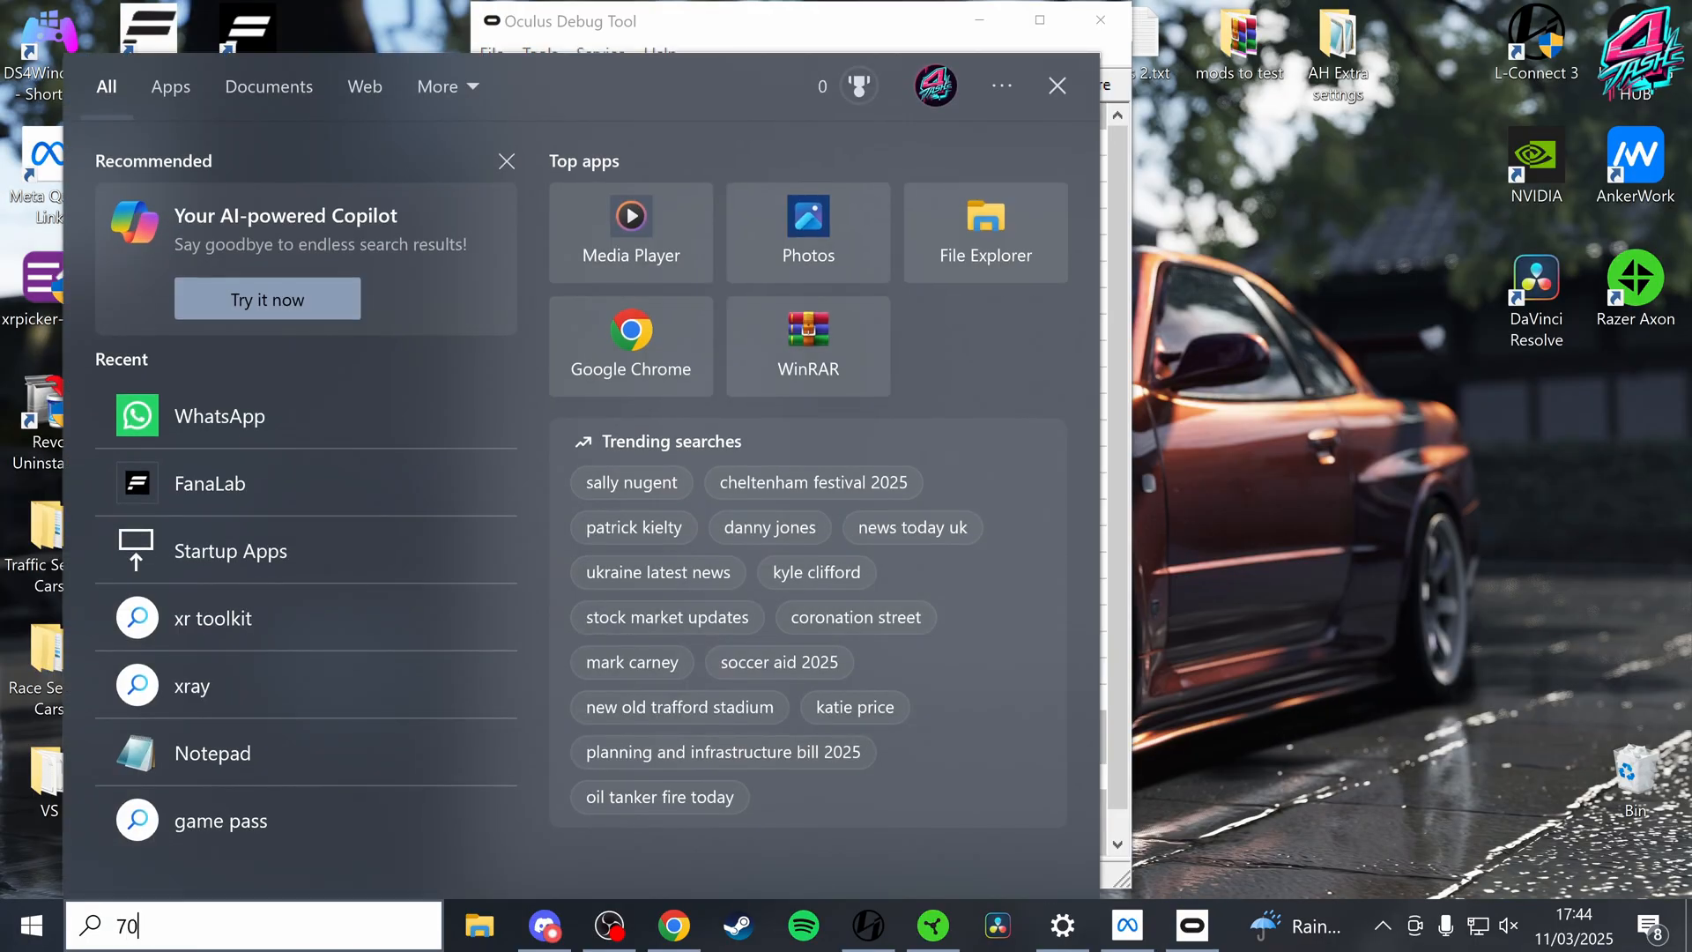
pyautogui.write('0mm in inches')
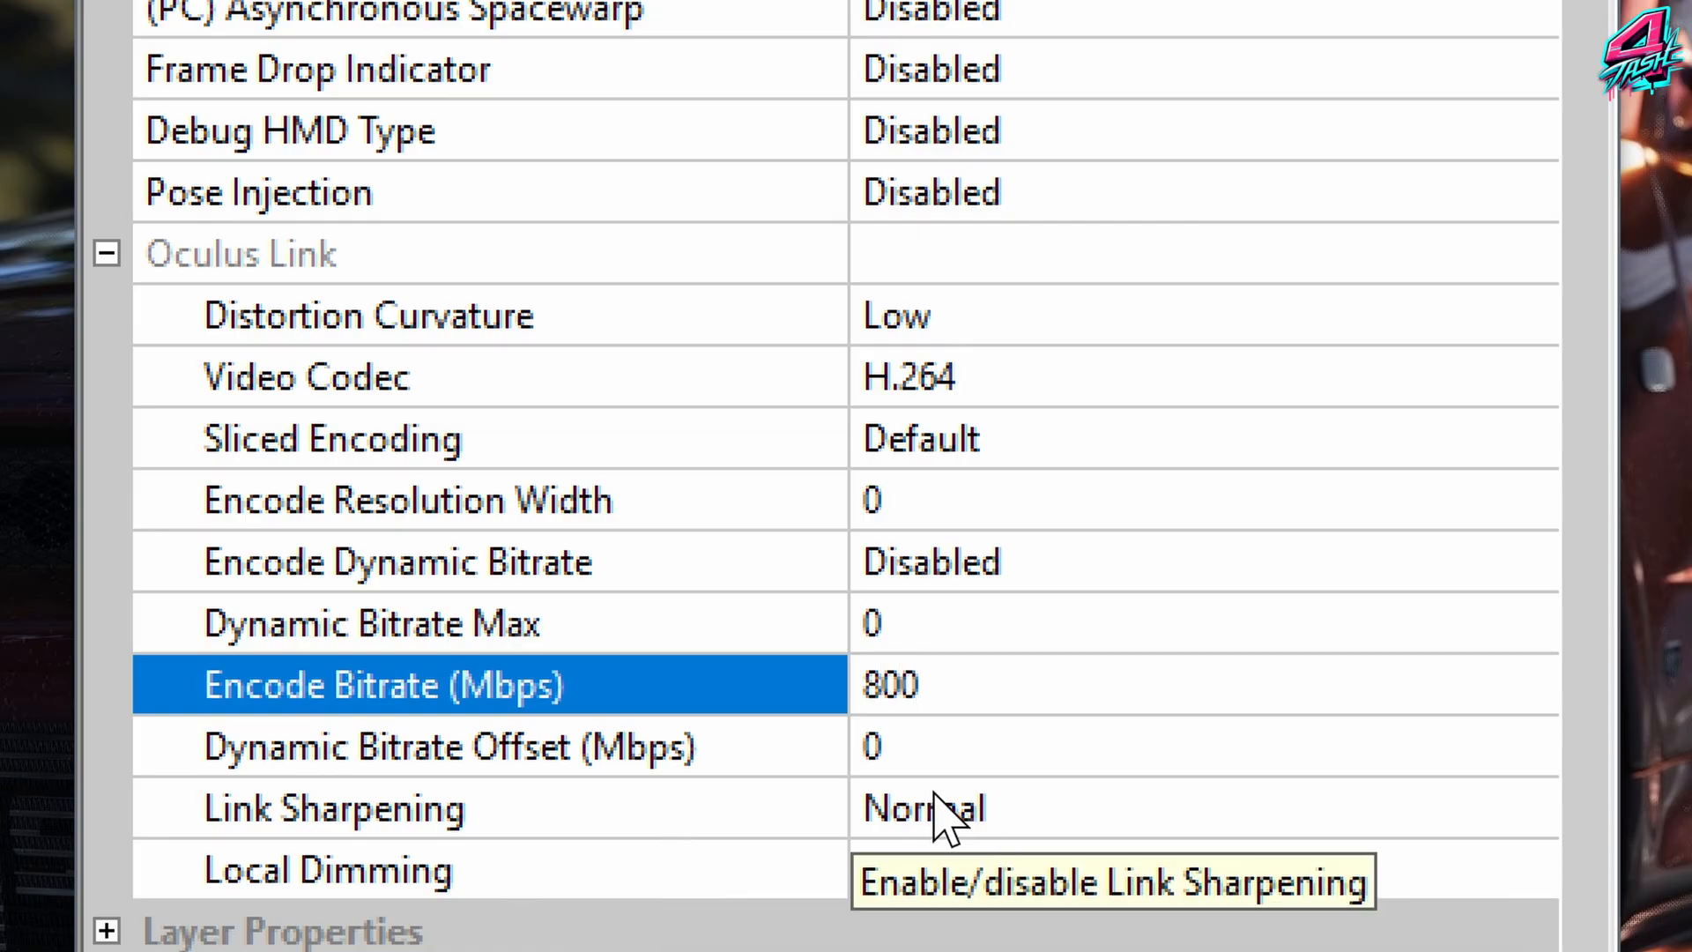
pyautogui.moveTo(906, 682)
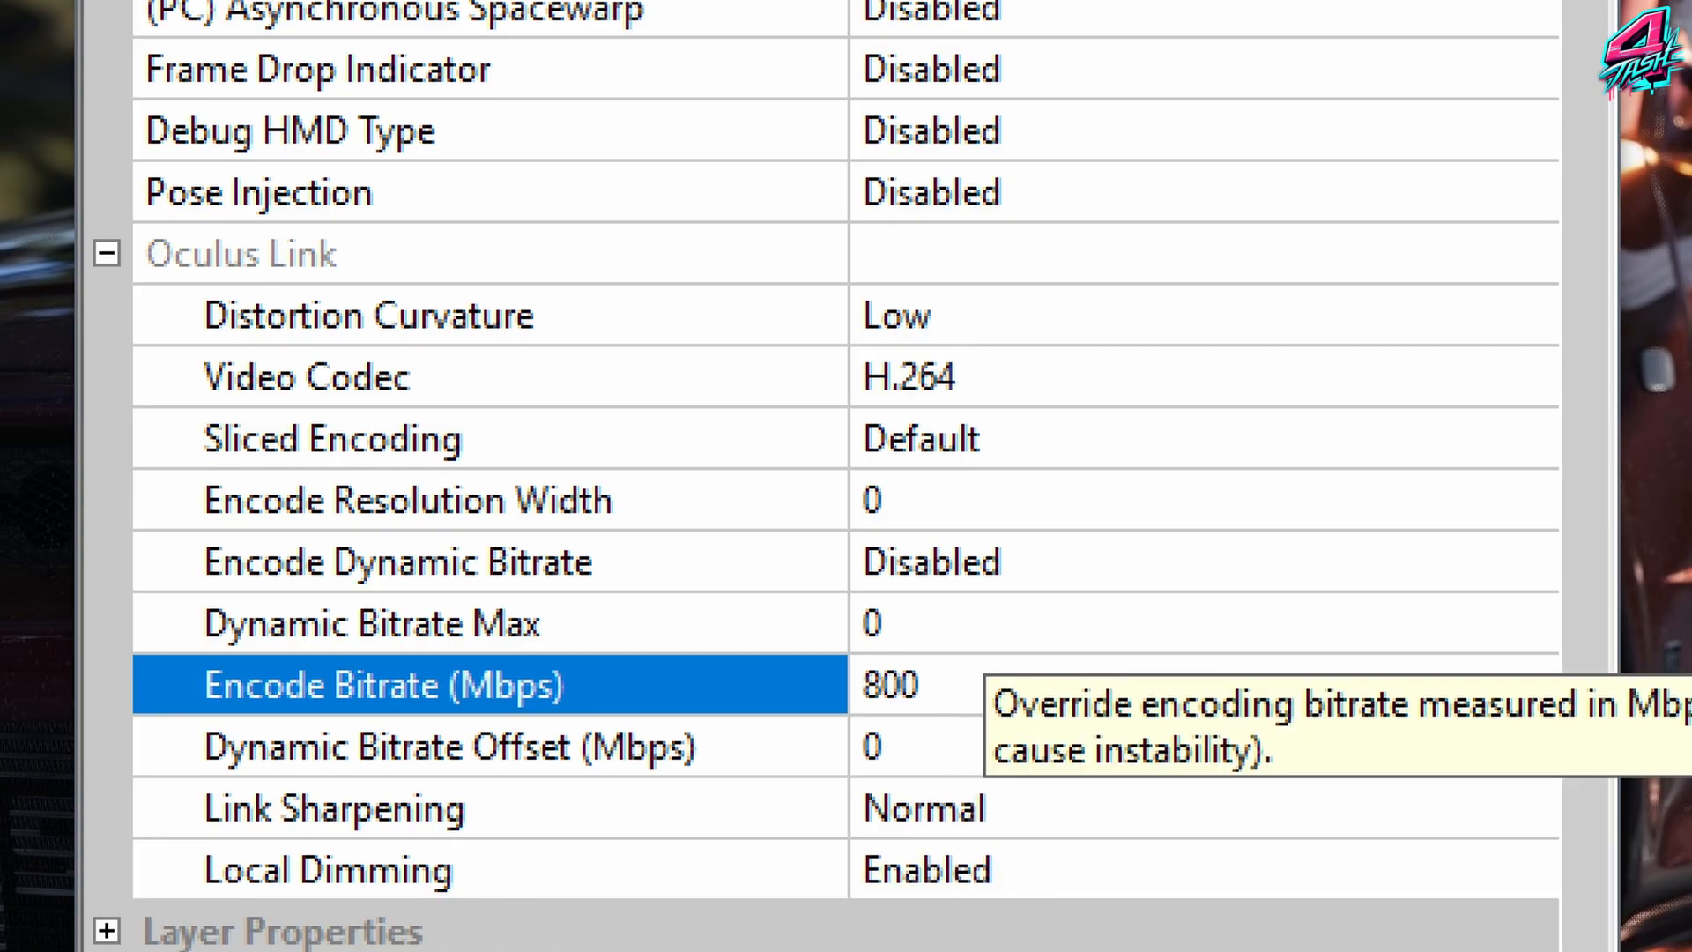
pyautogui.click(917, 684)
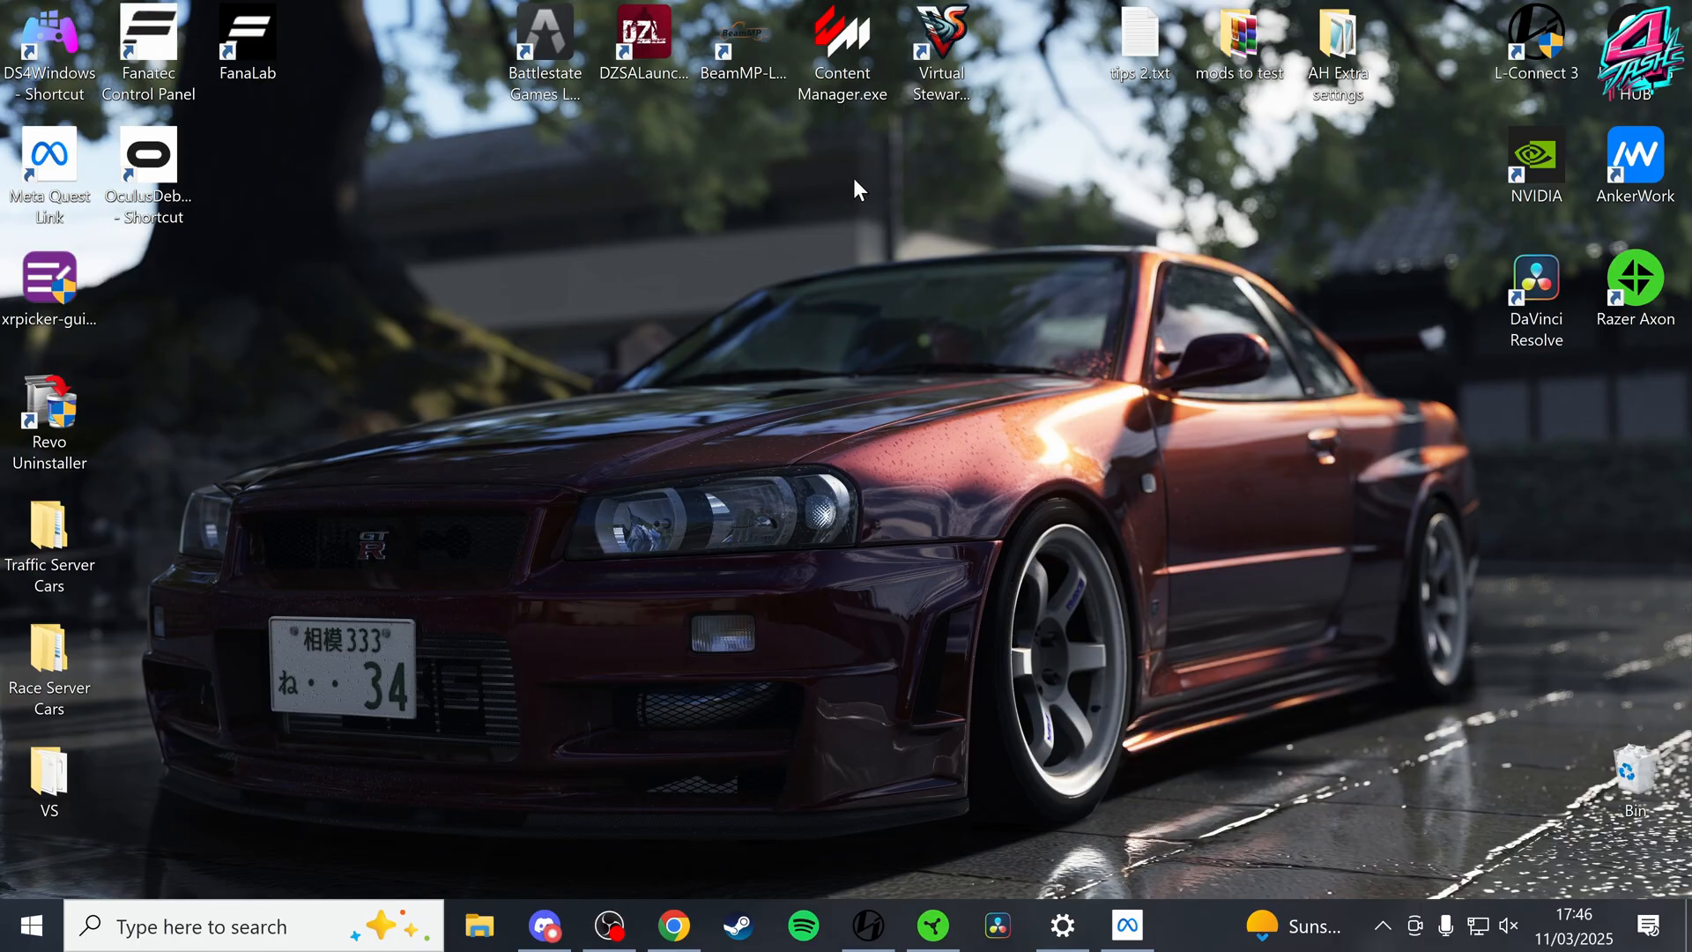
pyautogui.moveTo(665, 589)
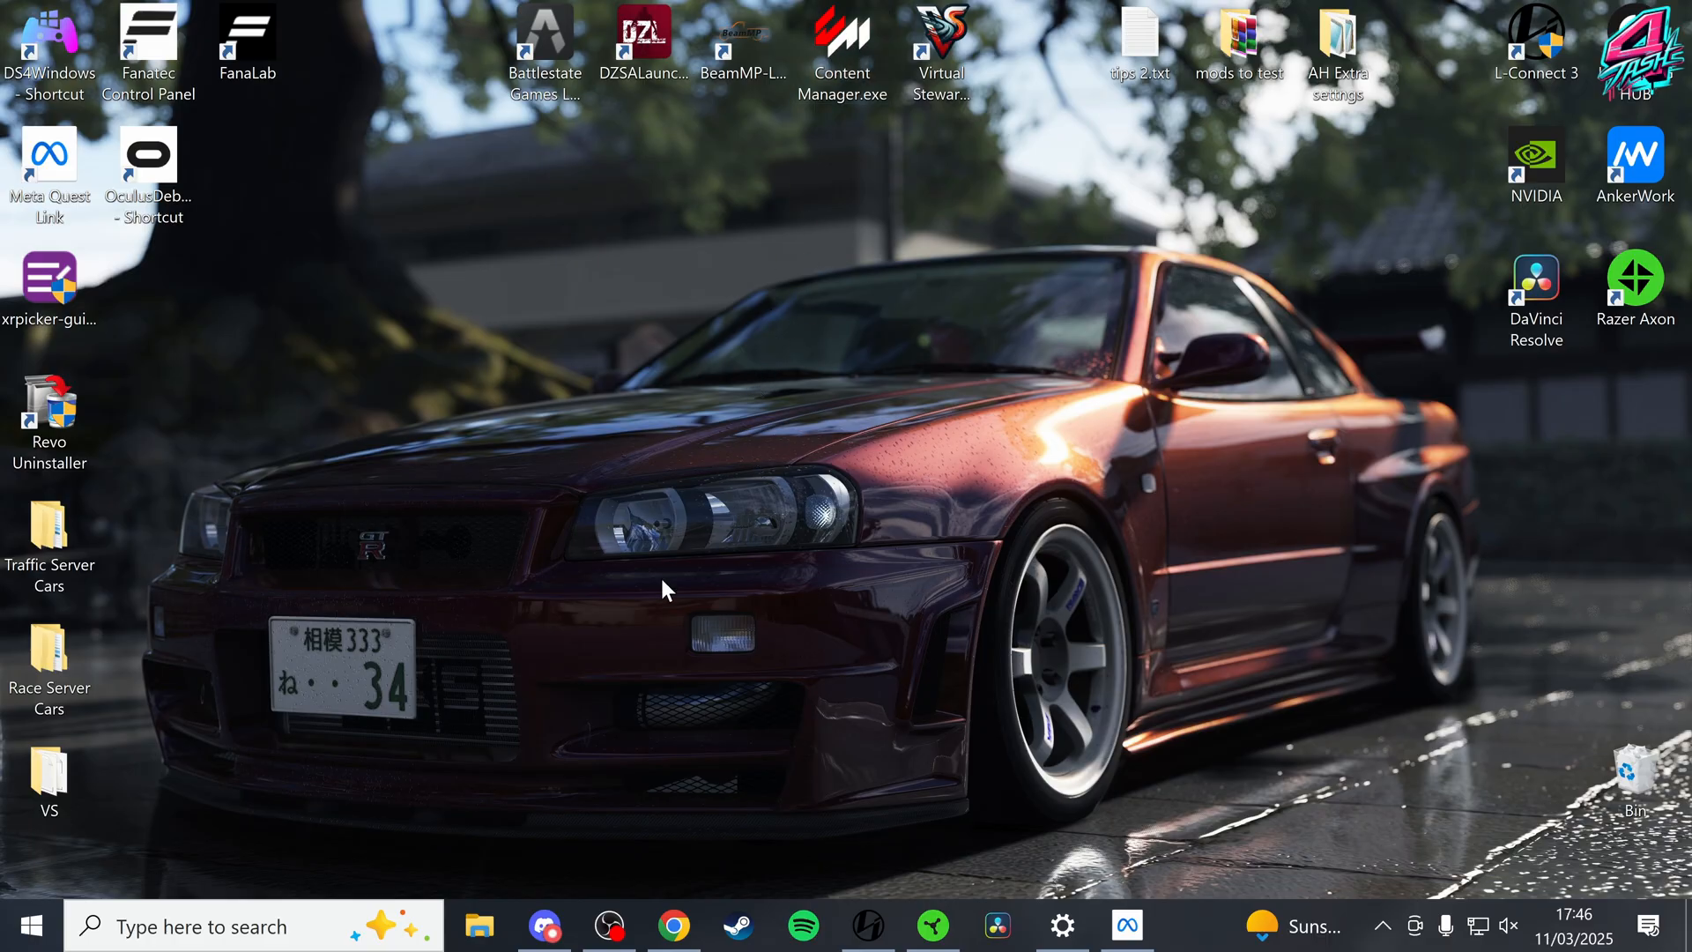
# Open the acstuff.ru Content Manager page from the assetto corsa content manager search results
pyautogui.click(673, 926)
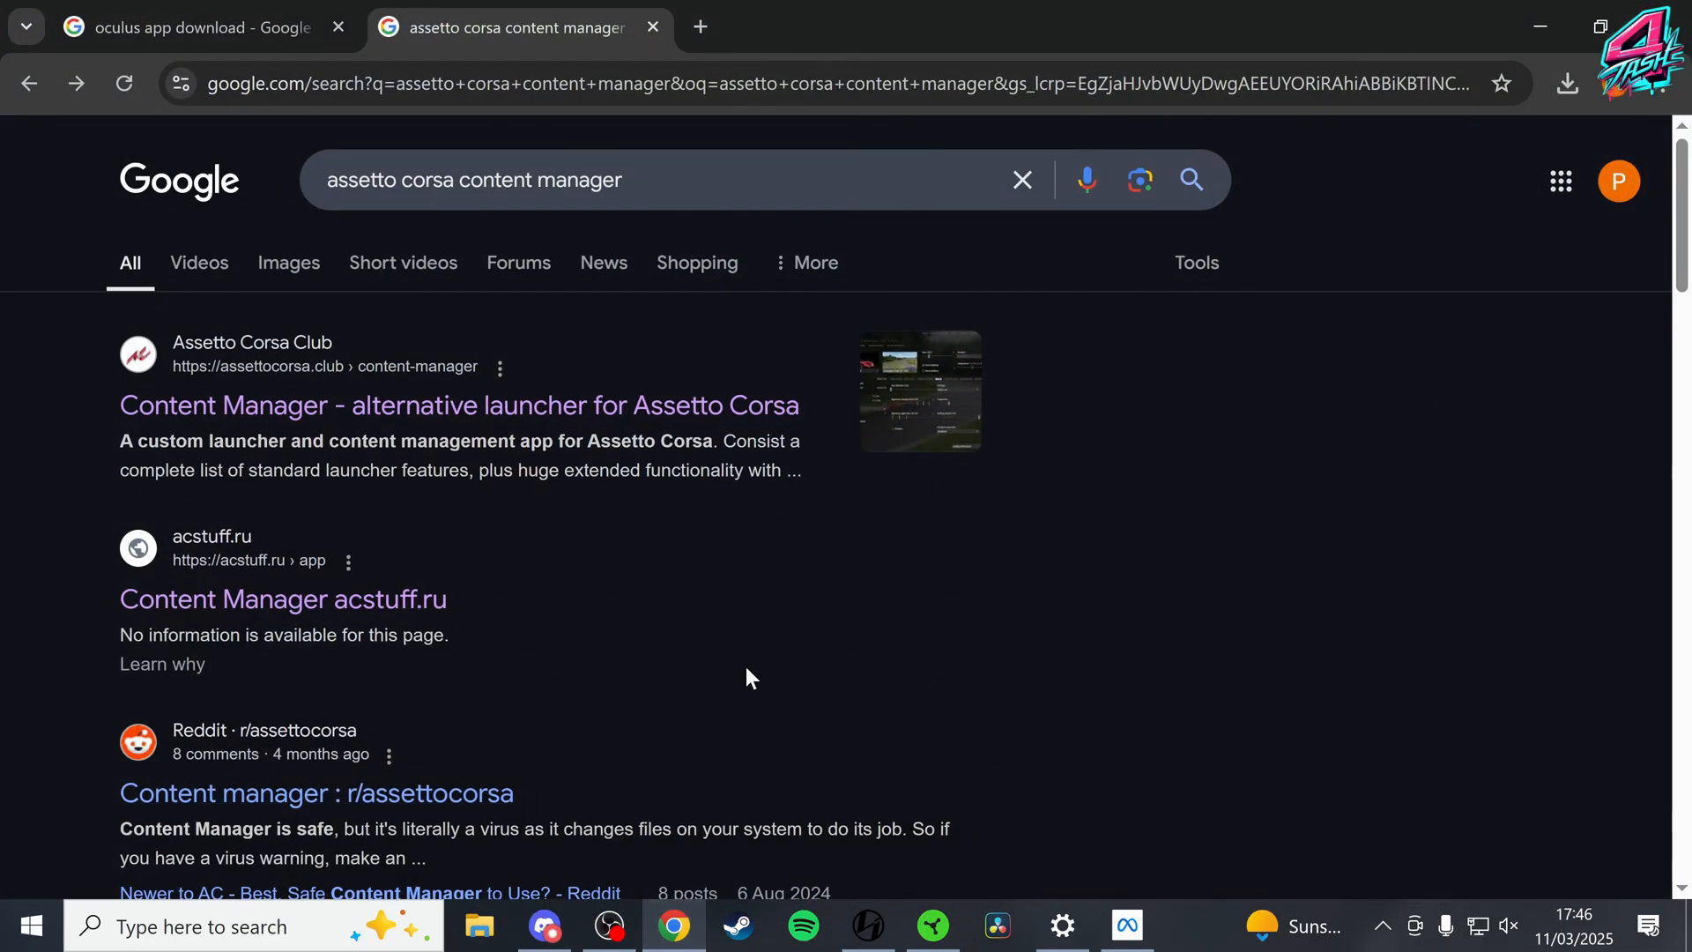
pyautogui.click(194, 26)
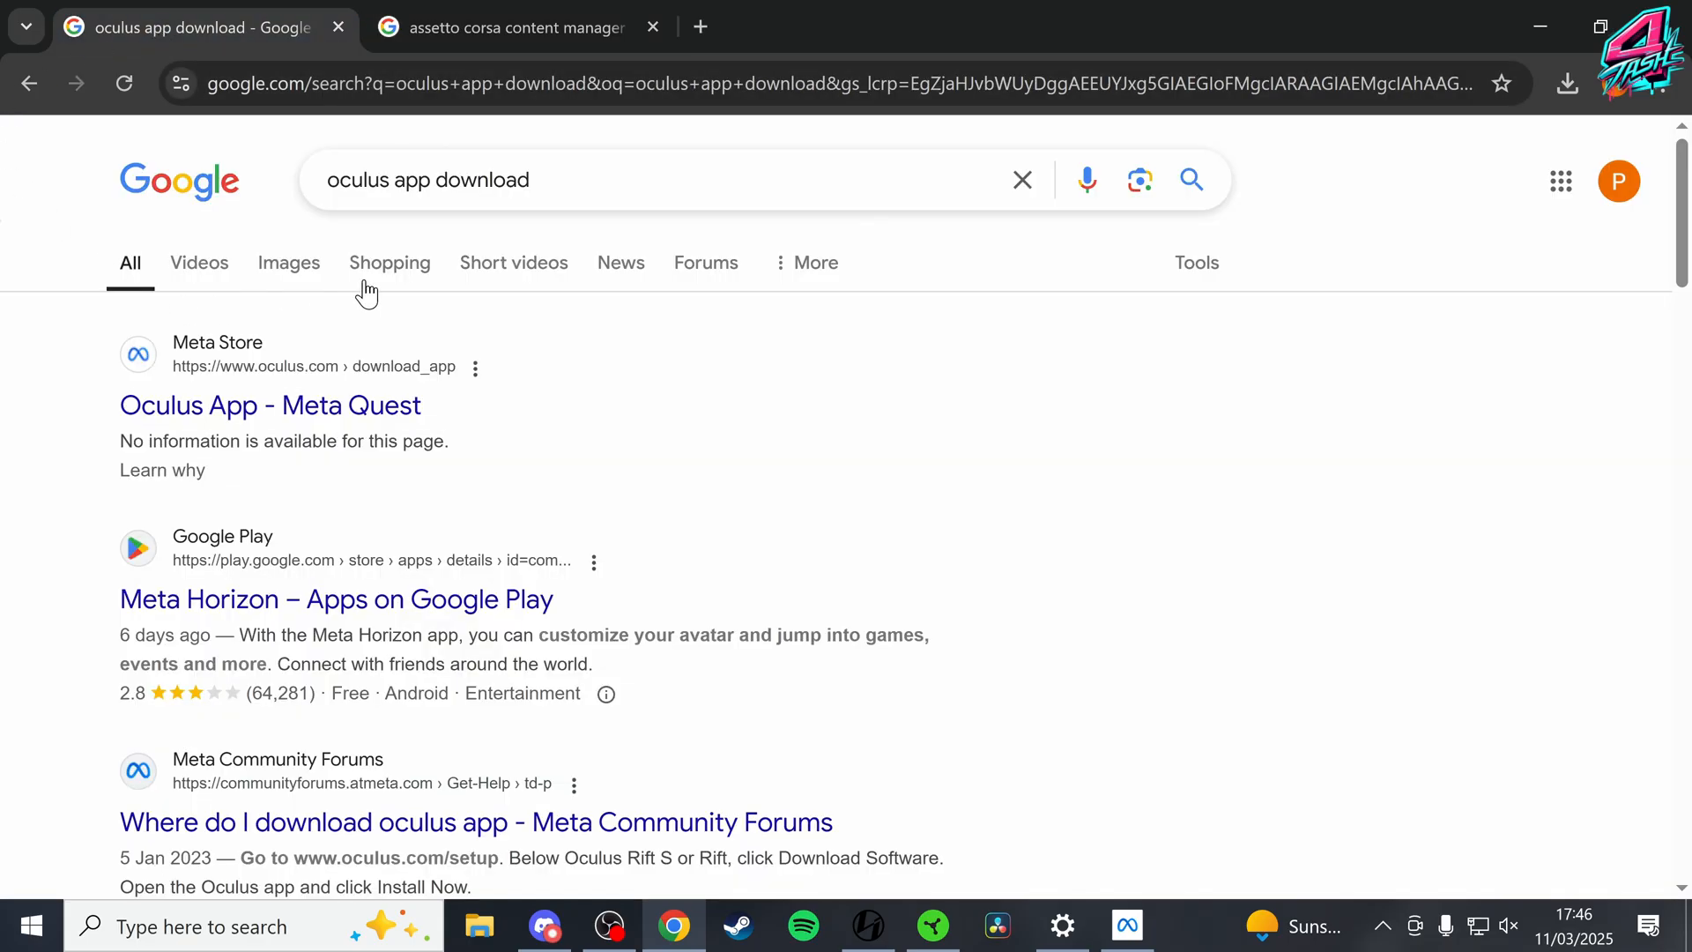
pyautogui.click(508, 27)
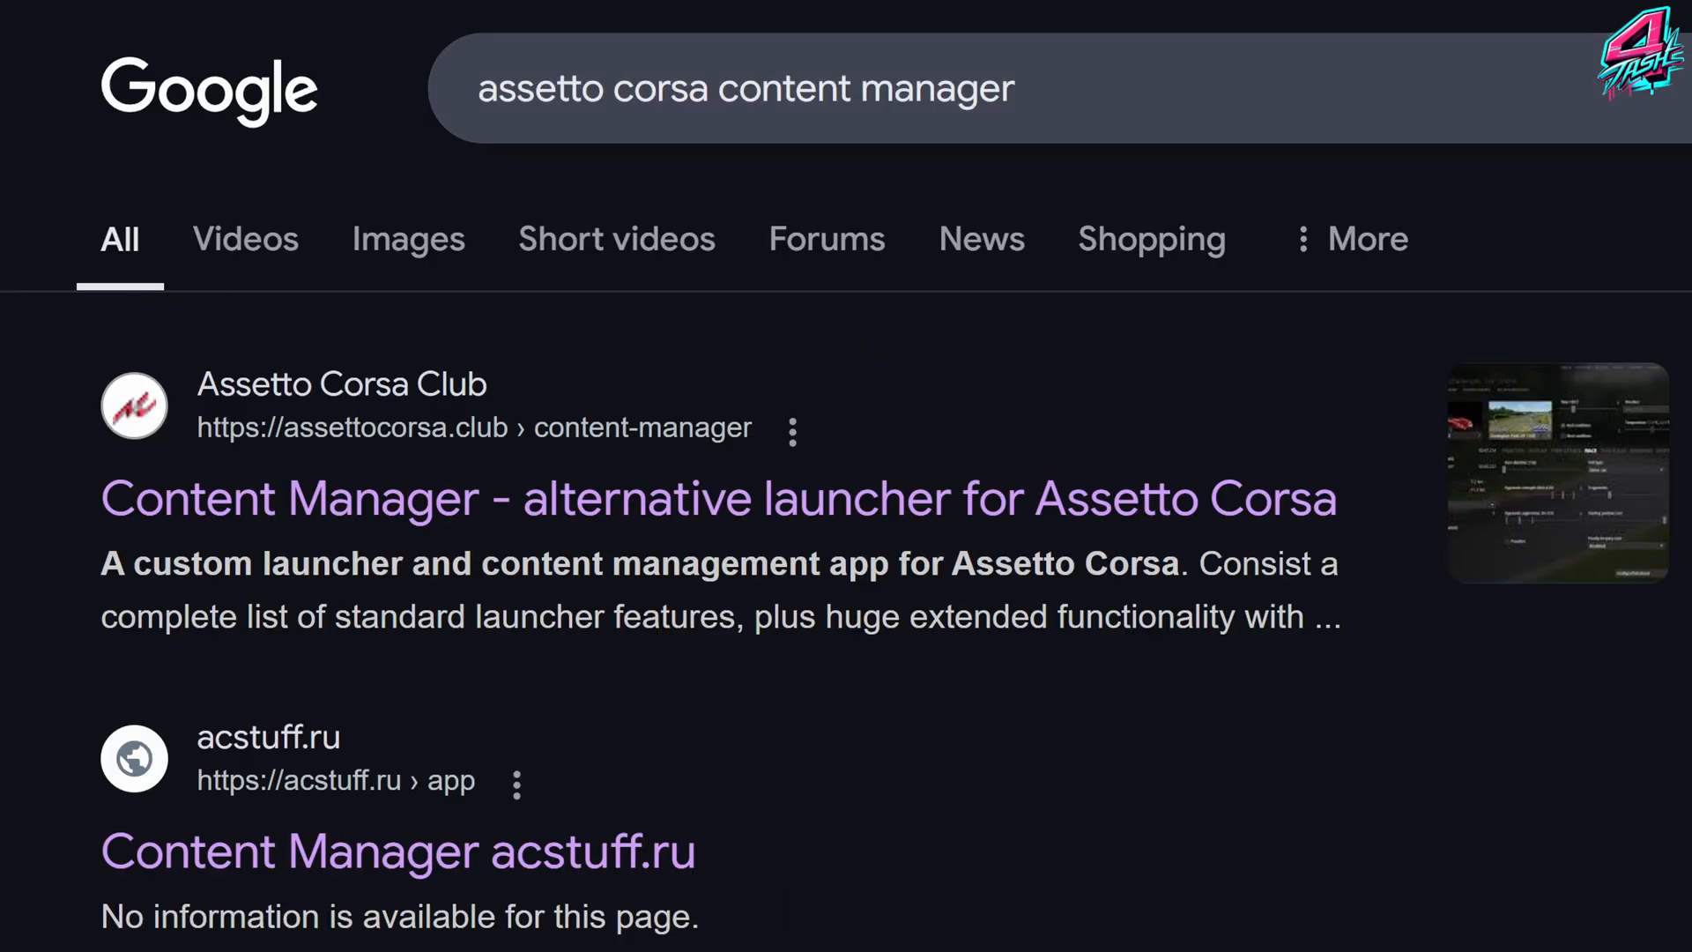
pyautogui.moveTo(612, 552)
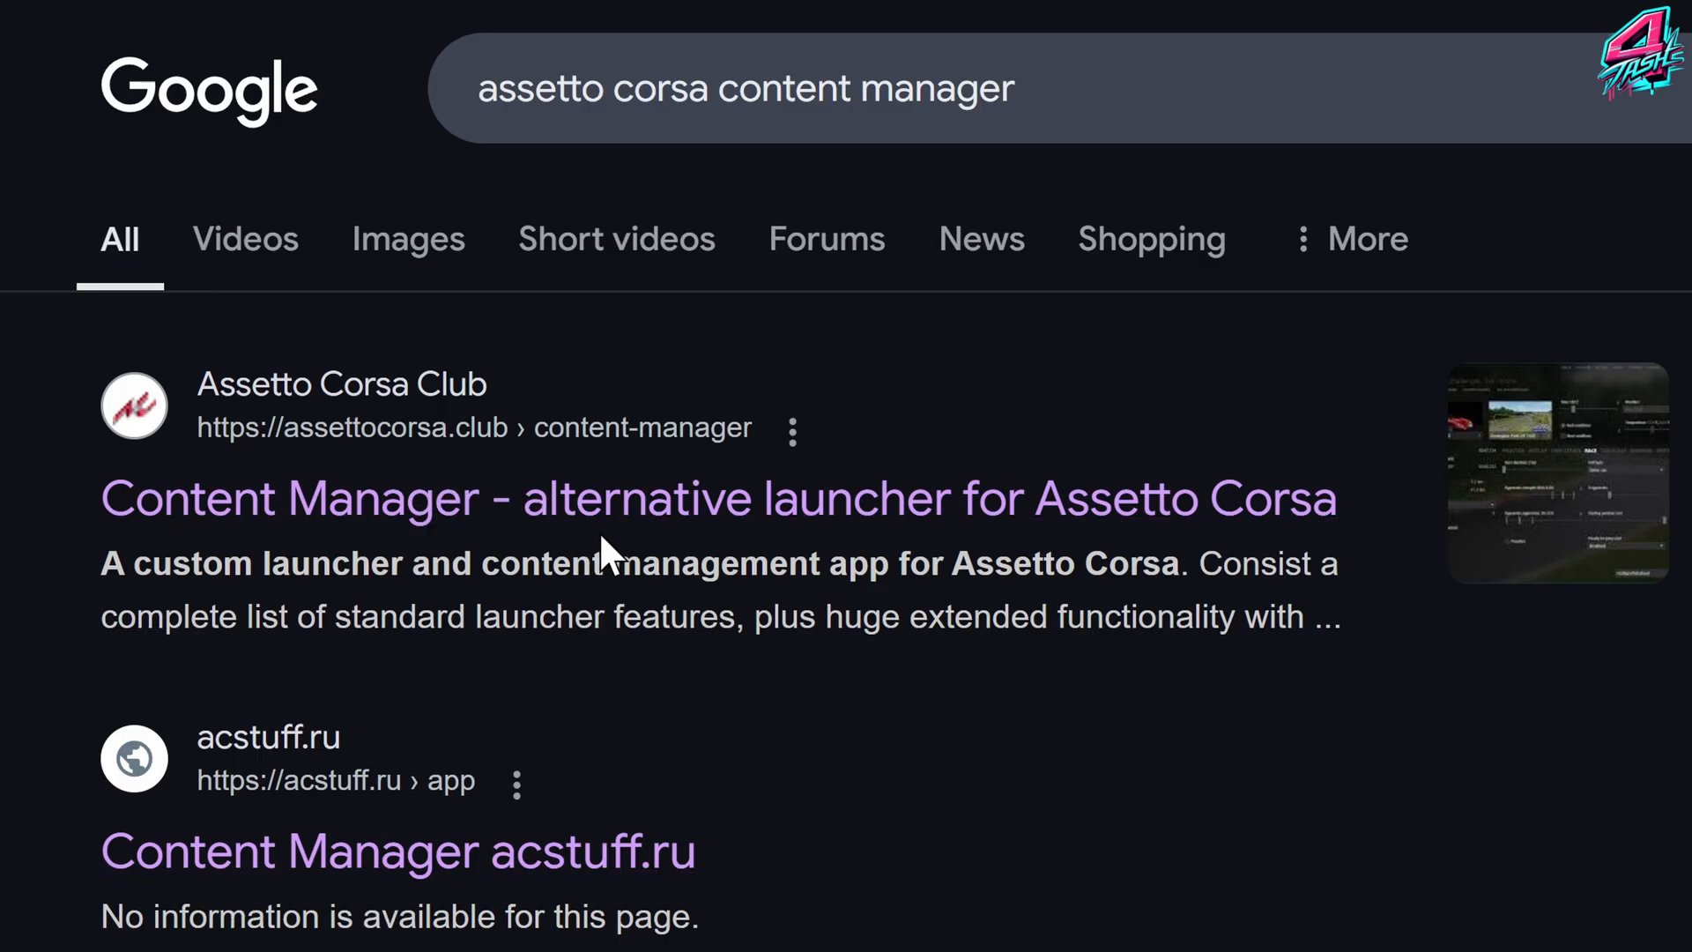
pyautogui.click(400, 850)
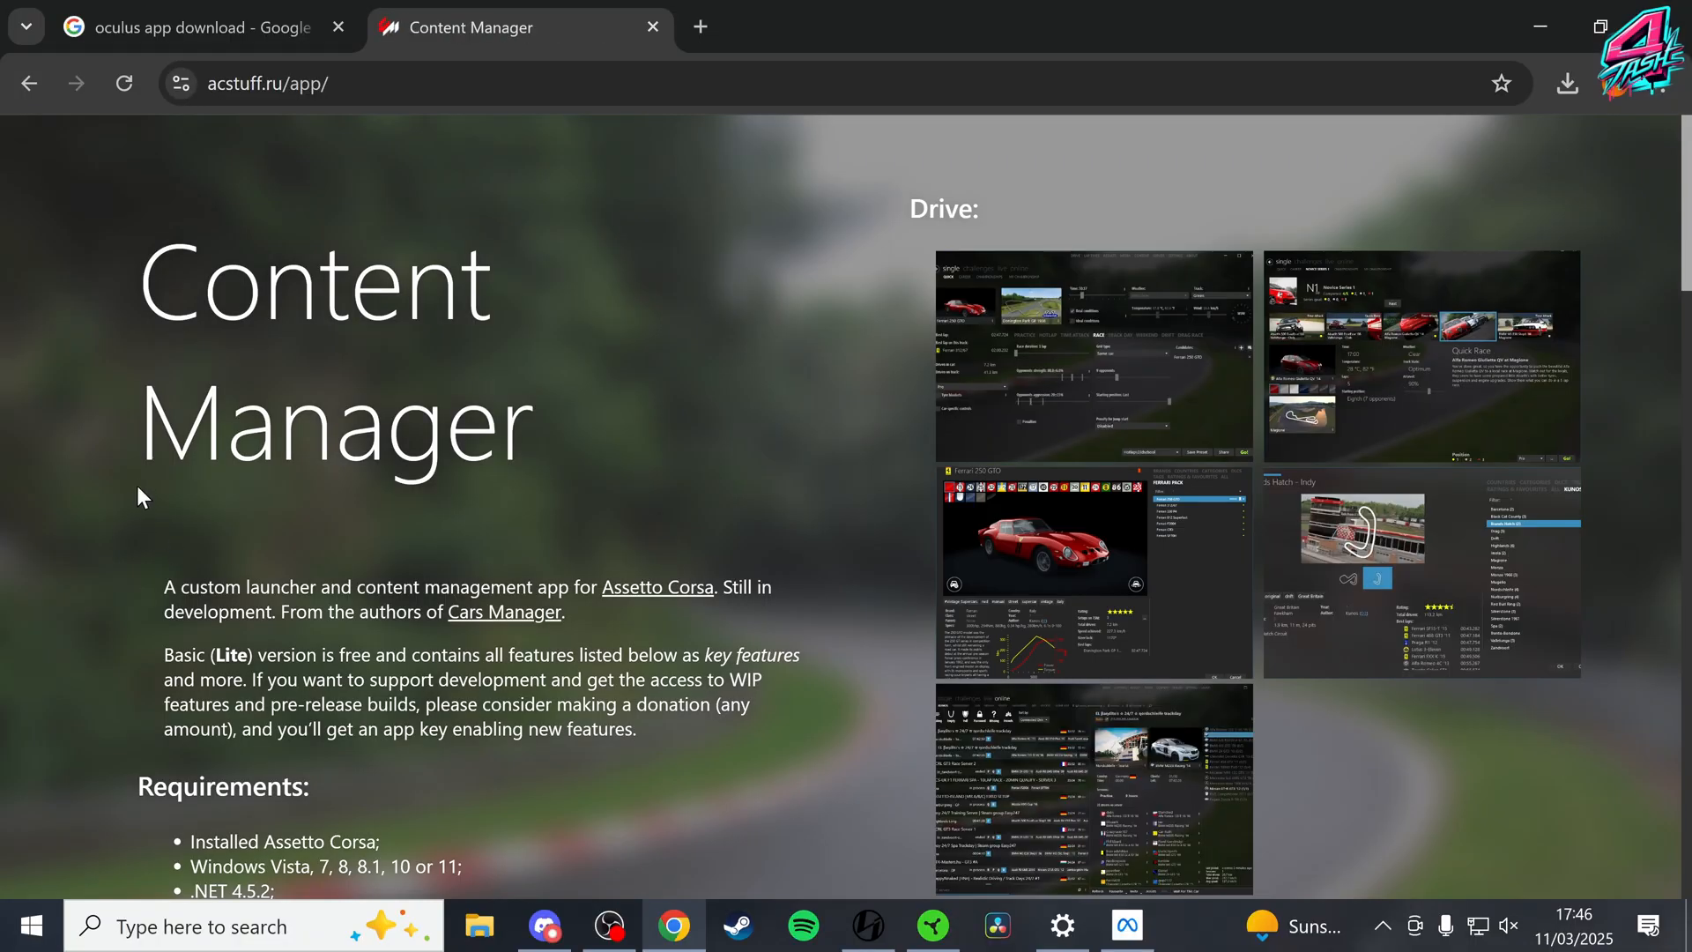
pyautogui.scroll(-3)
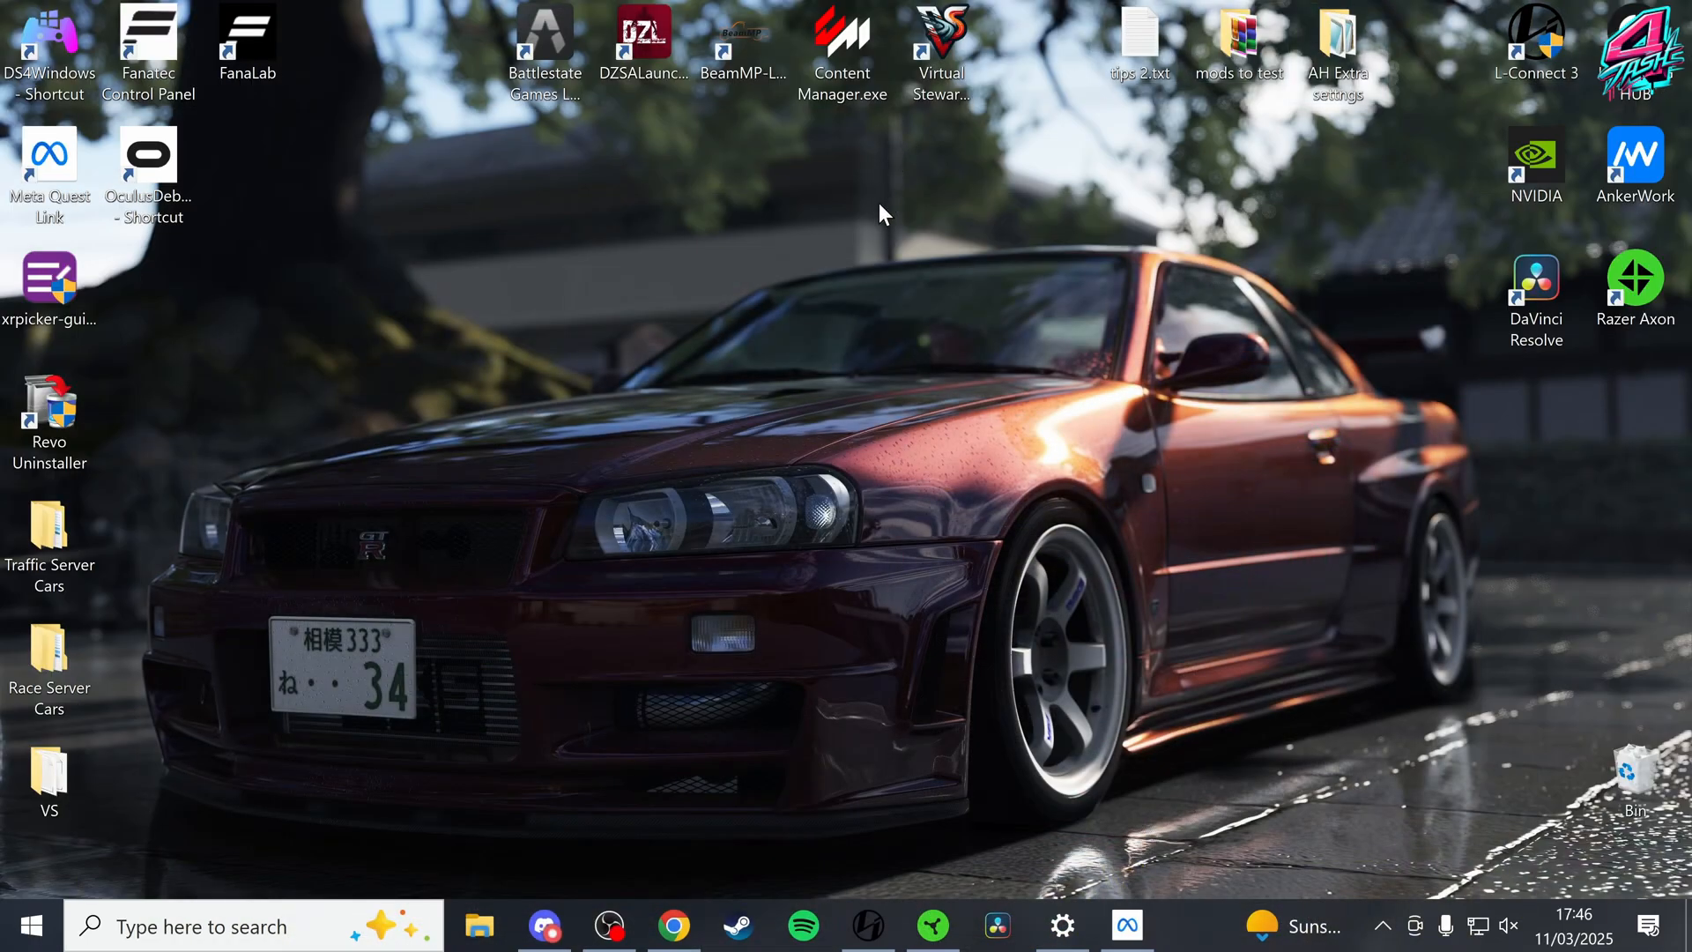
pyautogui.moveTo(844, 42)
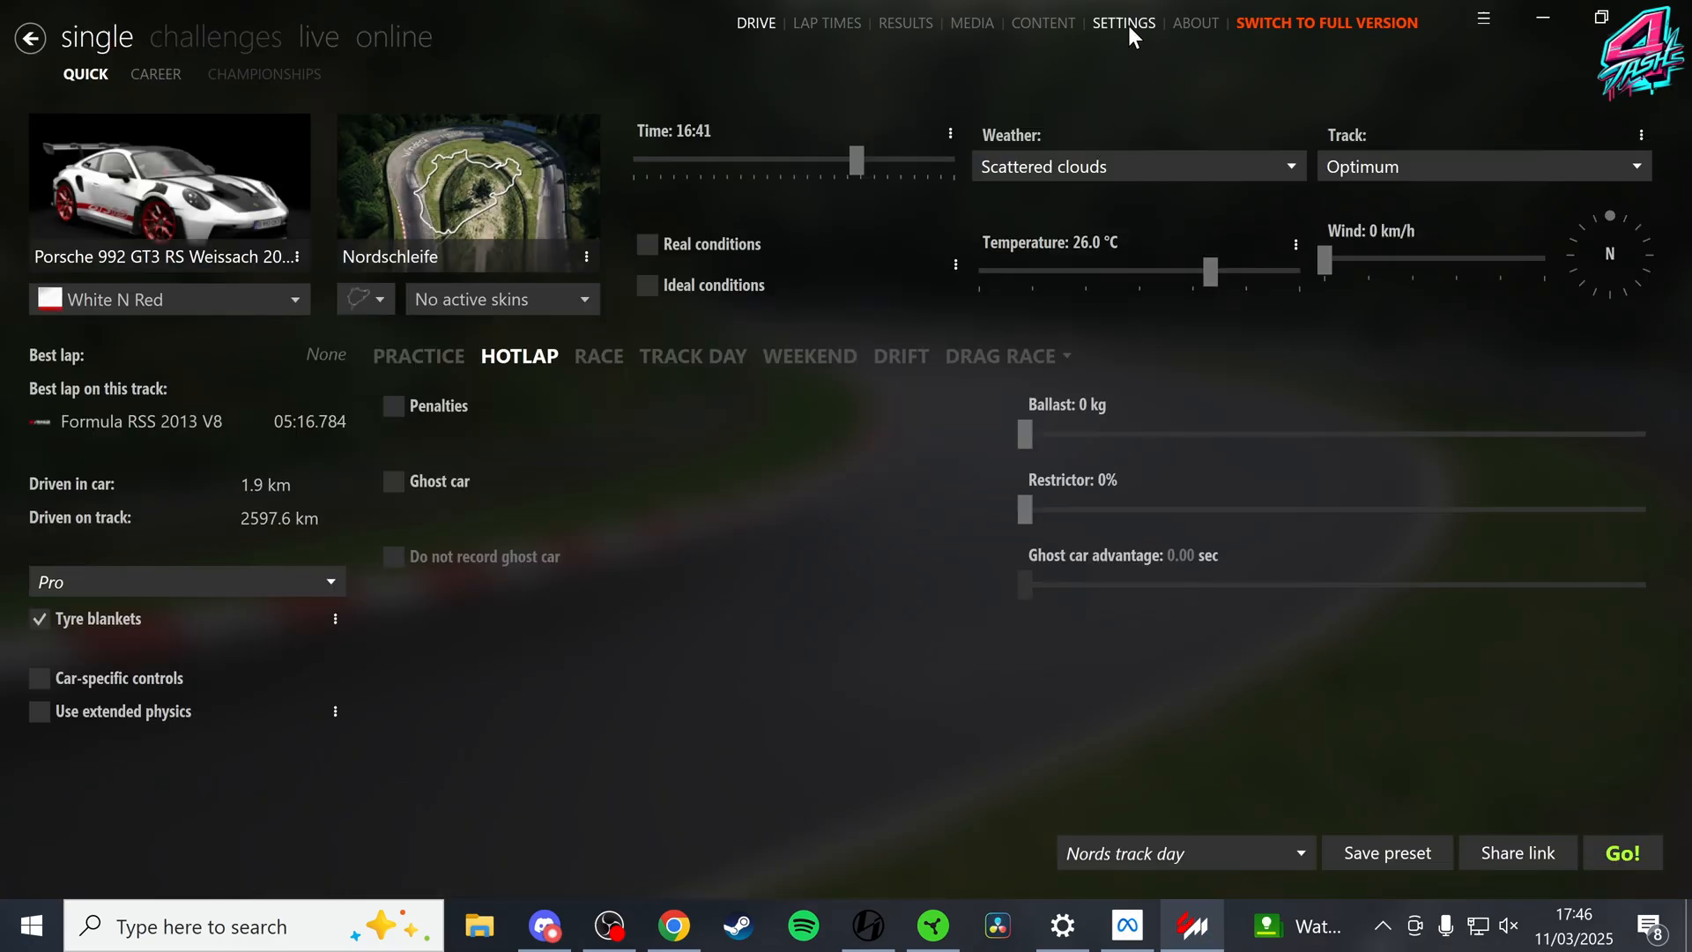
# Set Content Manager's video rendering mode to Oculus Rift, fullscreen with framerate limited to 100 FPS
pyautogui.click(1123, 22)
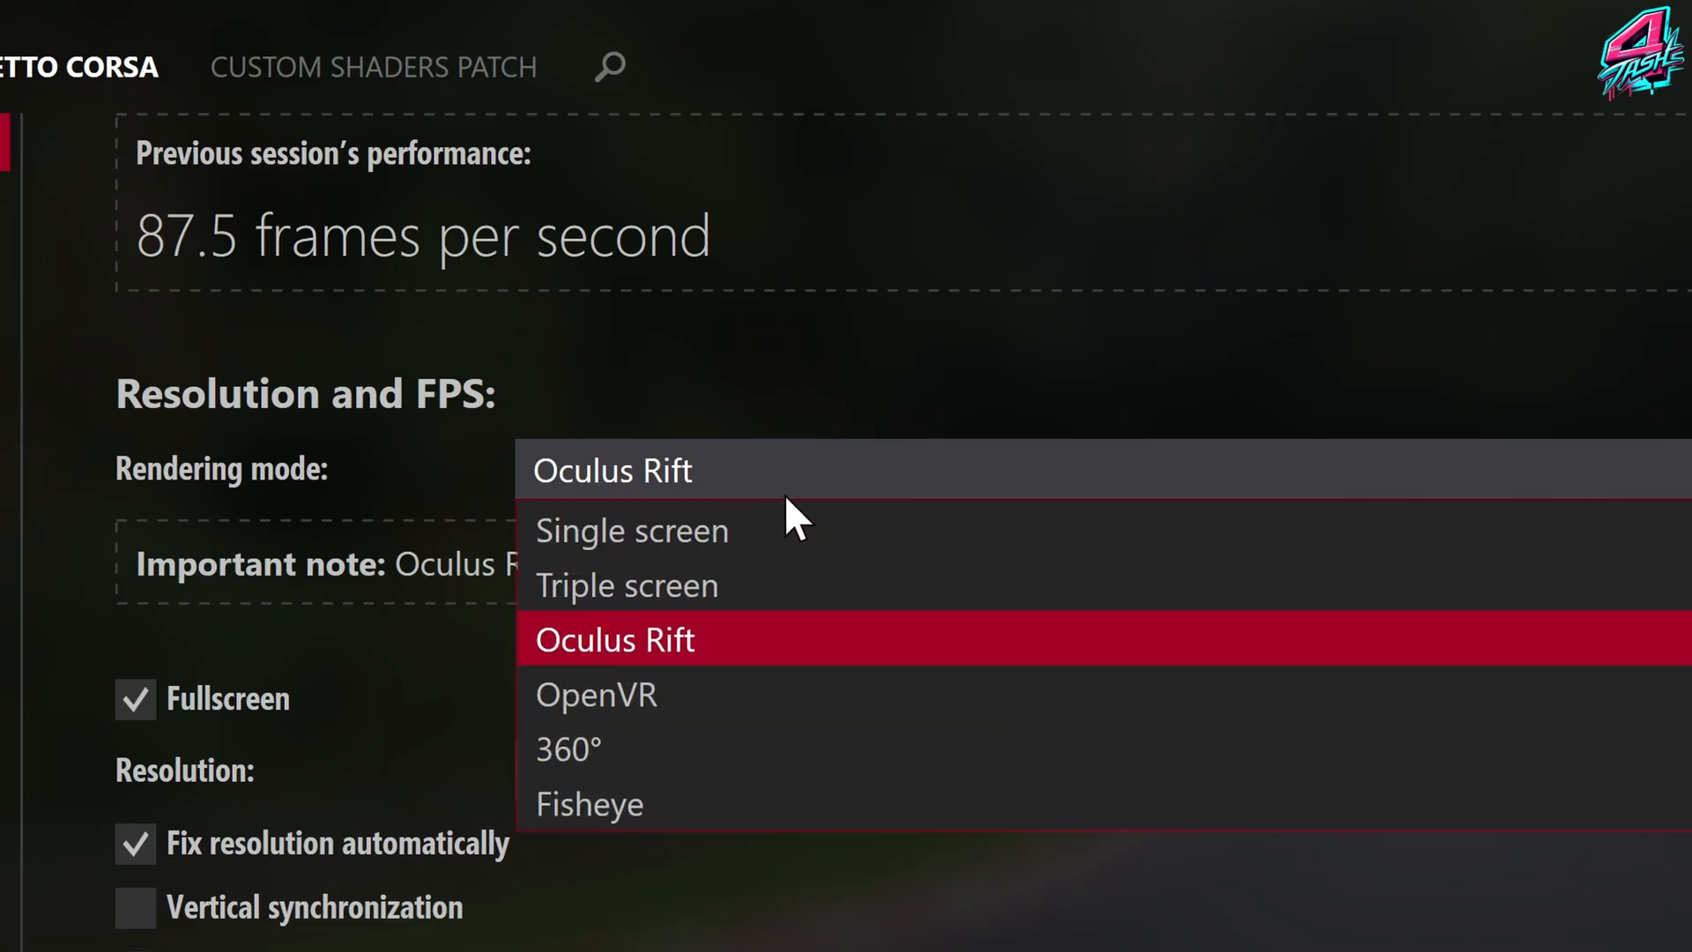
pyautogui.moveTo(726, 658)
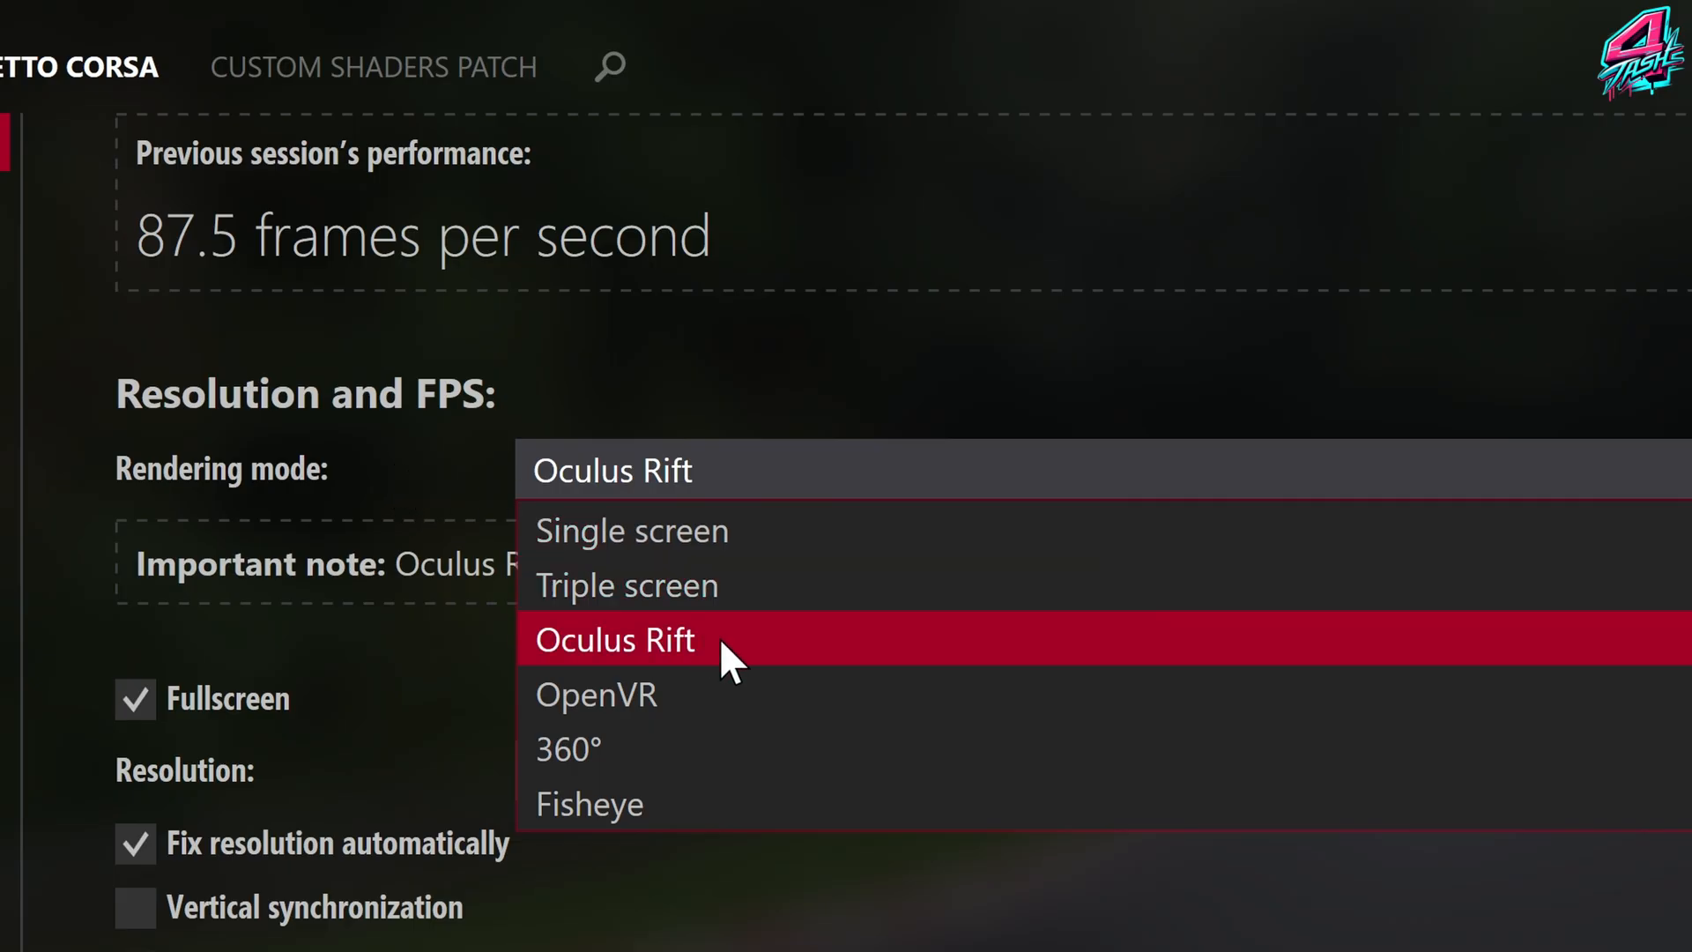
pyautogui.click(615, 639)
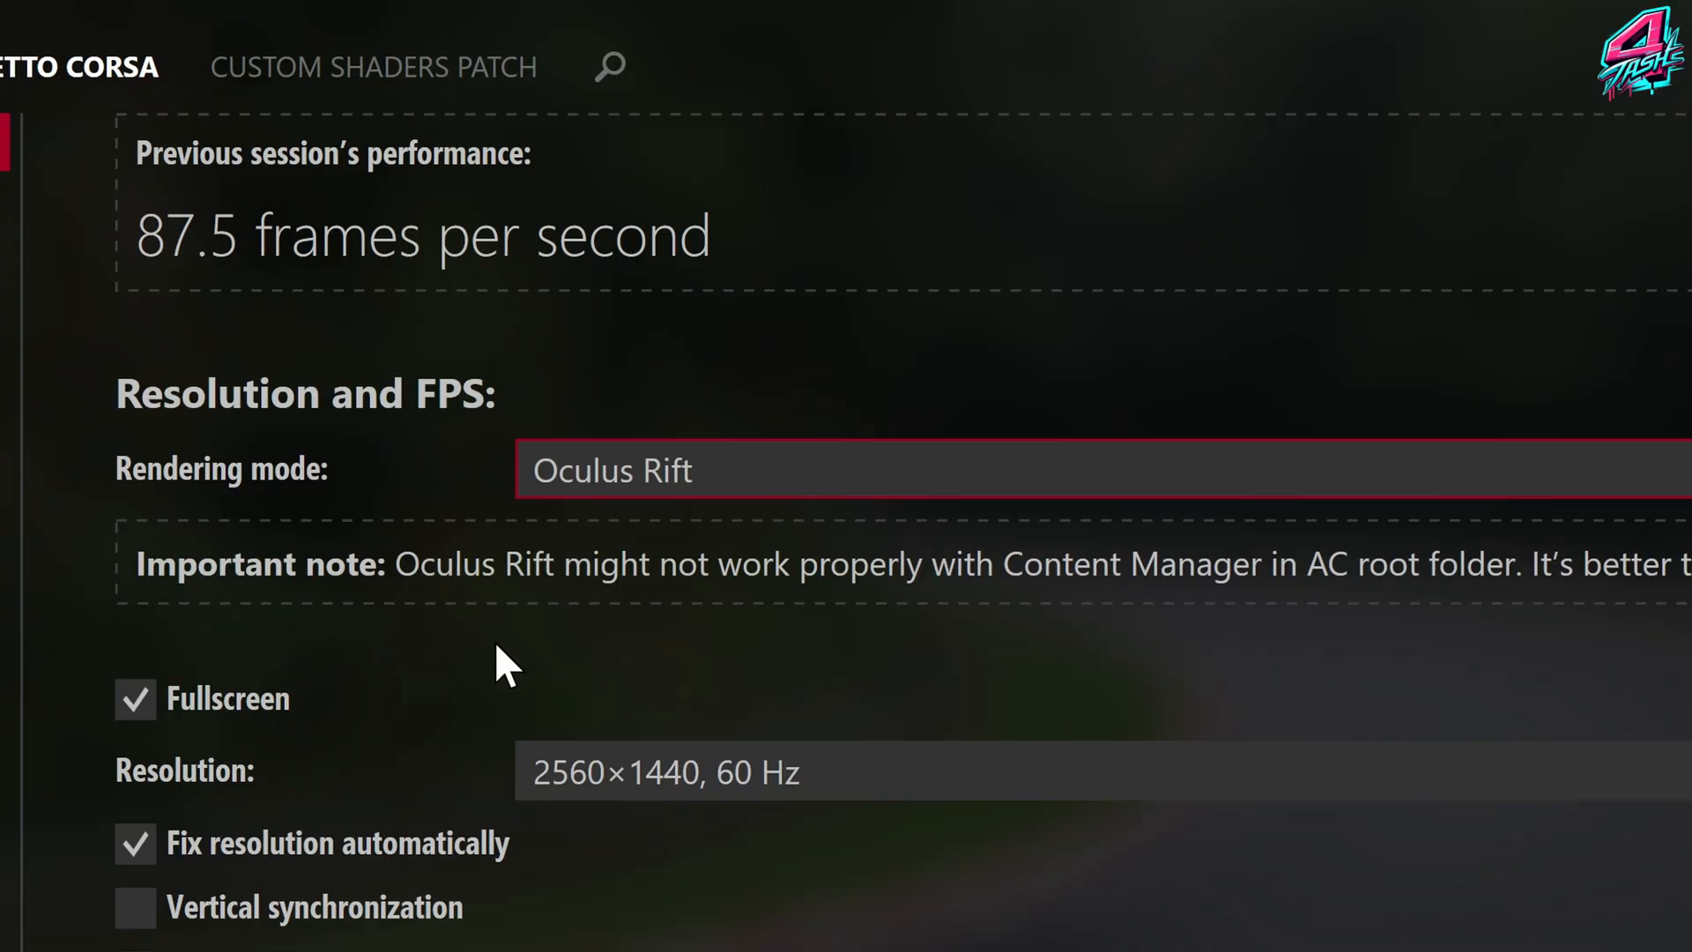
pyautogui.scroll(-3)
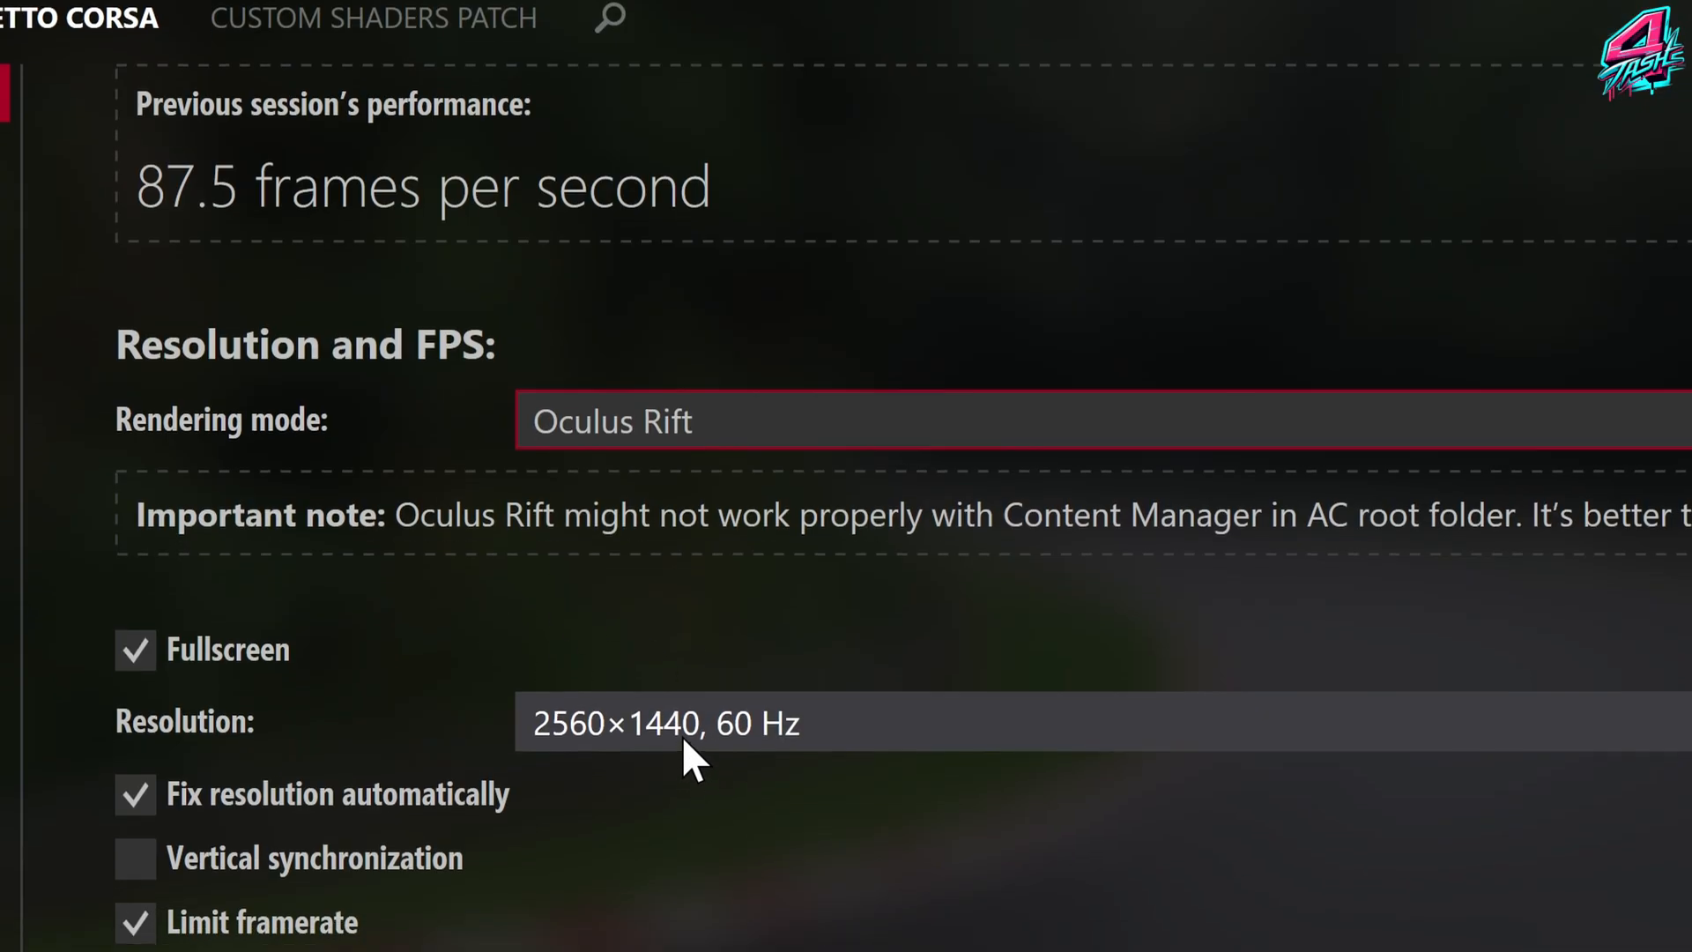
pyautogui.scroll(-3)
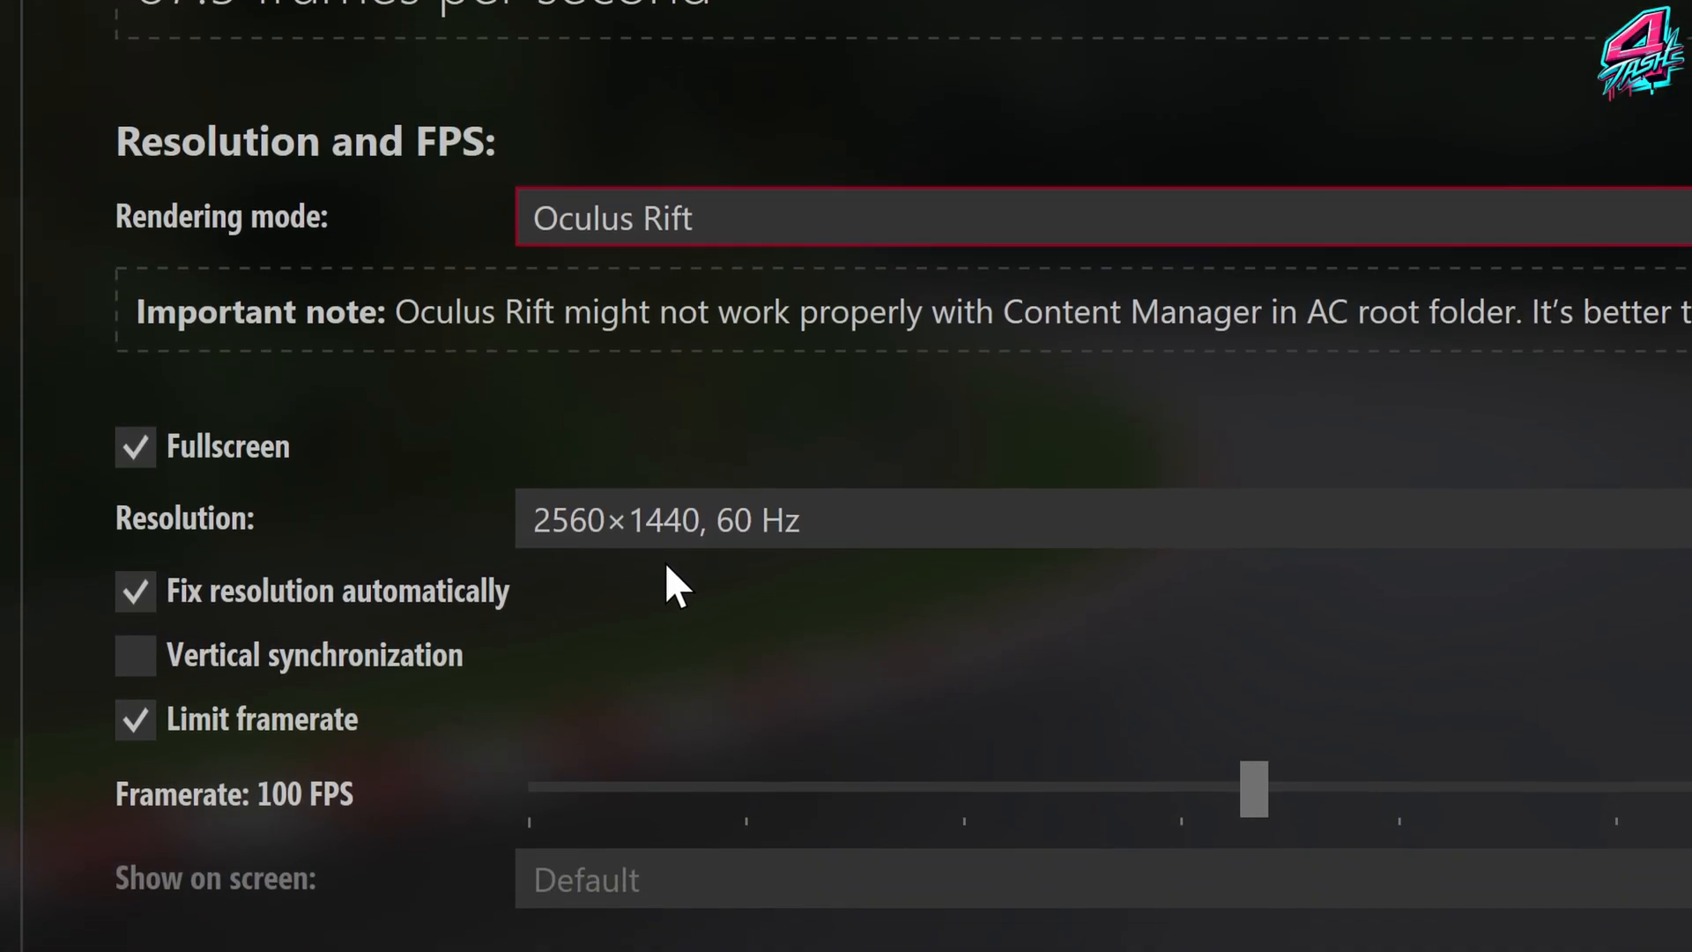
pyautogui.scroll(3)
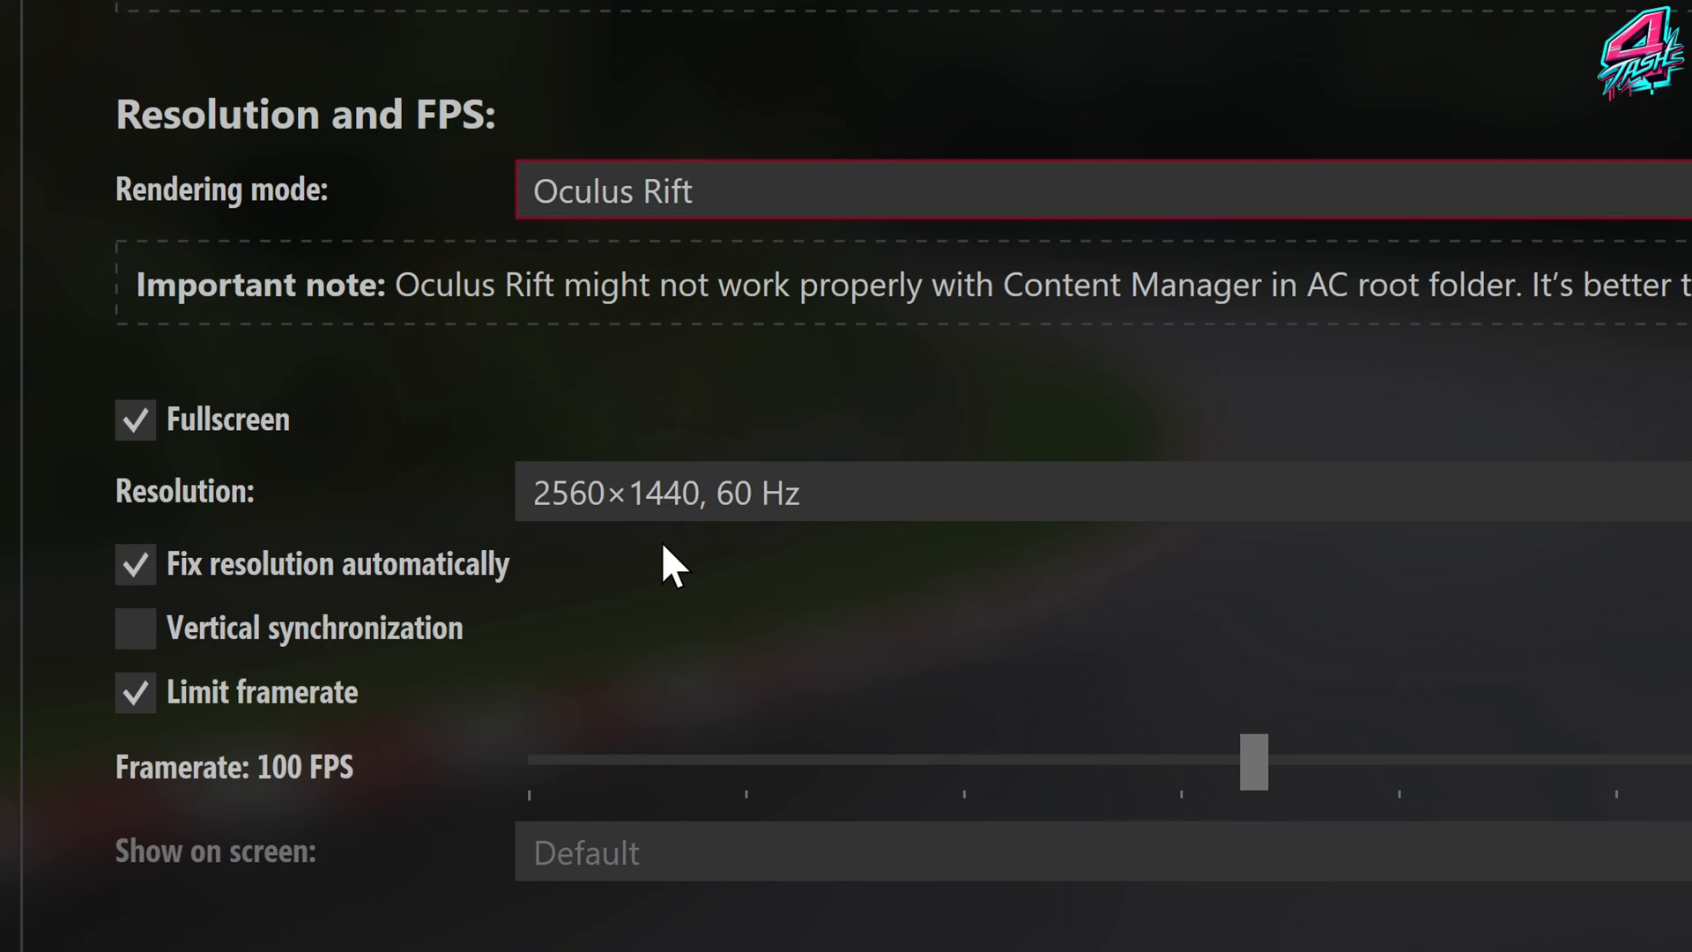
pyautogui.moveTo(656, 578)
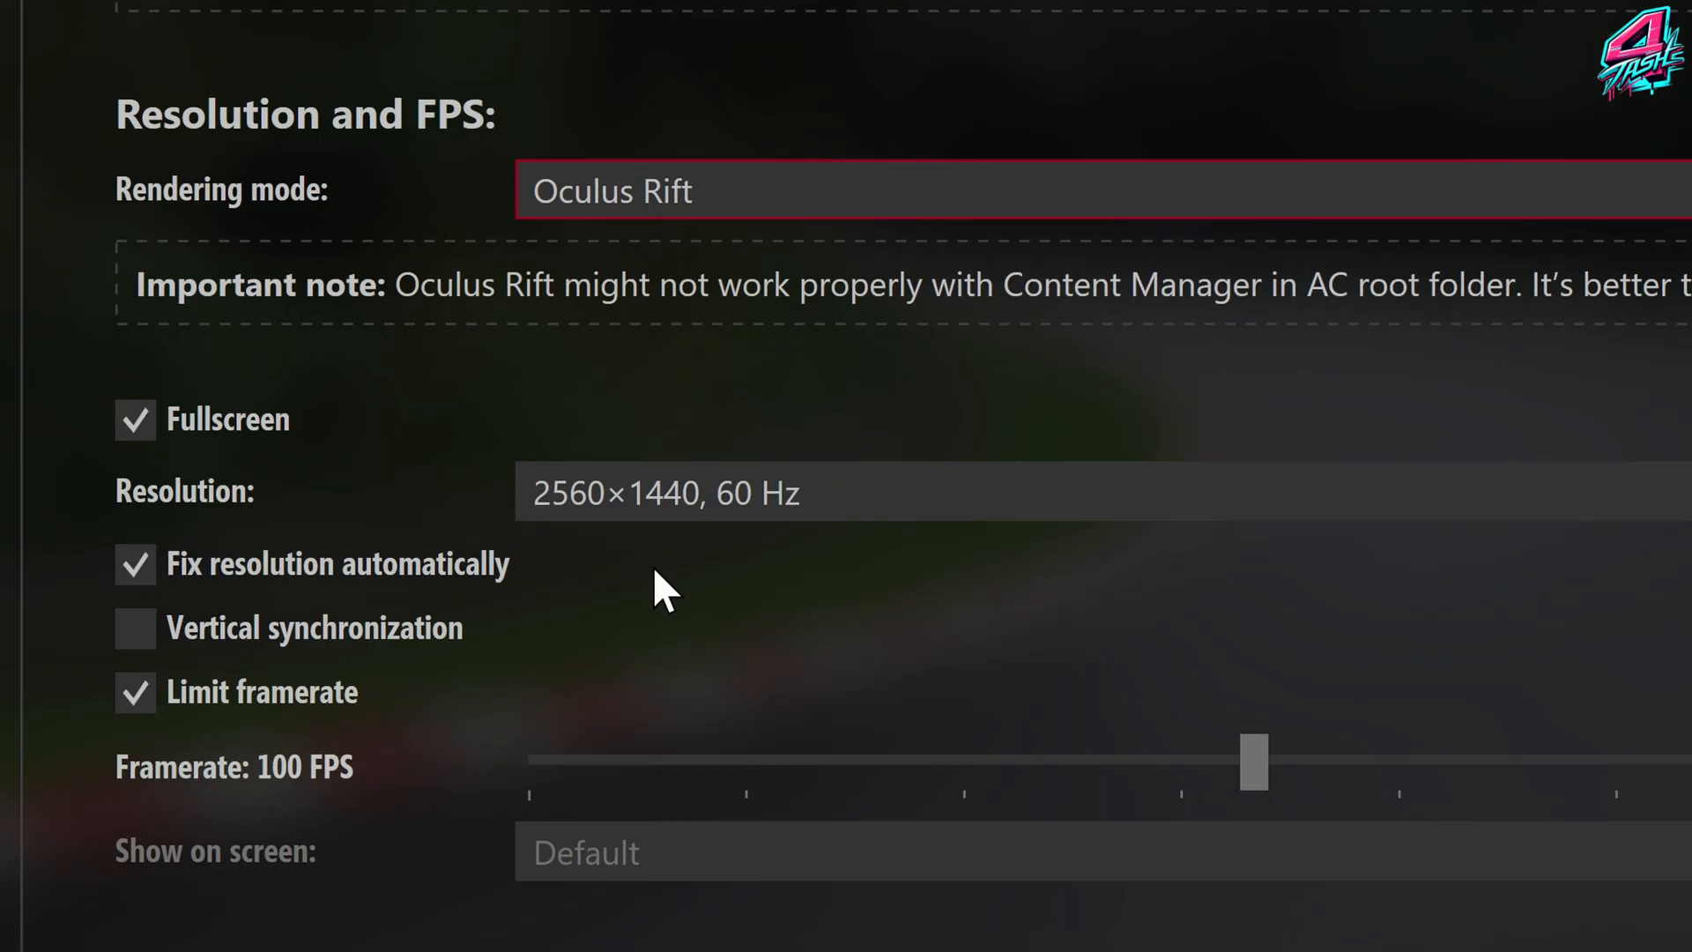
pyautogui.moveTo(647, 603)
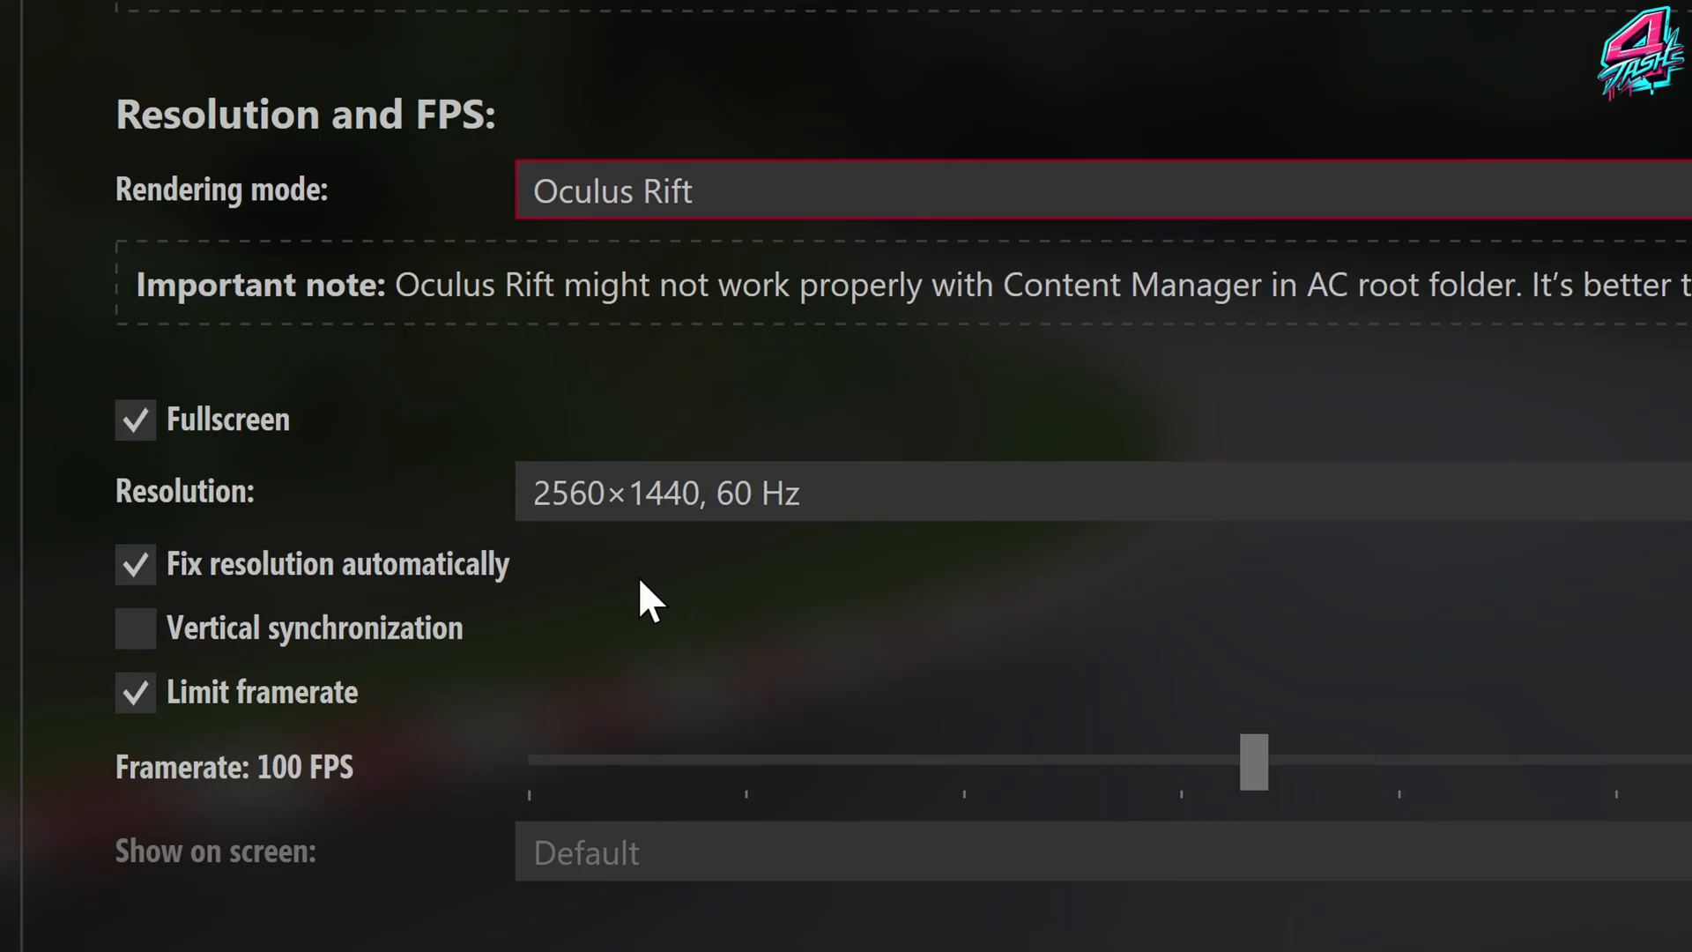
pyautogui.moveTo(751, 586)
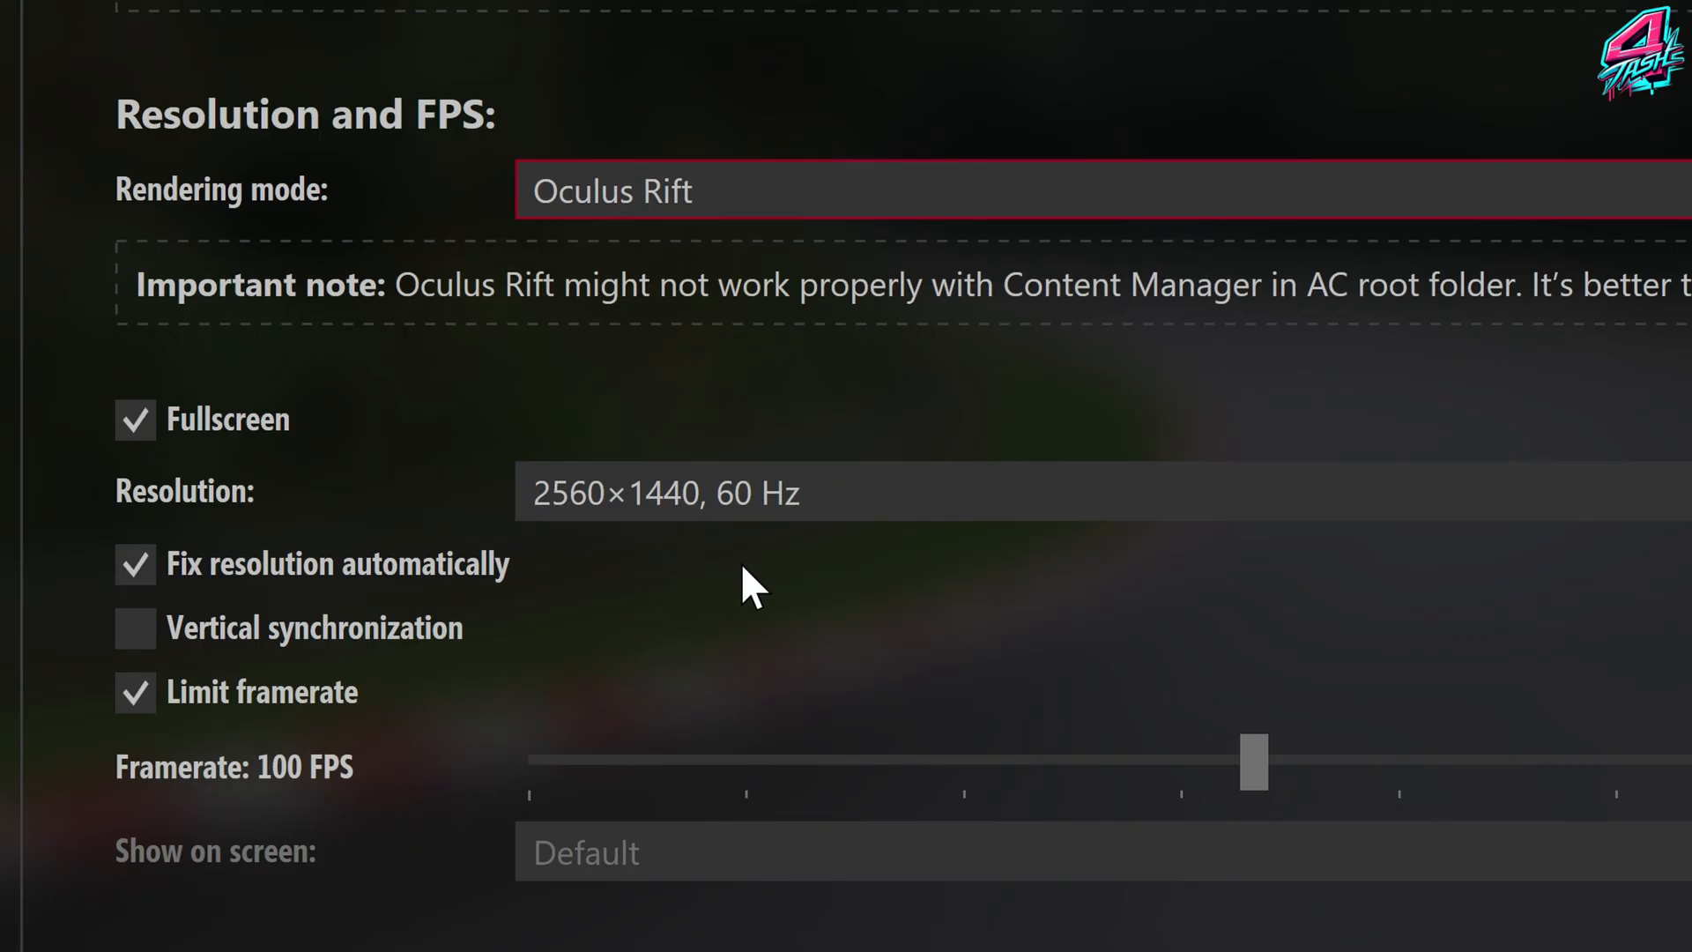
pyautogui.moveTo(723, 571)
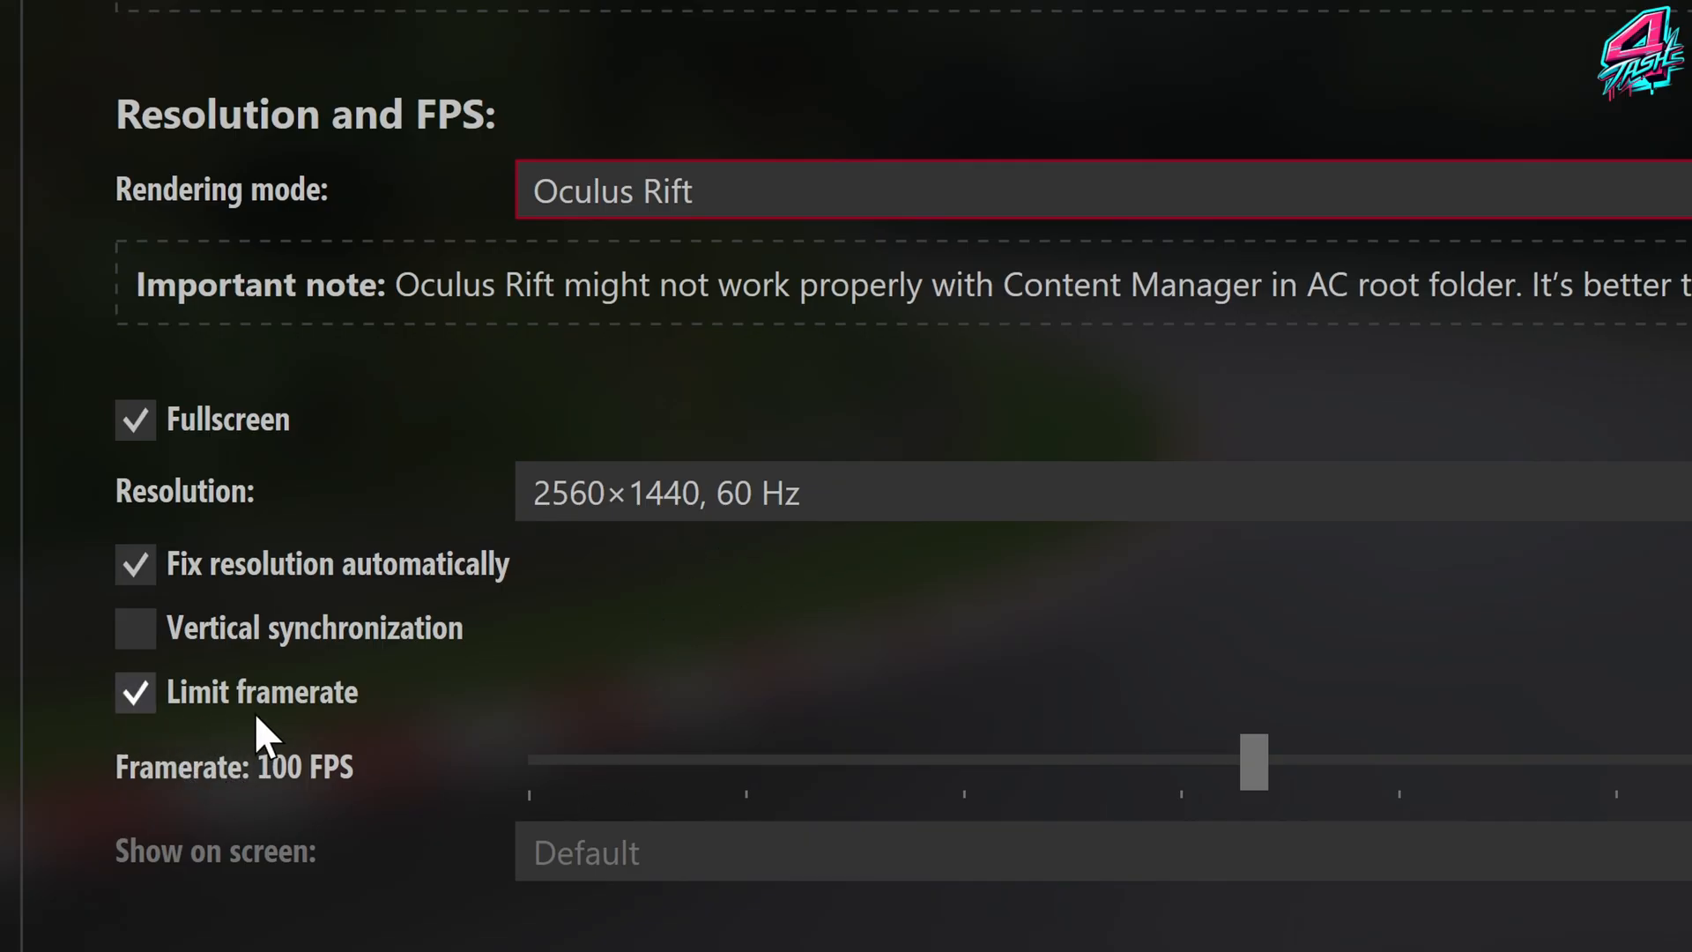
pyautogui.moveTo(282, 828)
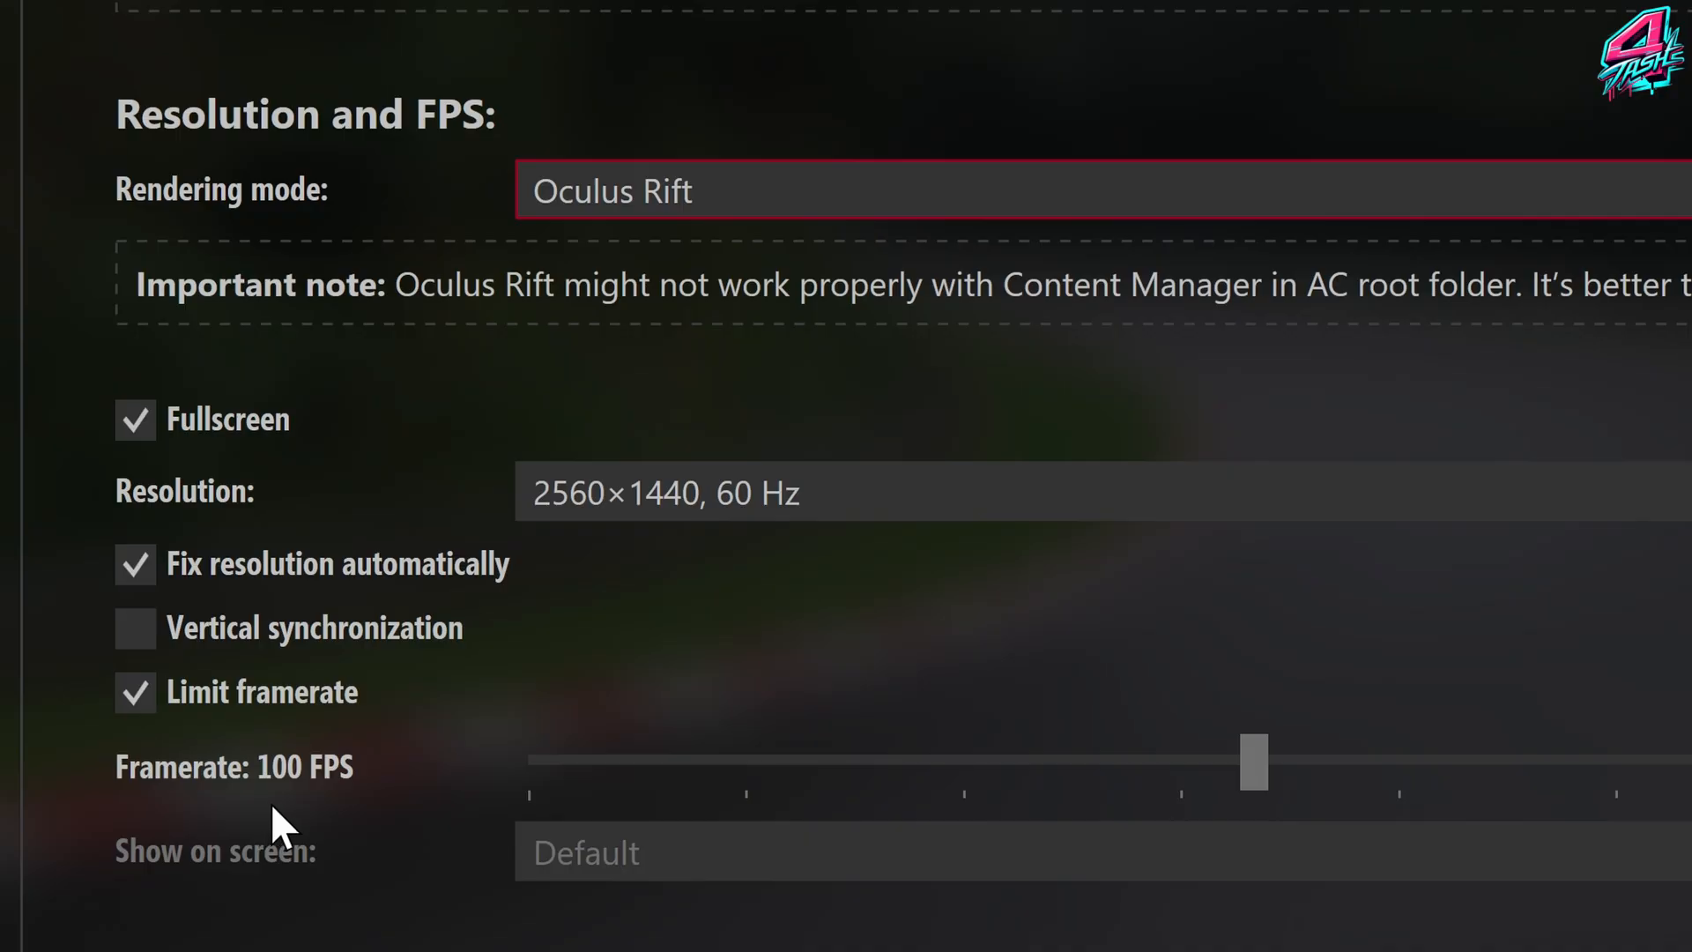
pyautogui.moveTo(377, 814)
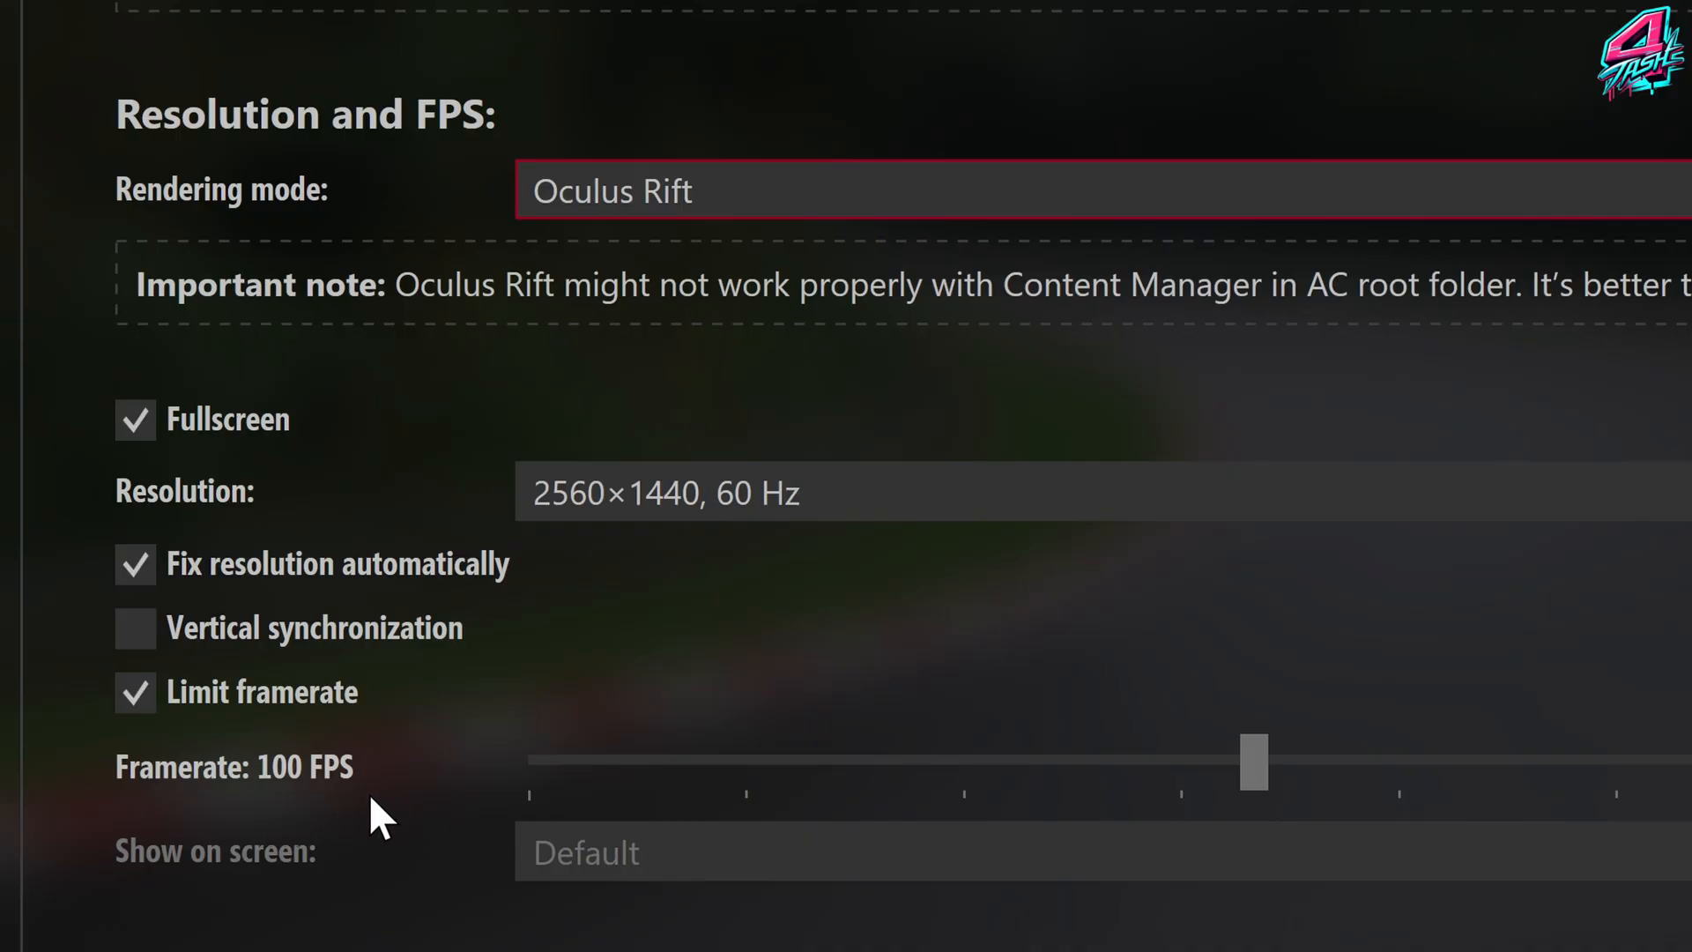
pyautogui.moveTo(758, 560)
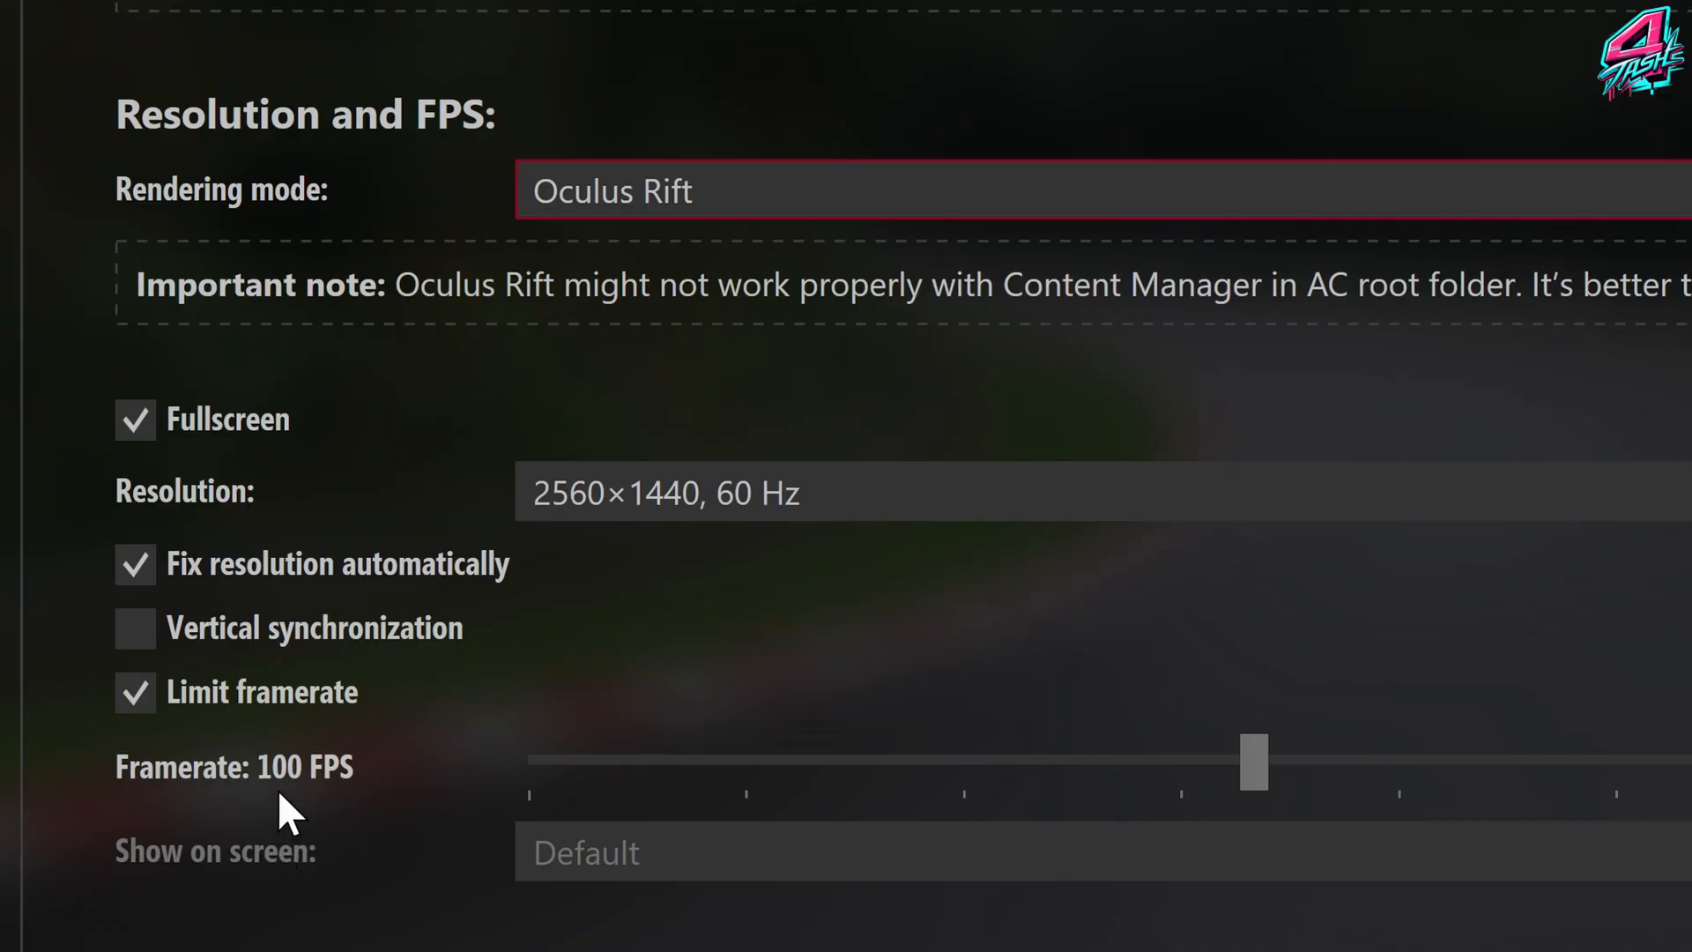
pyautogui.moveTo(279, 828)
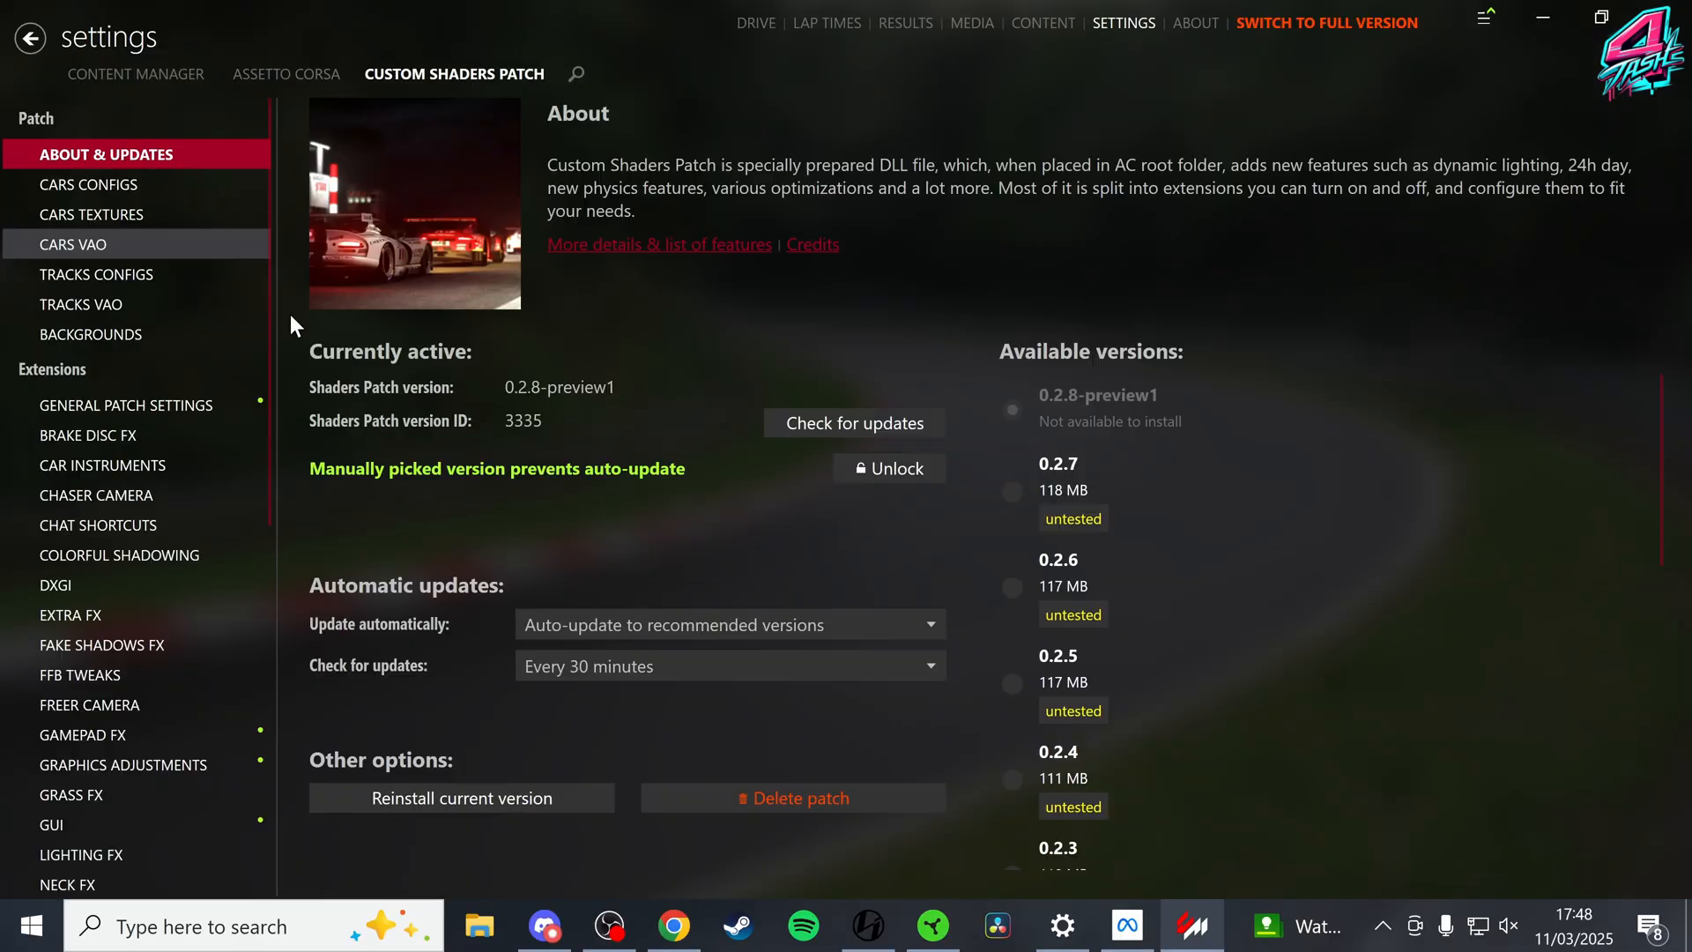
# Show the Custom Shaders Patch VR mode tweaks, leaving stabilization for custom VR mirroring off
pyautogui.scroll(-3)
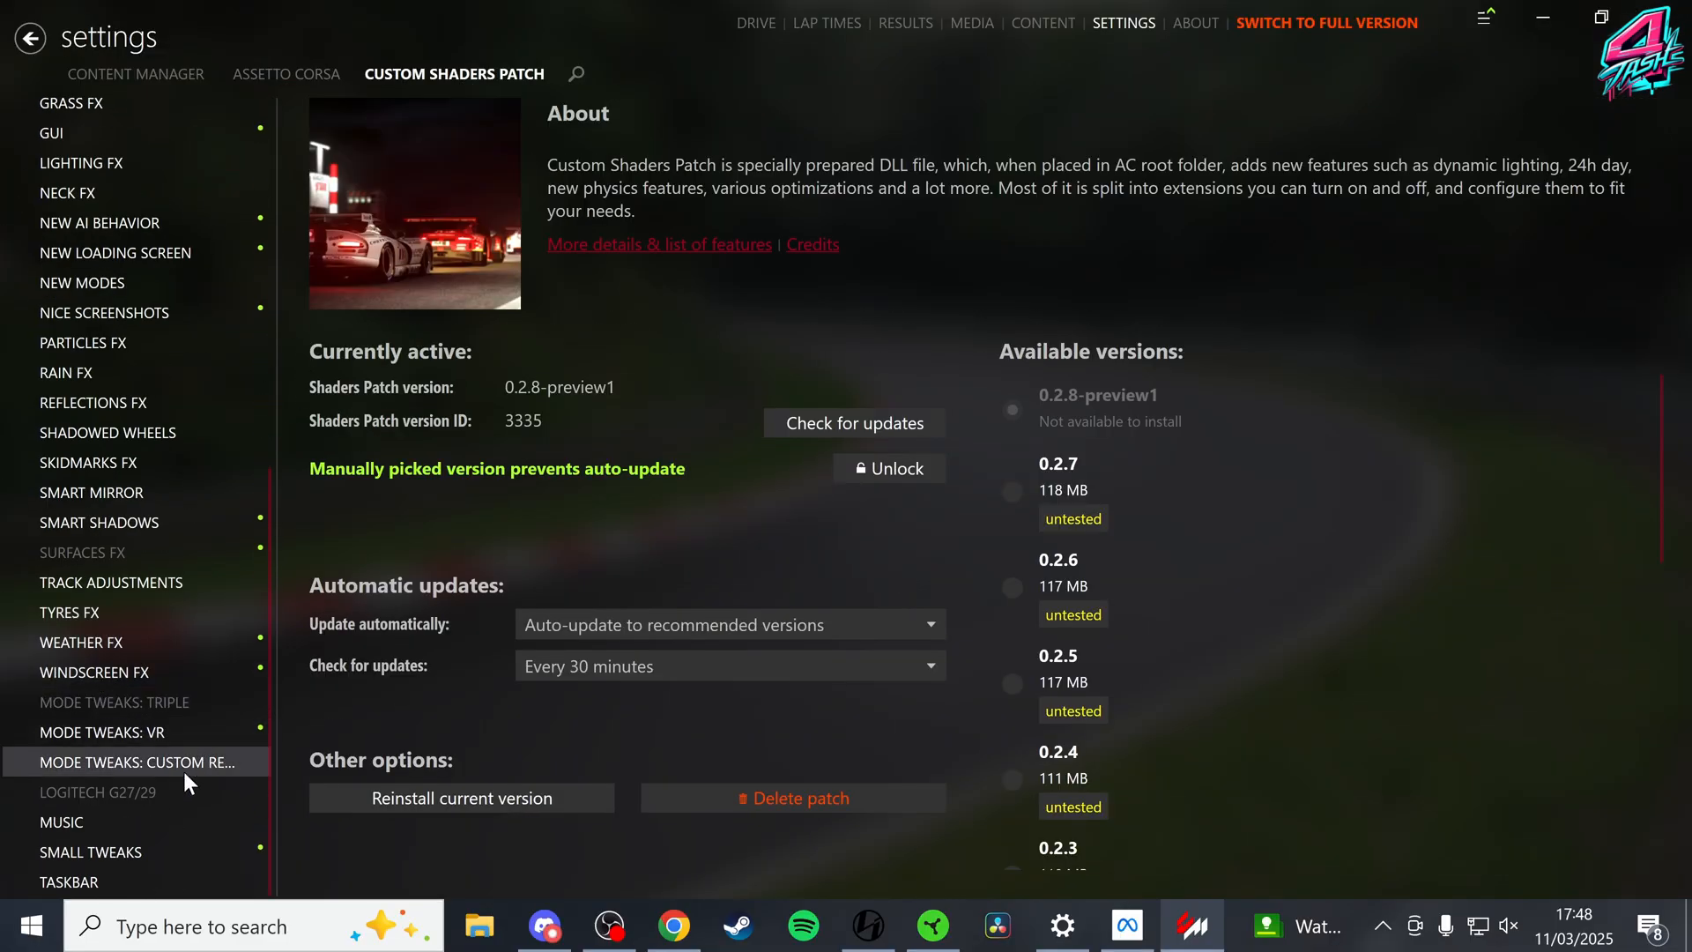
pyautogui.click(107, 732)
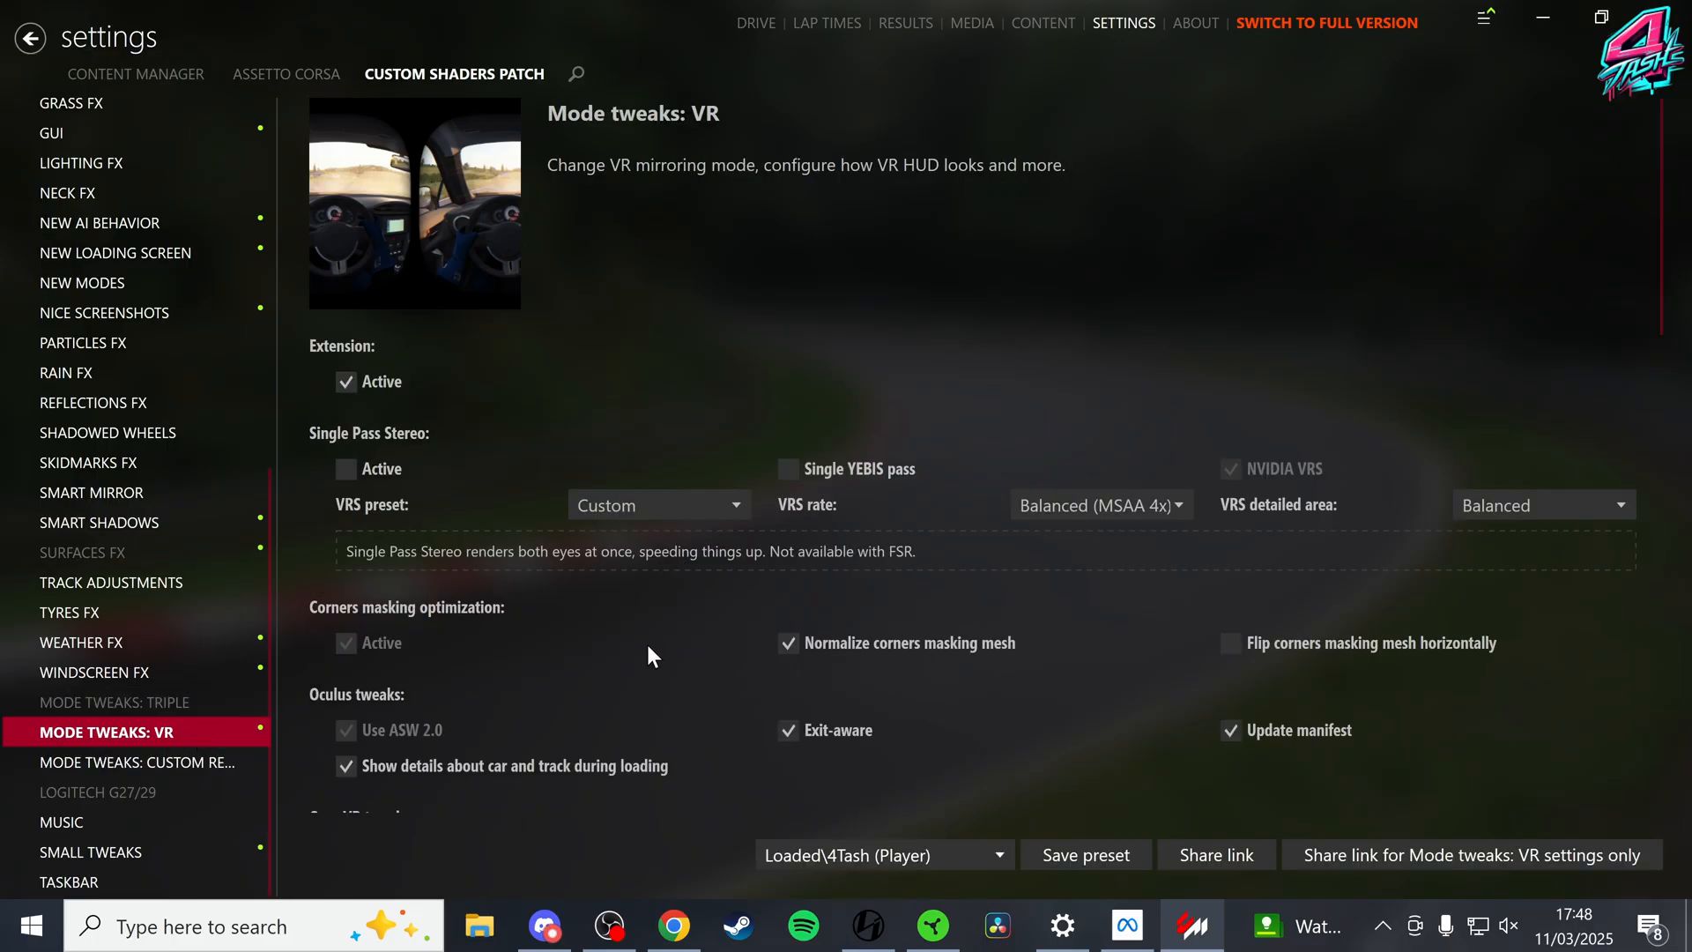
pyautogui.moveTo(733, 627)
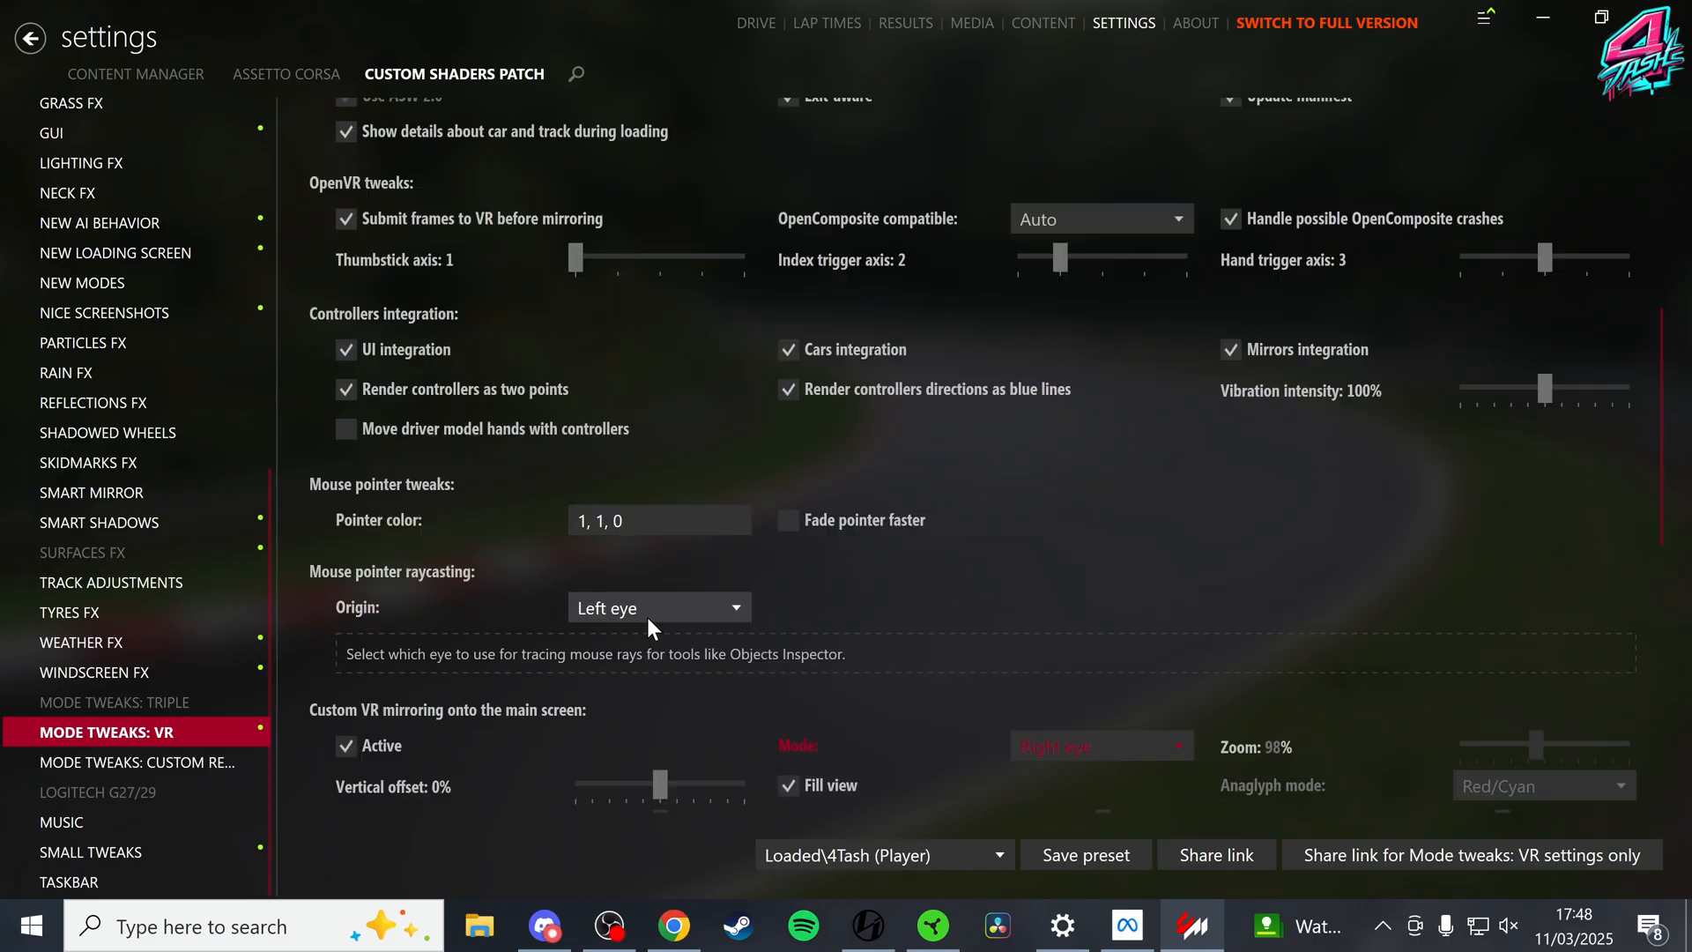
pyautogui.scroll(-3)
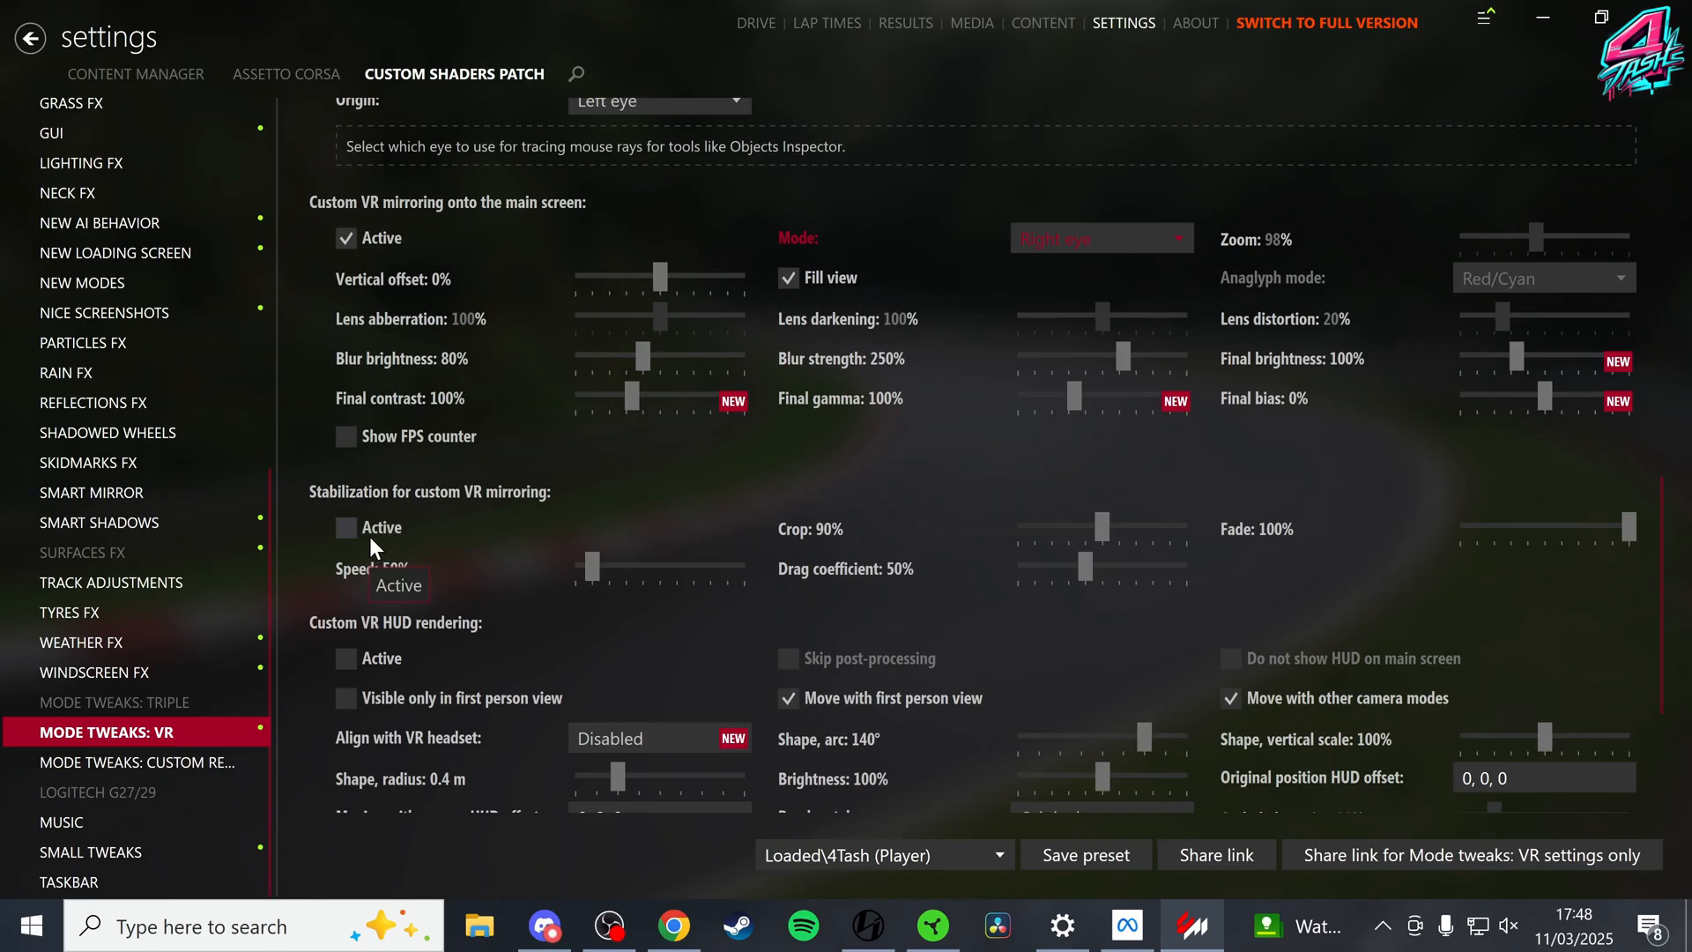
pyautogui.moveTo(356, 540)
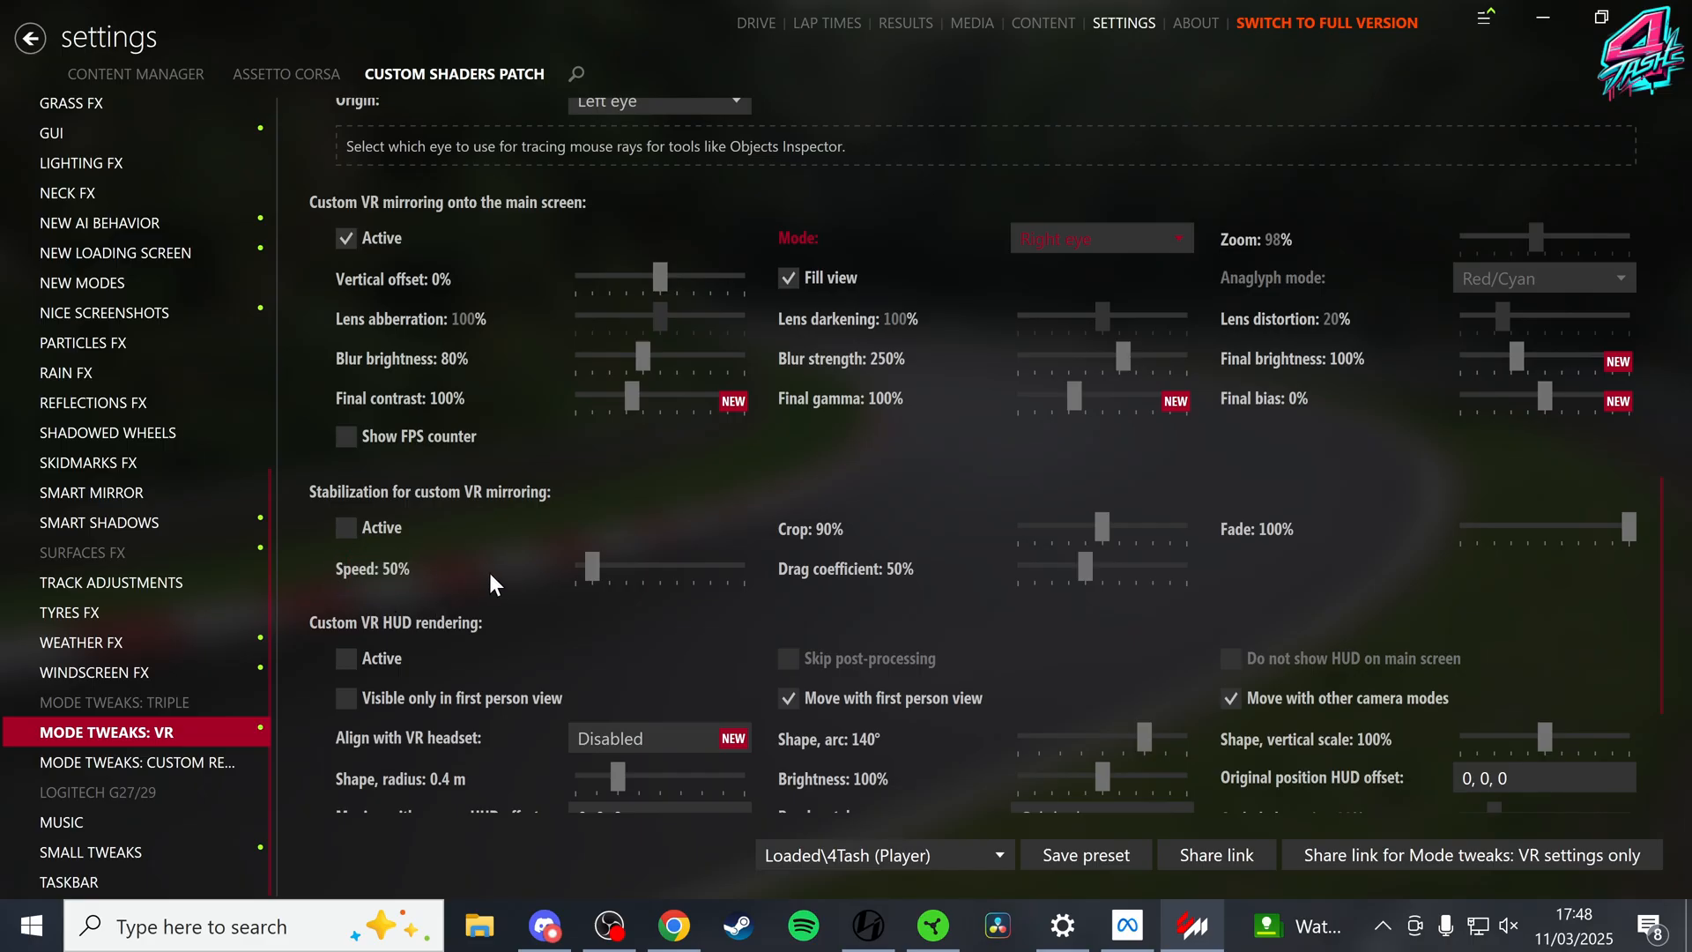
pyautogui.moveTo(513, 559)
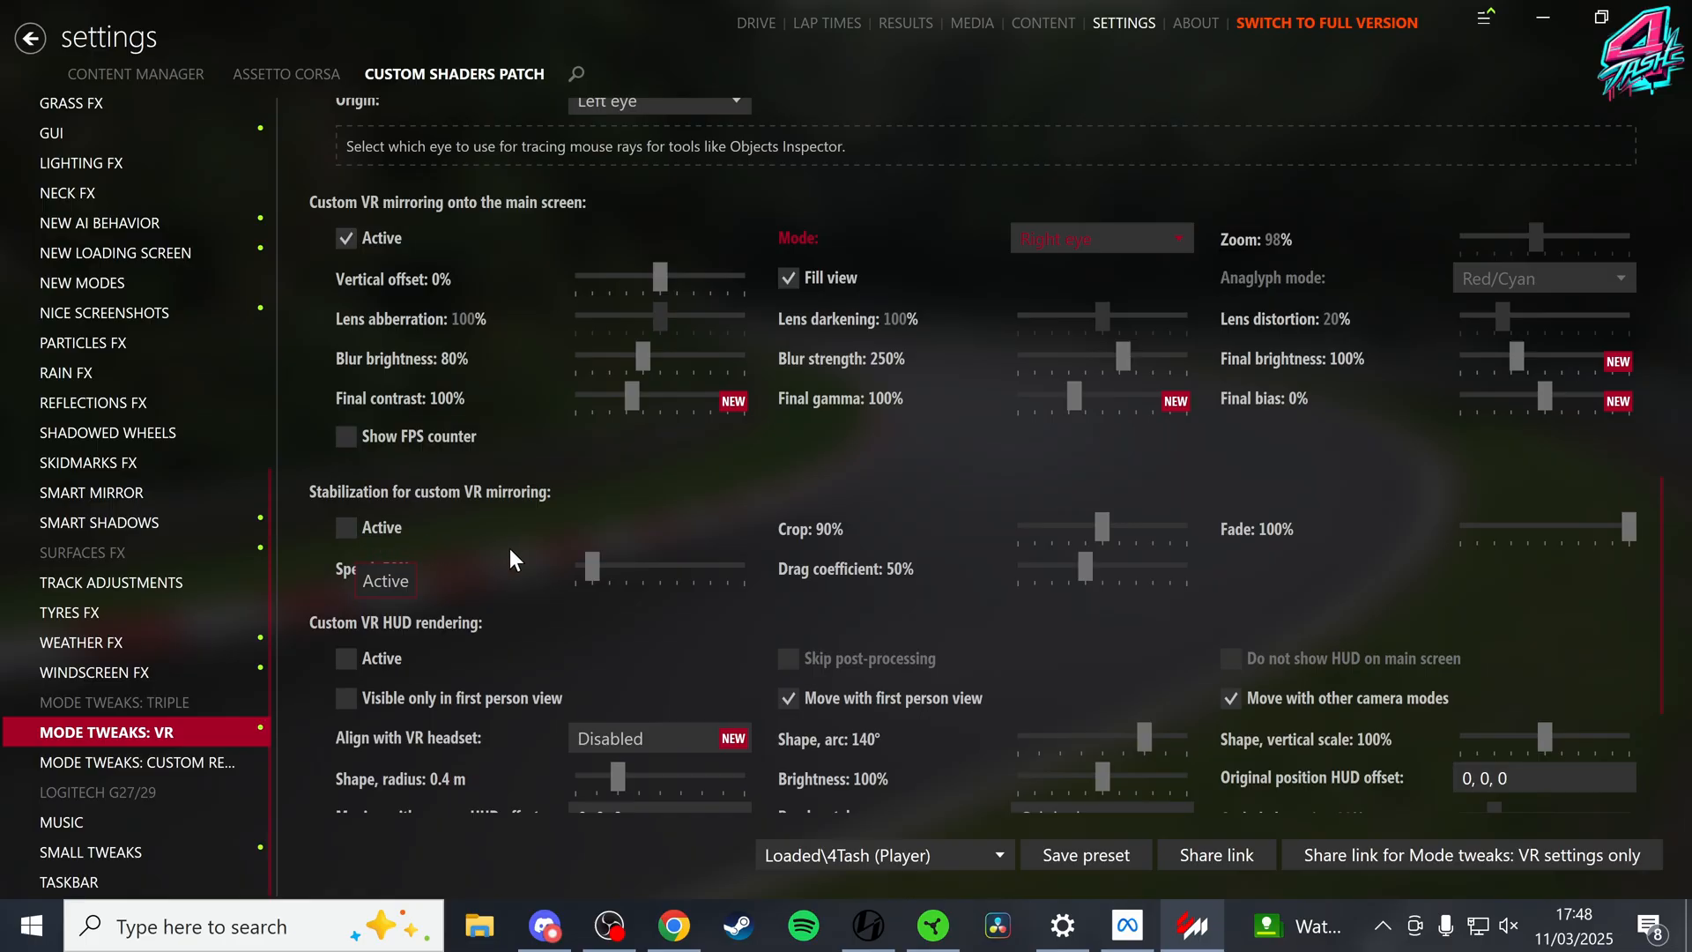
pyautogui.moveTo(358, 550)
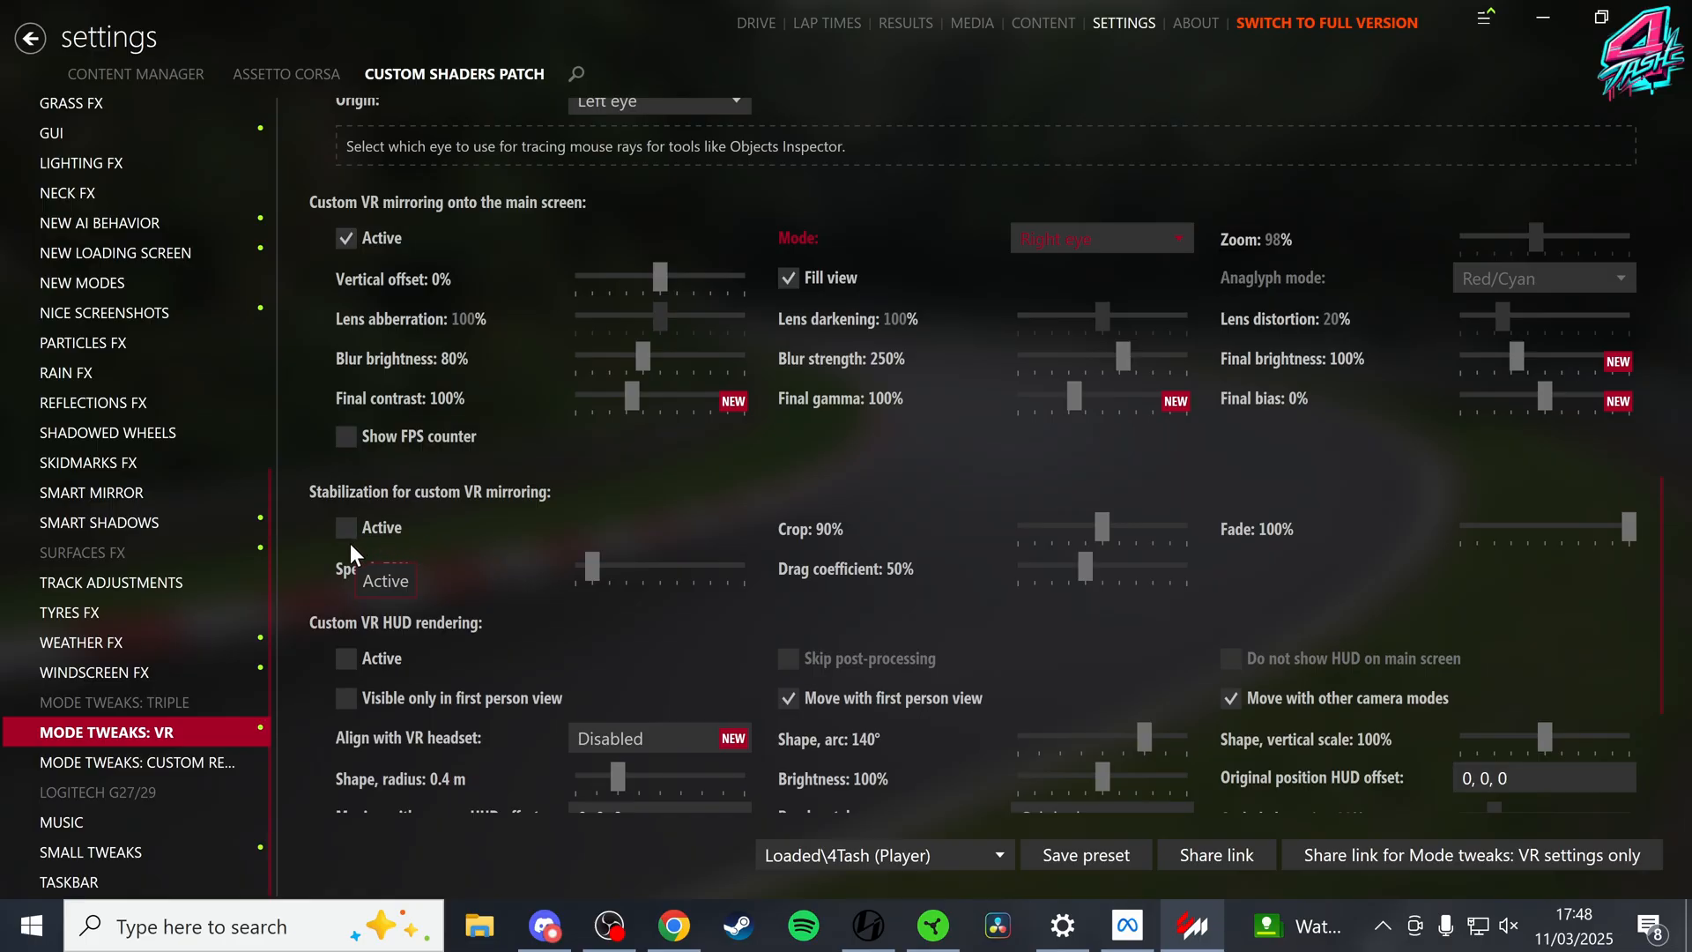
pyautogui.moveTo(406, 558)
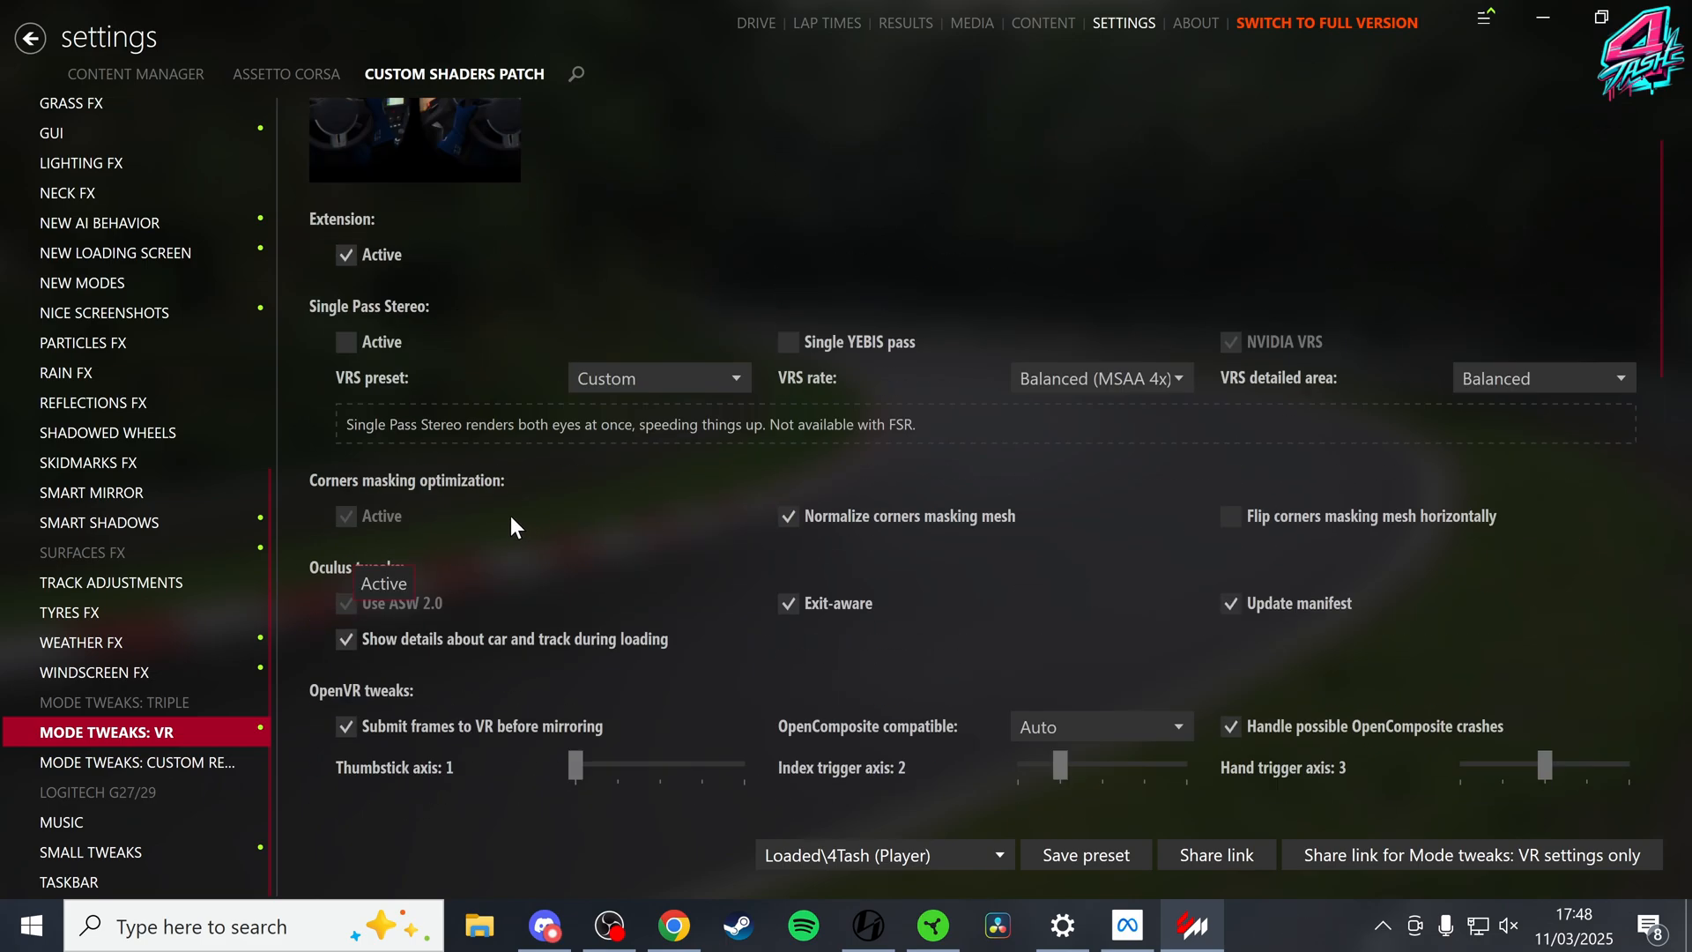
# Return to the quick drive screen, then bring up Meta Quest Link's home page
pyautogui.click(756, 21)
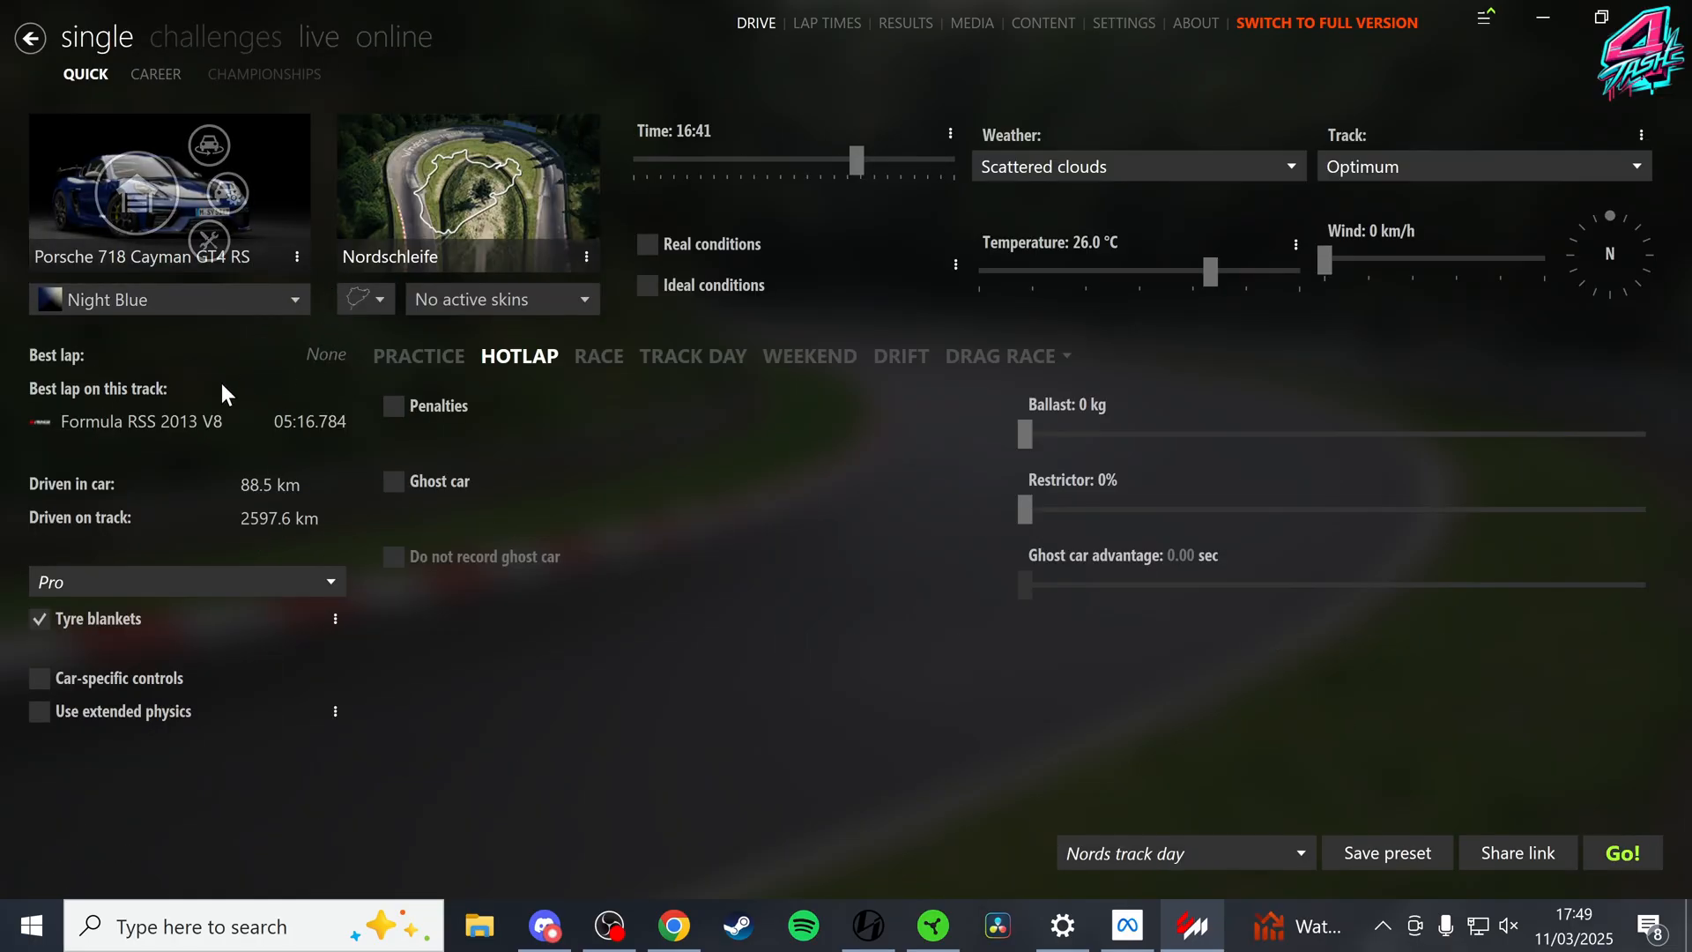
pyautogui.moveTo(753, 554)
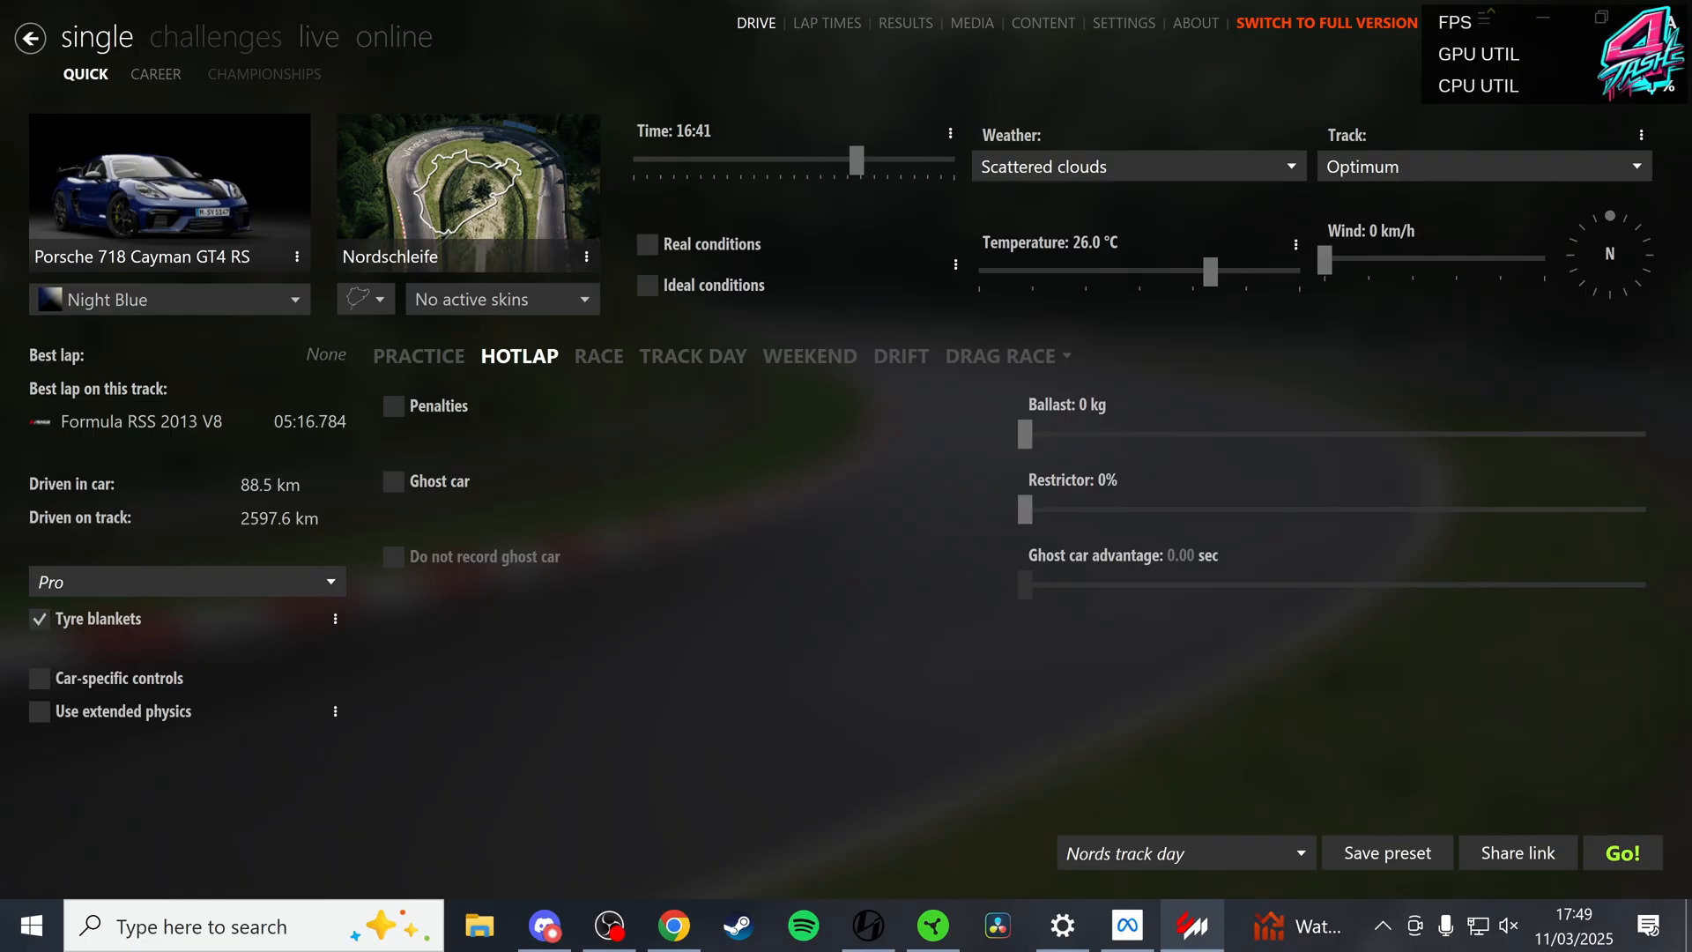
pyautogui.moveTo(877, 546)
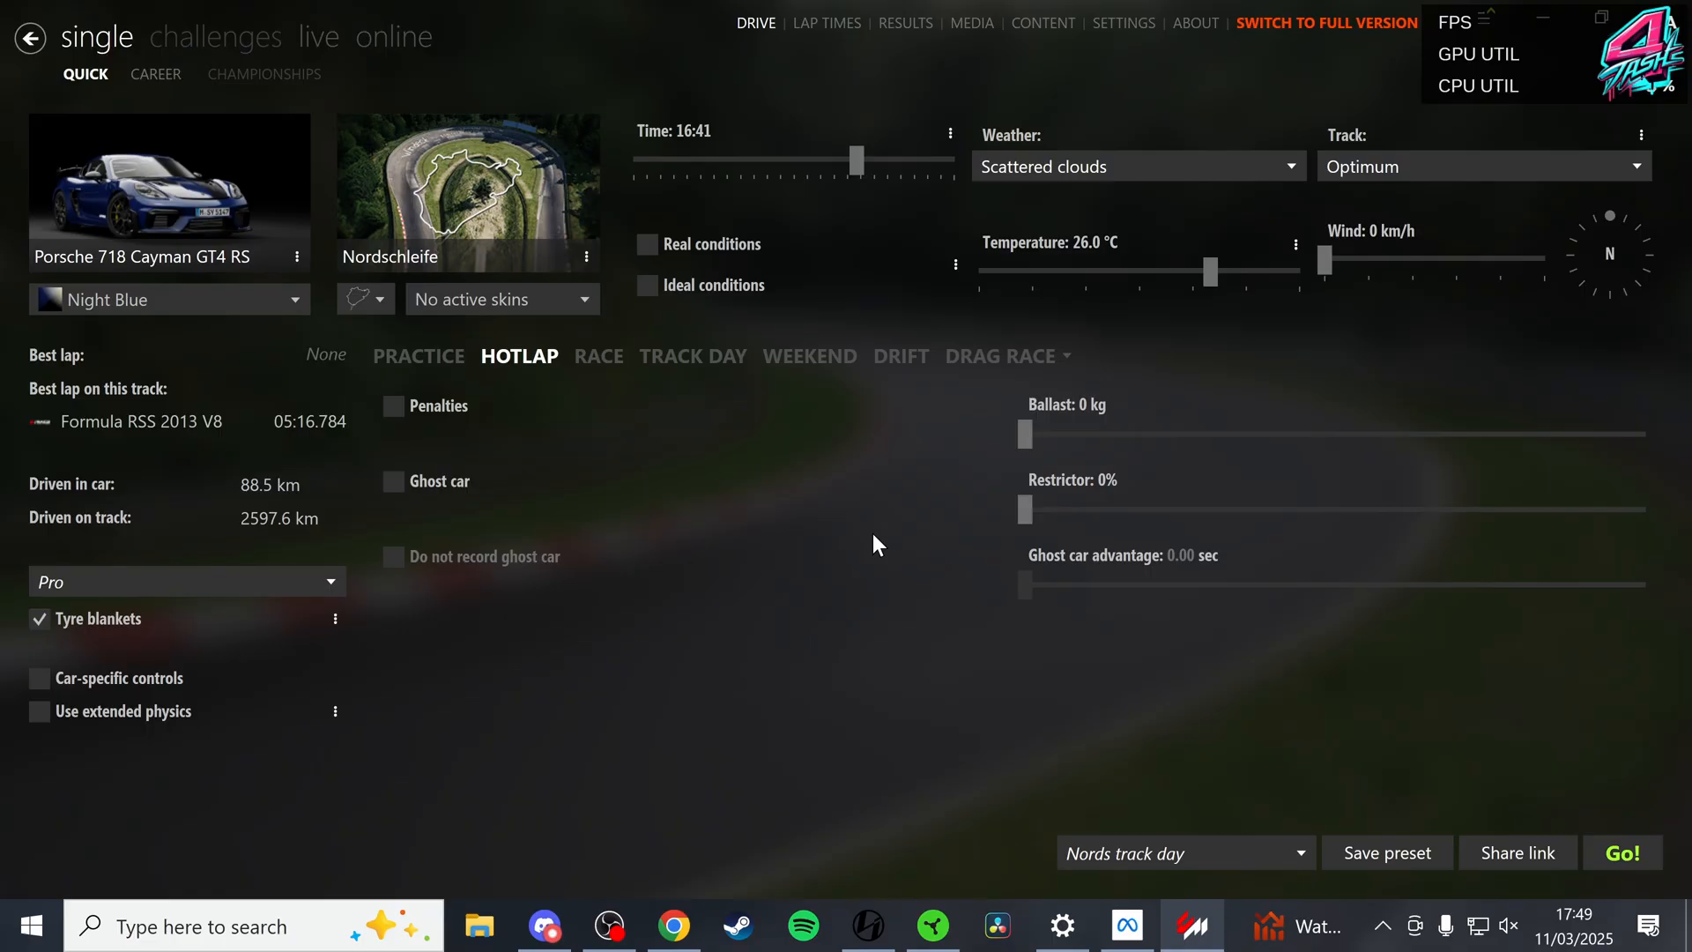
pyautogui.click(1622, 854)
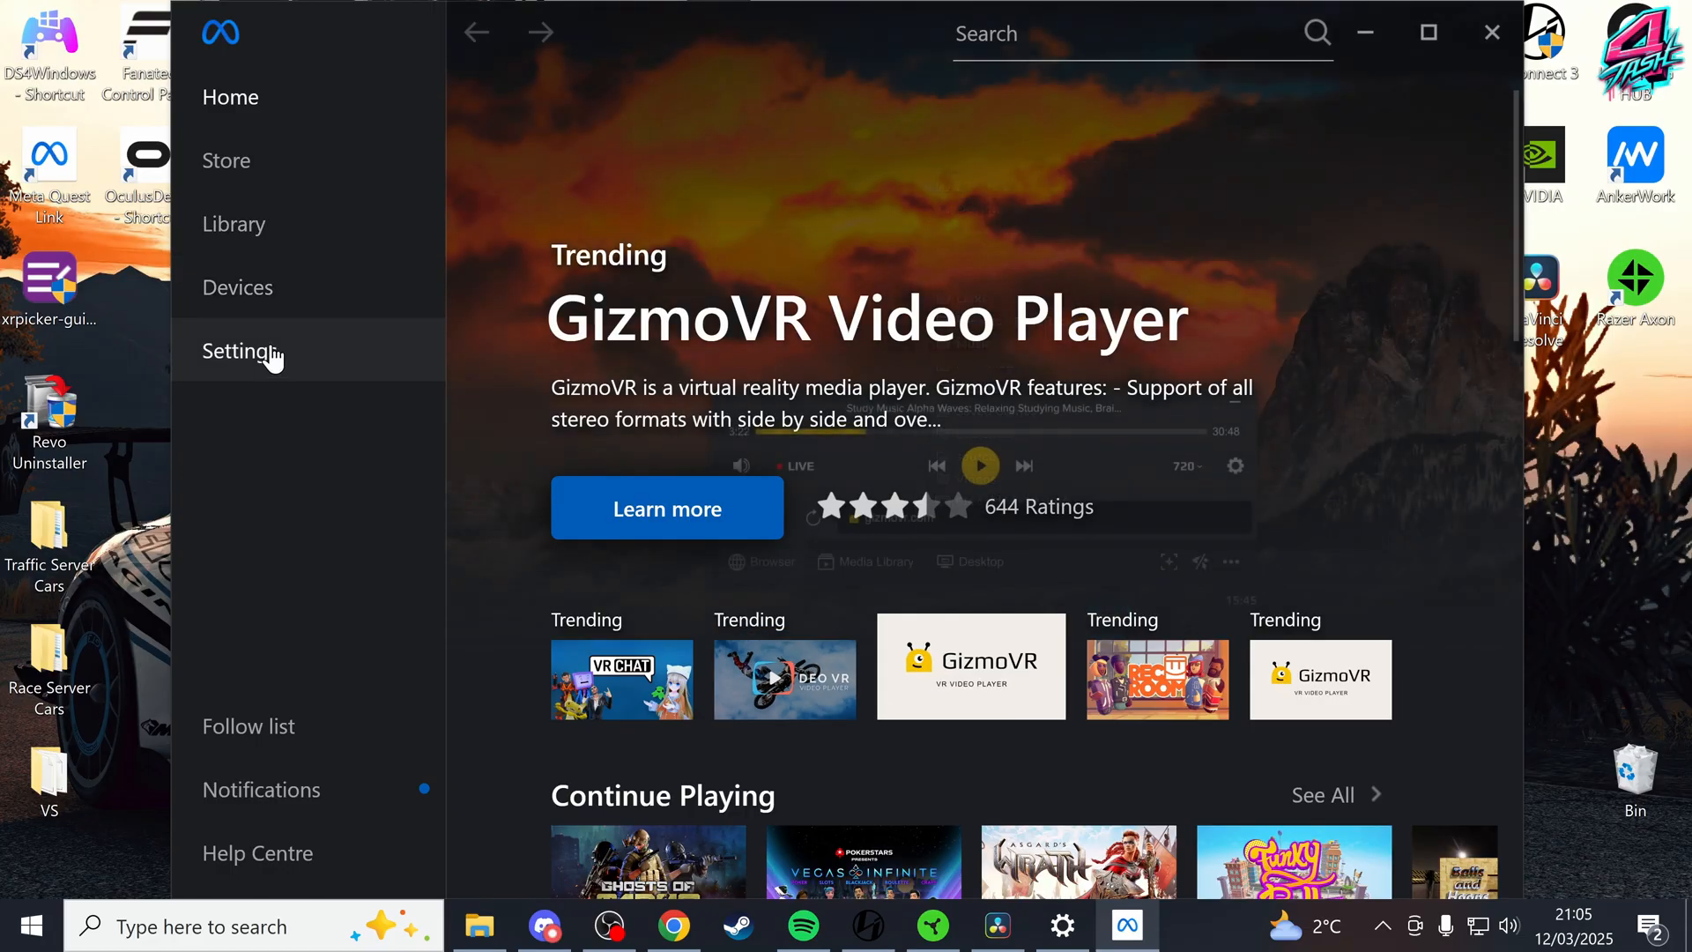
# Enable Public Test Channel in Beta settings, then view the library's recent updates list
pyautogui.click(240, 351)
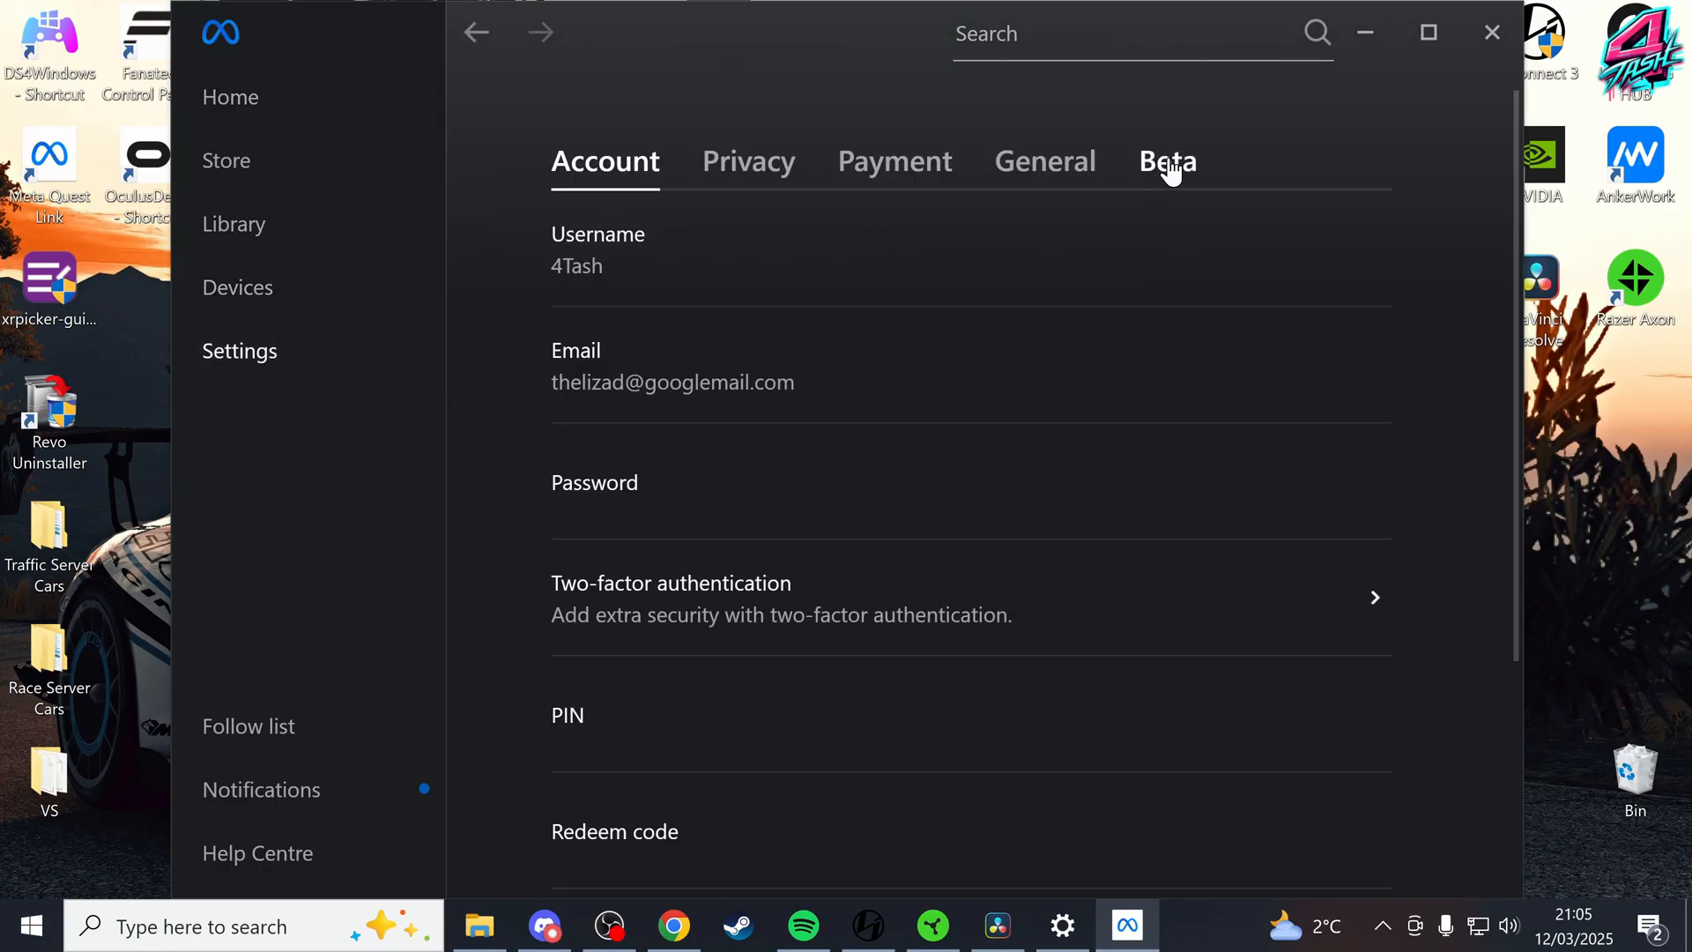
pyautogui.click(1167, 163)
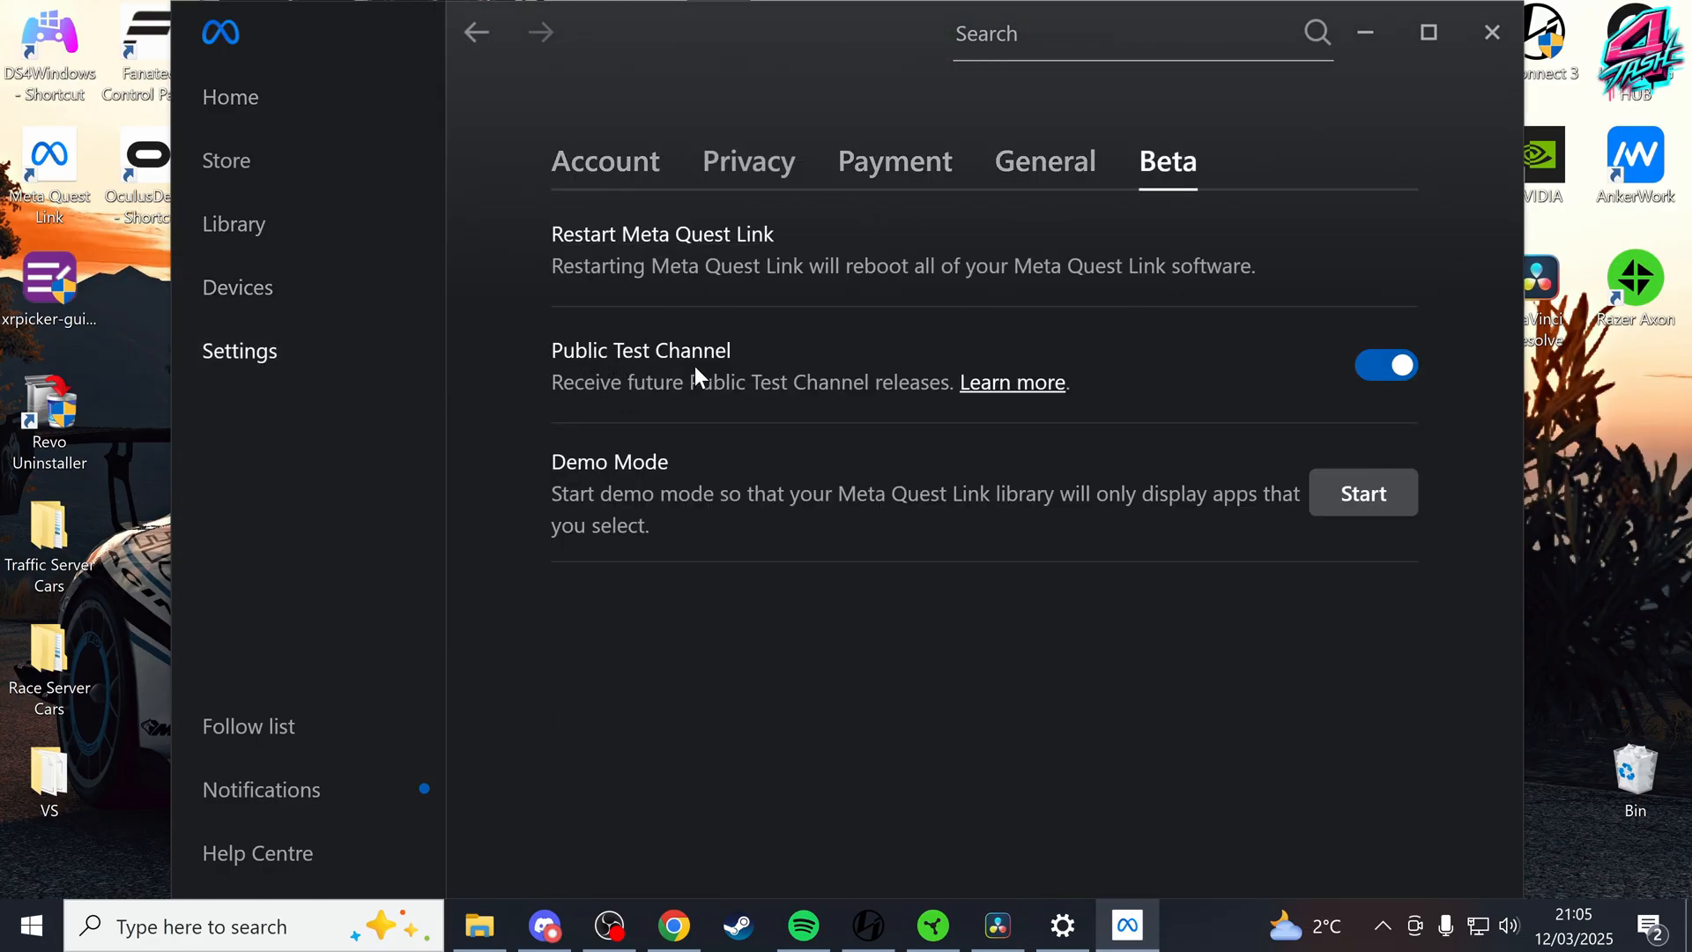
pyautogui.moveTo(1306, 383)
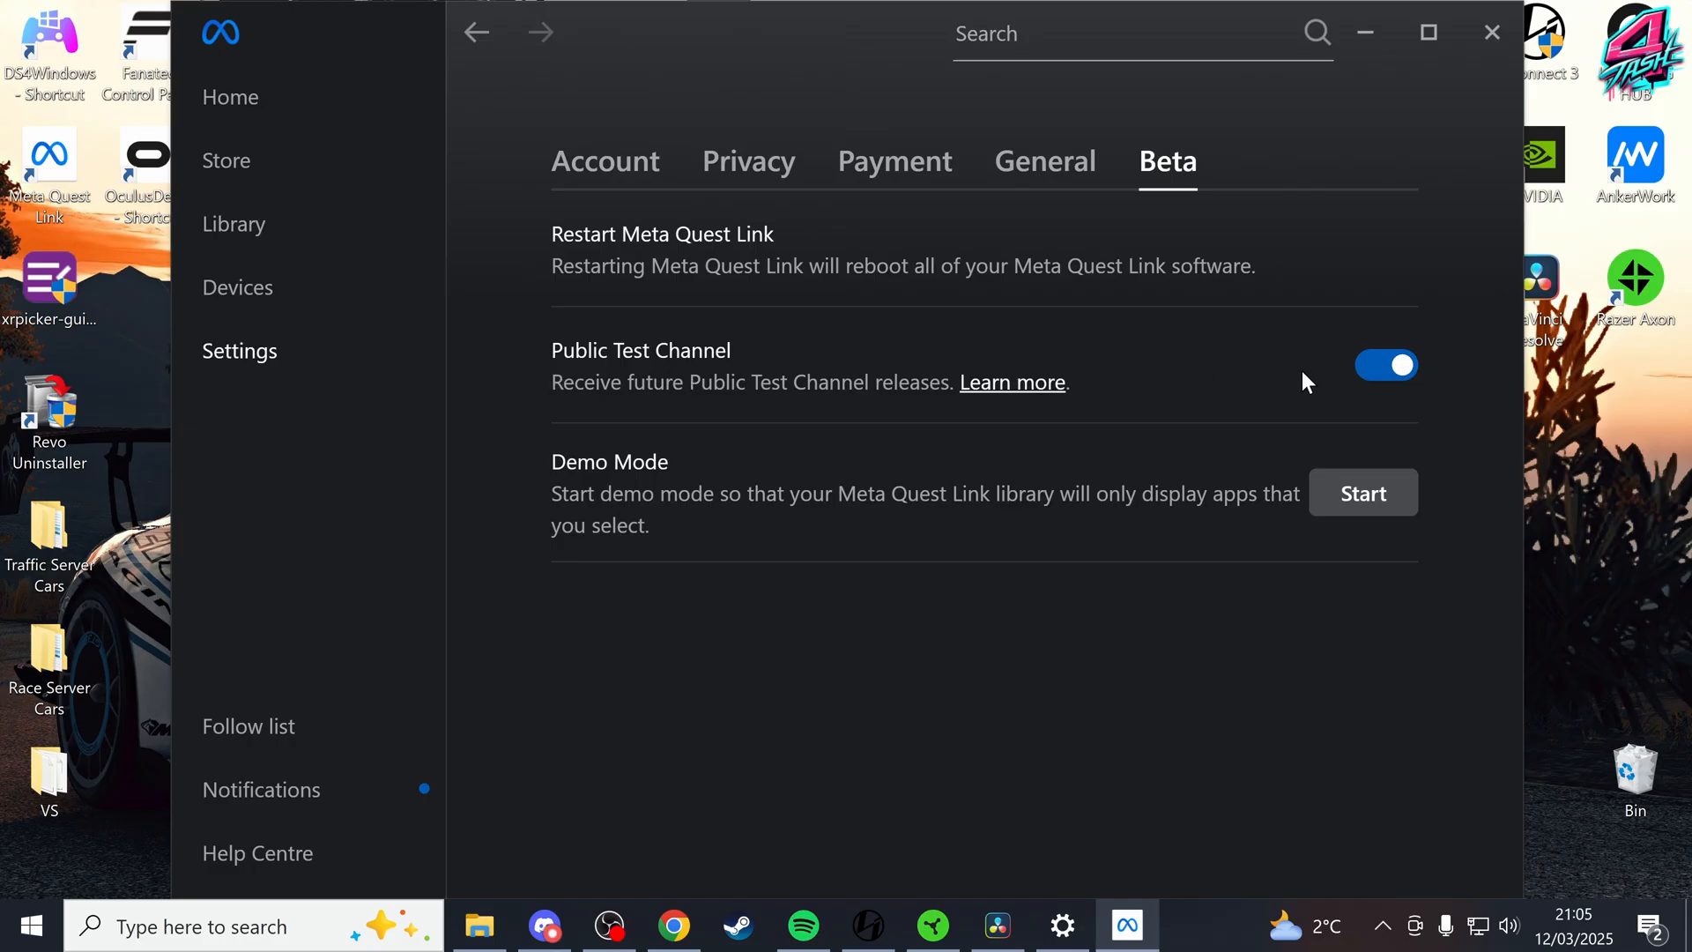
pyautogui.moveTo(1307, 406)
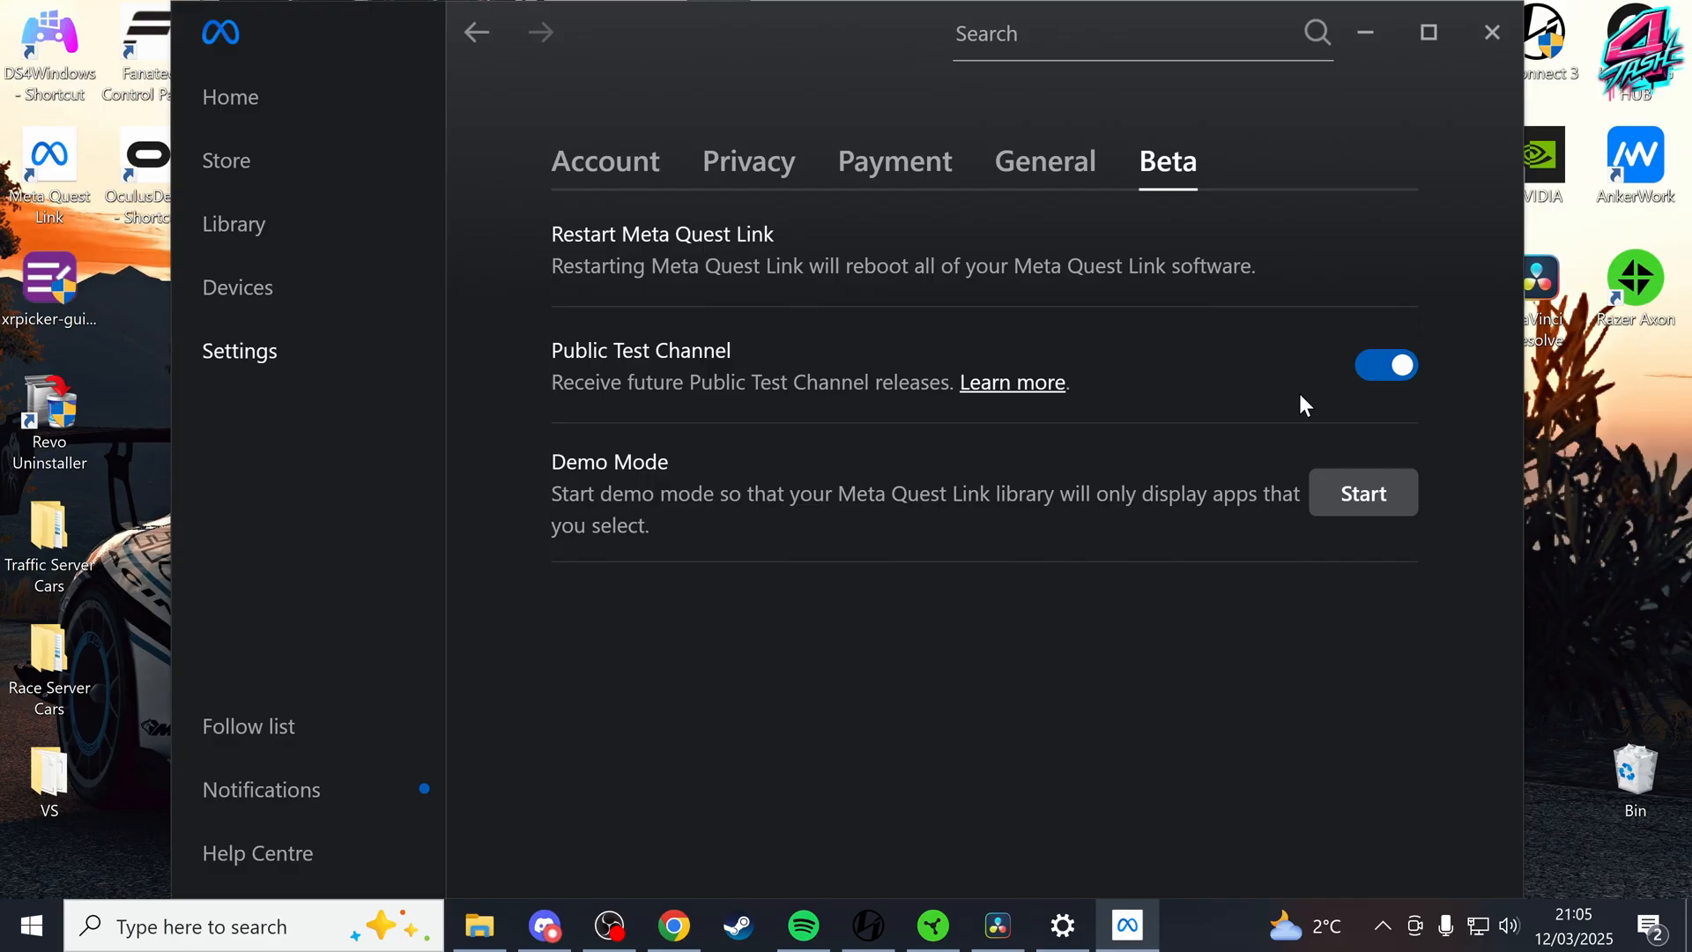
pyautogui.click(232, 224)
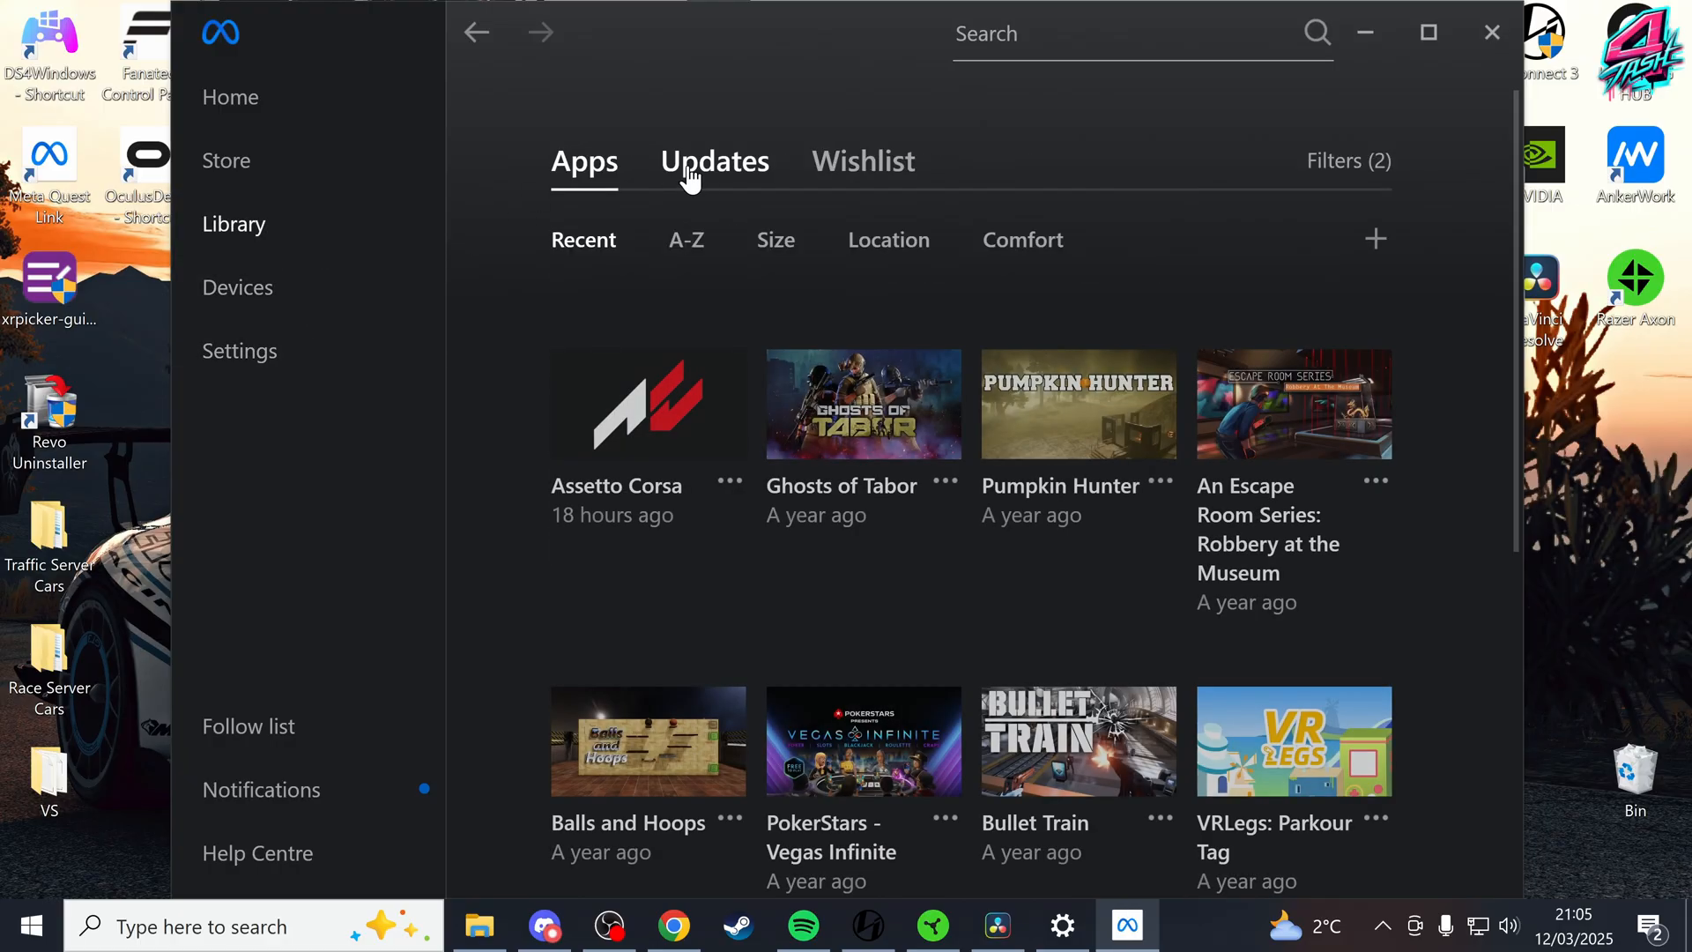
pyautogui.click(714, 160)
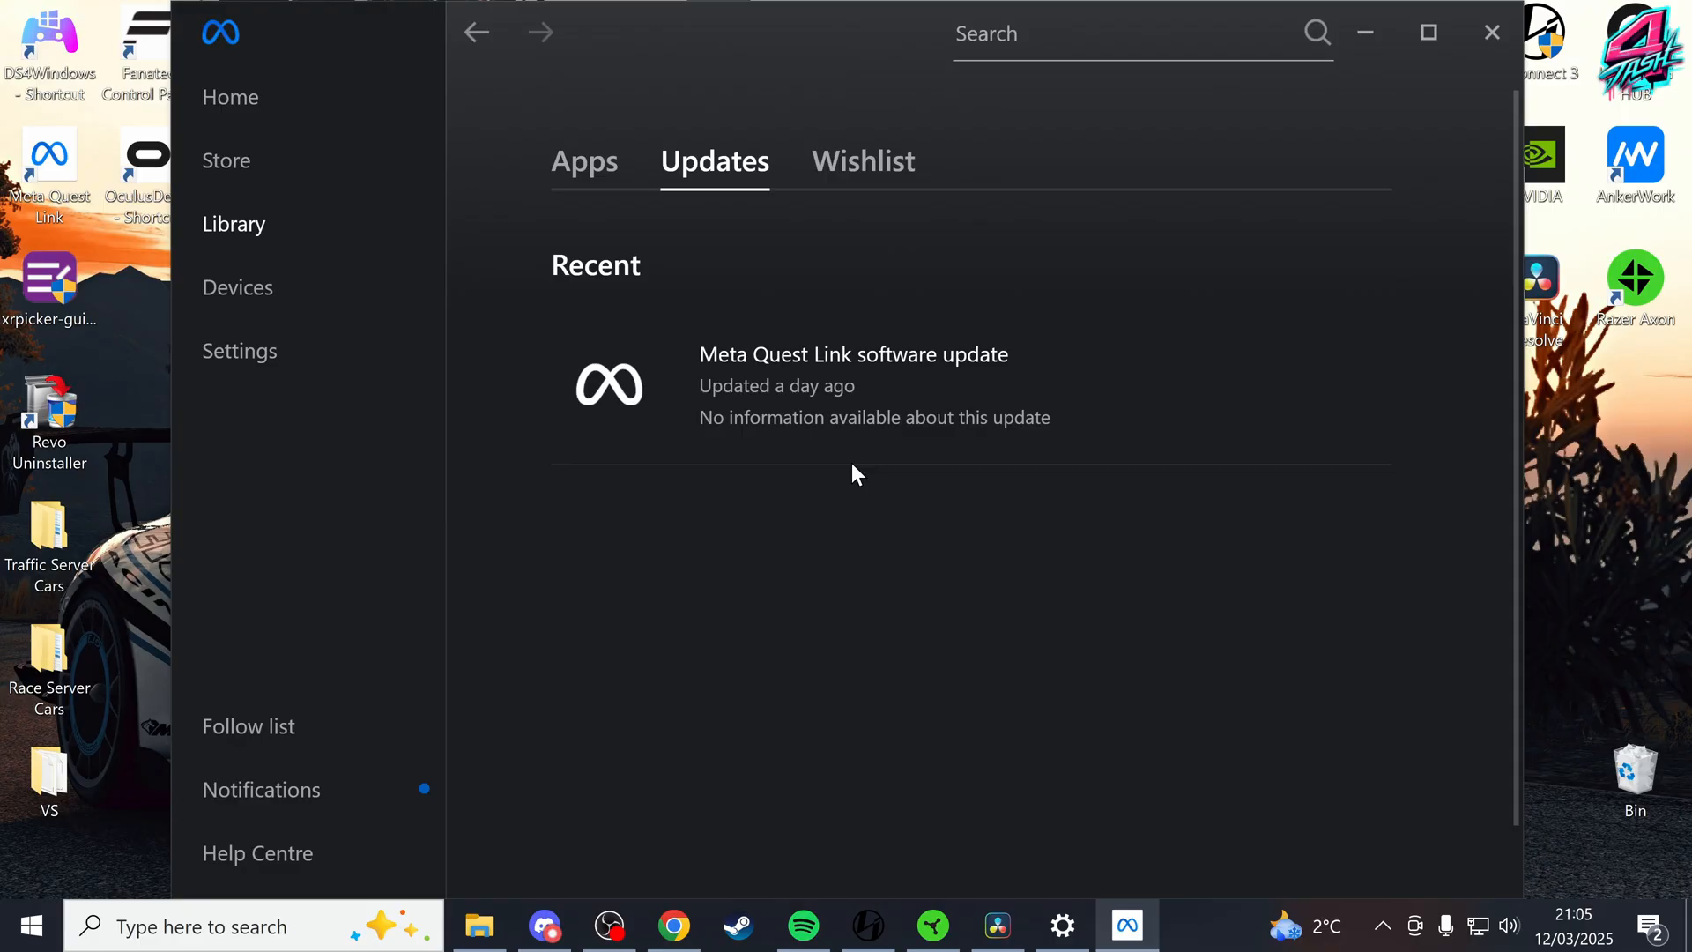
pyautogui.moveTo(1366, 40)
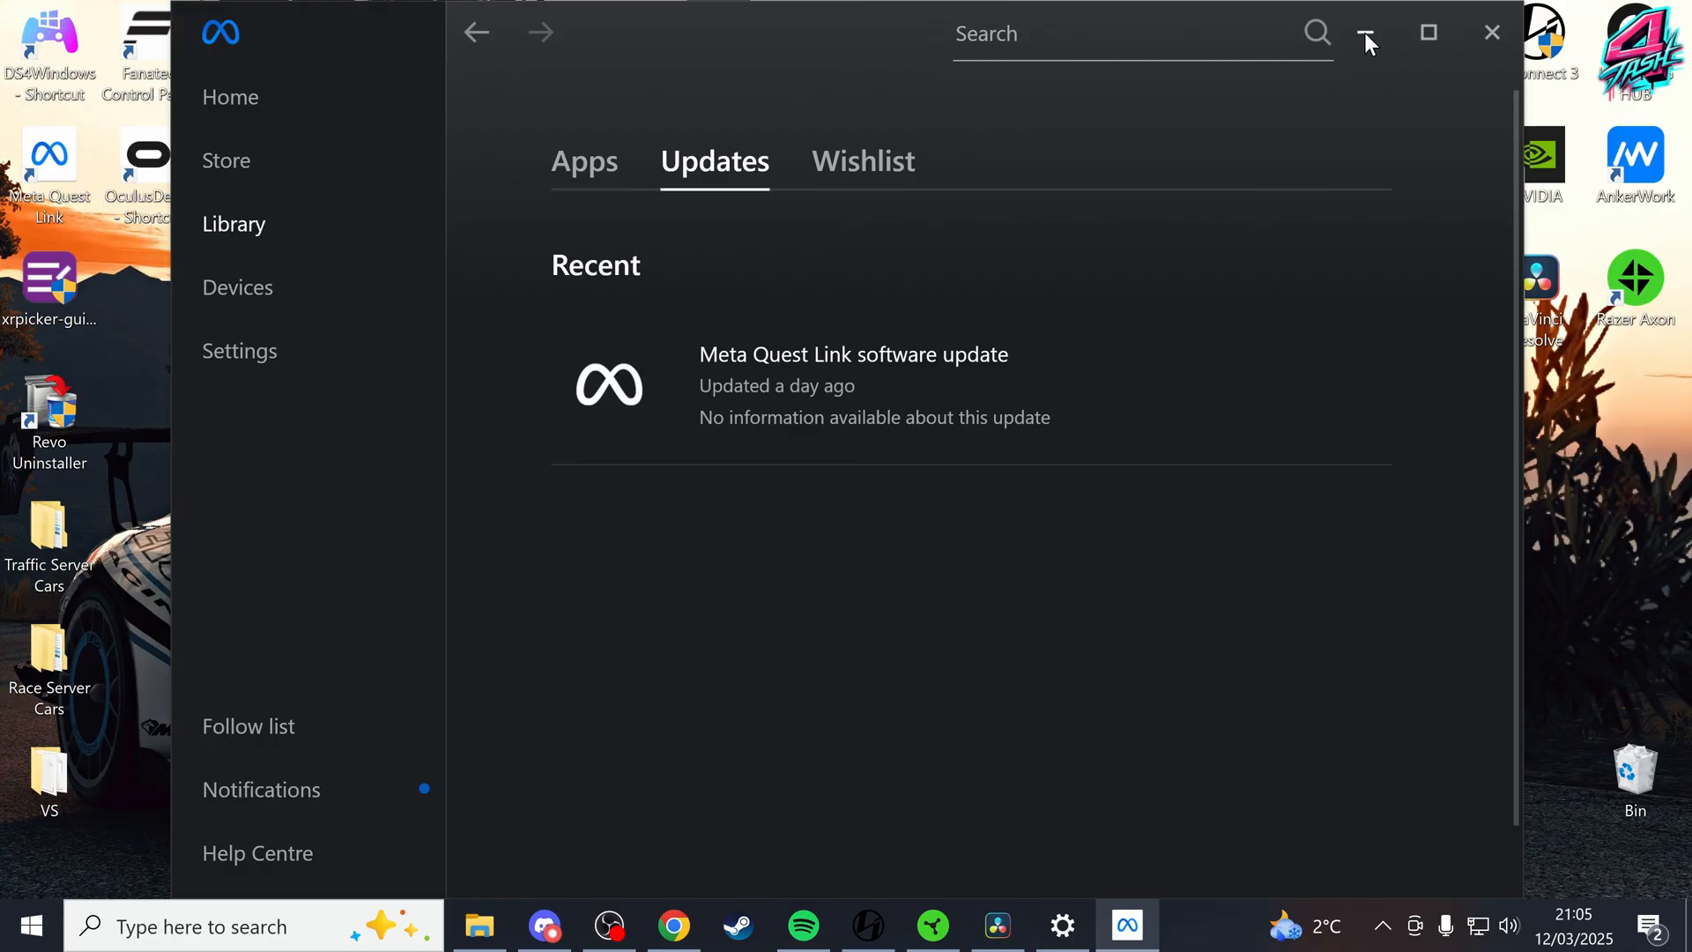